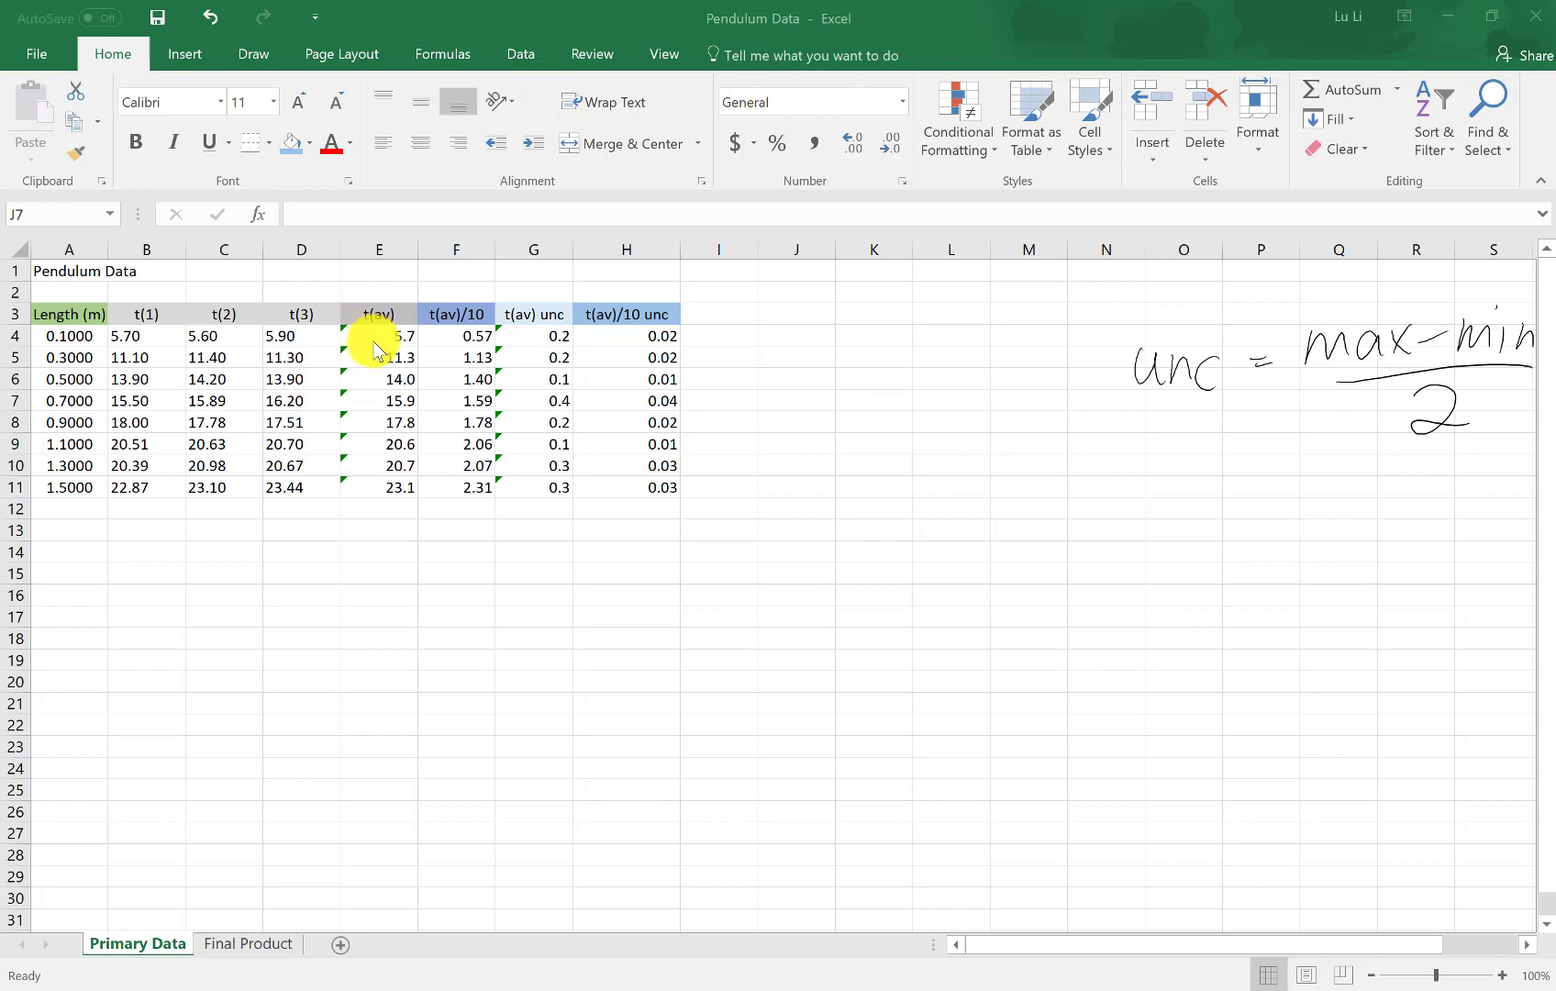
mouse_move(375, 434)
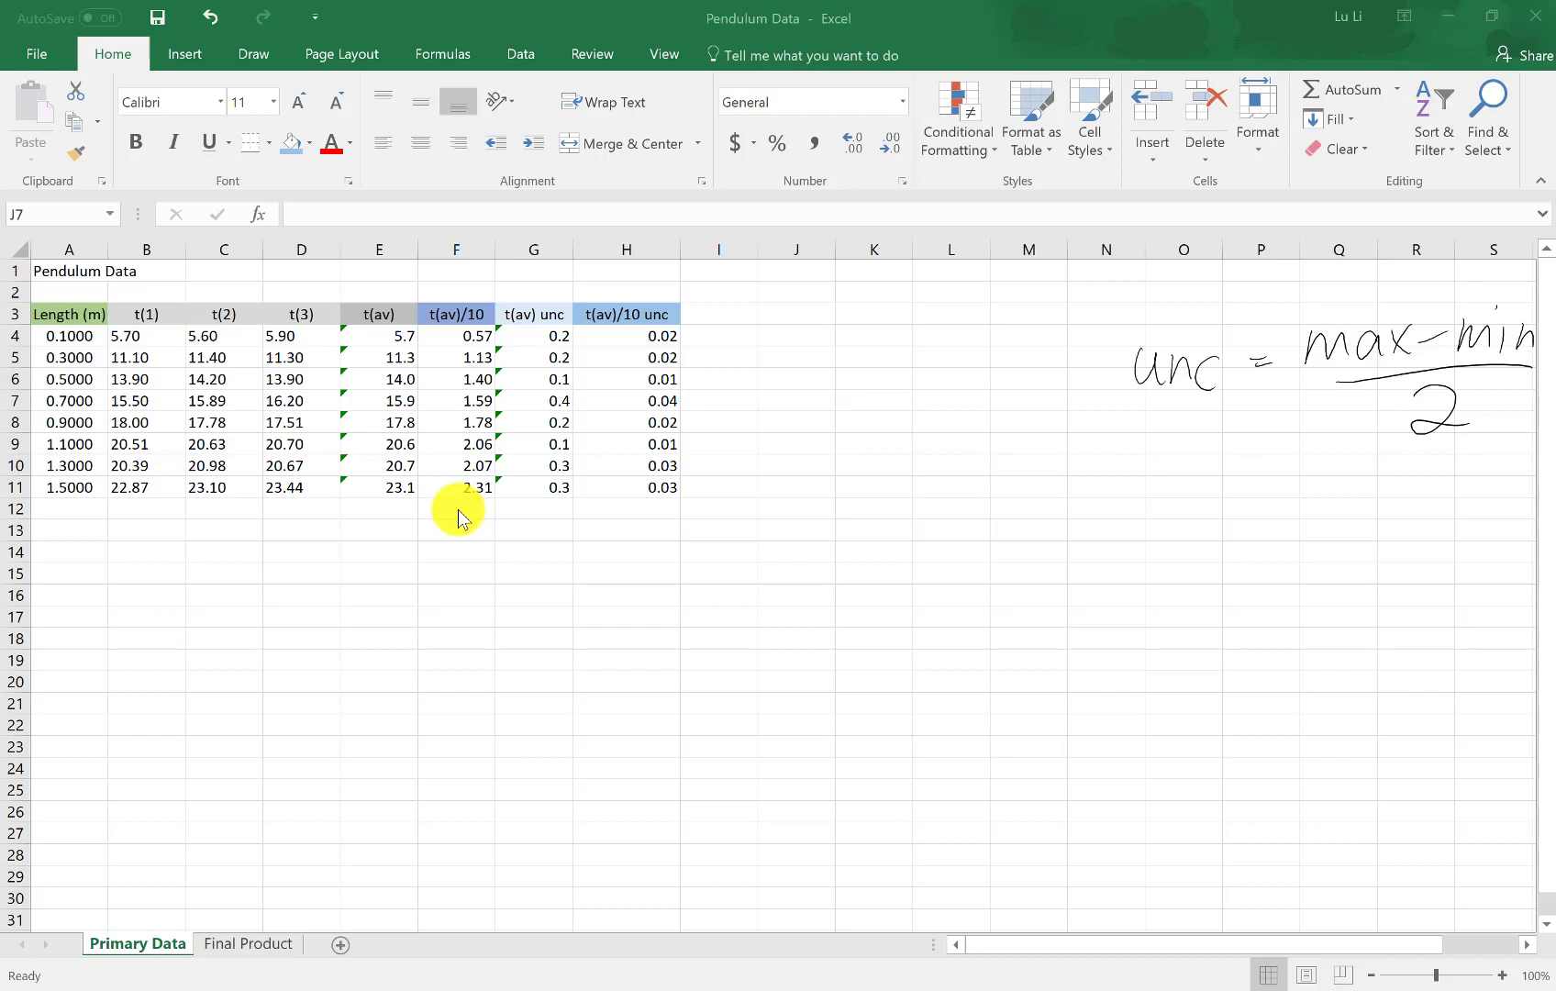
mouse_move(534, 527)
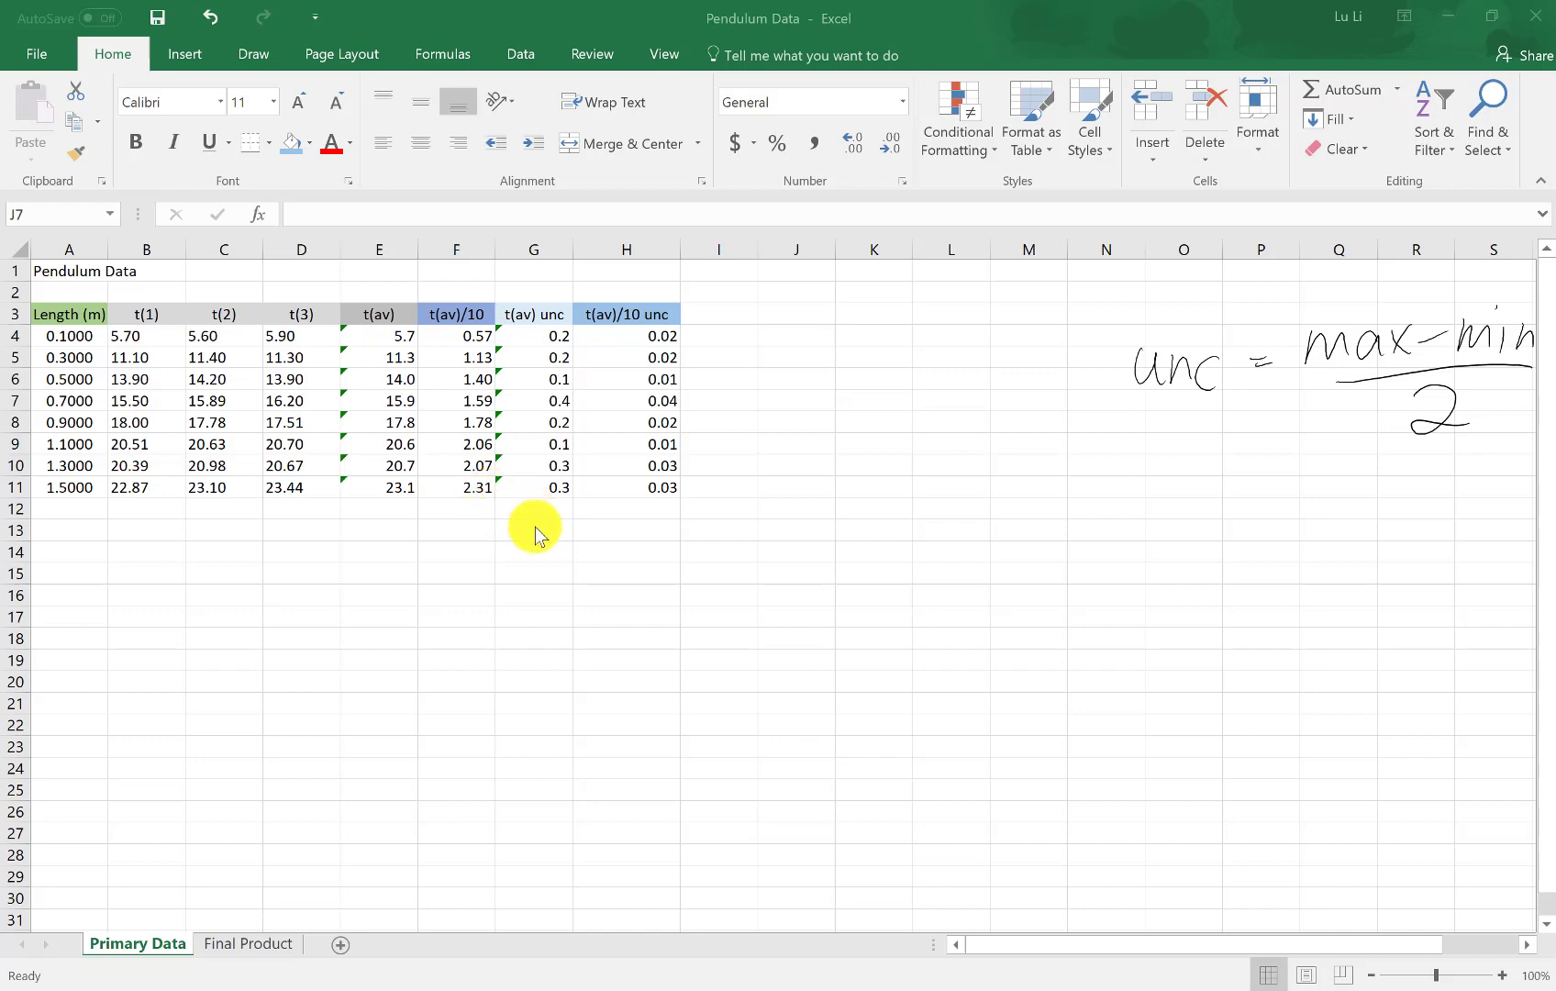
mouse_move(616, 434)
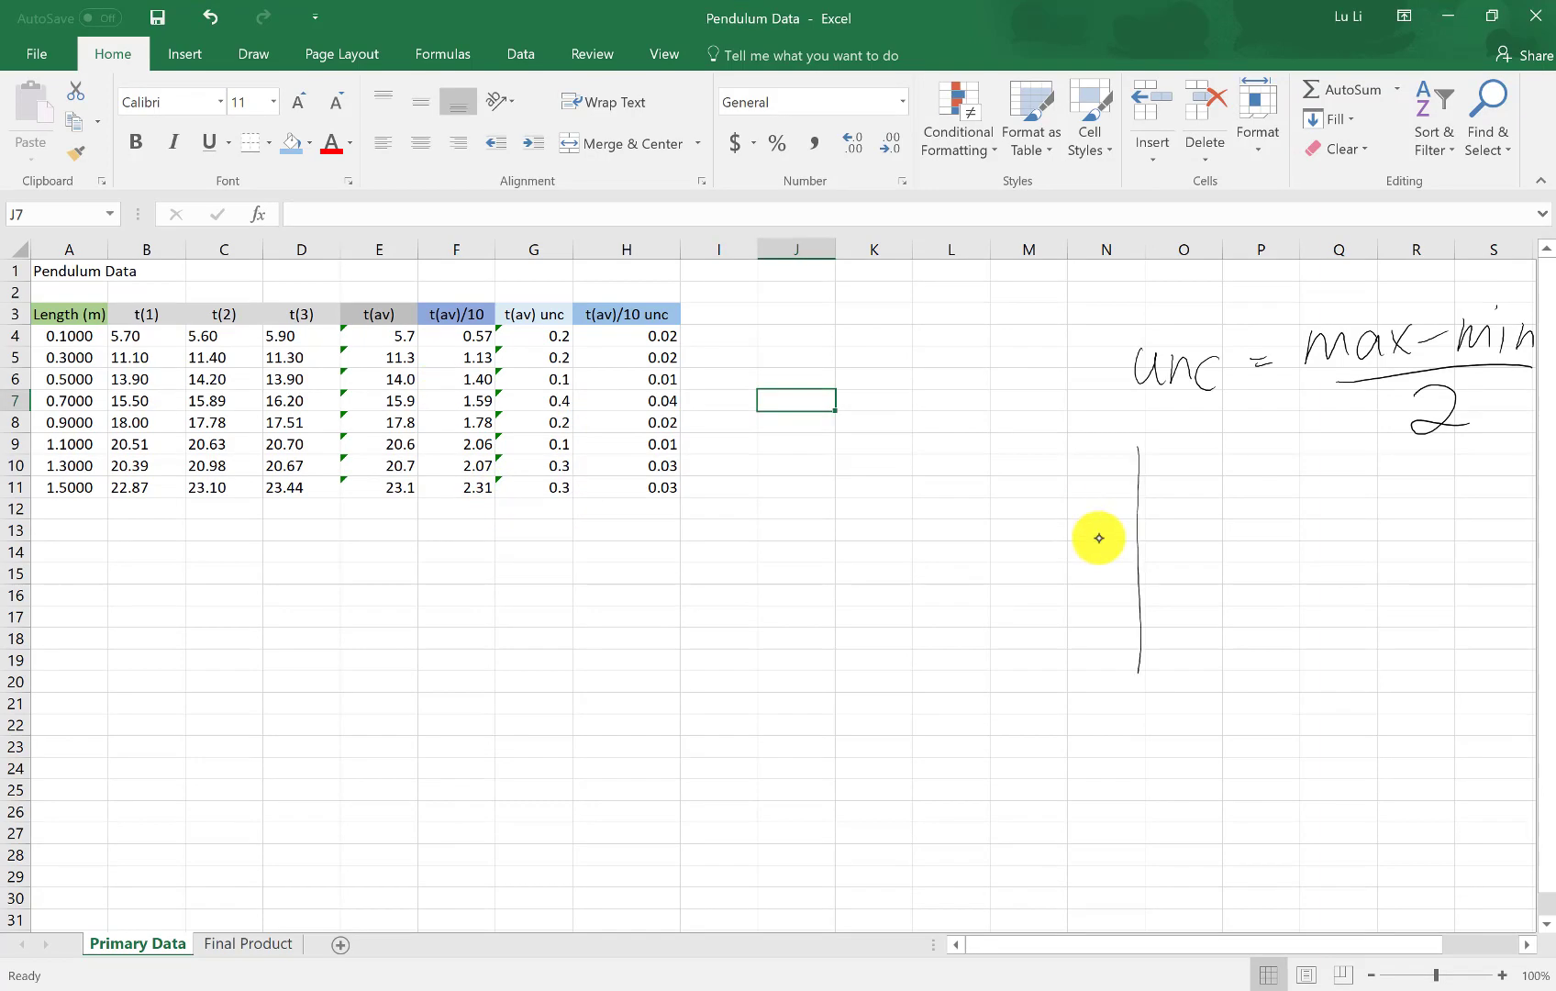
Step: Sketch graph axes with the pen, labelled Period vertically and Length horizontally
drag(1142, 686, 1478, 663)
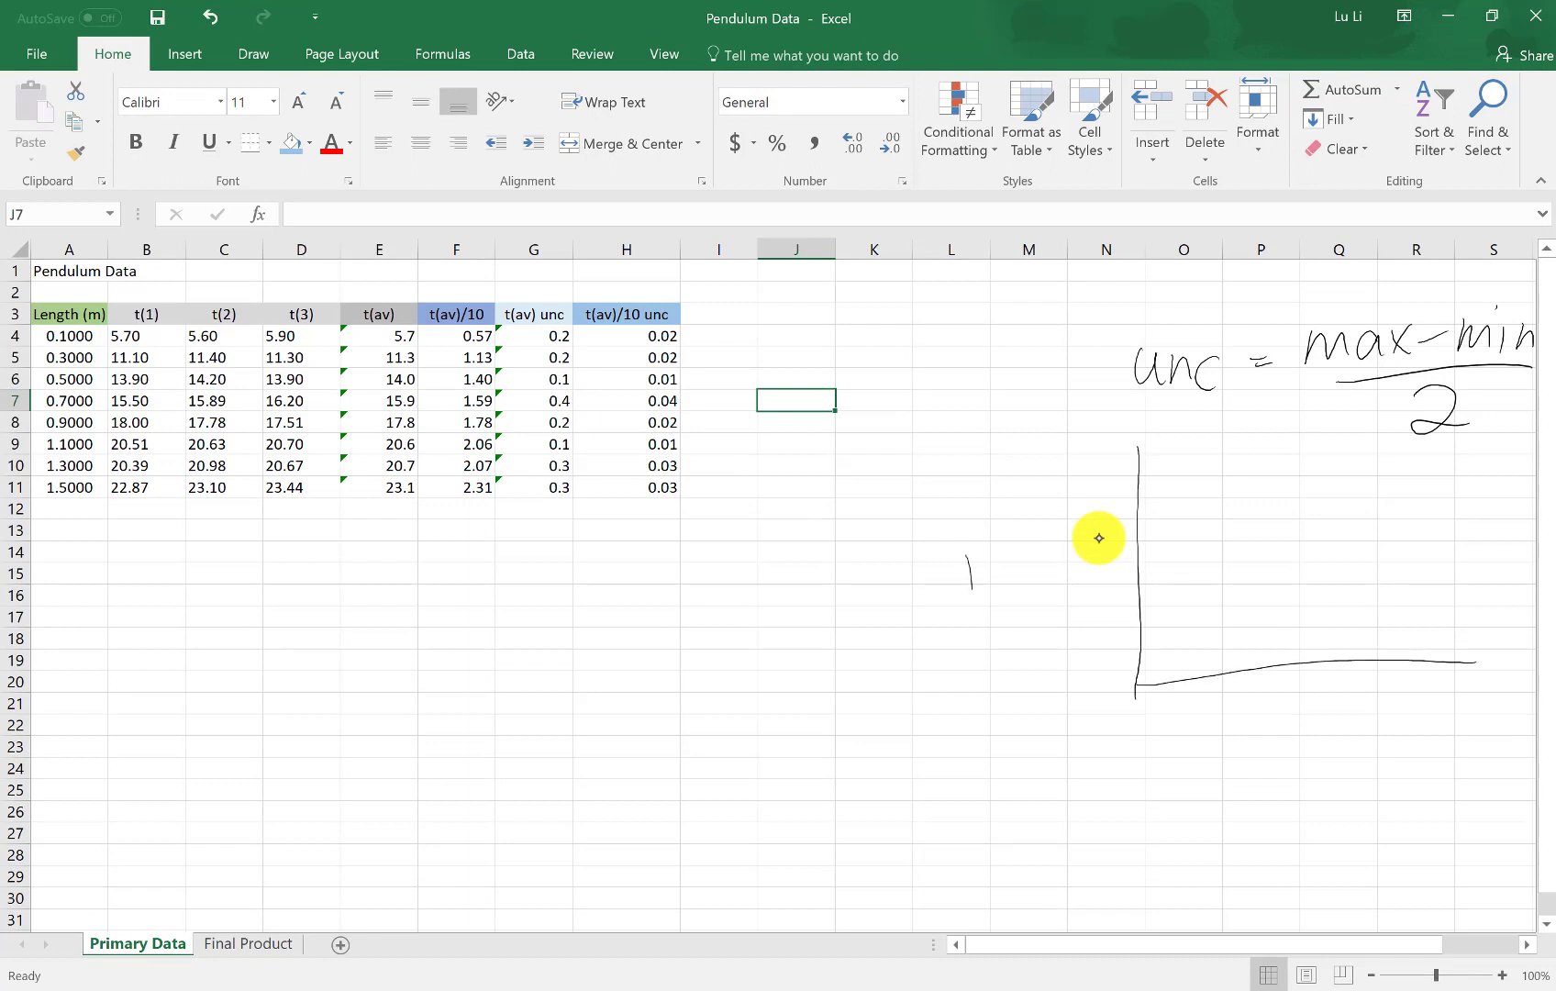
drag(963, 595, 1102, 526)
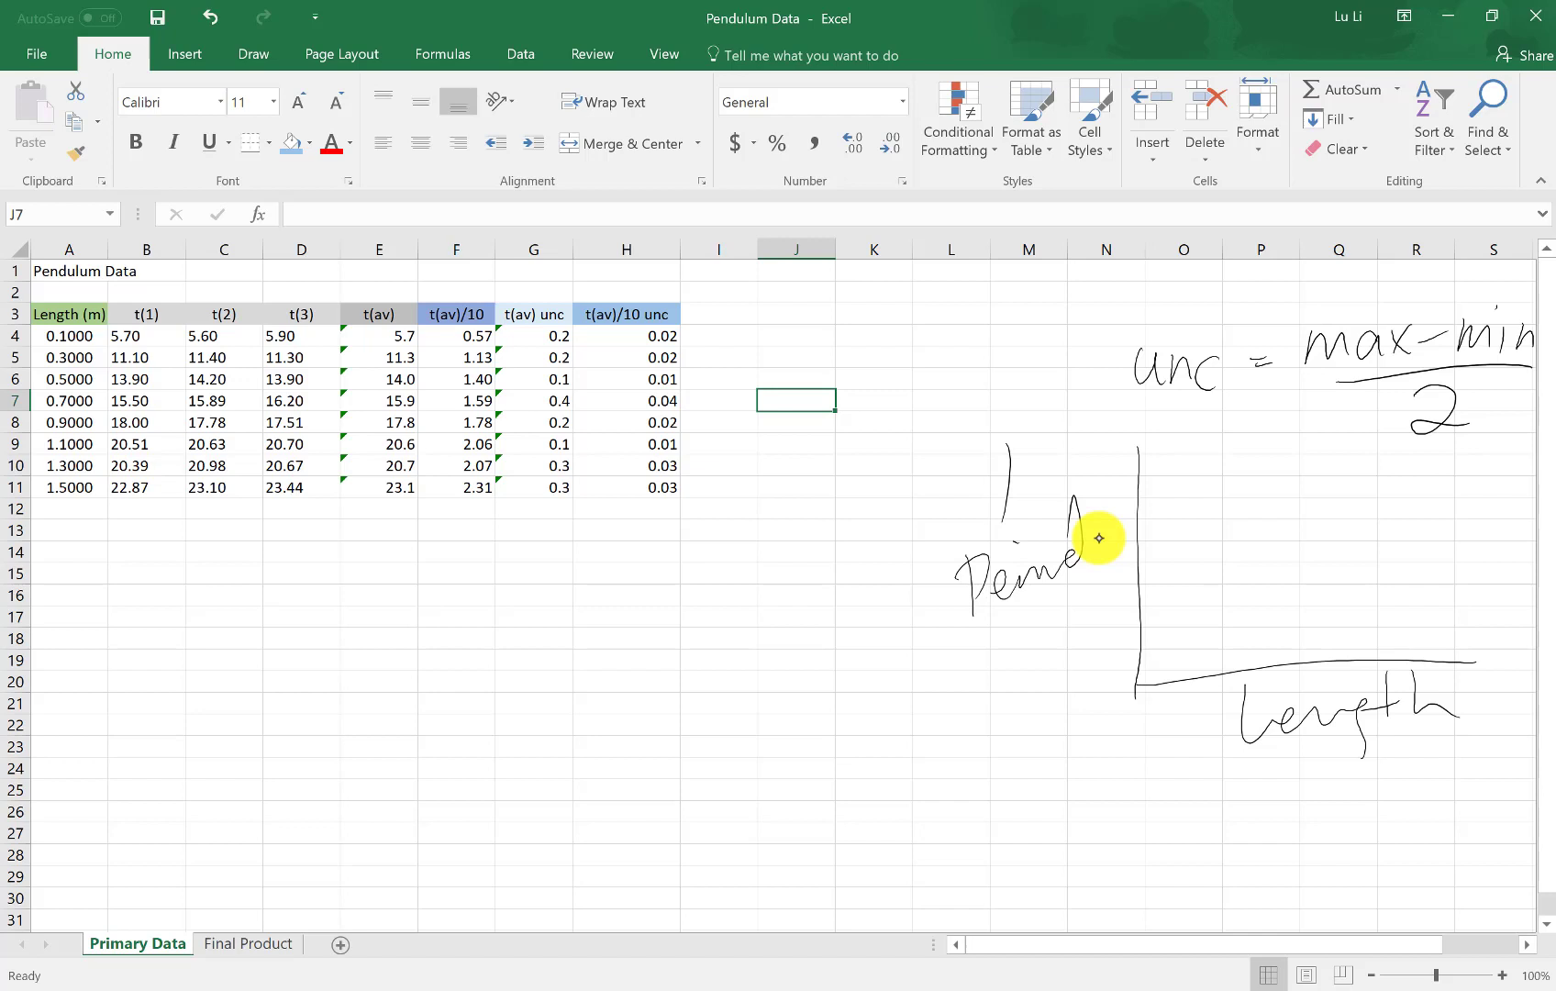
mouse_move(715, 327)
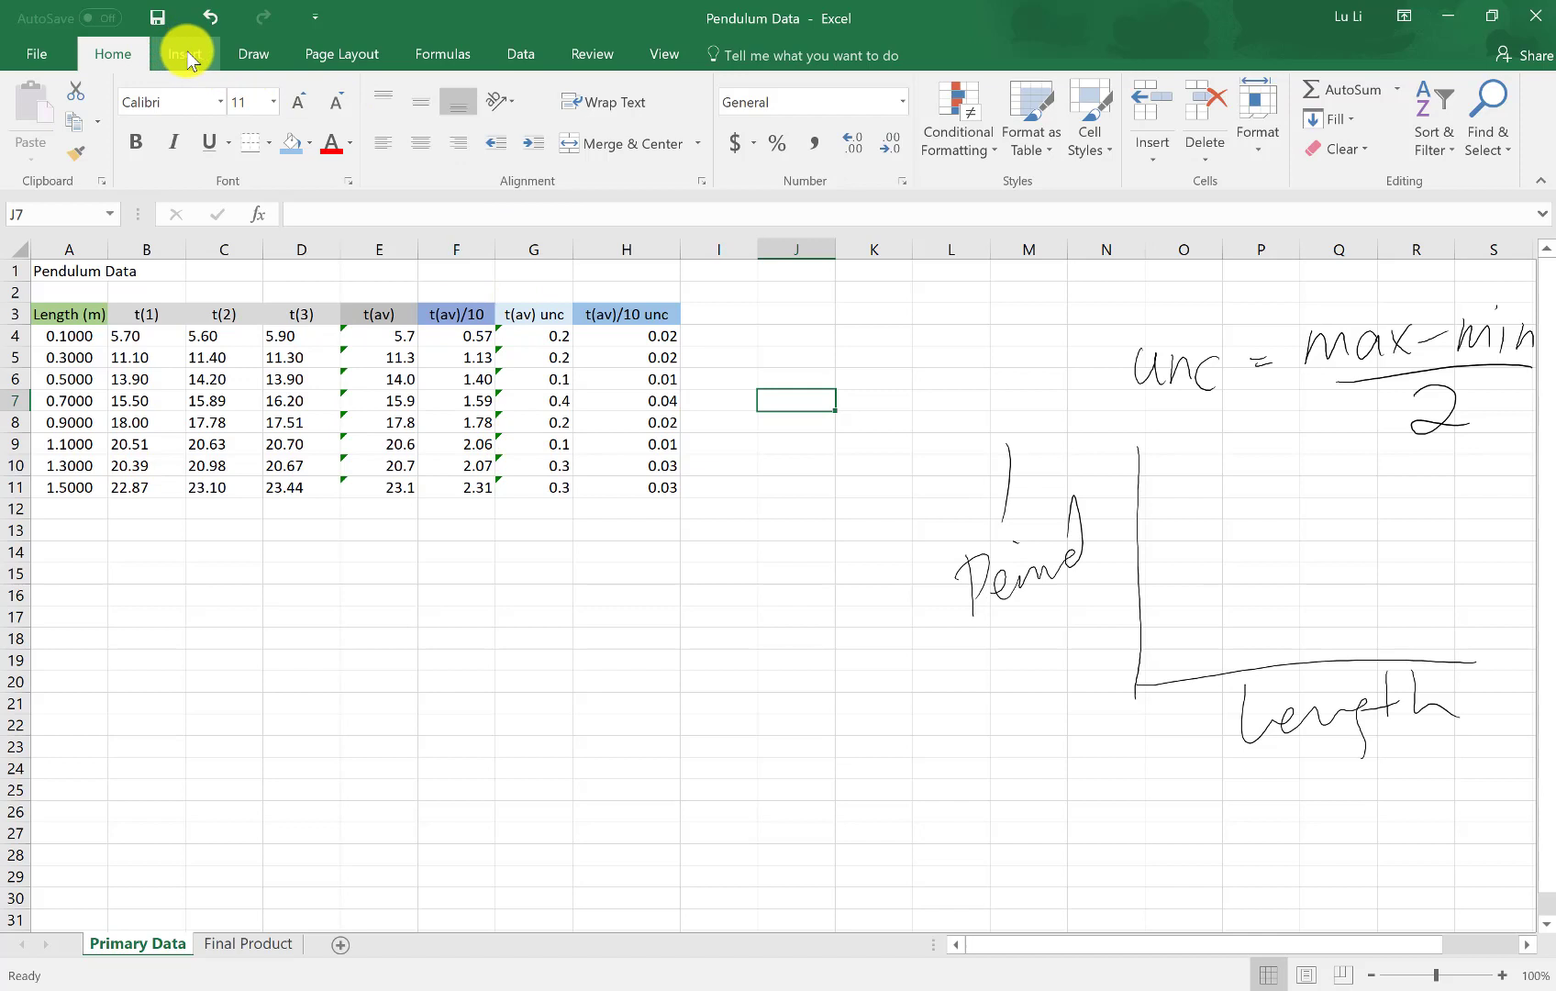
Step: Insert a markers-only scatter chart and drag it below the pendulum data table
click(185, 54)
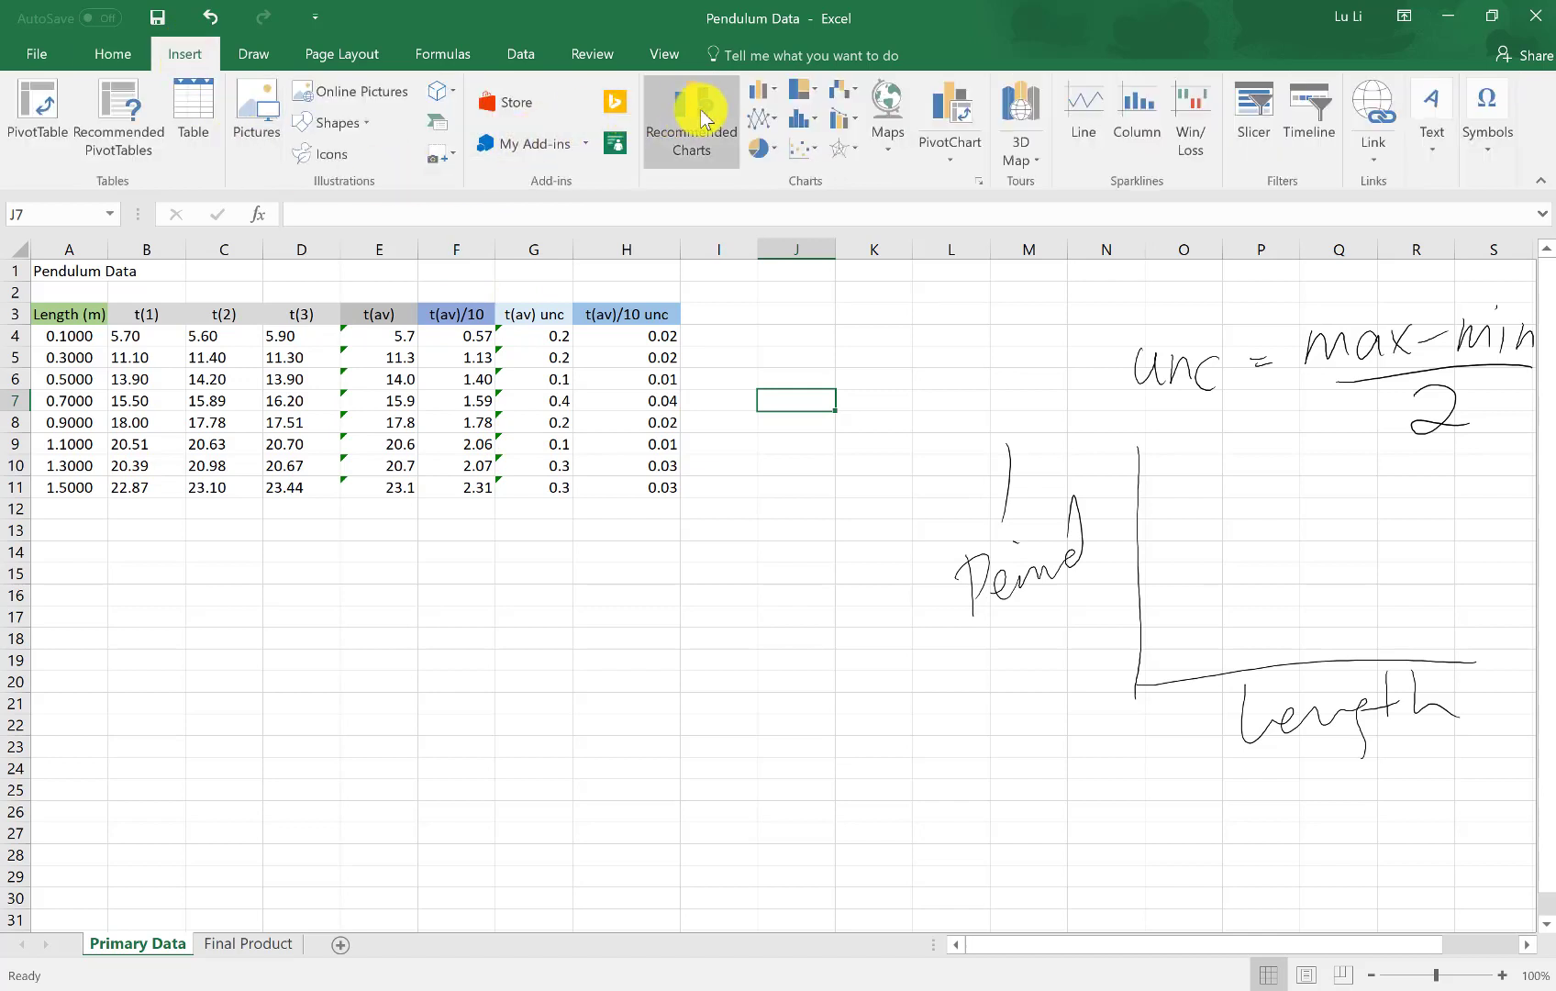
mouse_move(793, 104)
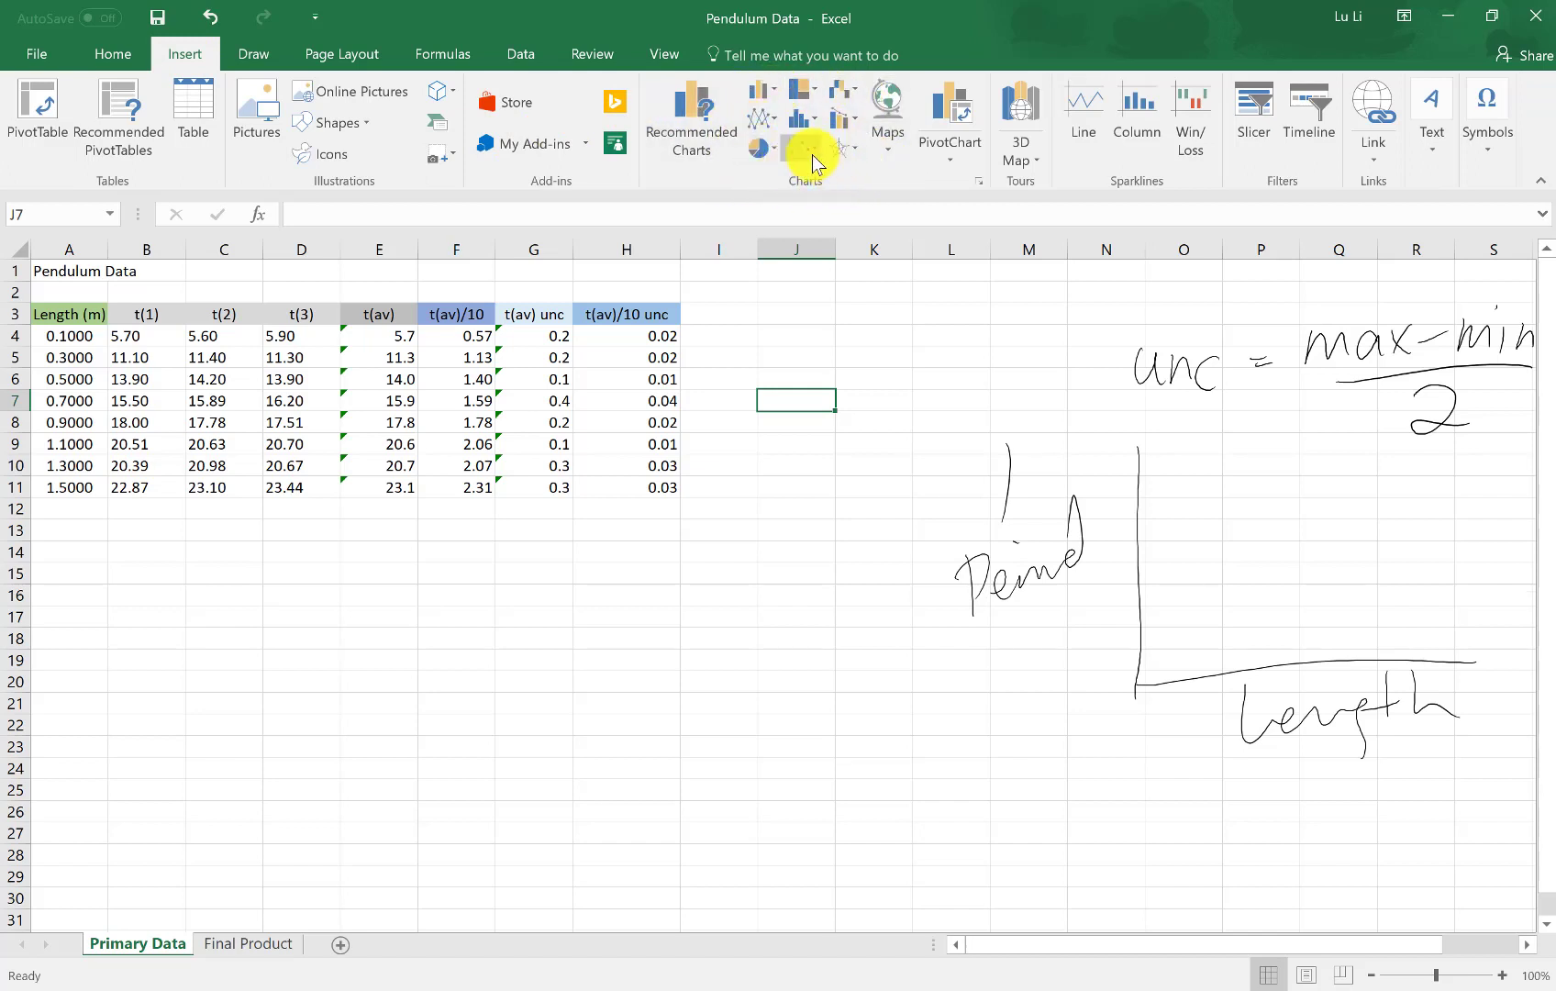
mouse_move(805, 154)
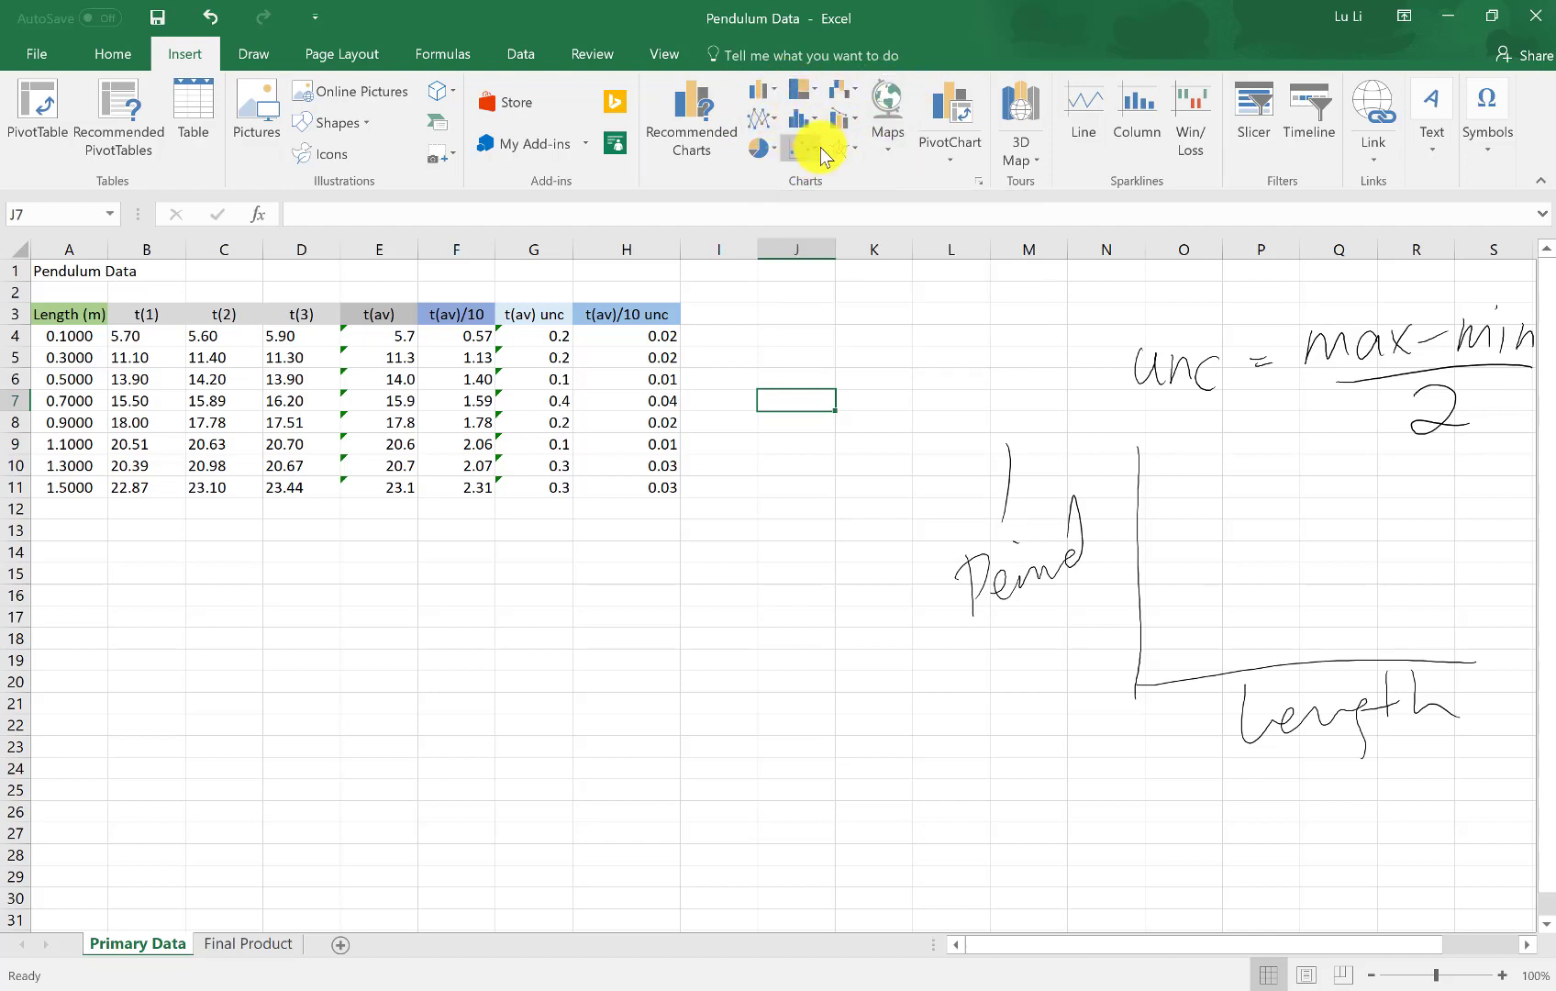
click(802, 119)
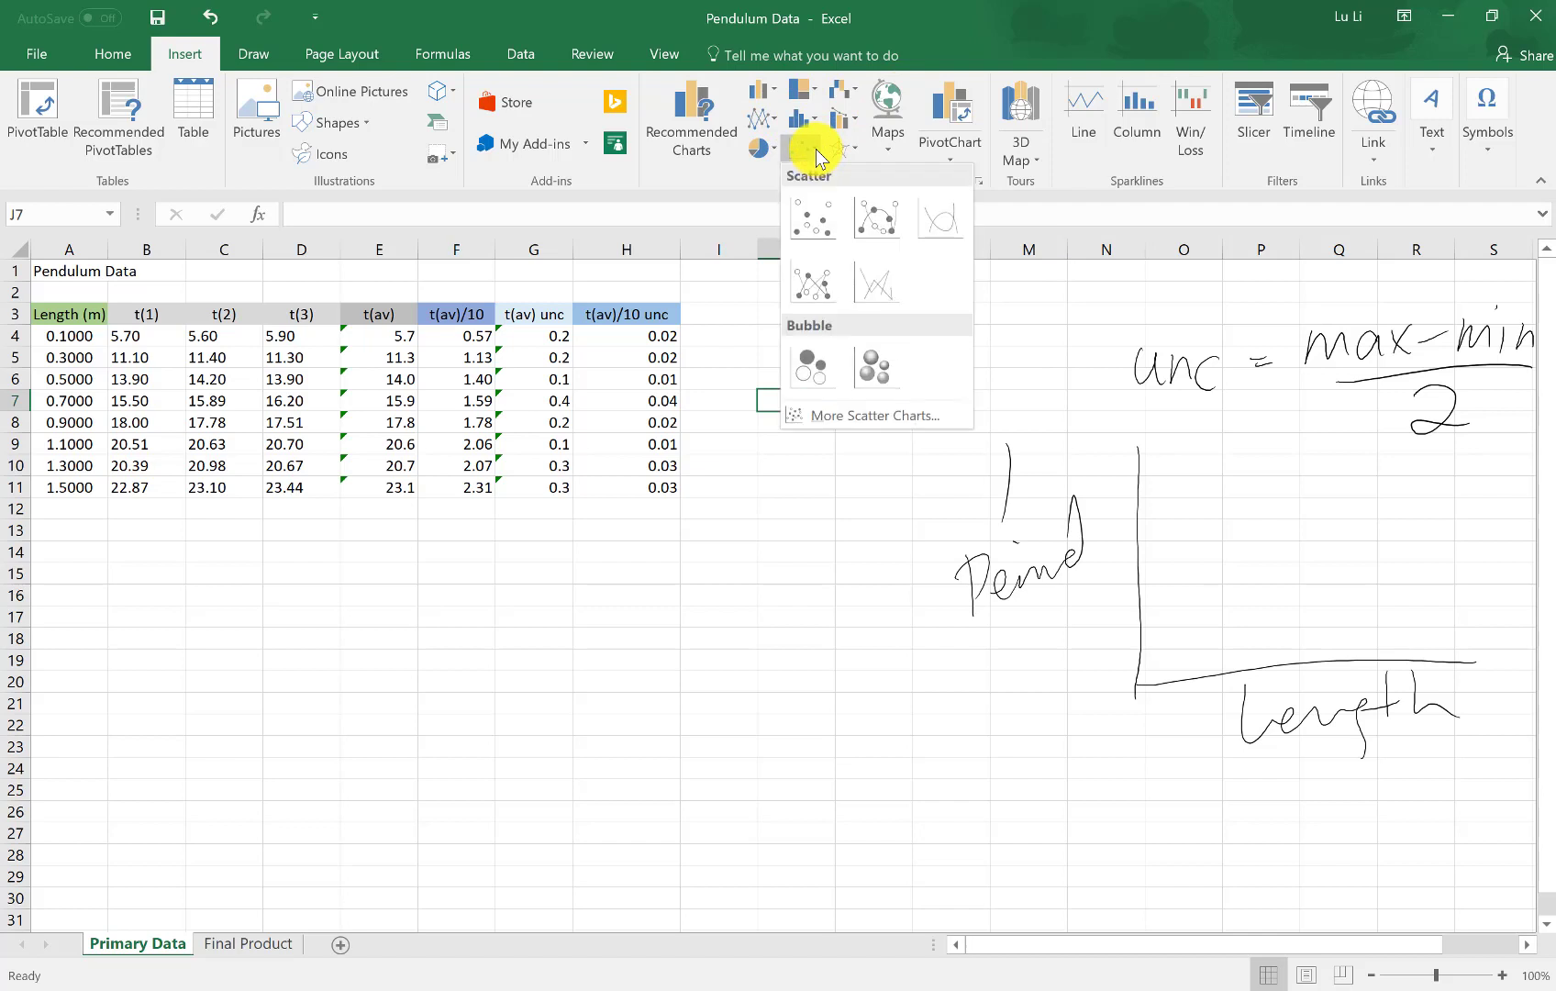
click(812, 216)
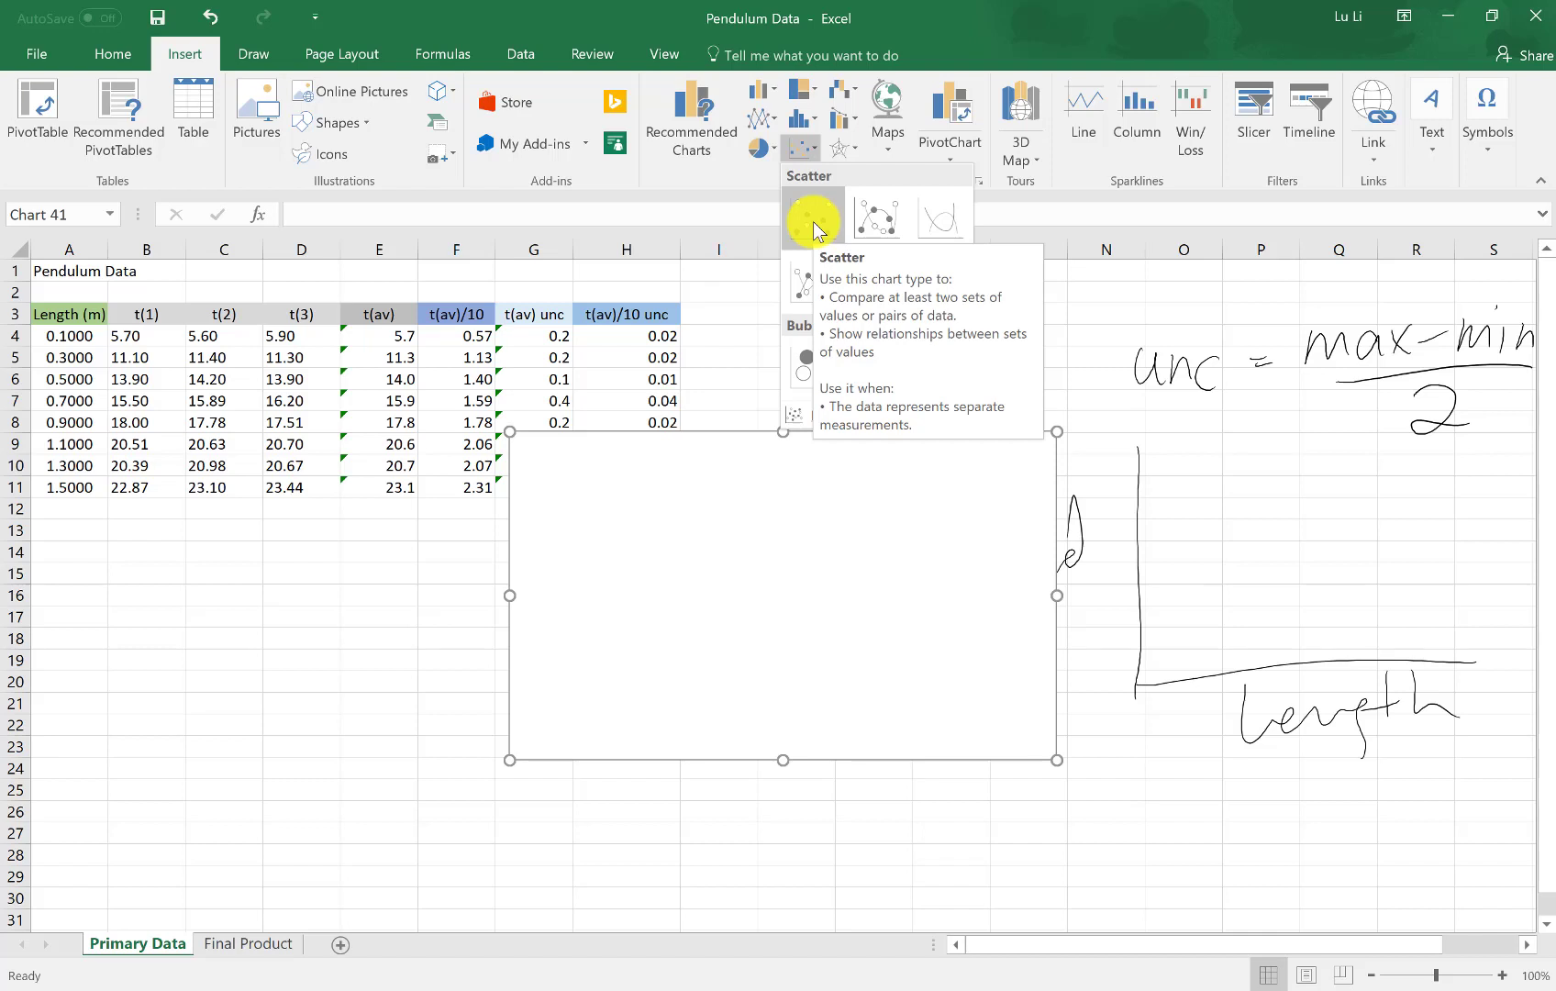
click(814, 216)
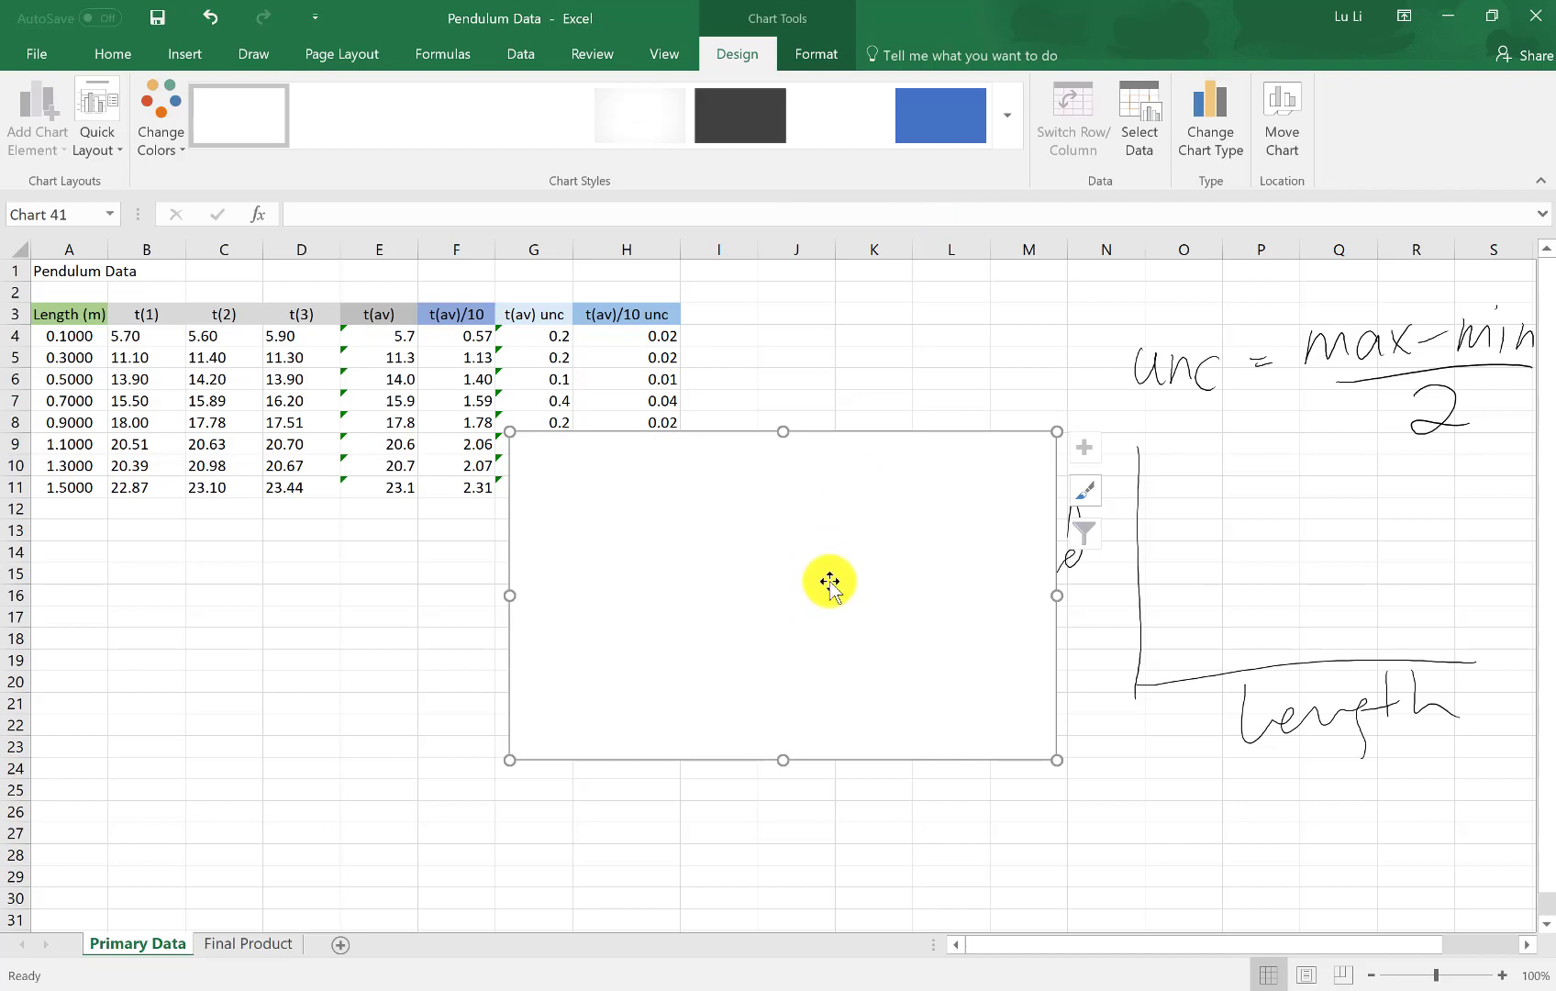
drag(829, 582, 583, 667)
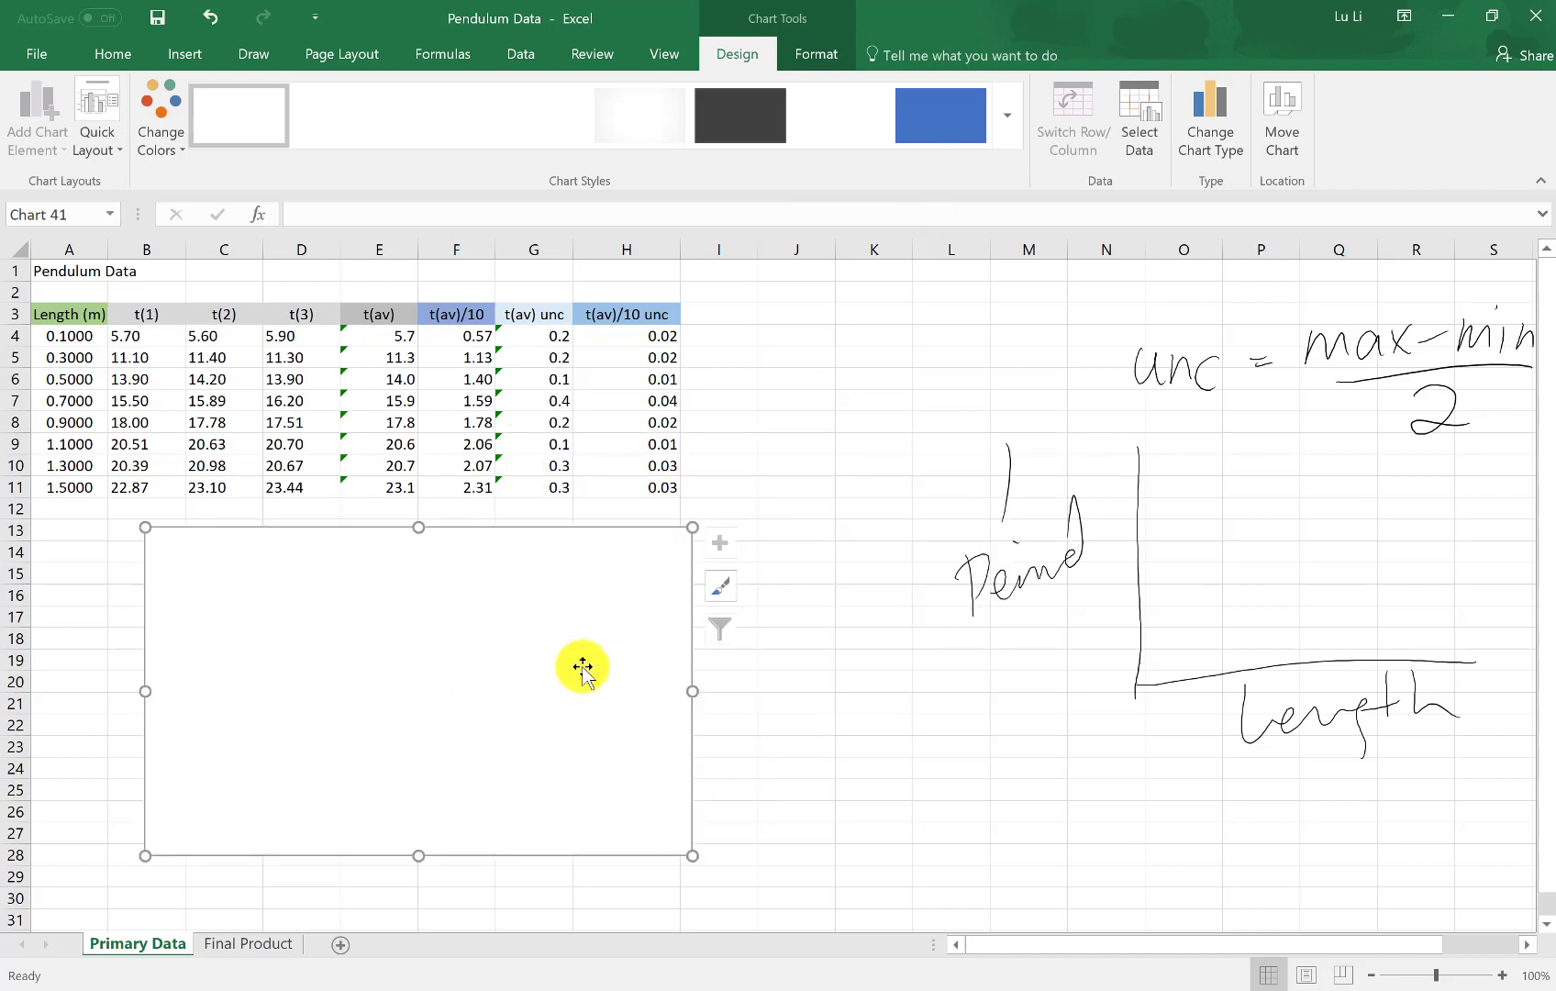
mouse_move(383, 592)
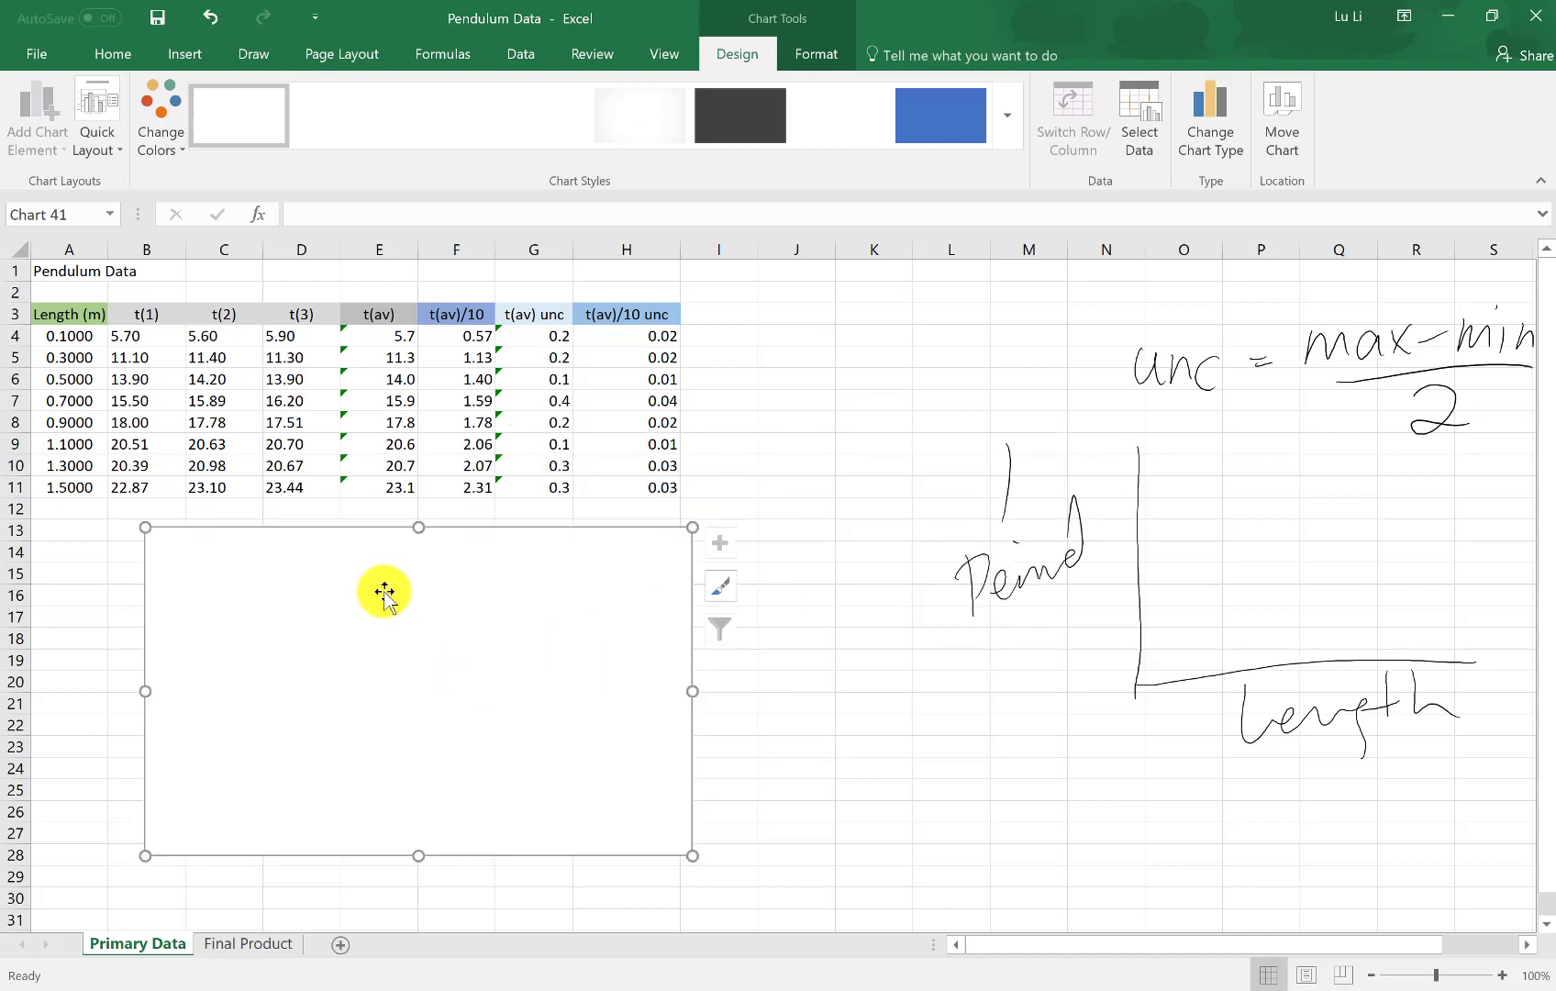
Step: In Select Data, add a new series using Length cells A4:A11 as X values
right_click(385, 593)
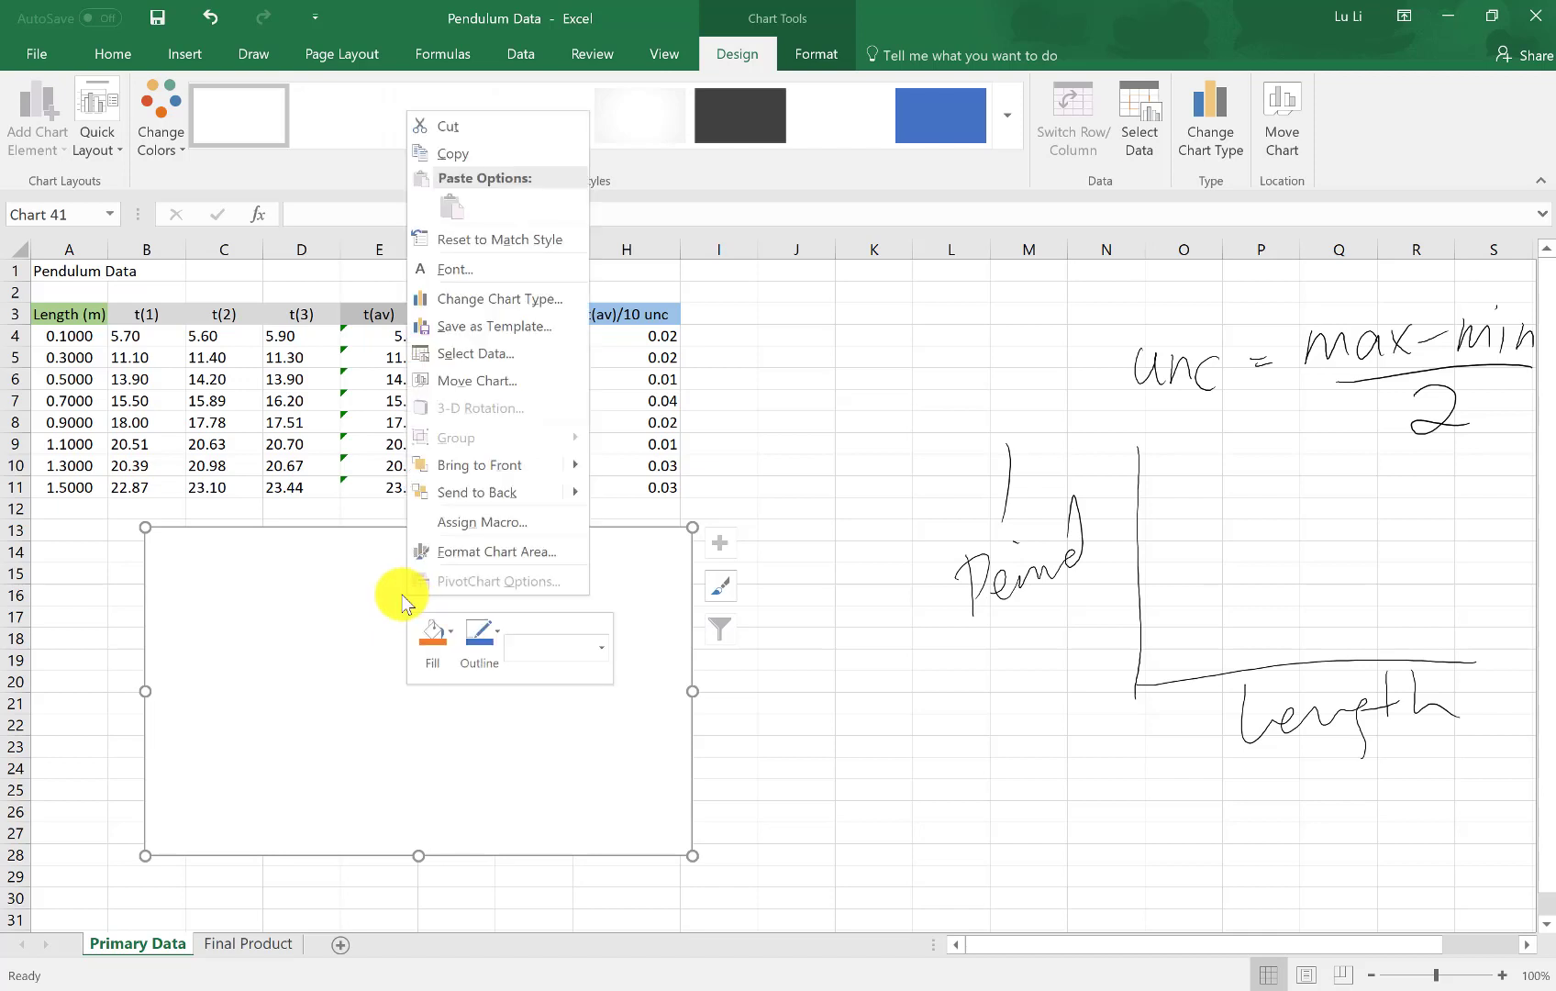
mouse_move(471, 353)
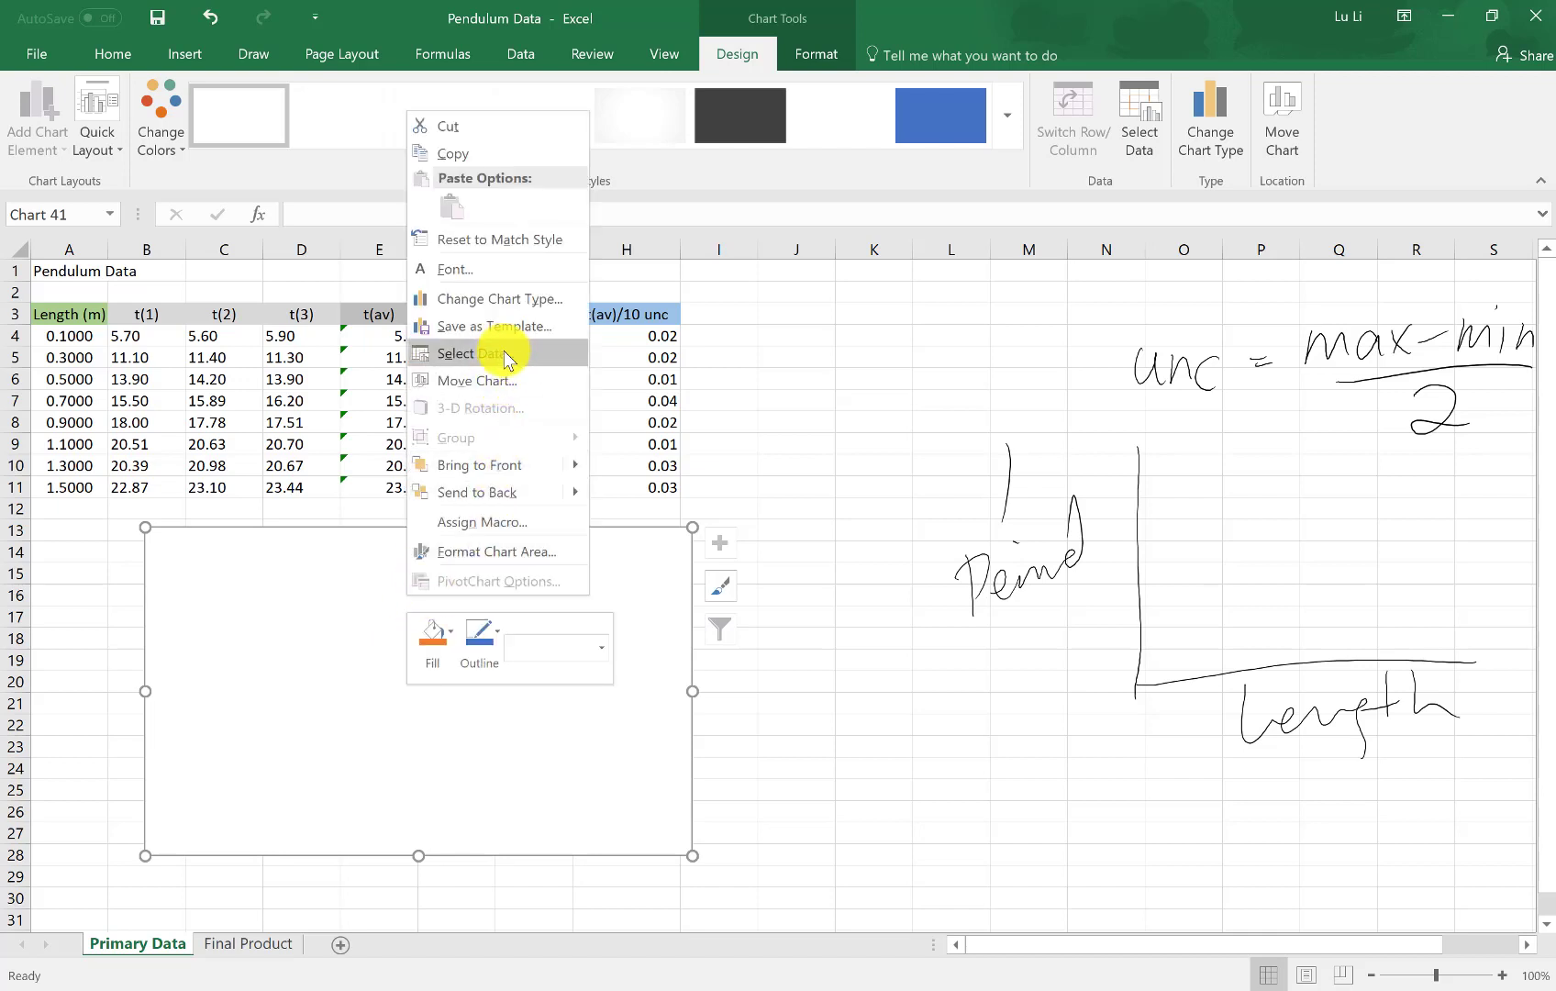
click(463, 353)
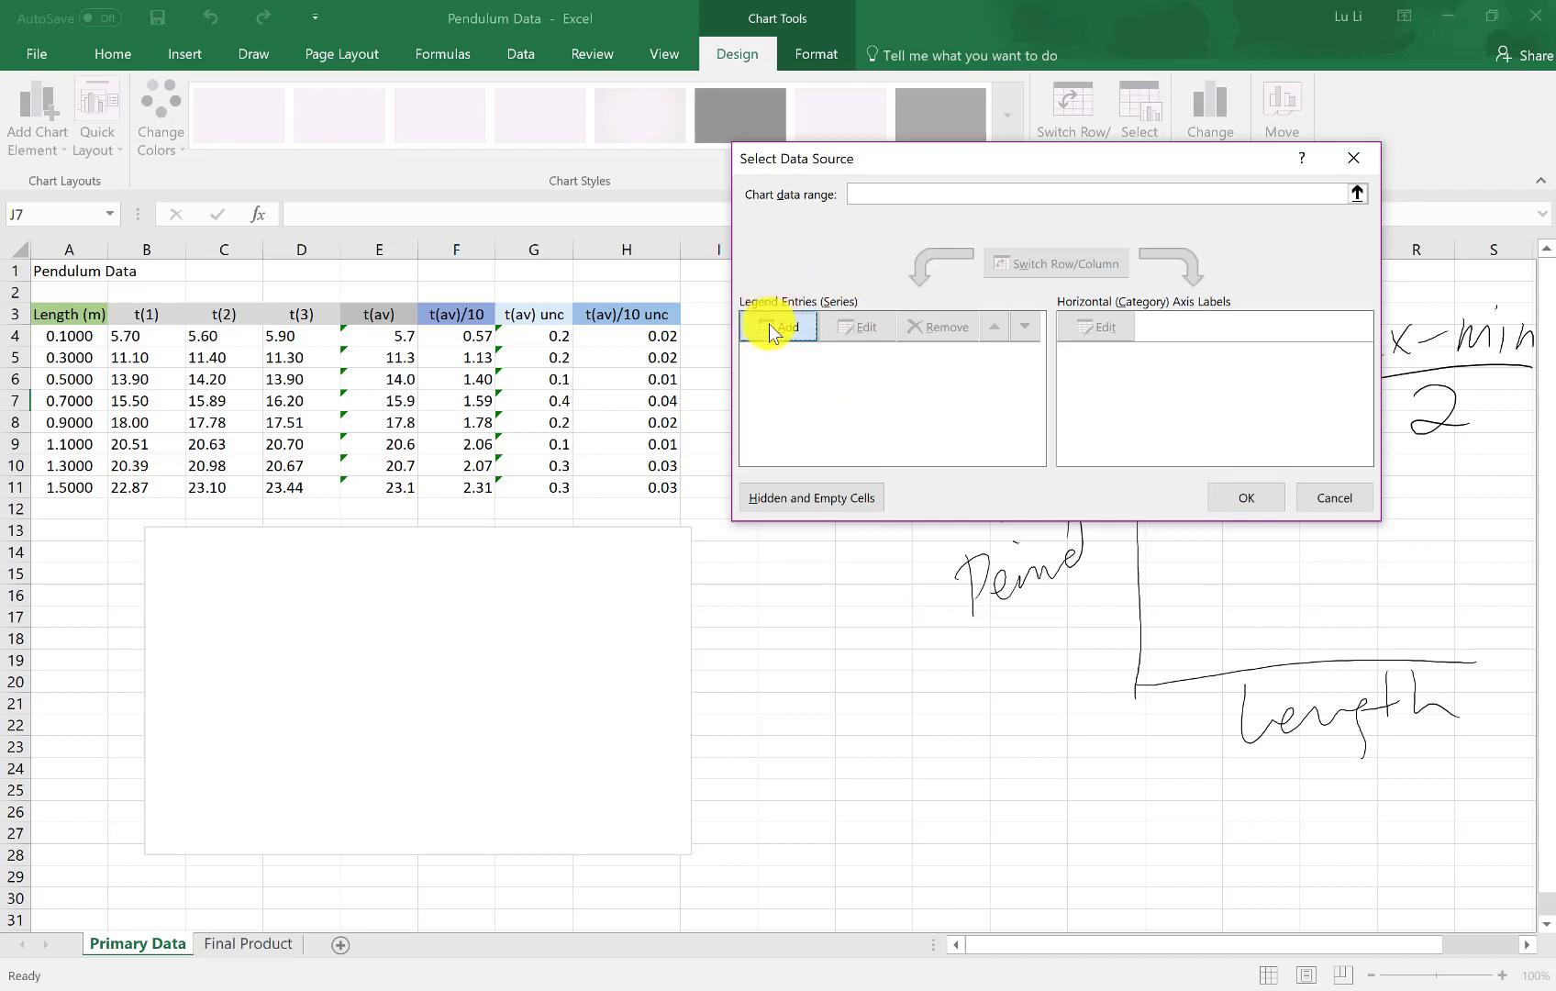
click(777, 326)
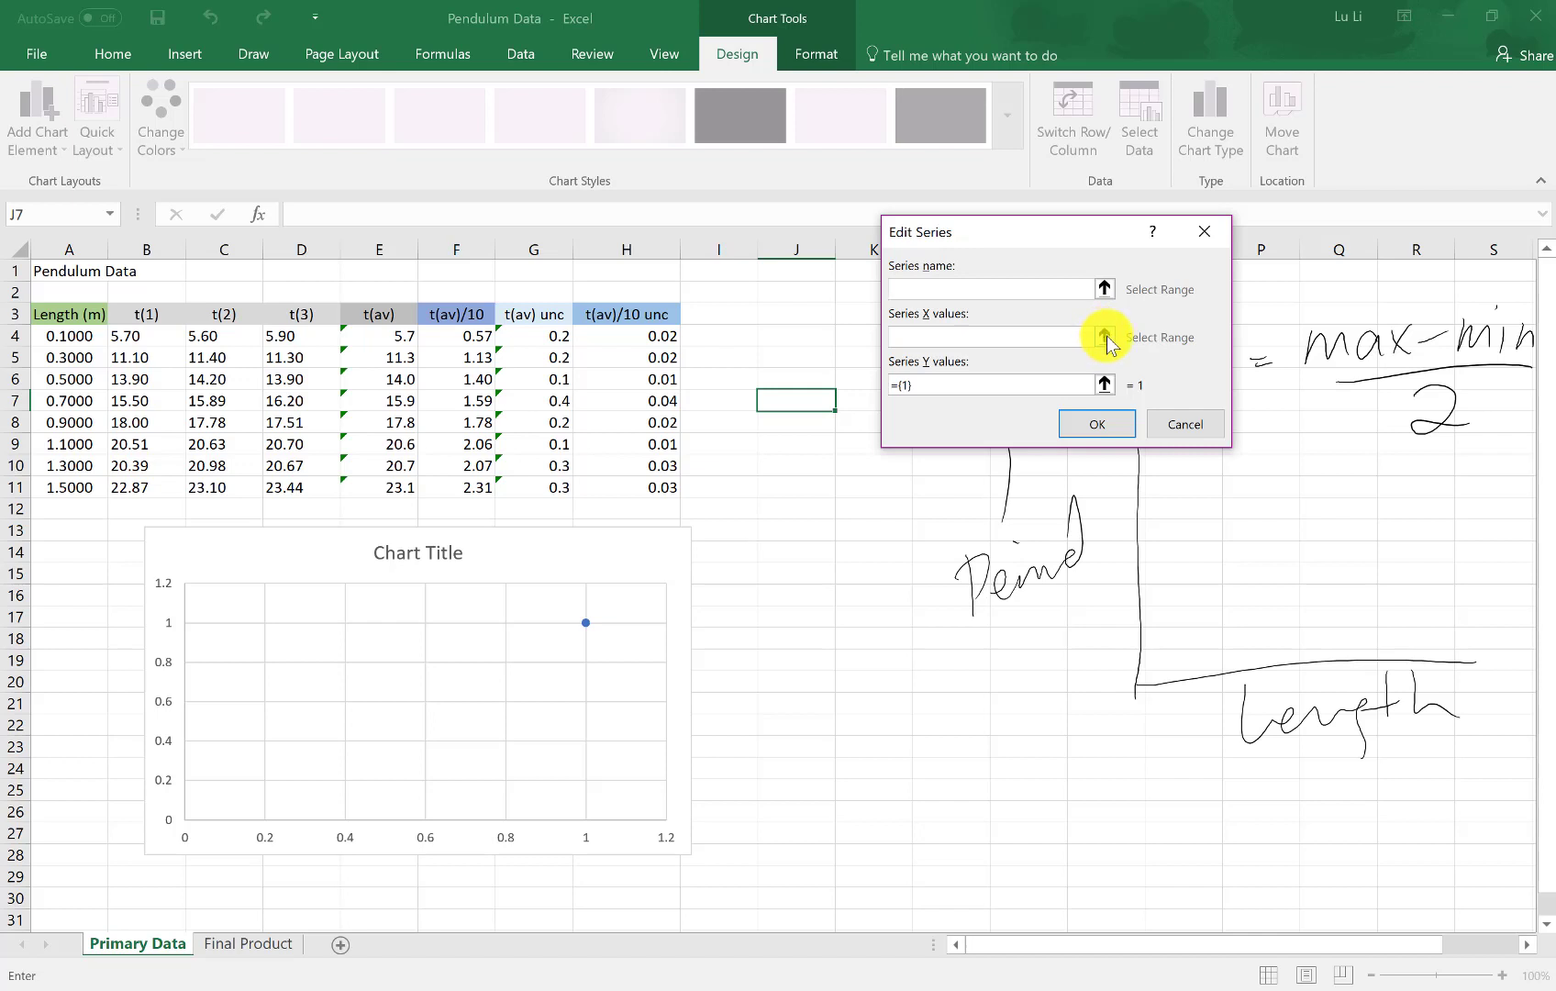
click(1104, 337)
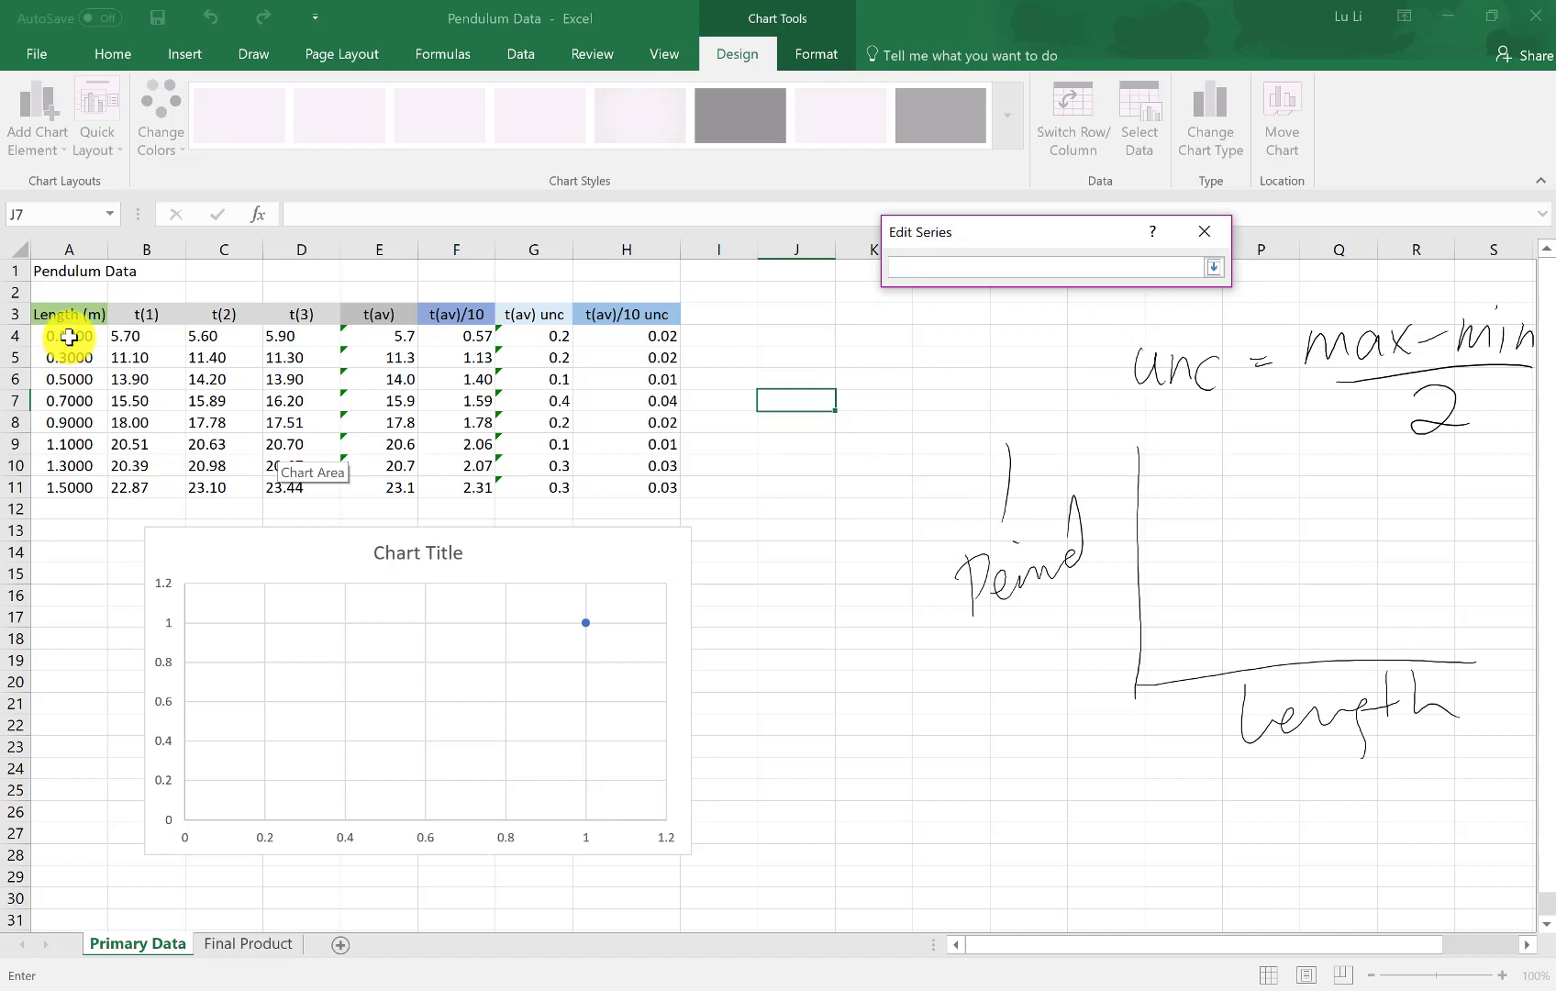
drag(70, 335, 70, 487)
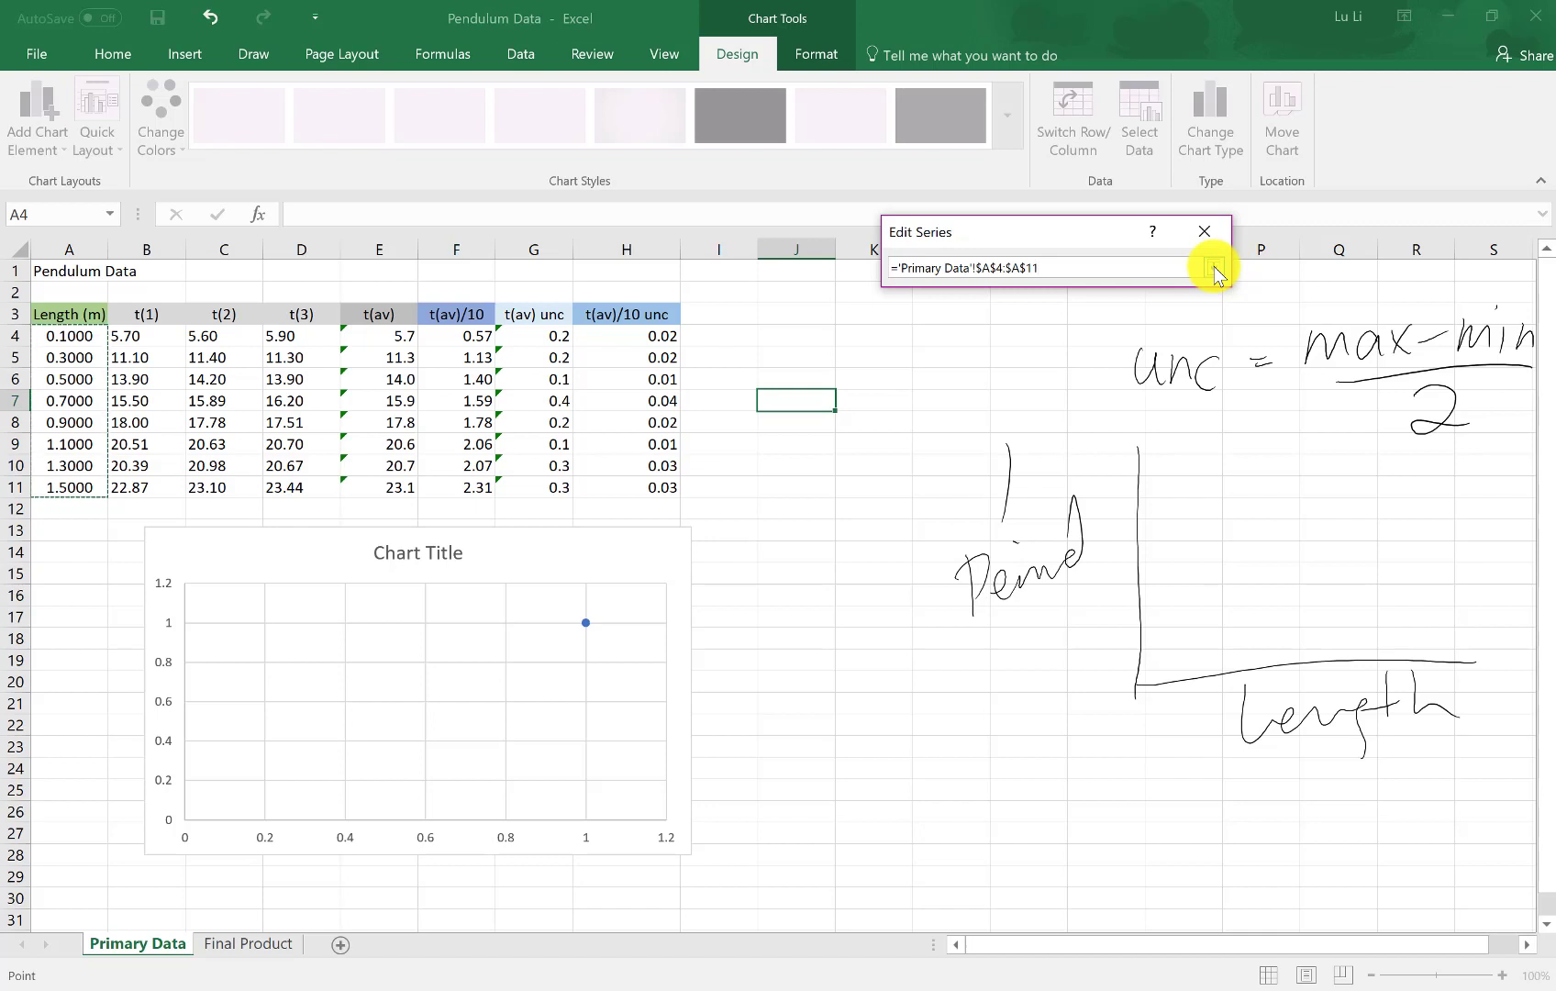
click(1215, 269)
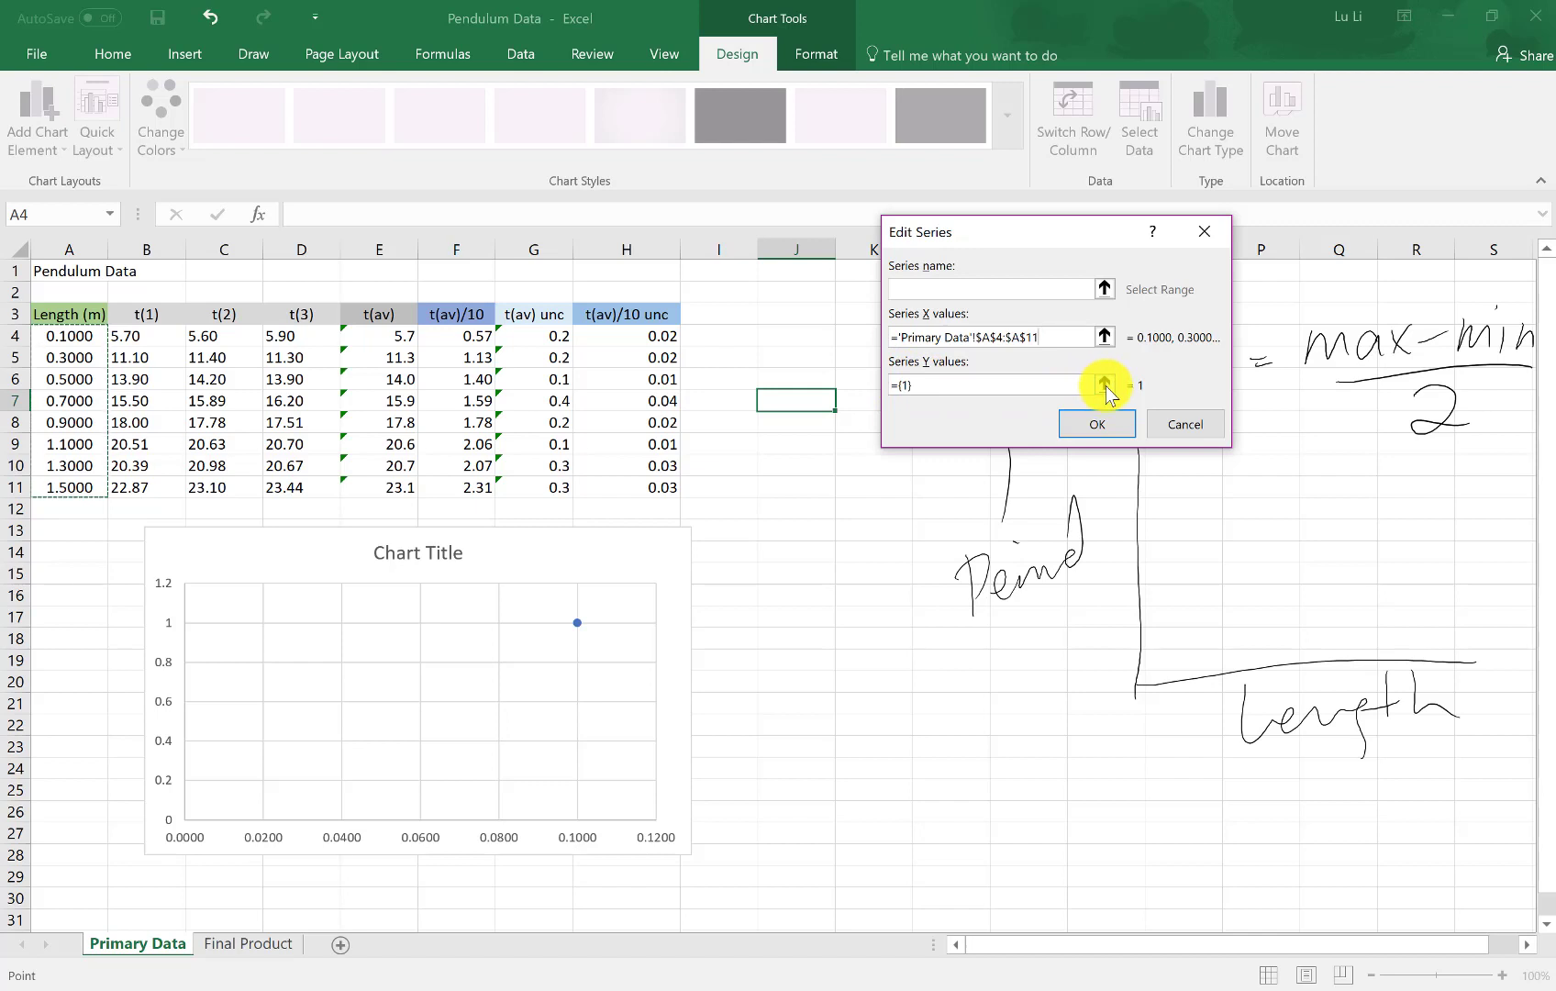
Step: Set the series Y values to t(av)/10 cells F4:F11 and confirm both dialogs
click(1103, 385)
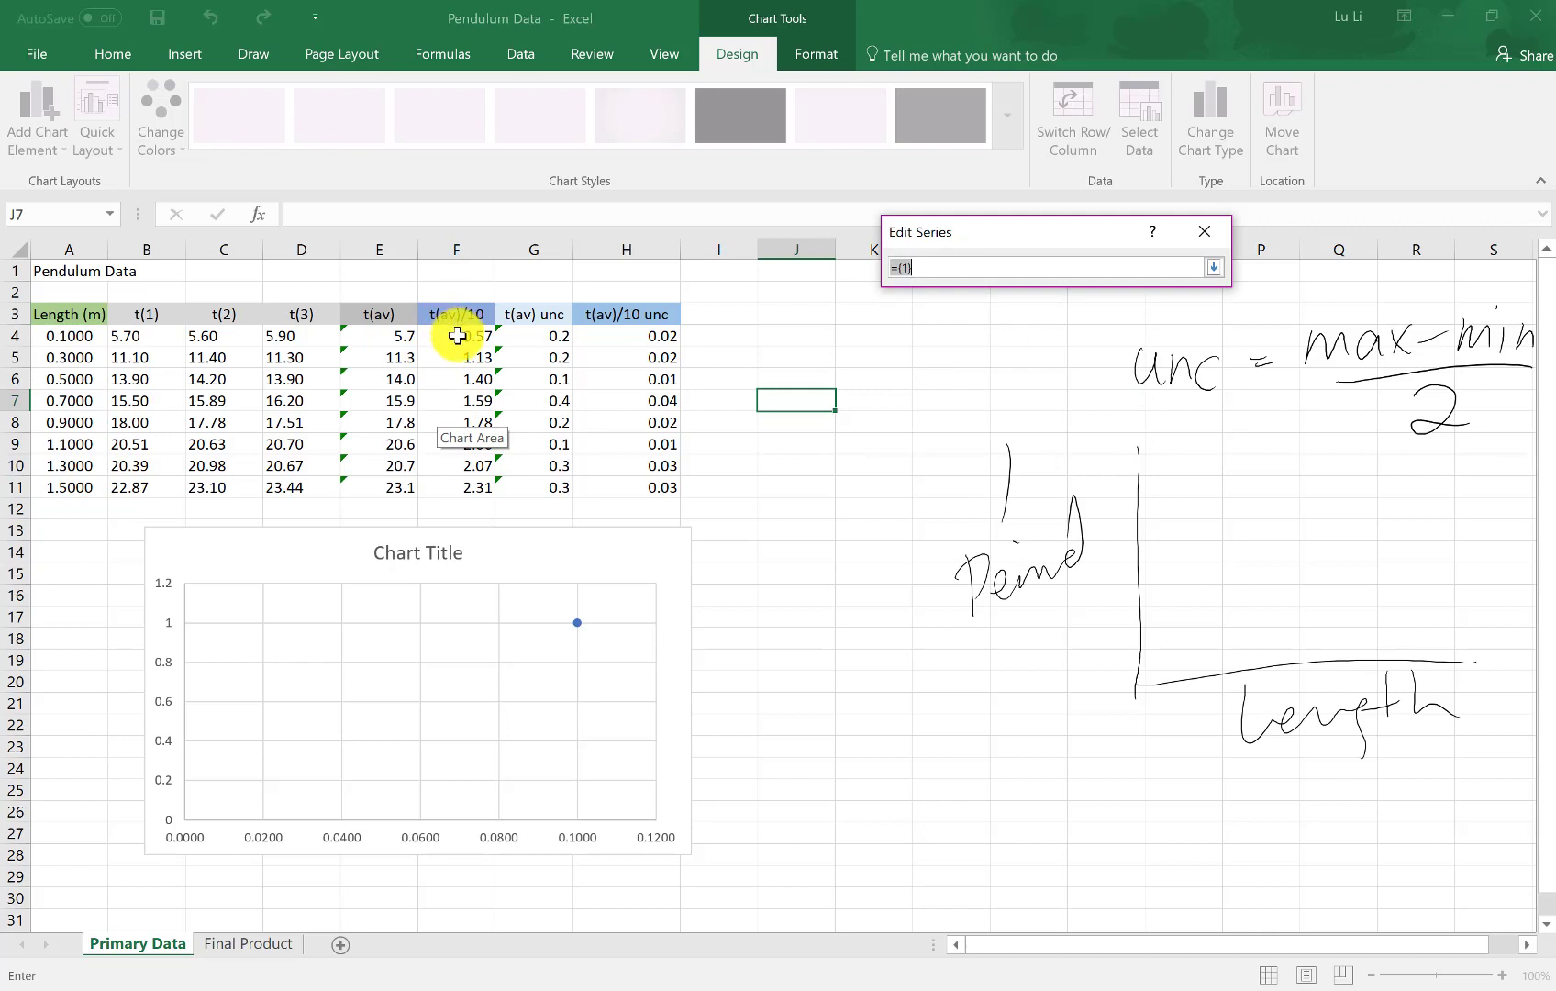
drag(454, 336, 455, 400)
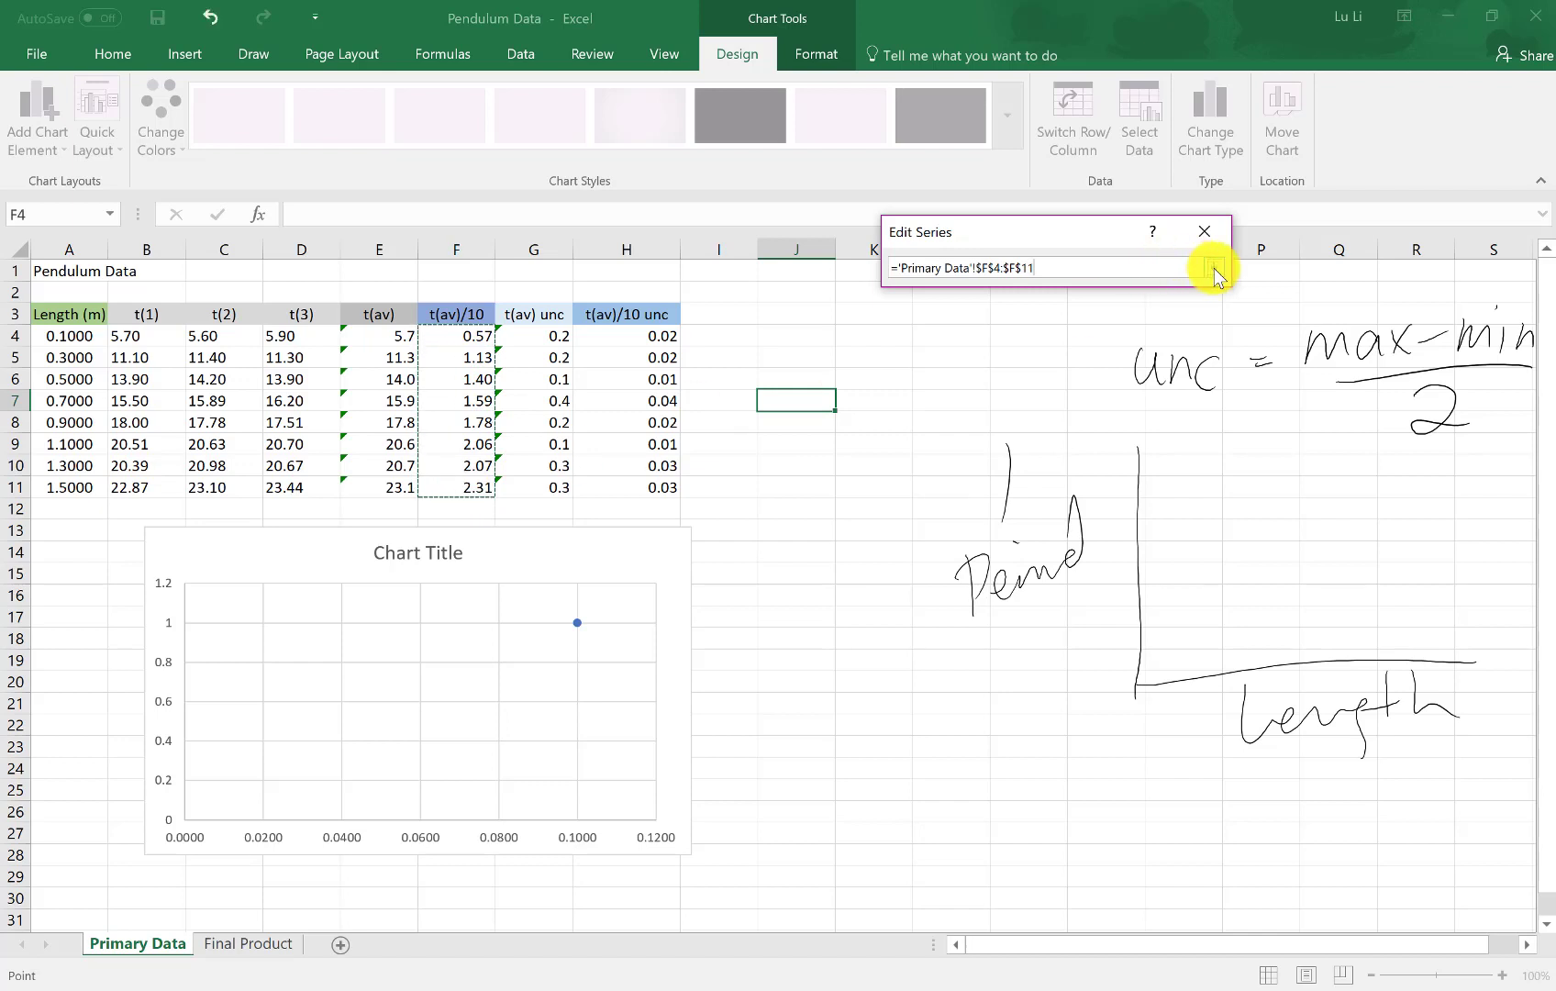
click(1215, 269)
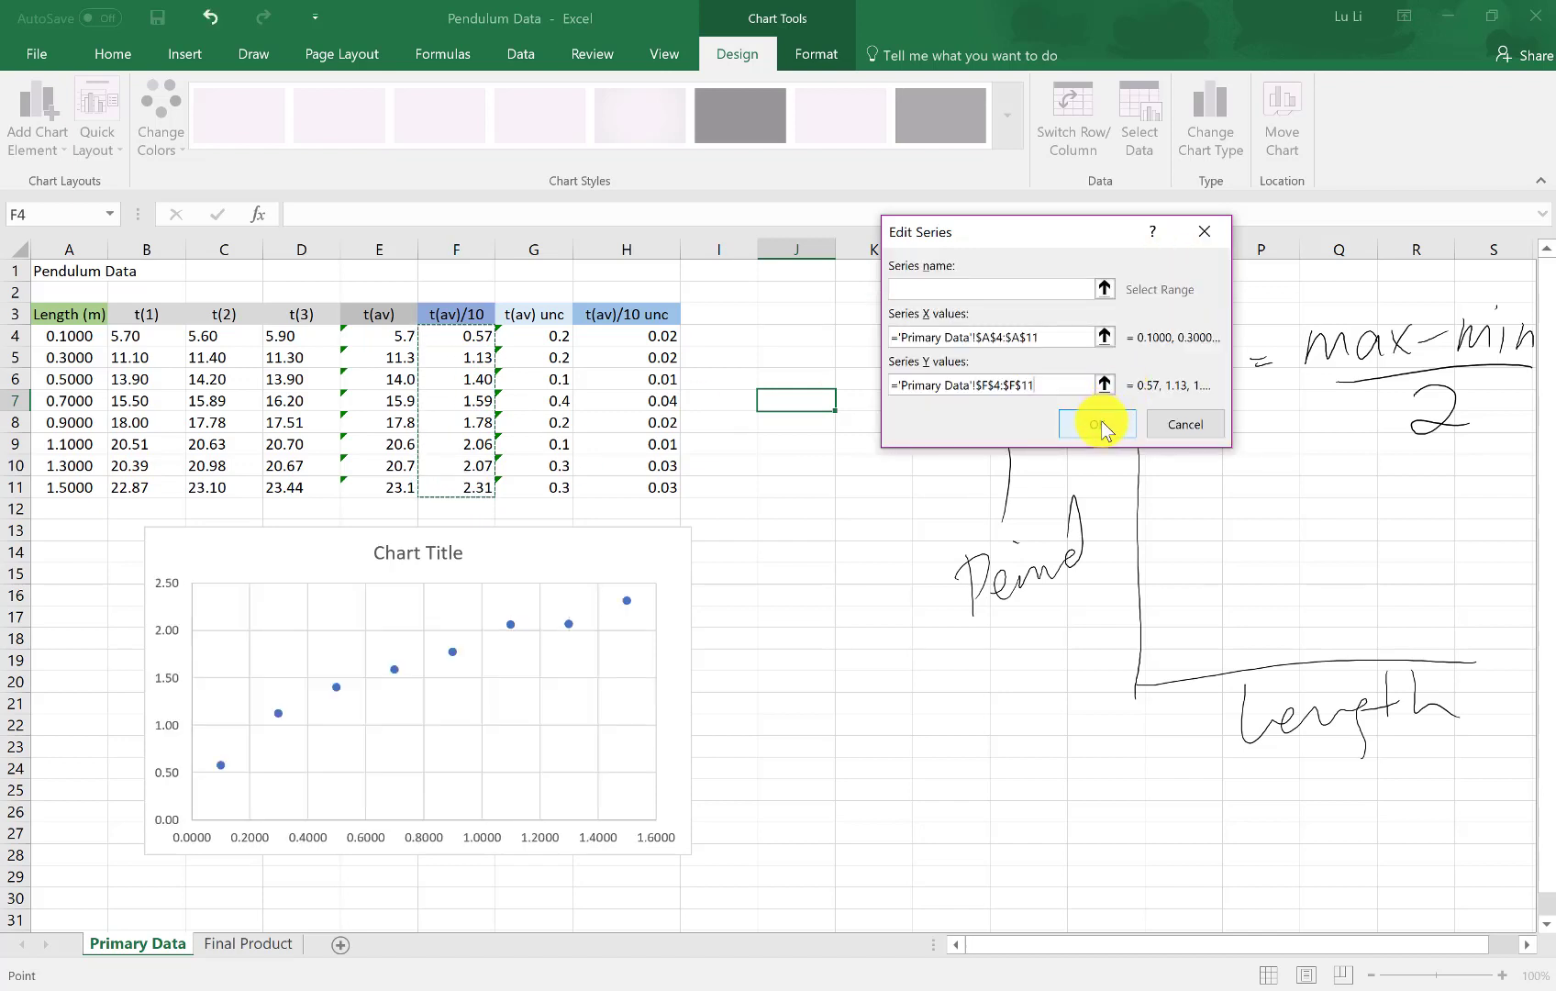
click(1094, 424)
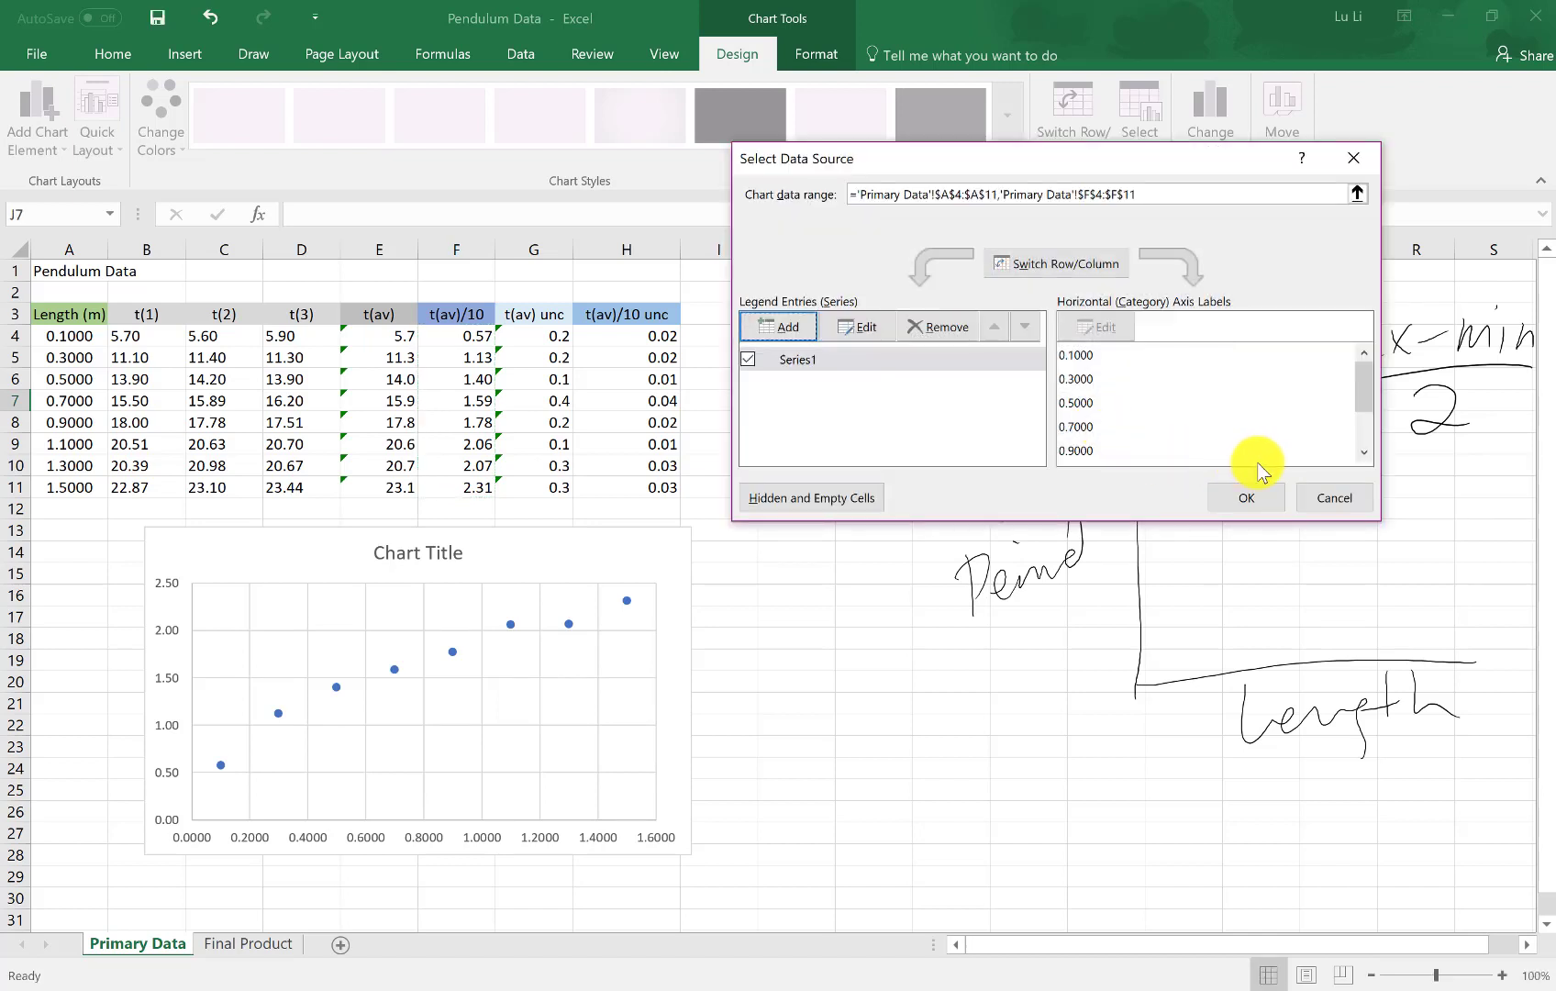
click(1245, 498)
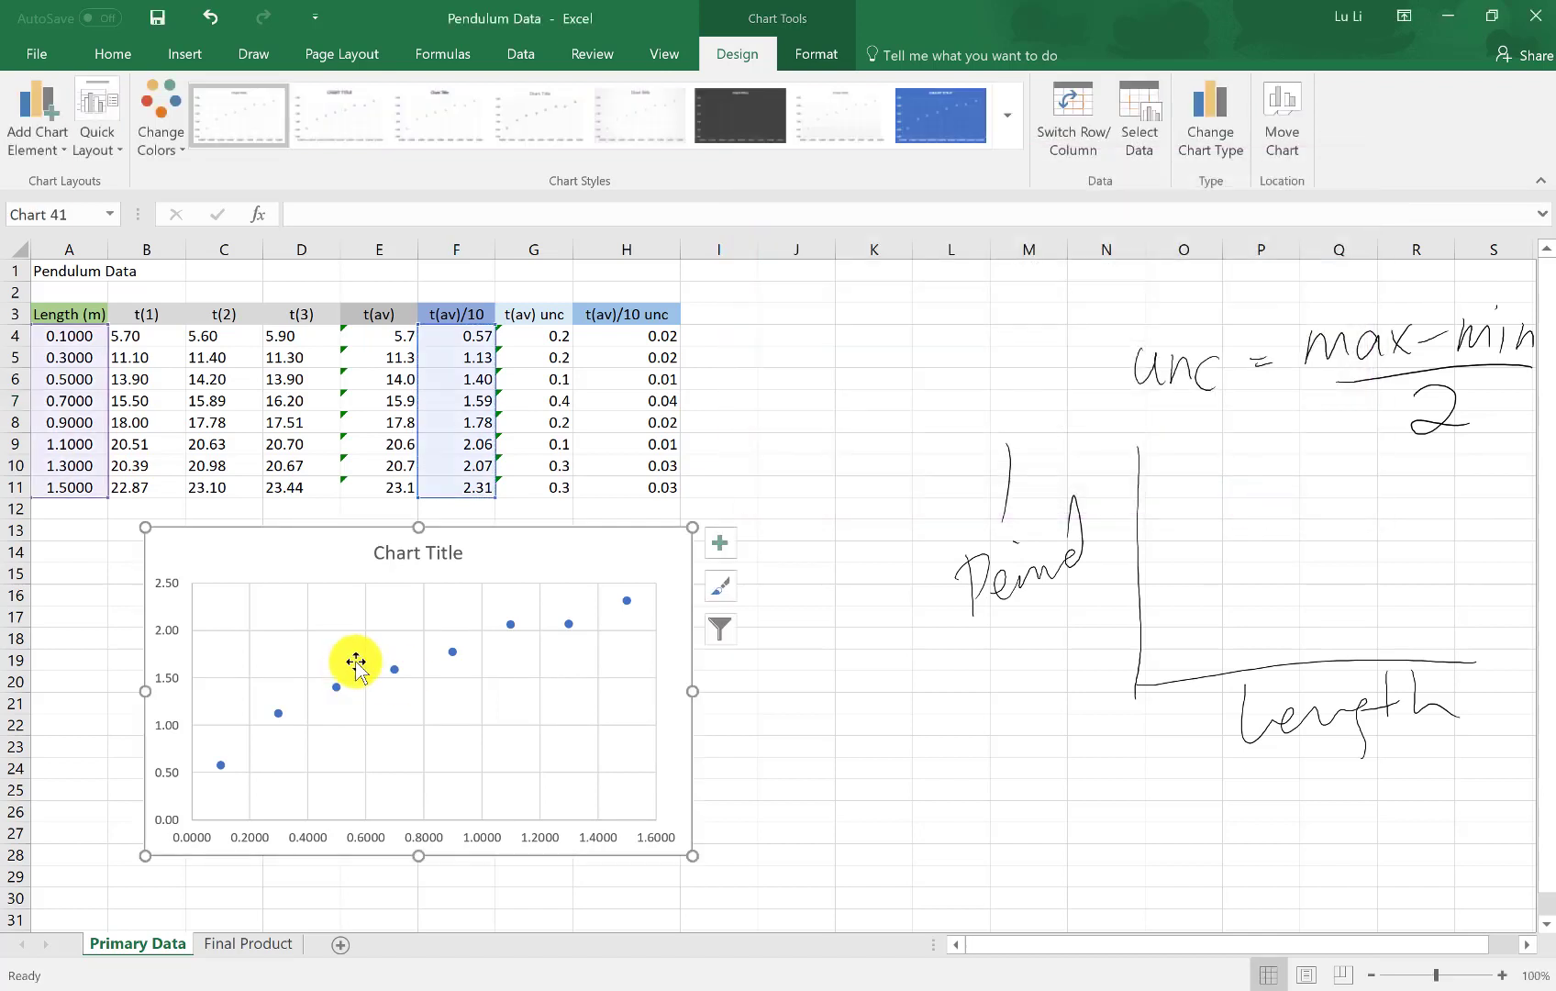
mouse_move(589, 557)
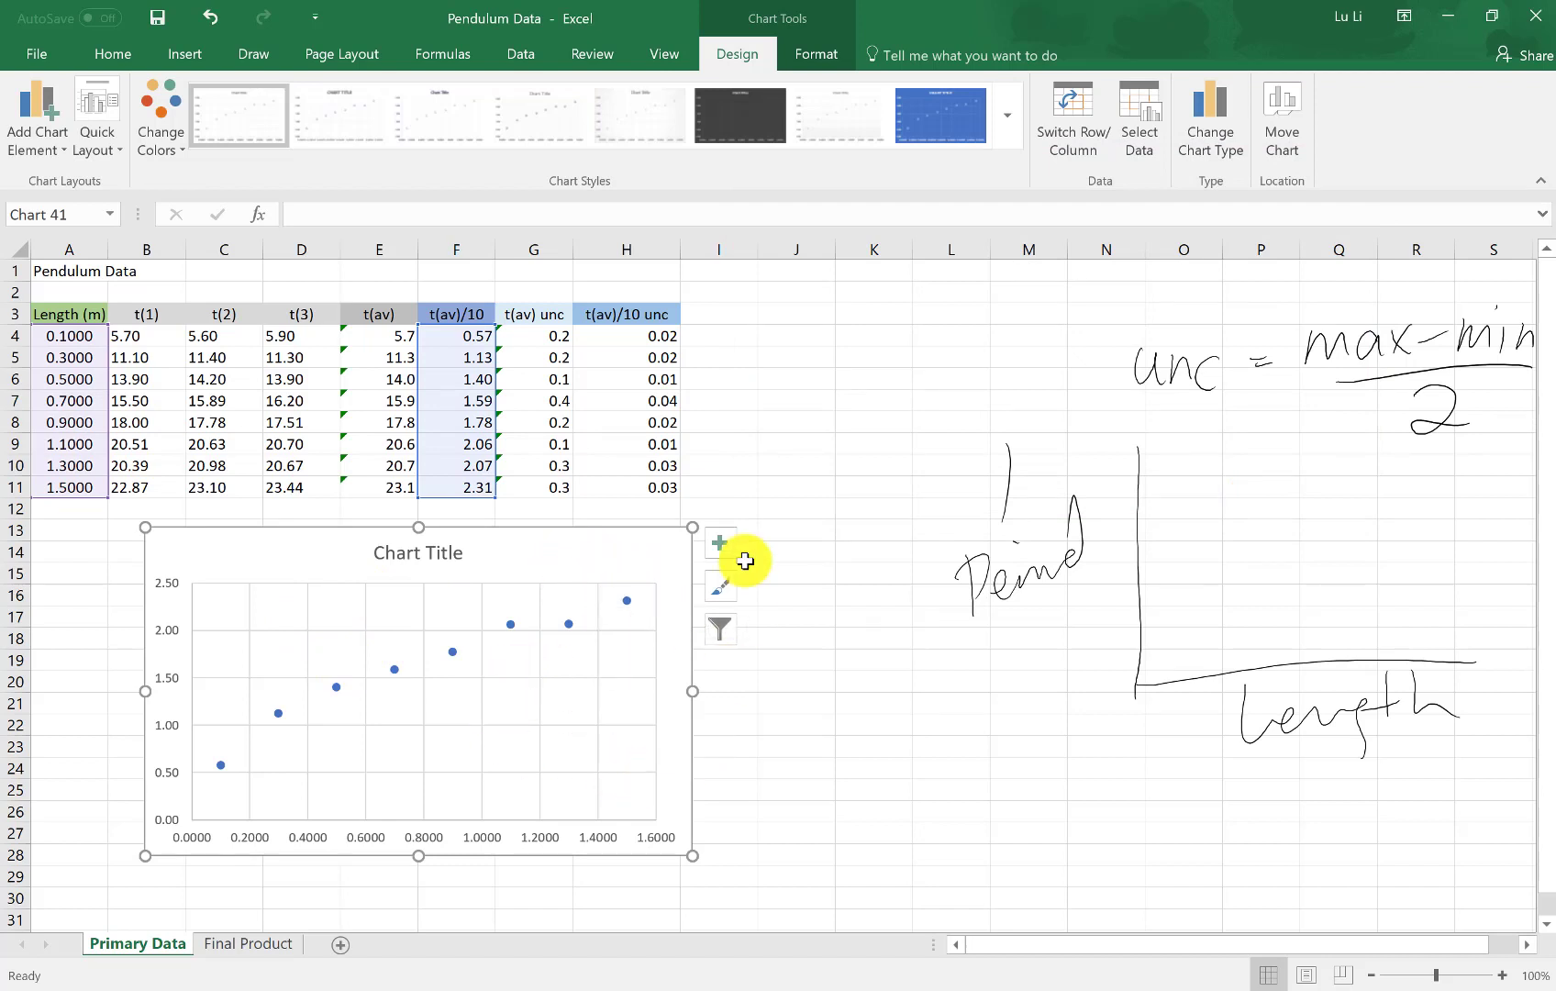
Step: Tick Axis Titles in the Chart Elements menu to add placeholders on both axes
click(719, 543)
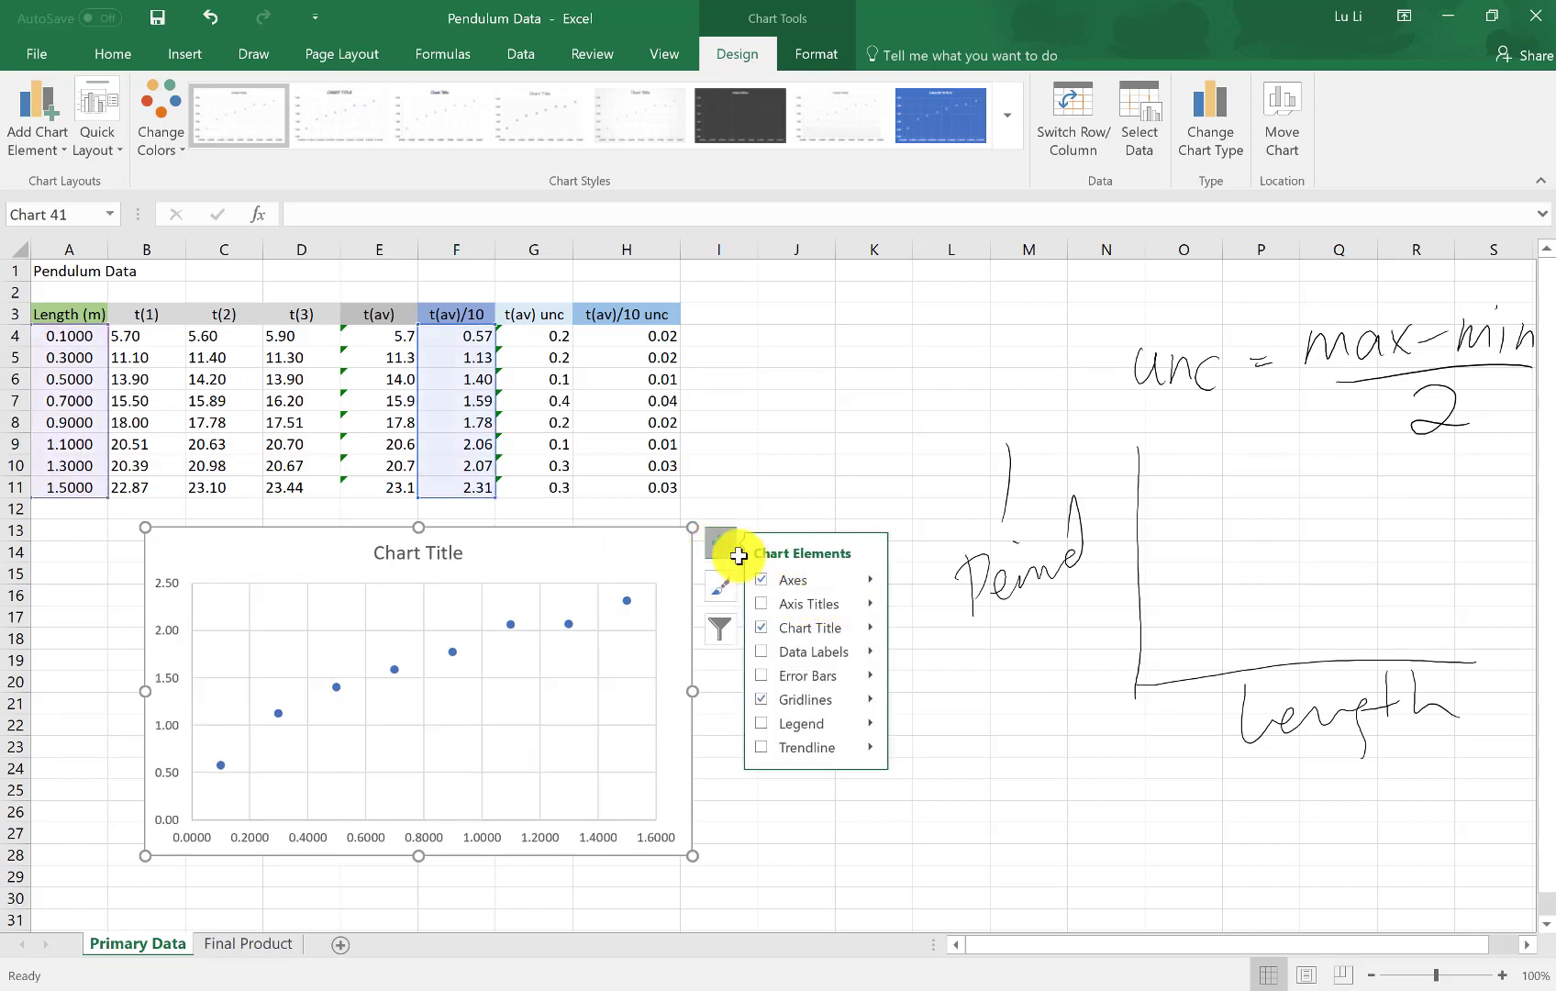
mouse_move(615, 561)
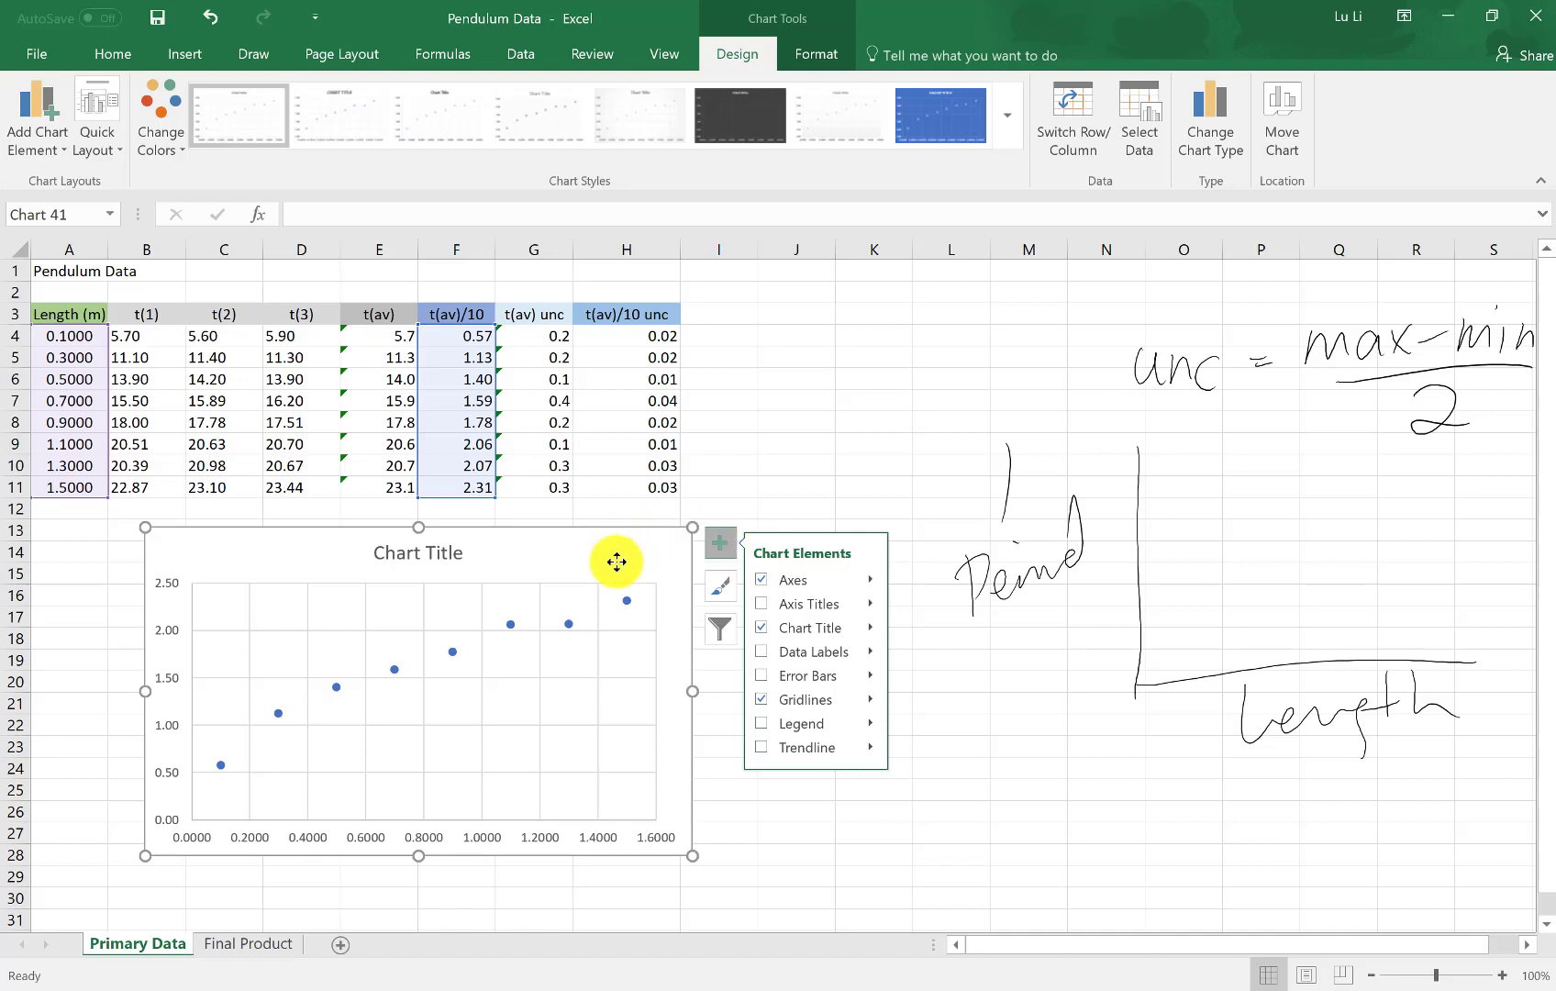
mouse_move(705, 551)
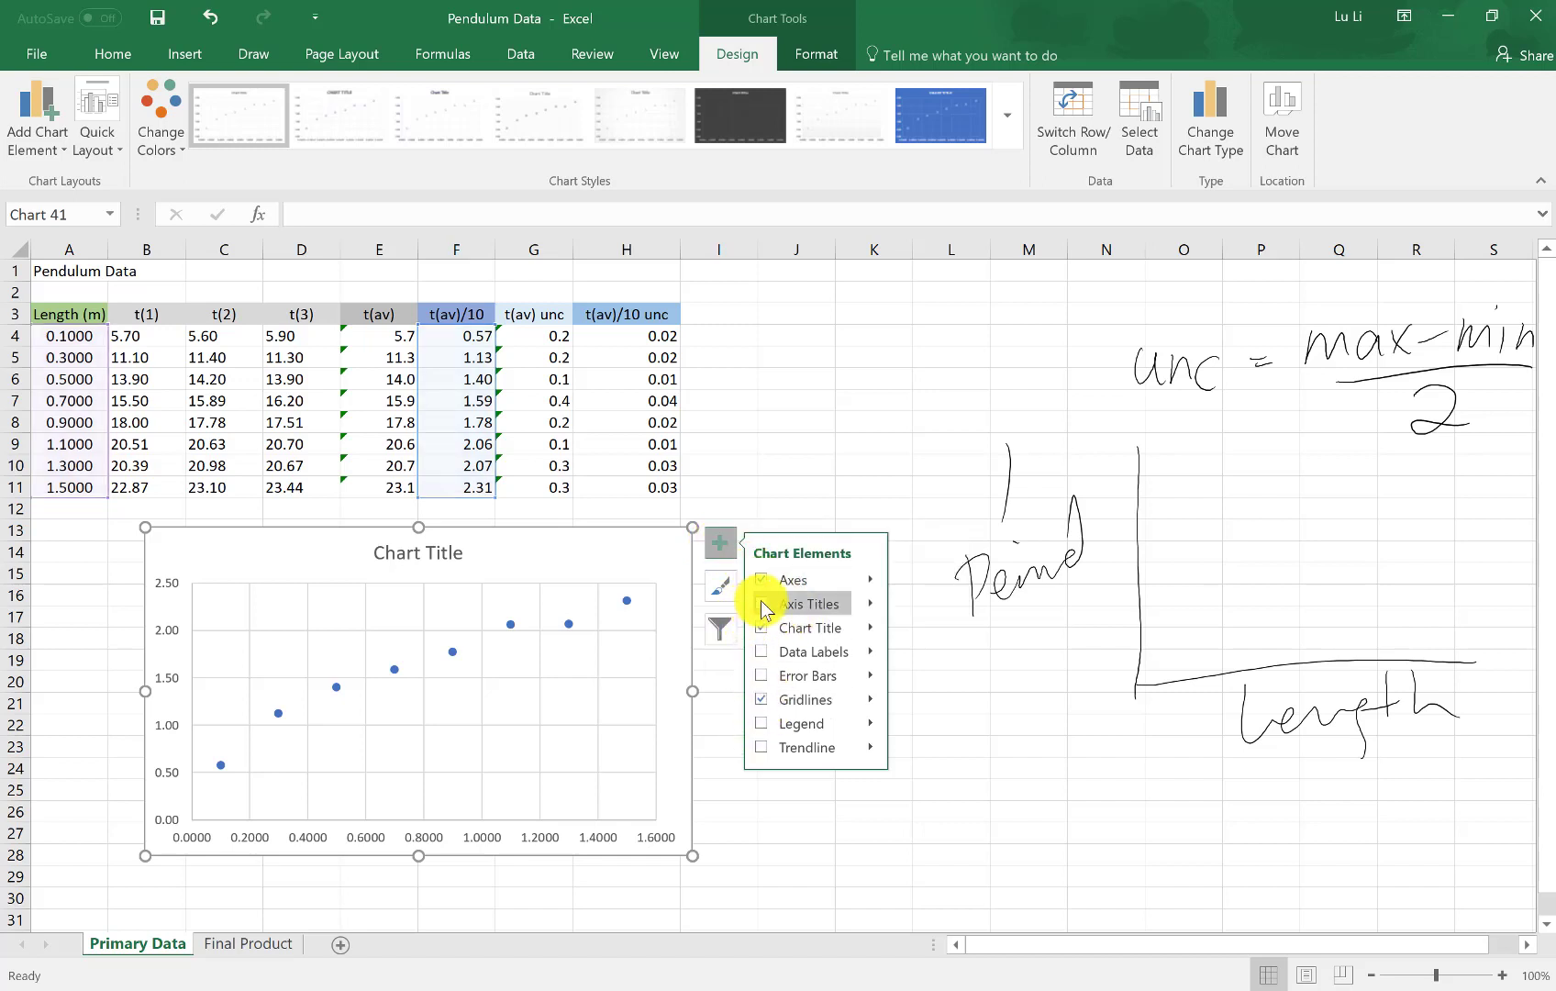
click(761, 603)
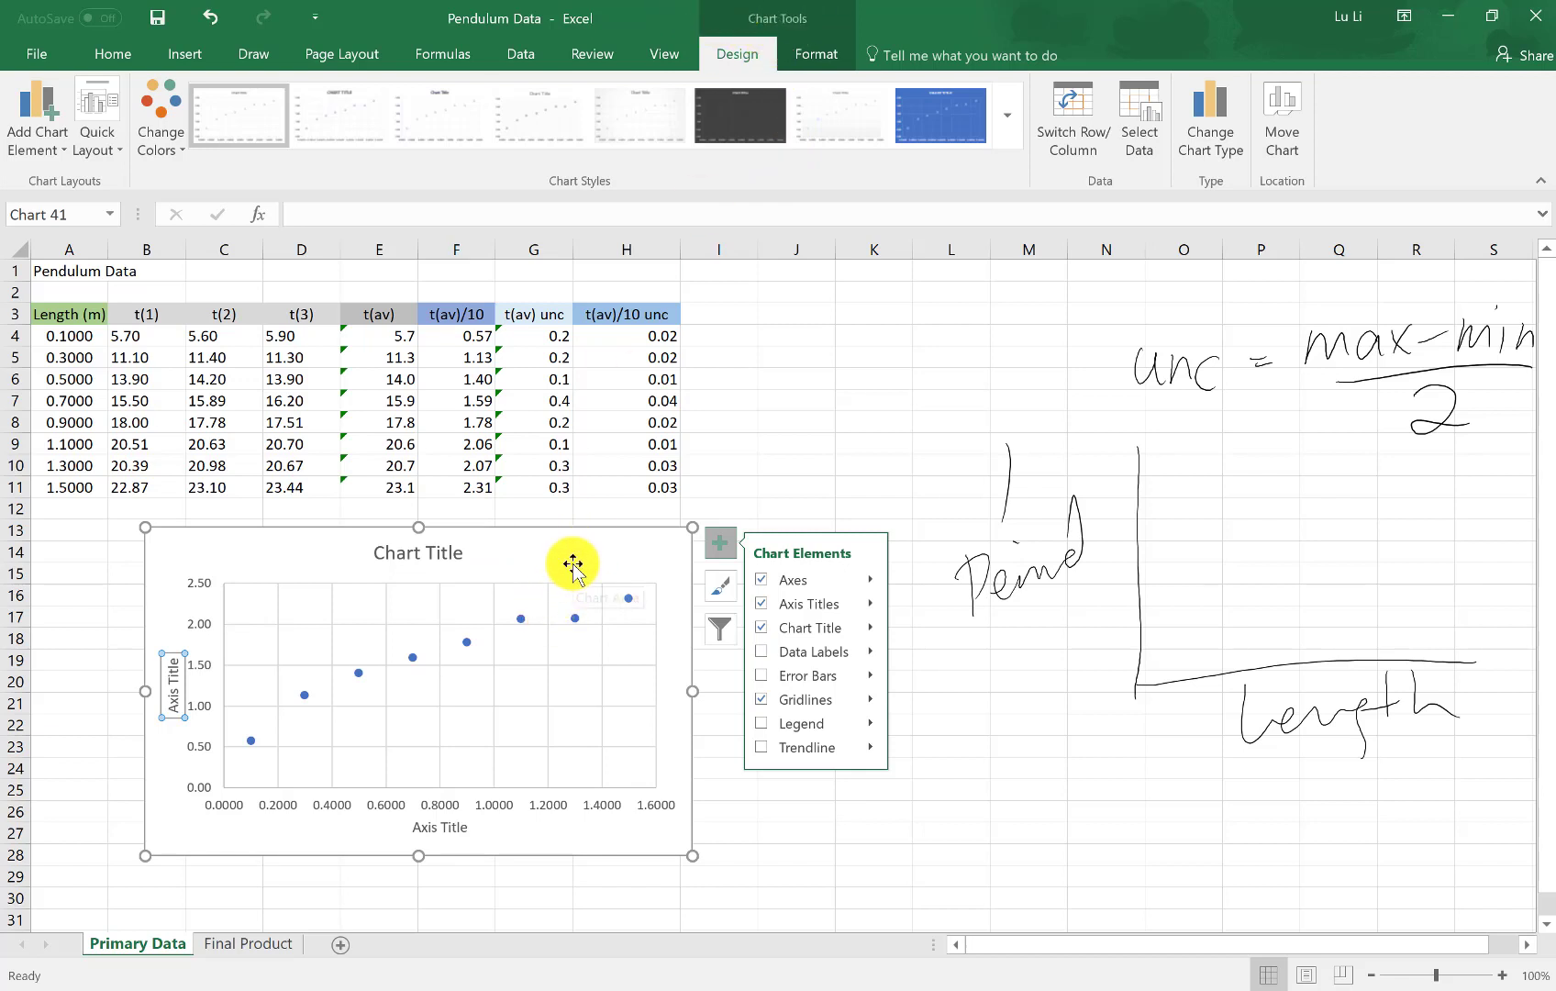
mouse_move(732, 20)
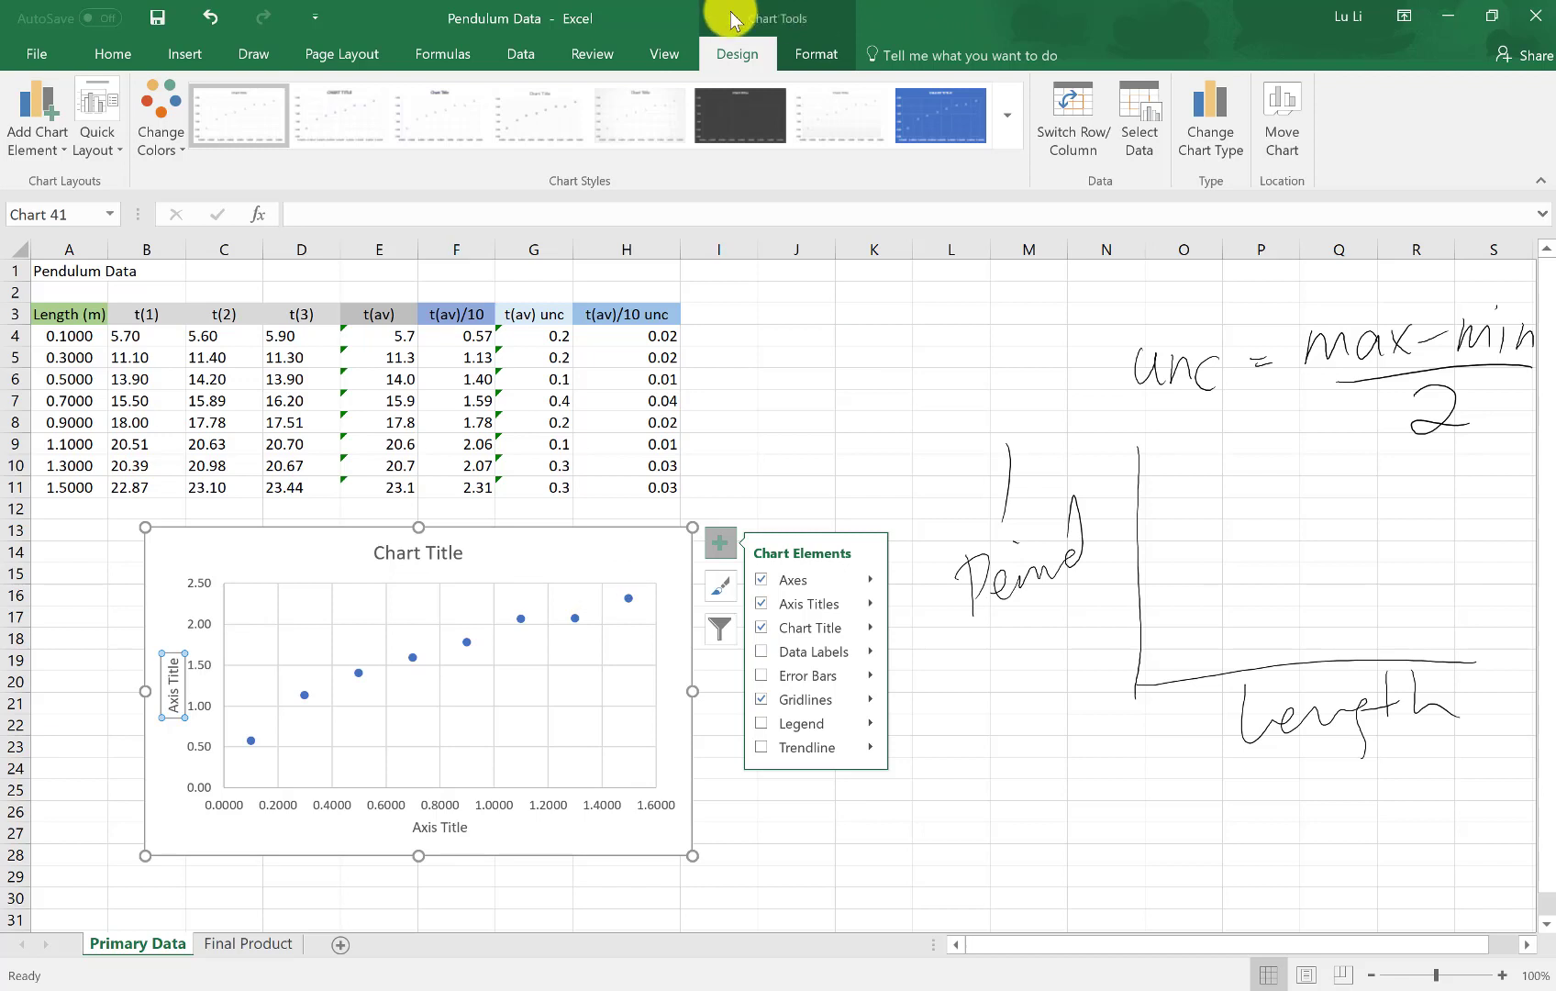
mouse_move(814, 25)
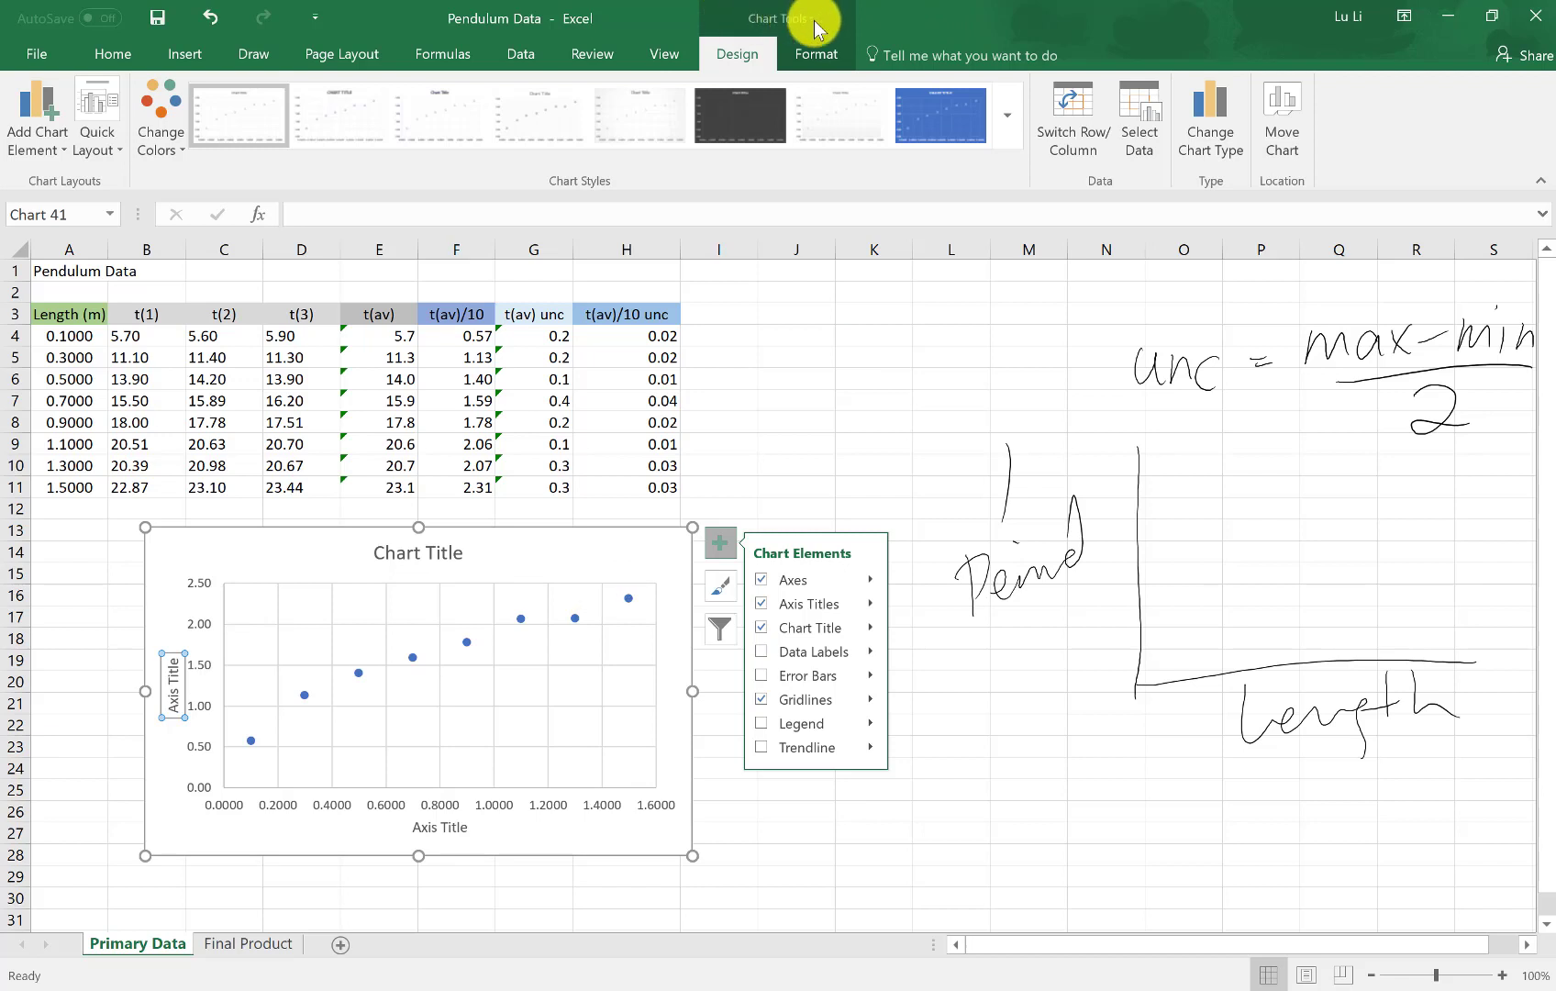
click(814, 55)
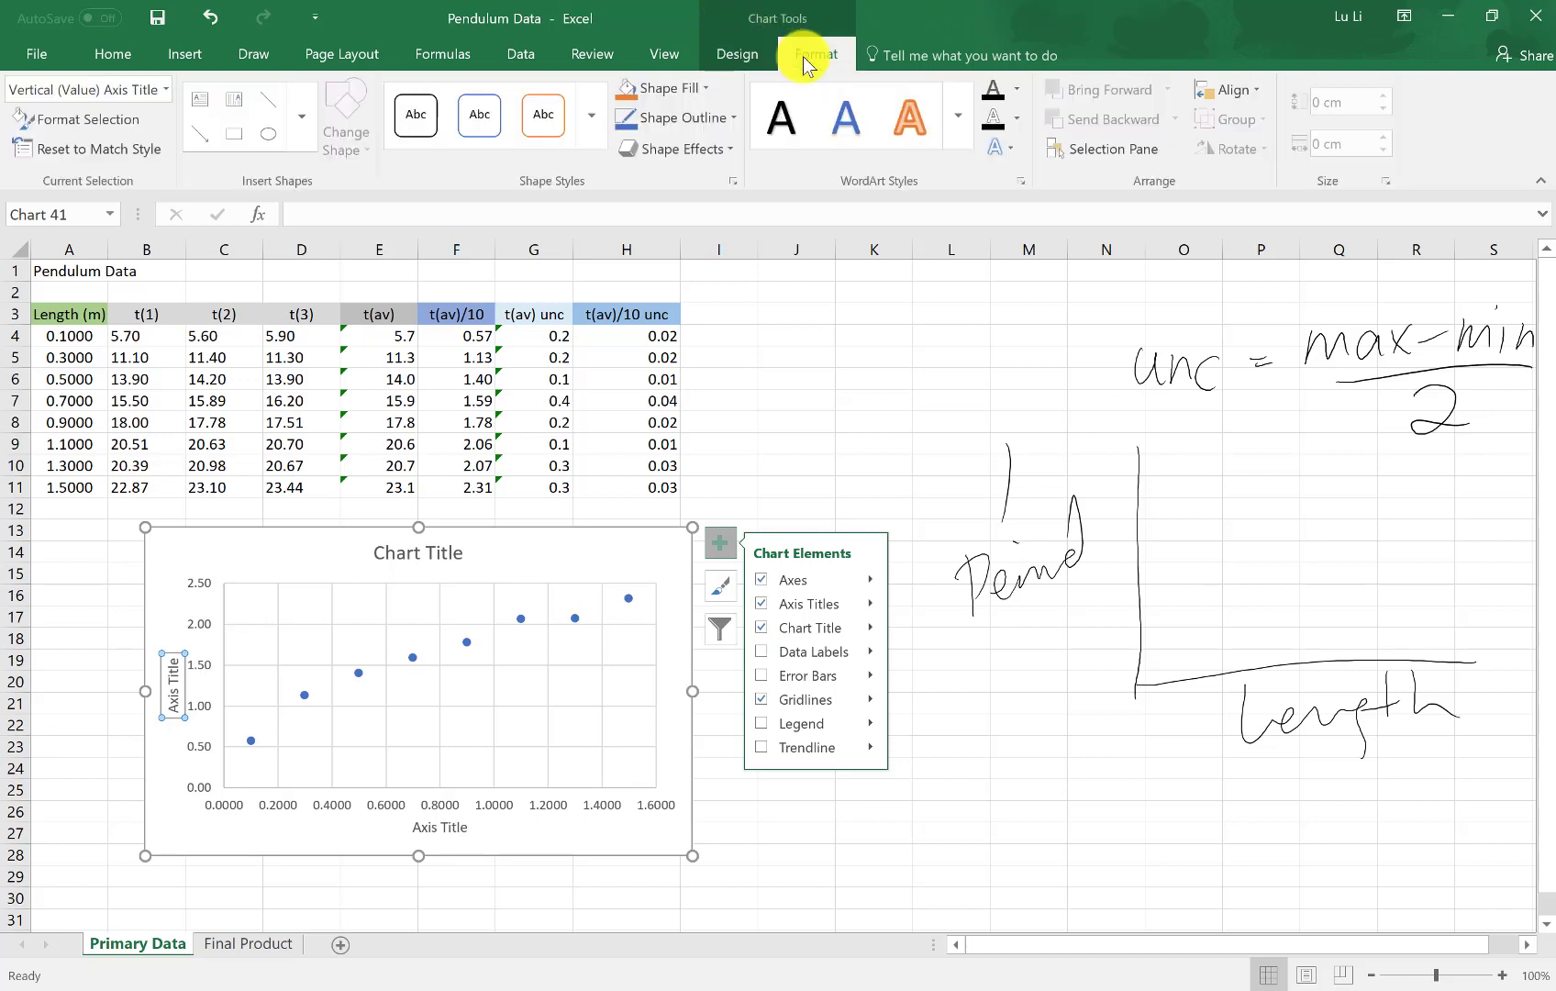
click(734, 55)
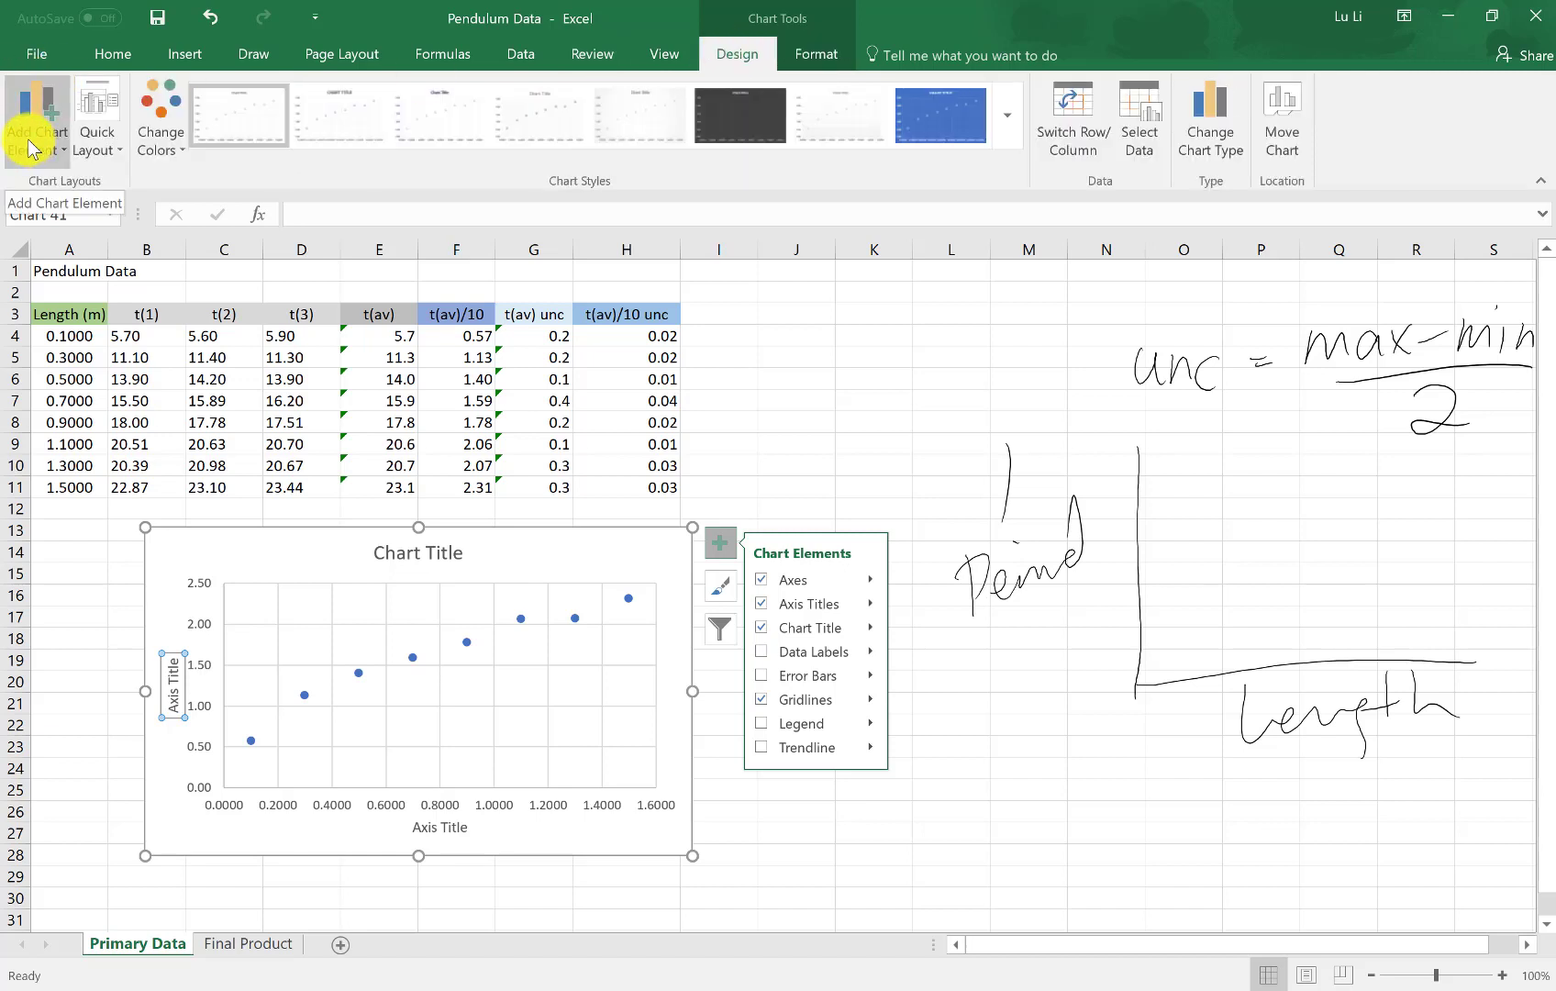
click(36, 120)
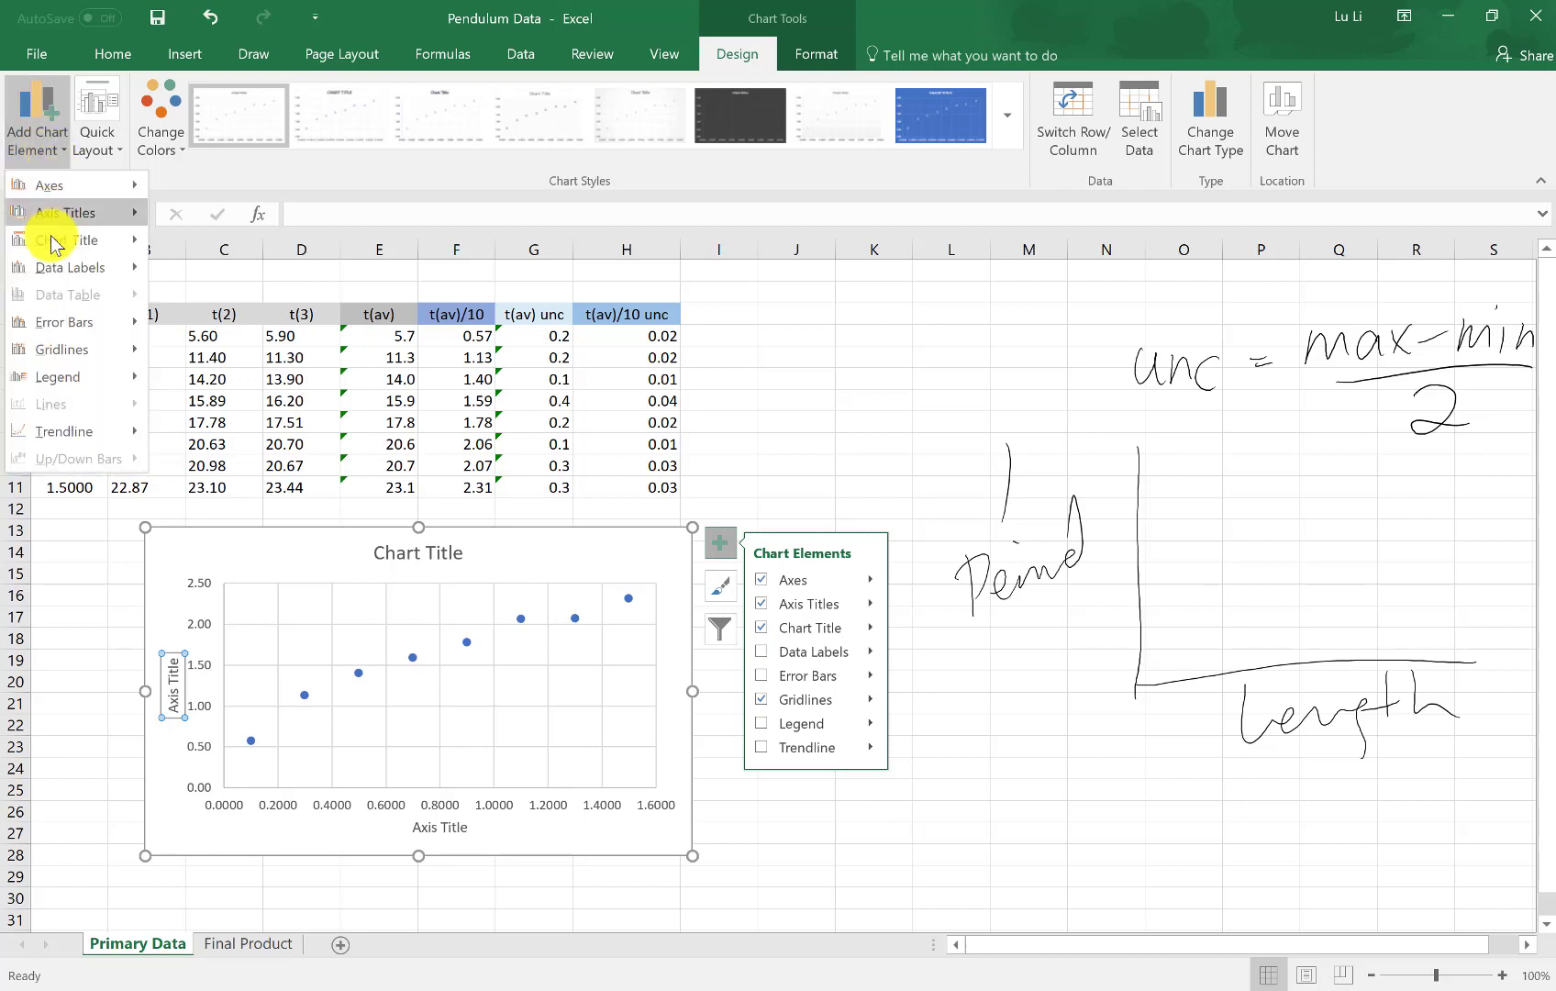
click(61, 213)
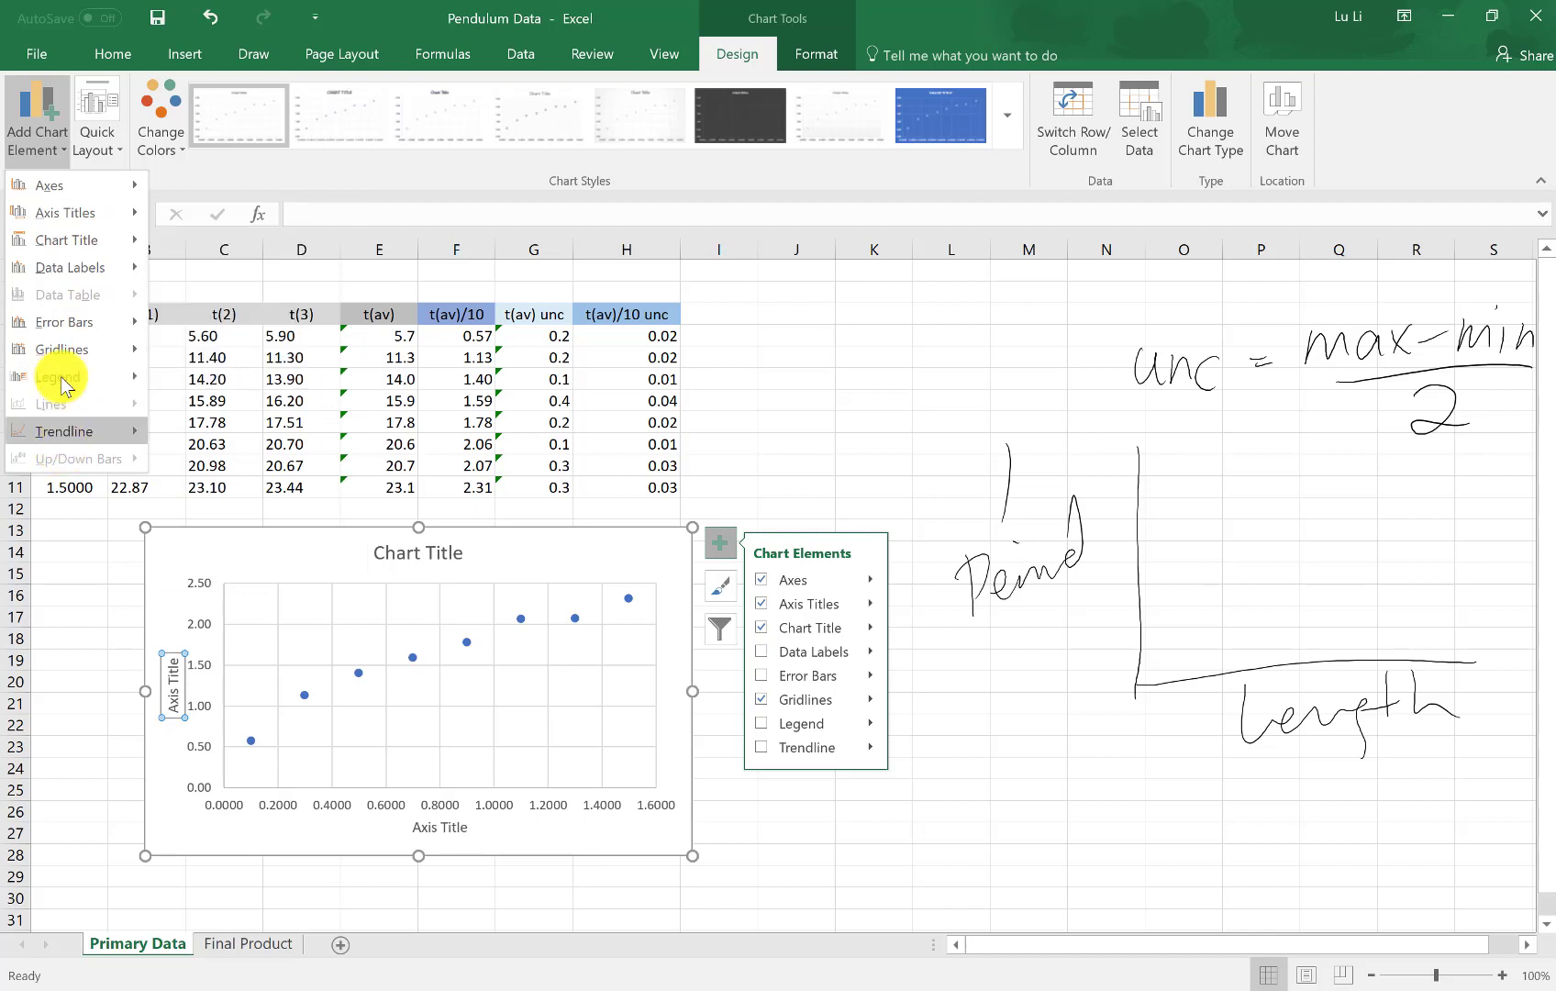
click(48, 184)
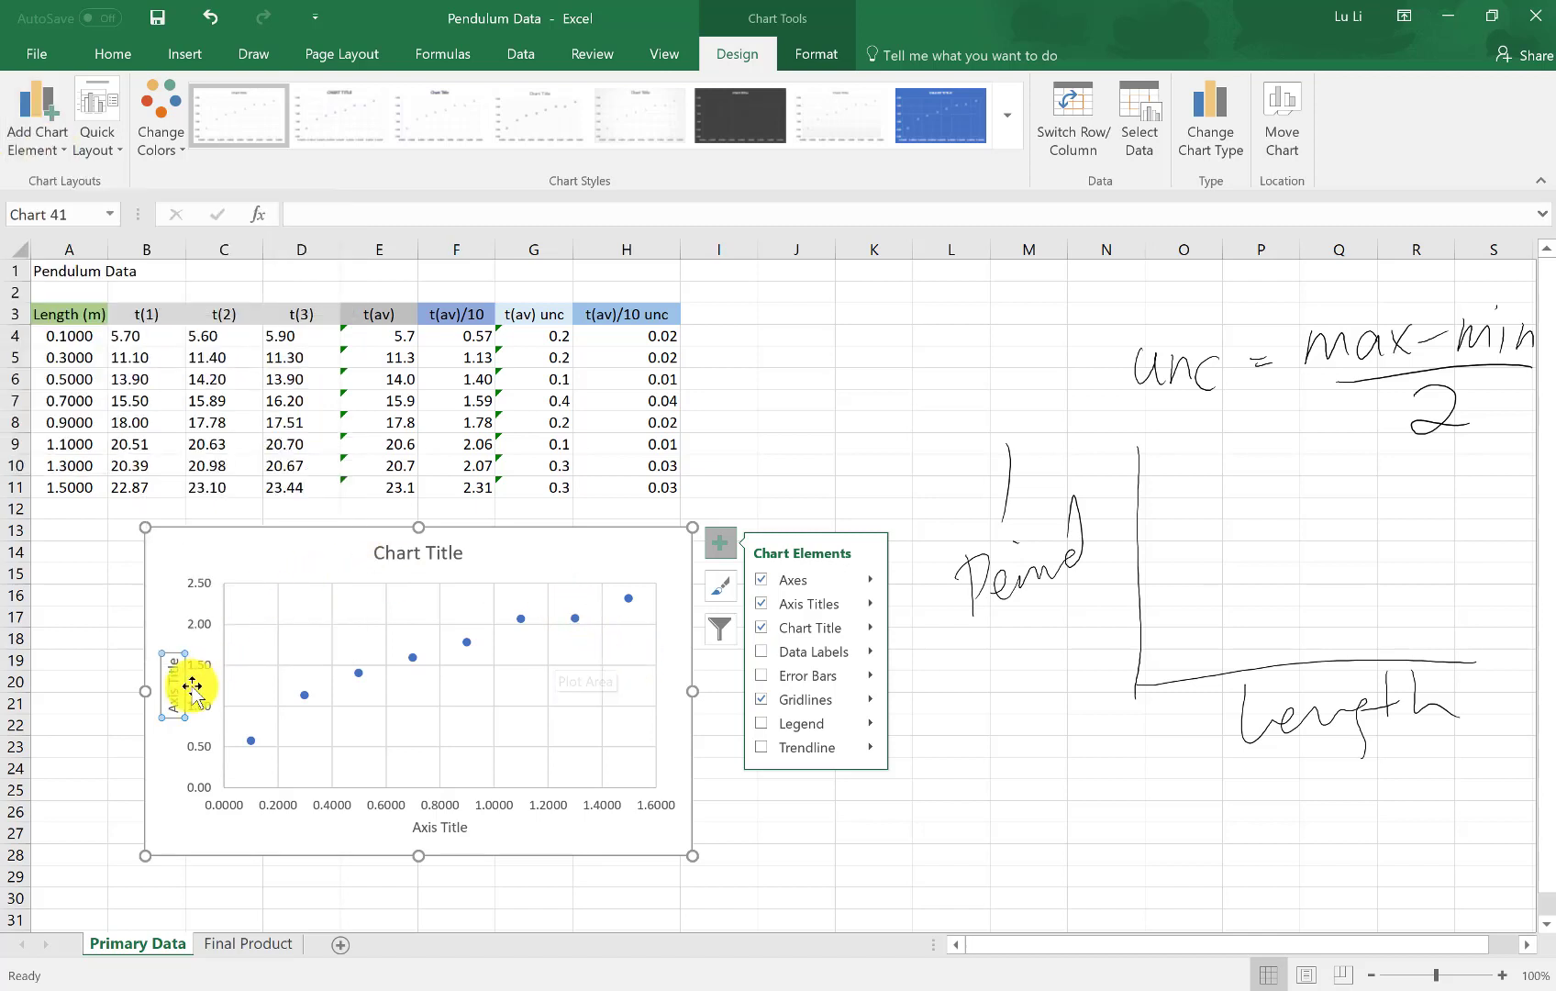
Step: Select an axis title placeholder and enter the title 'Length (m)'
click(417, 552)
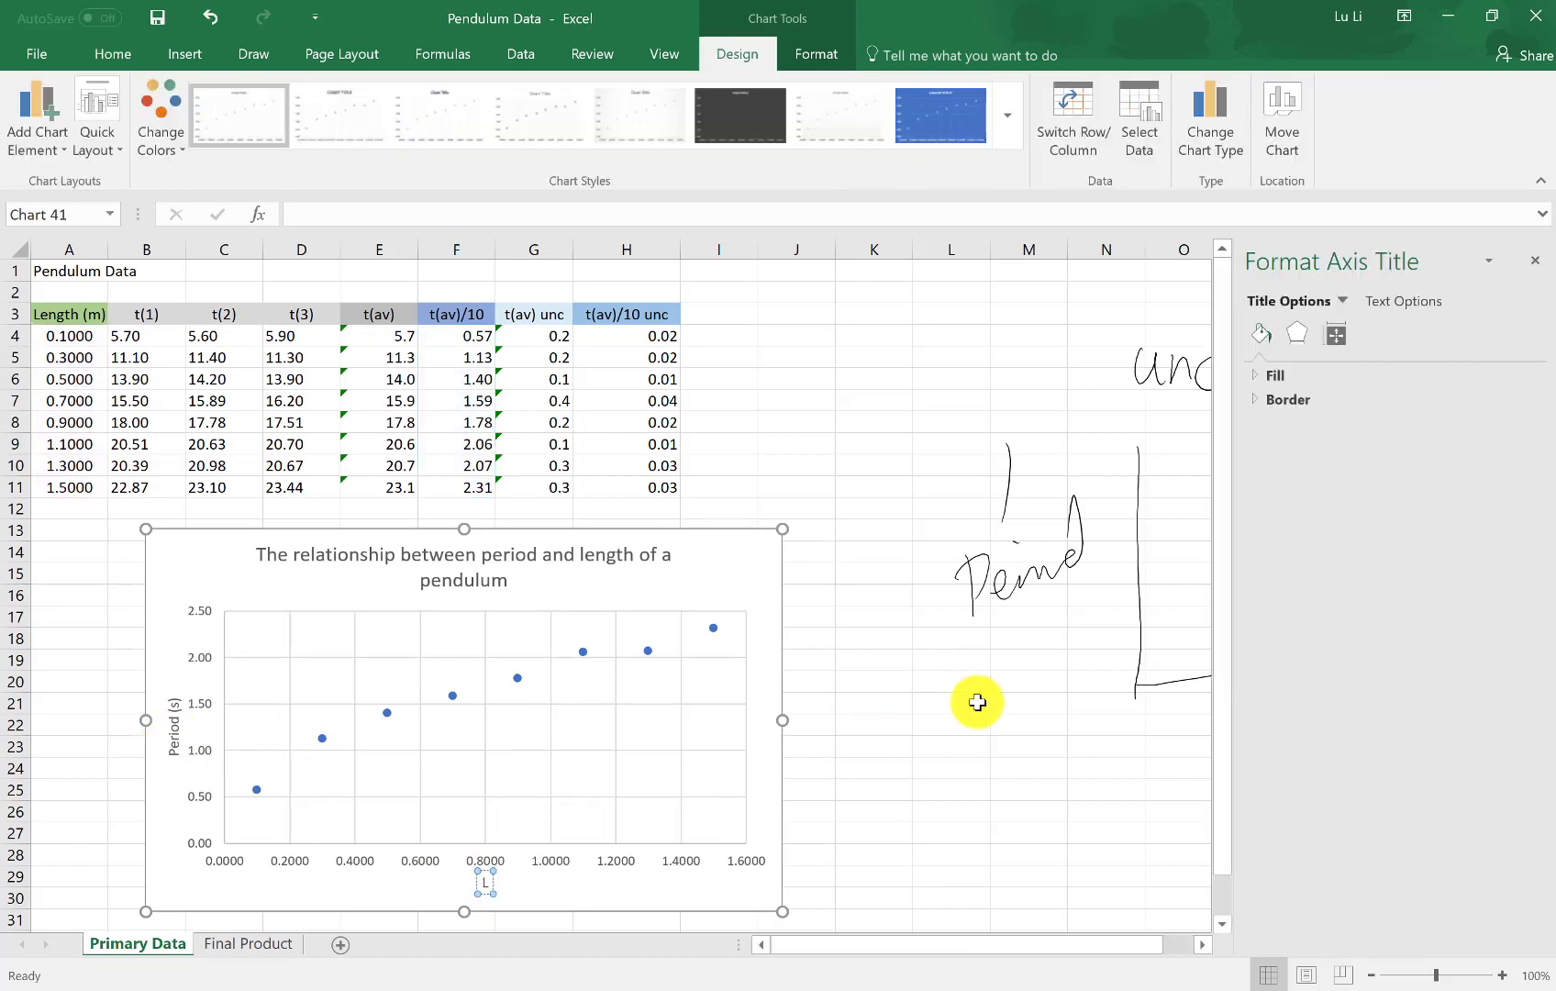
text(Length (m))
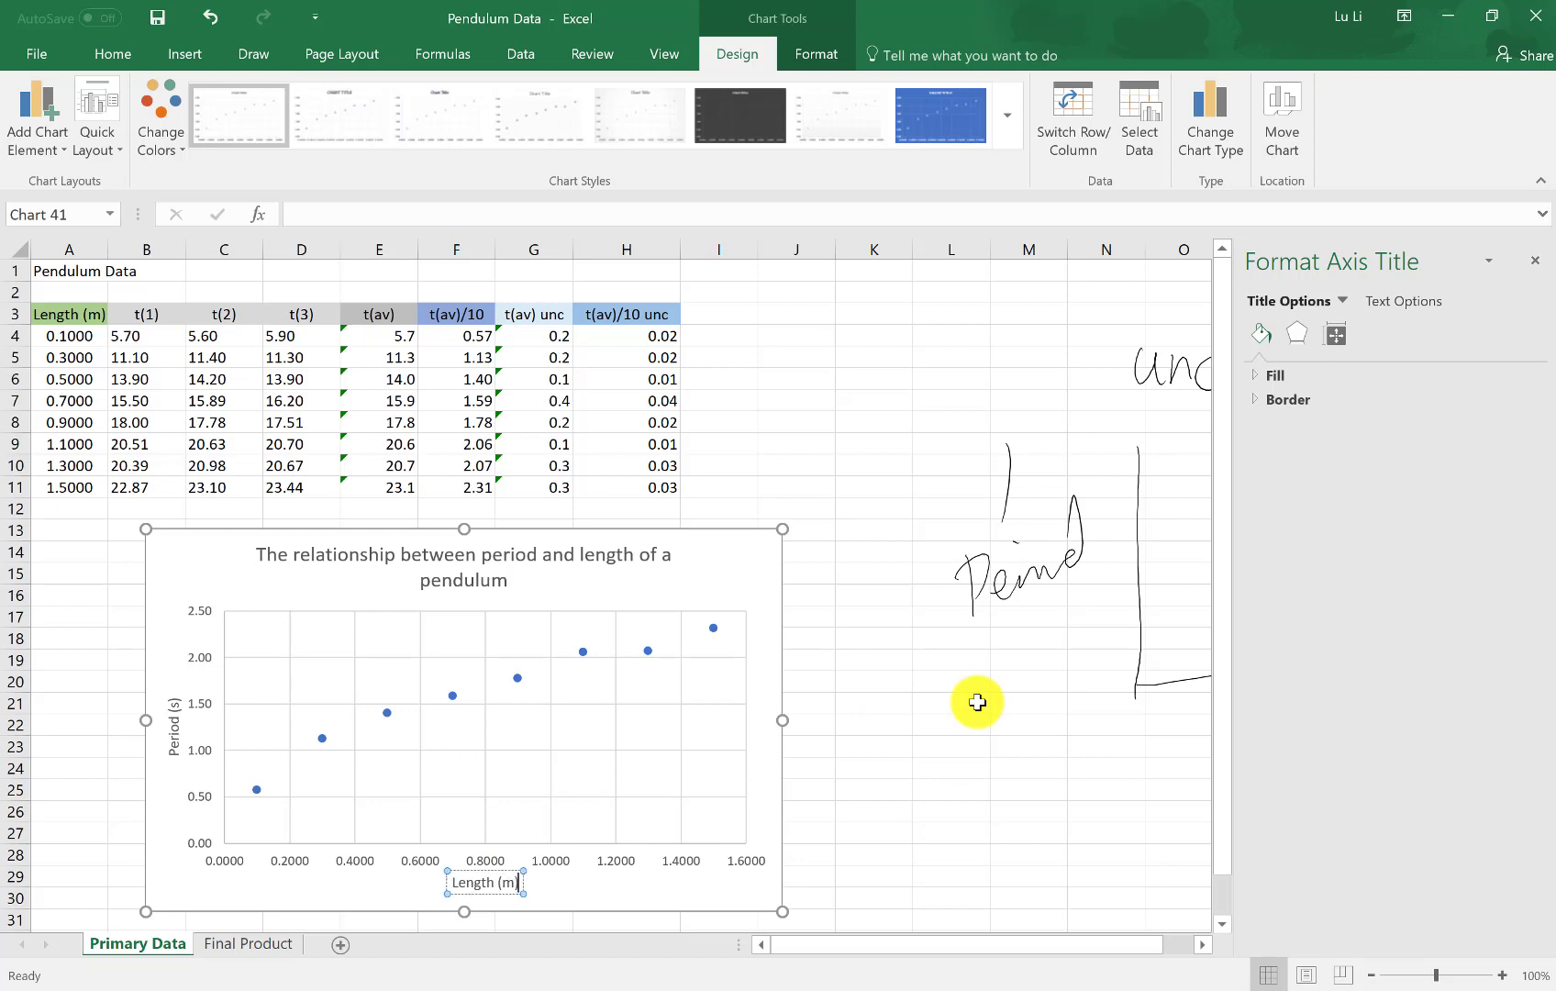
mouse_move(890, 592)
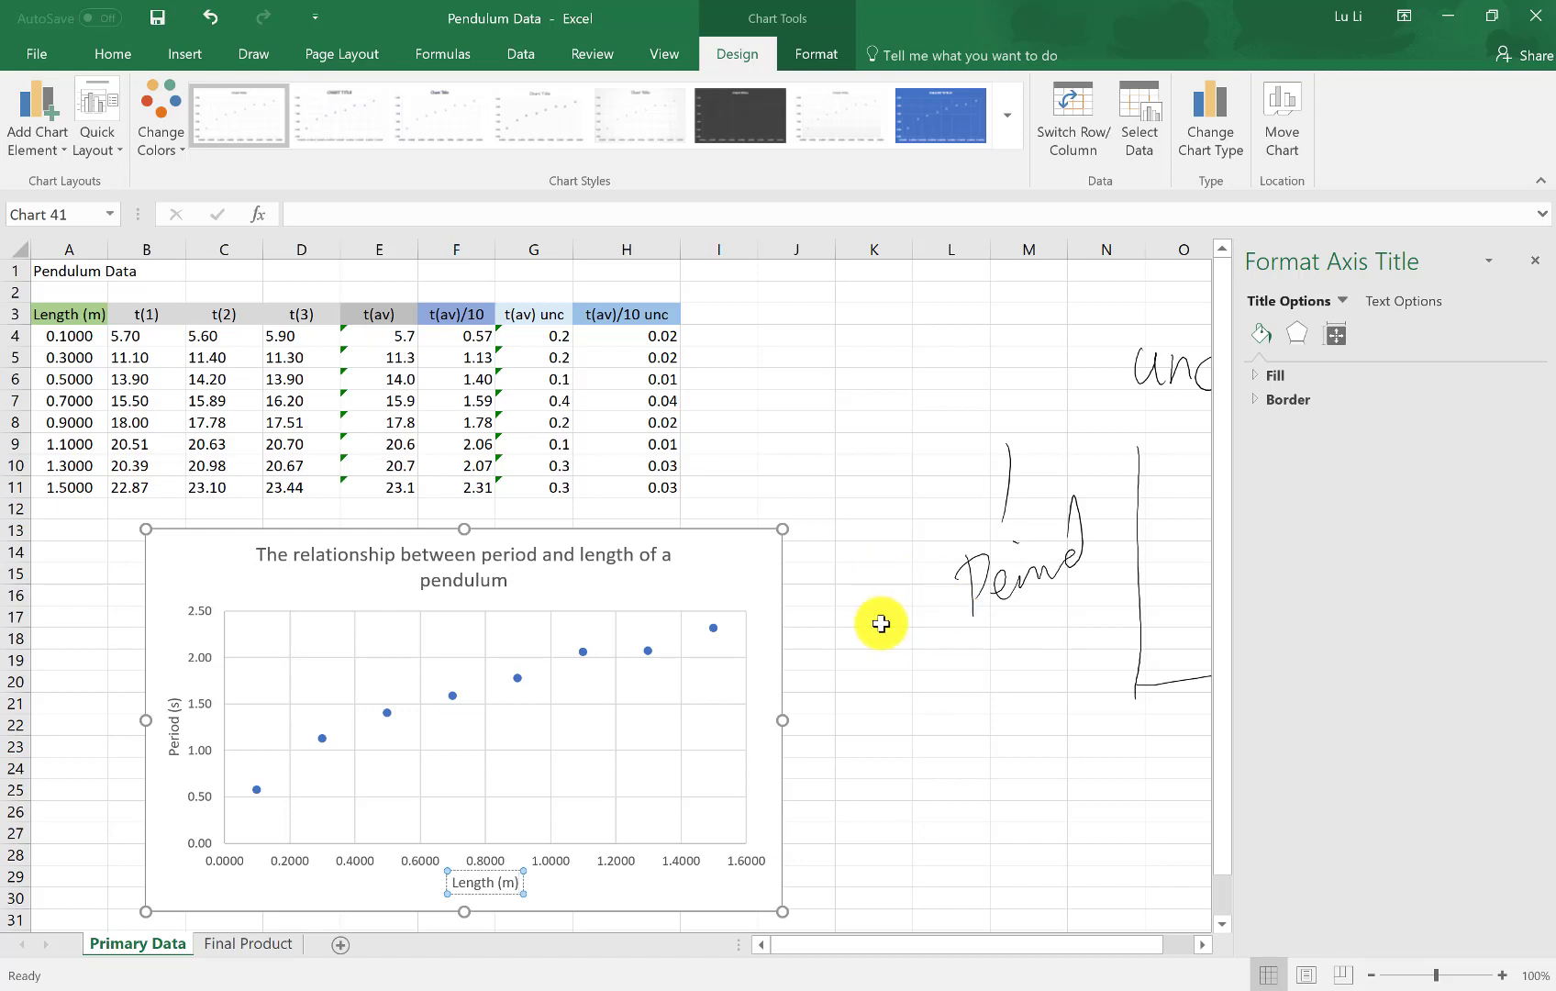
mouse_move(841, 534)
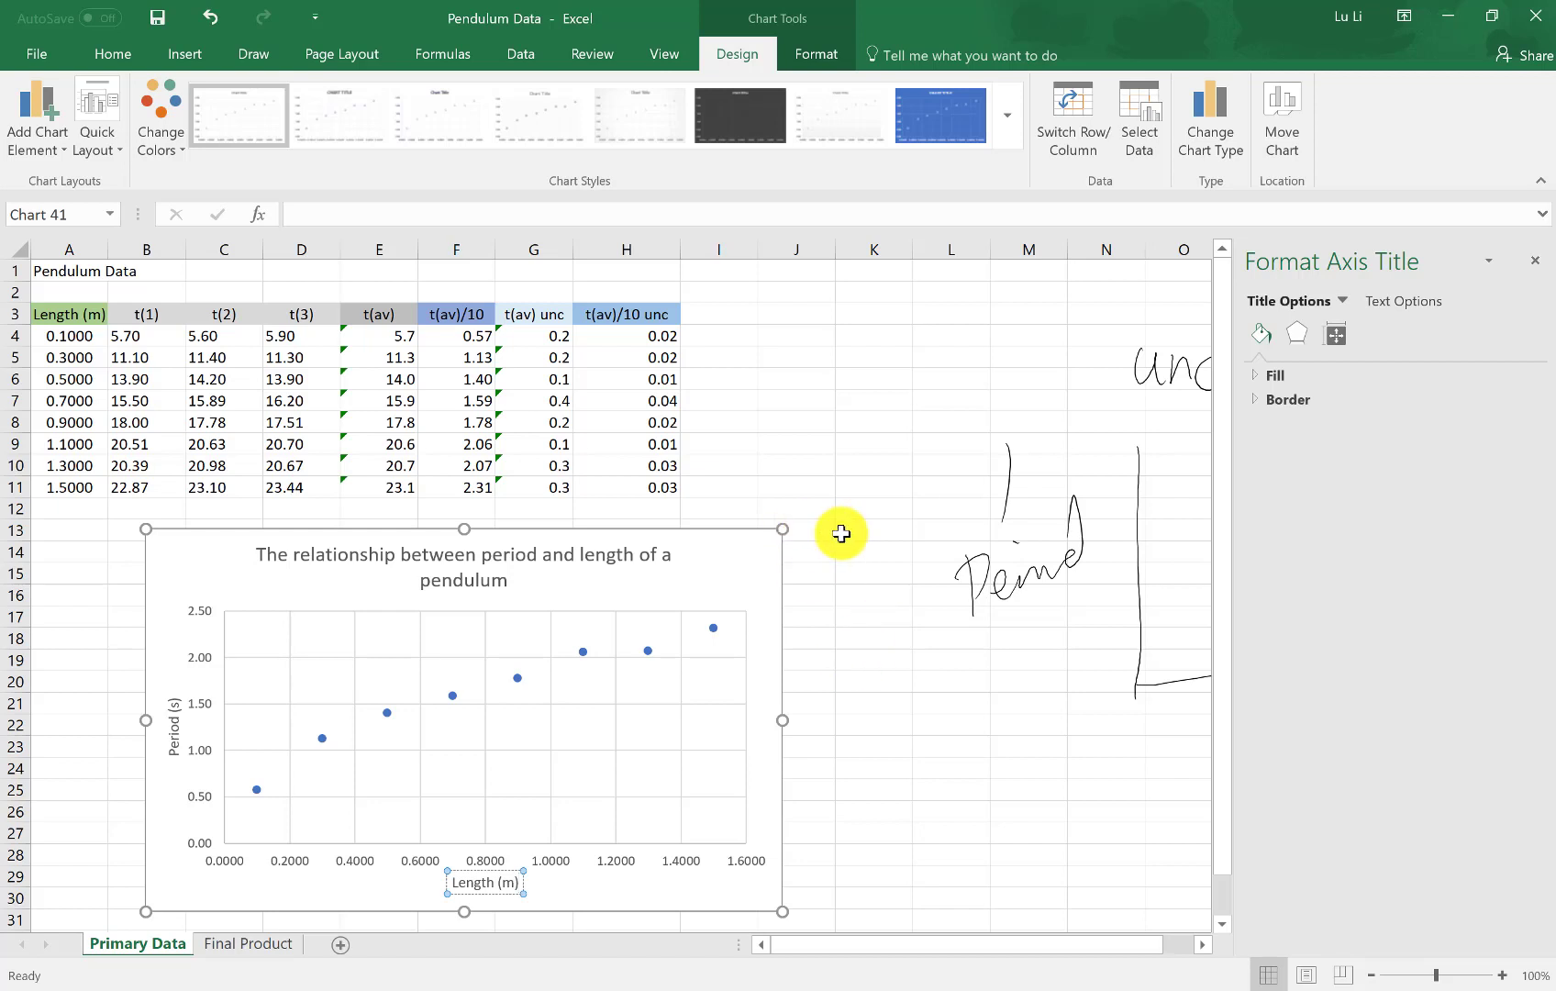
mouse_move(562, 833)
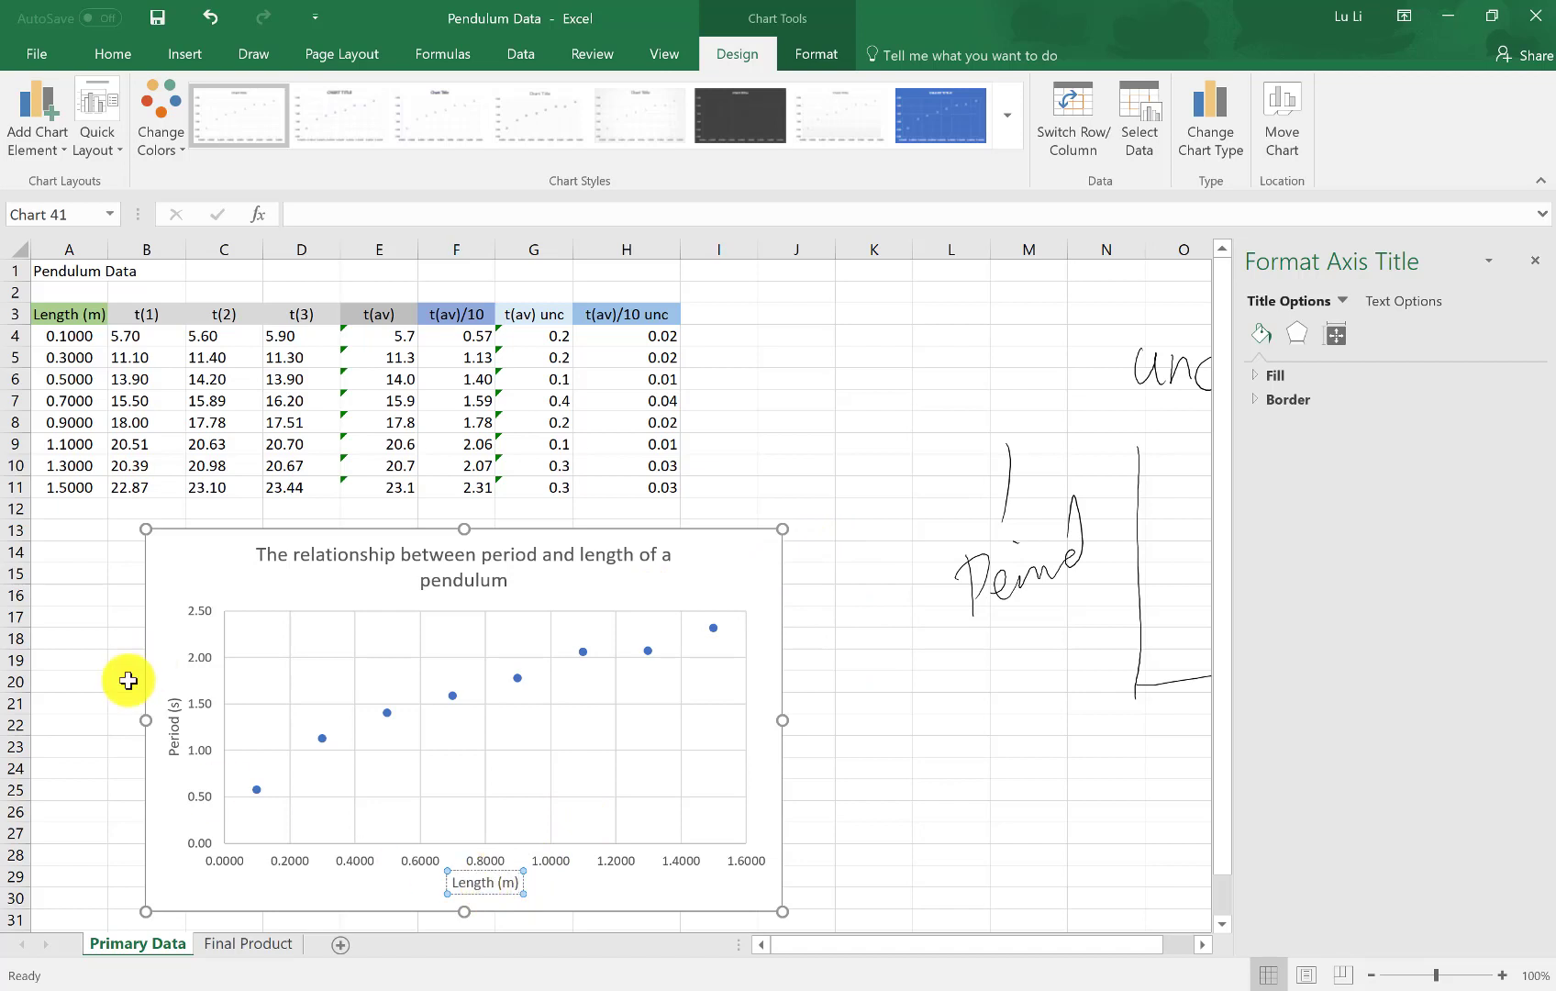
mouse_move(755, 583)
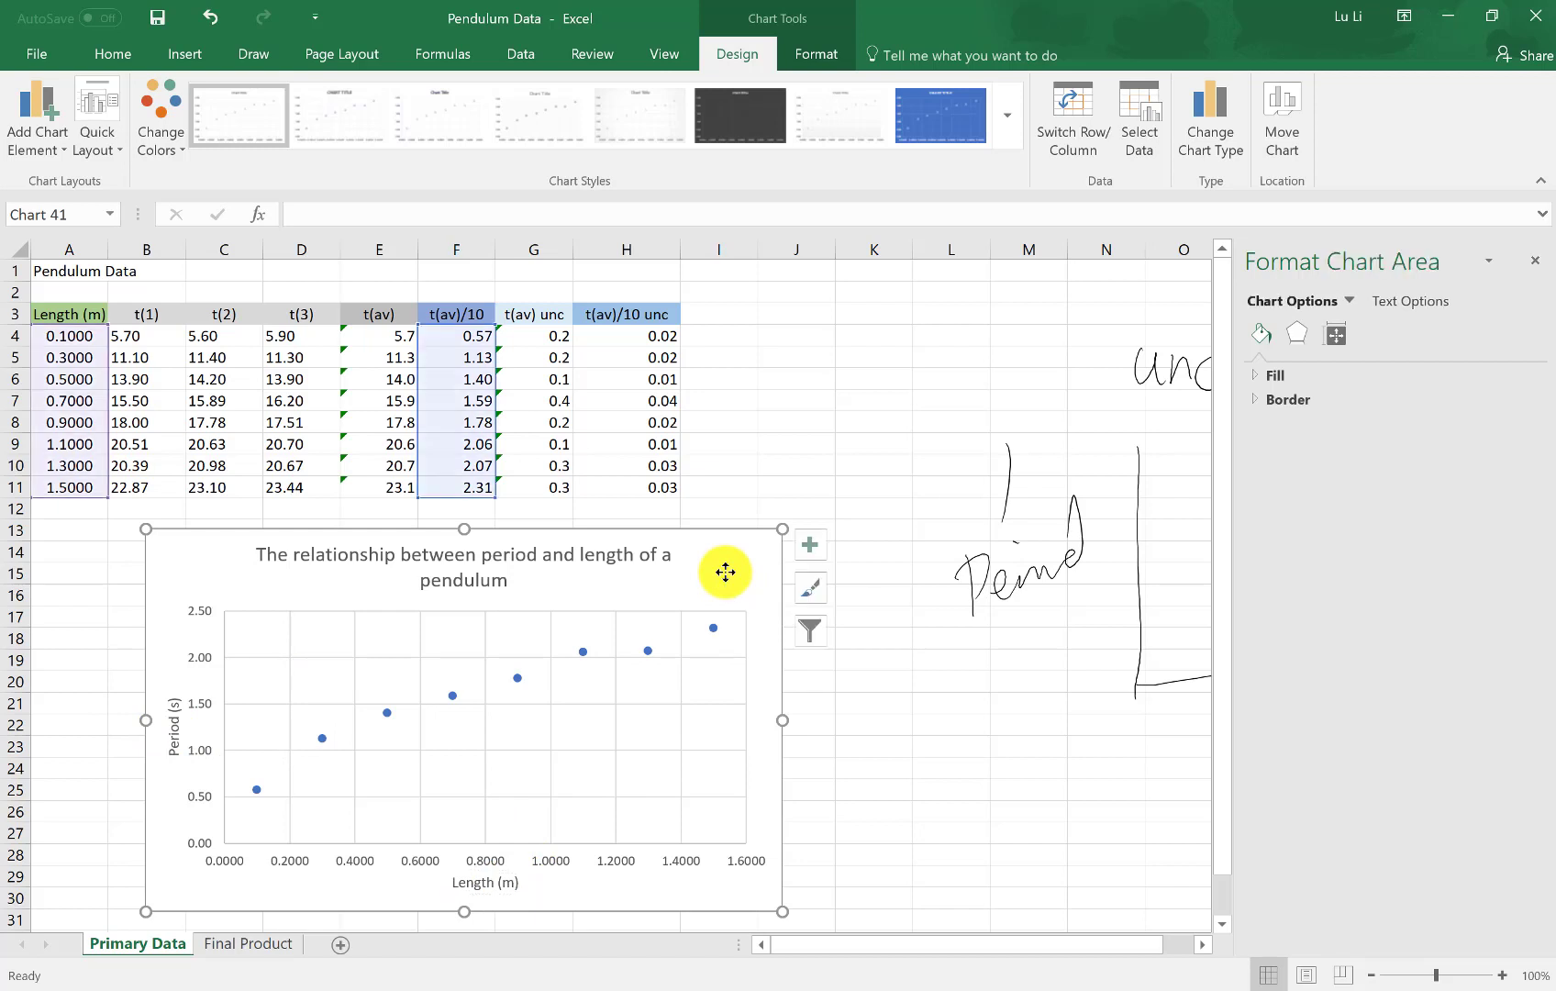
mouse_move(825, 523)
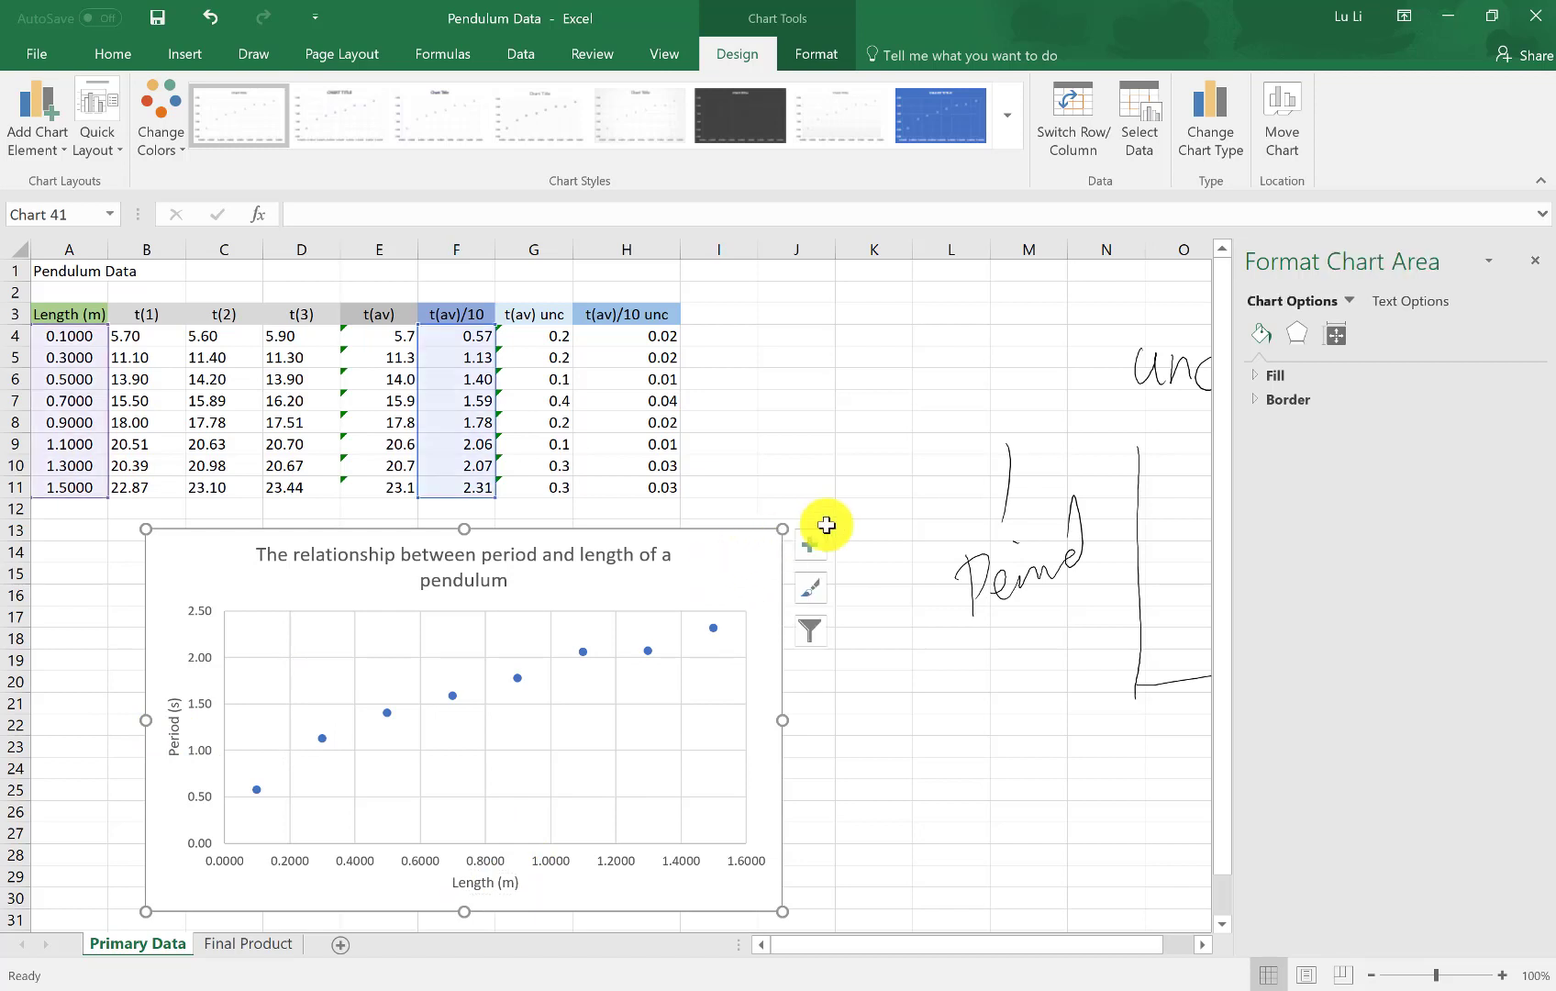
mouse_move(811, 543)
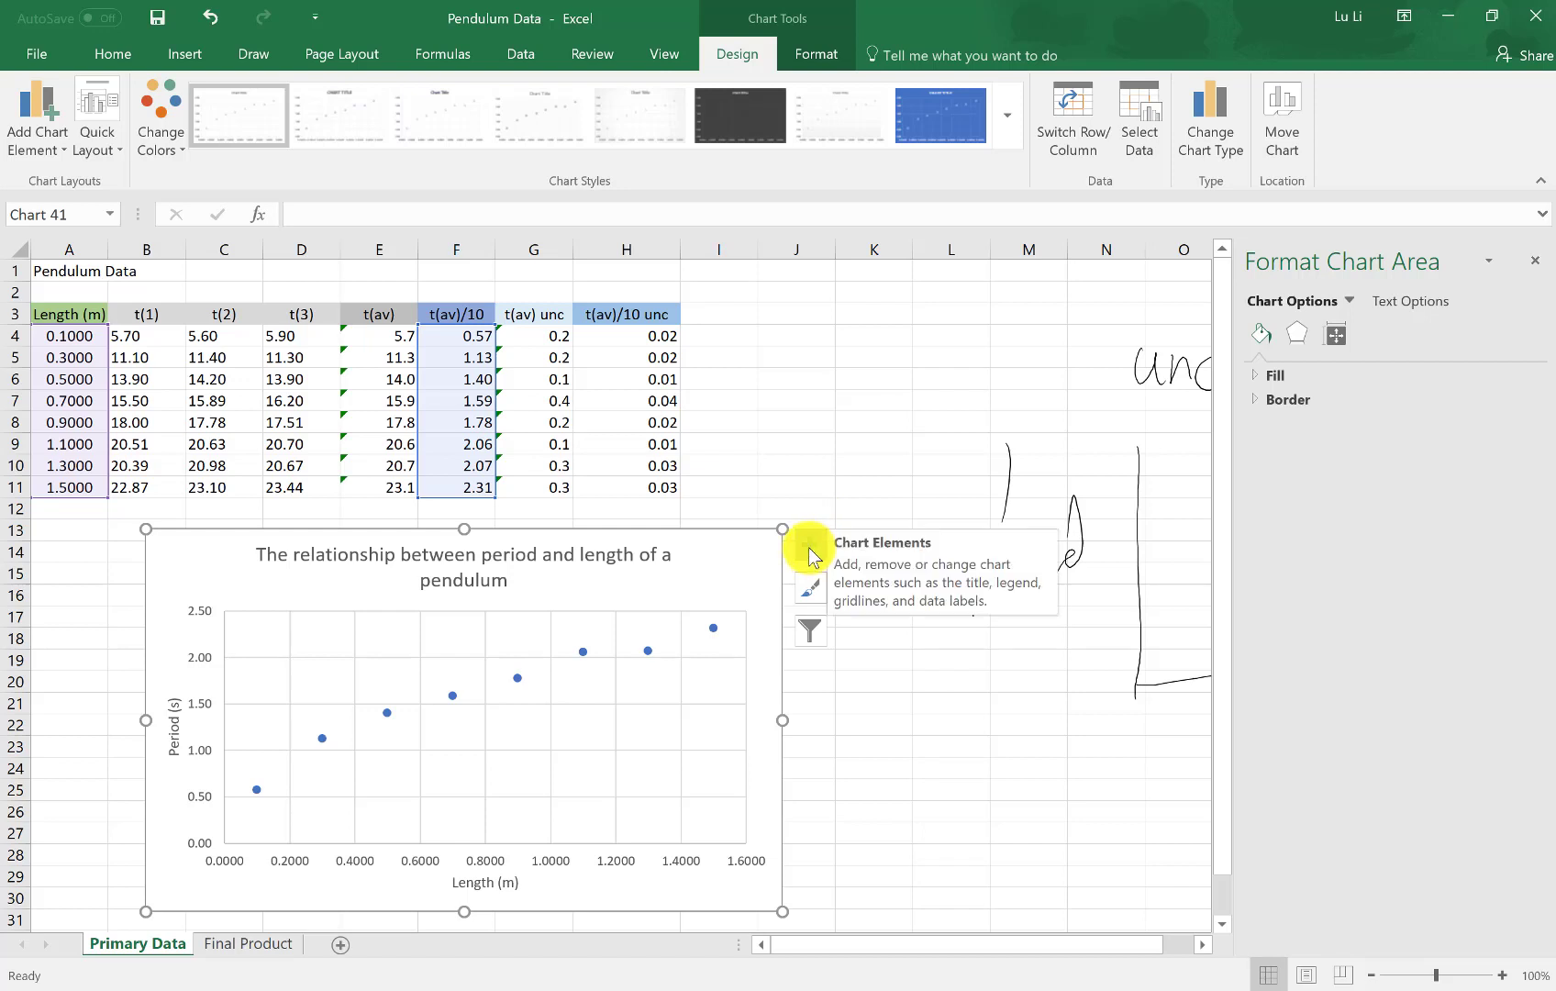
Step: Add a trendline from Chart Elements and open its More Options formatting pane
click(811, 544)
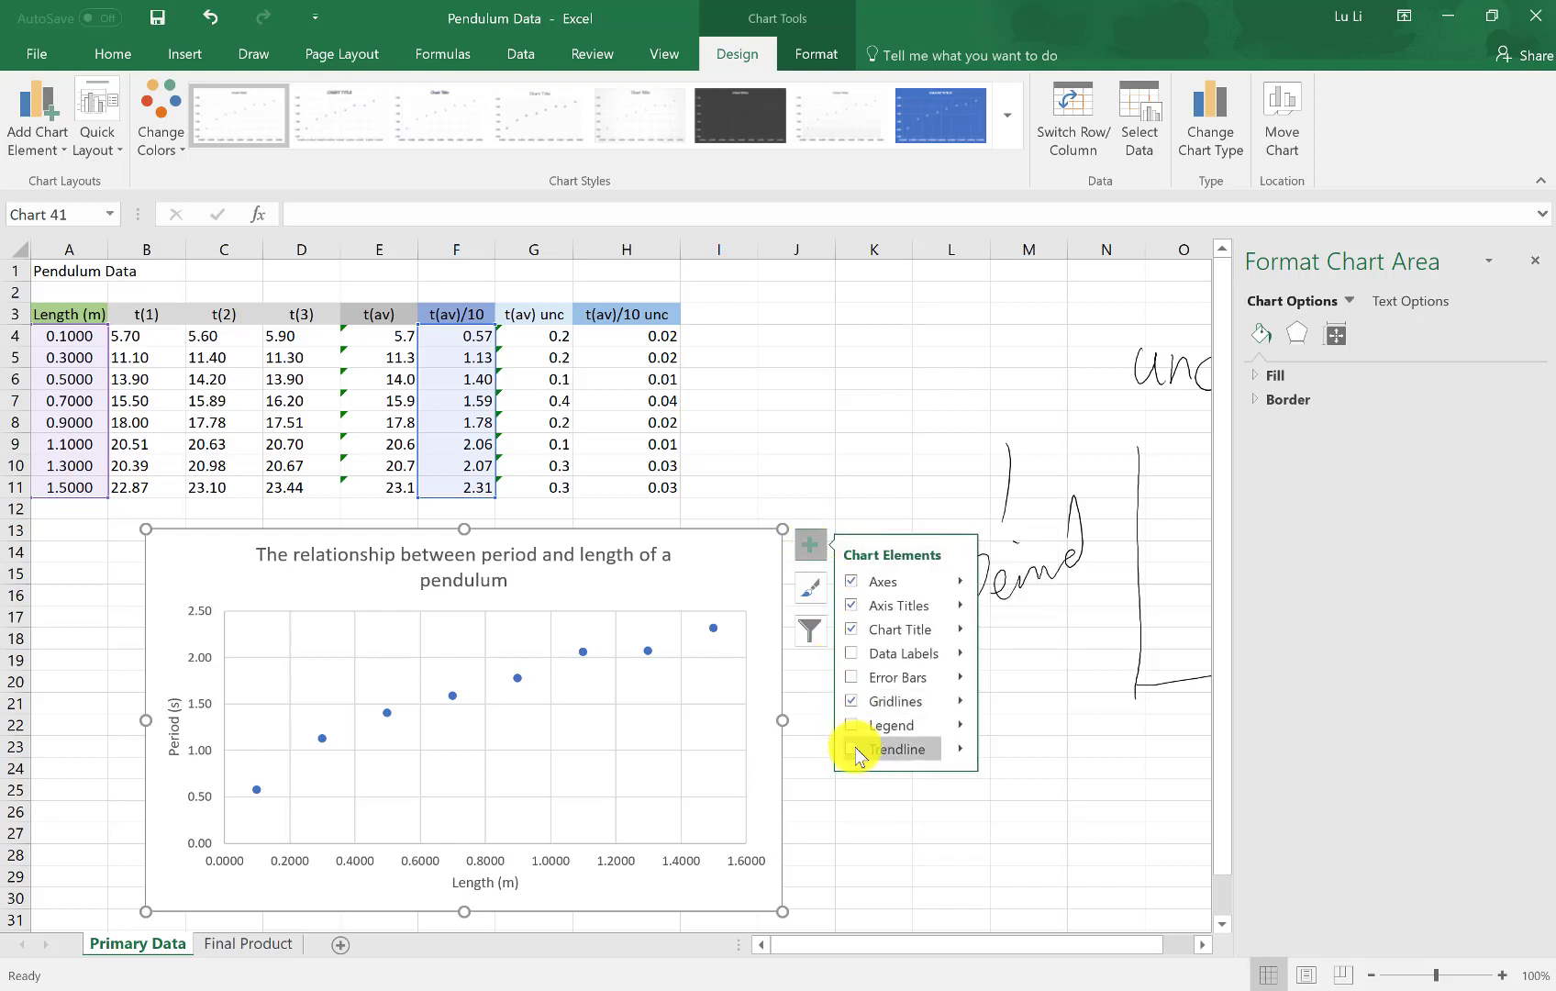
click(850, 748)
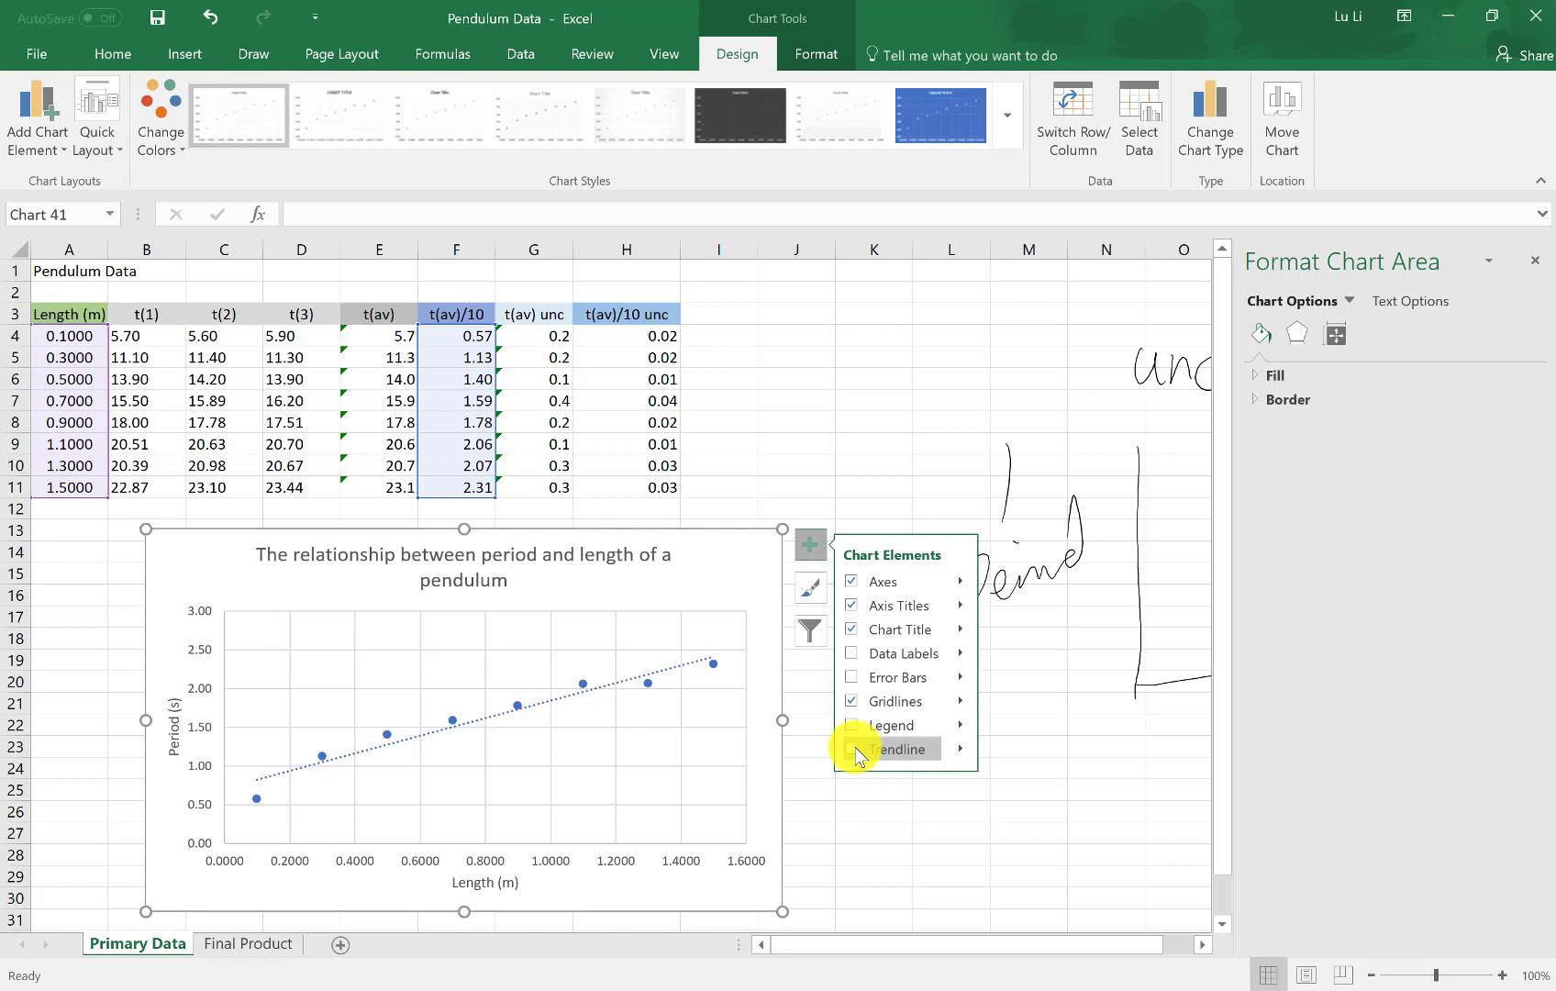
click(851, 749)
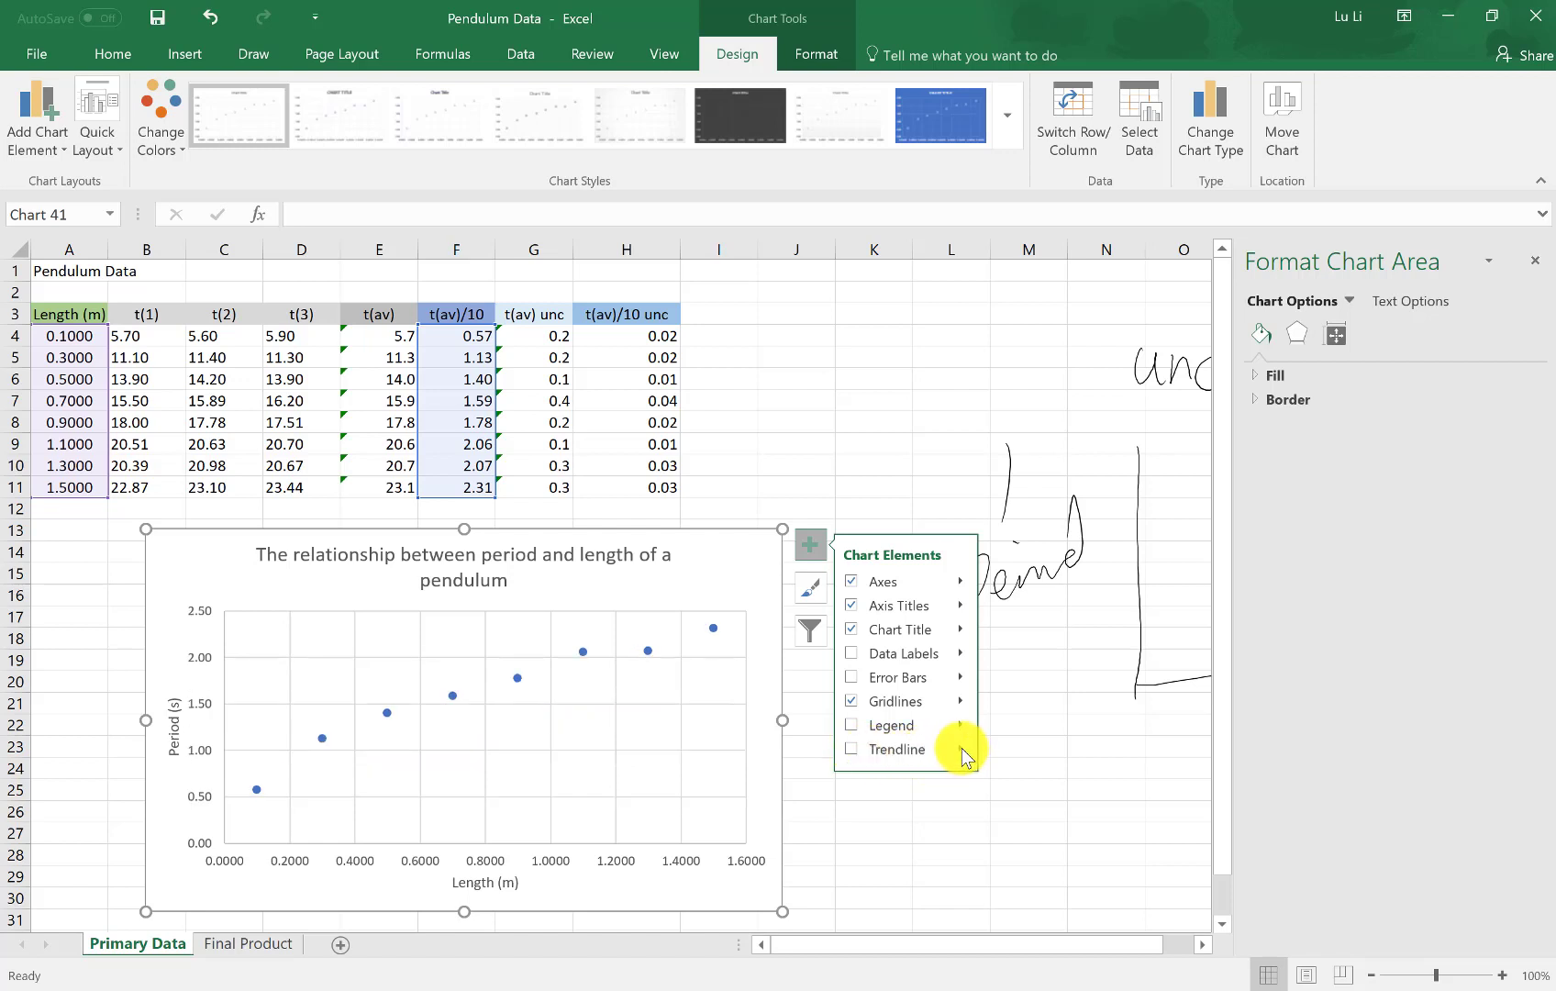
click(958, 750)
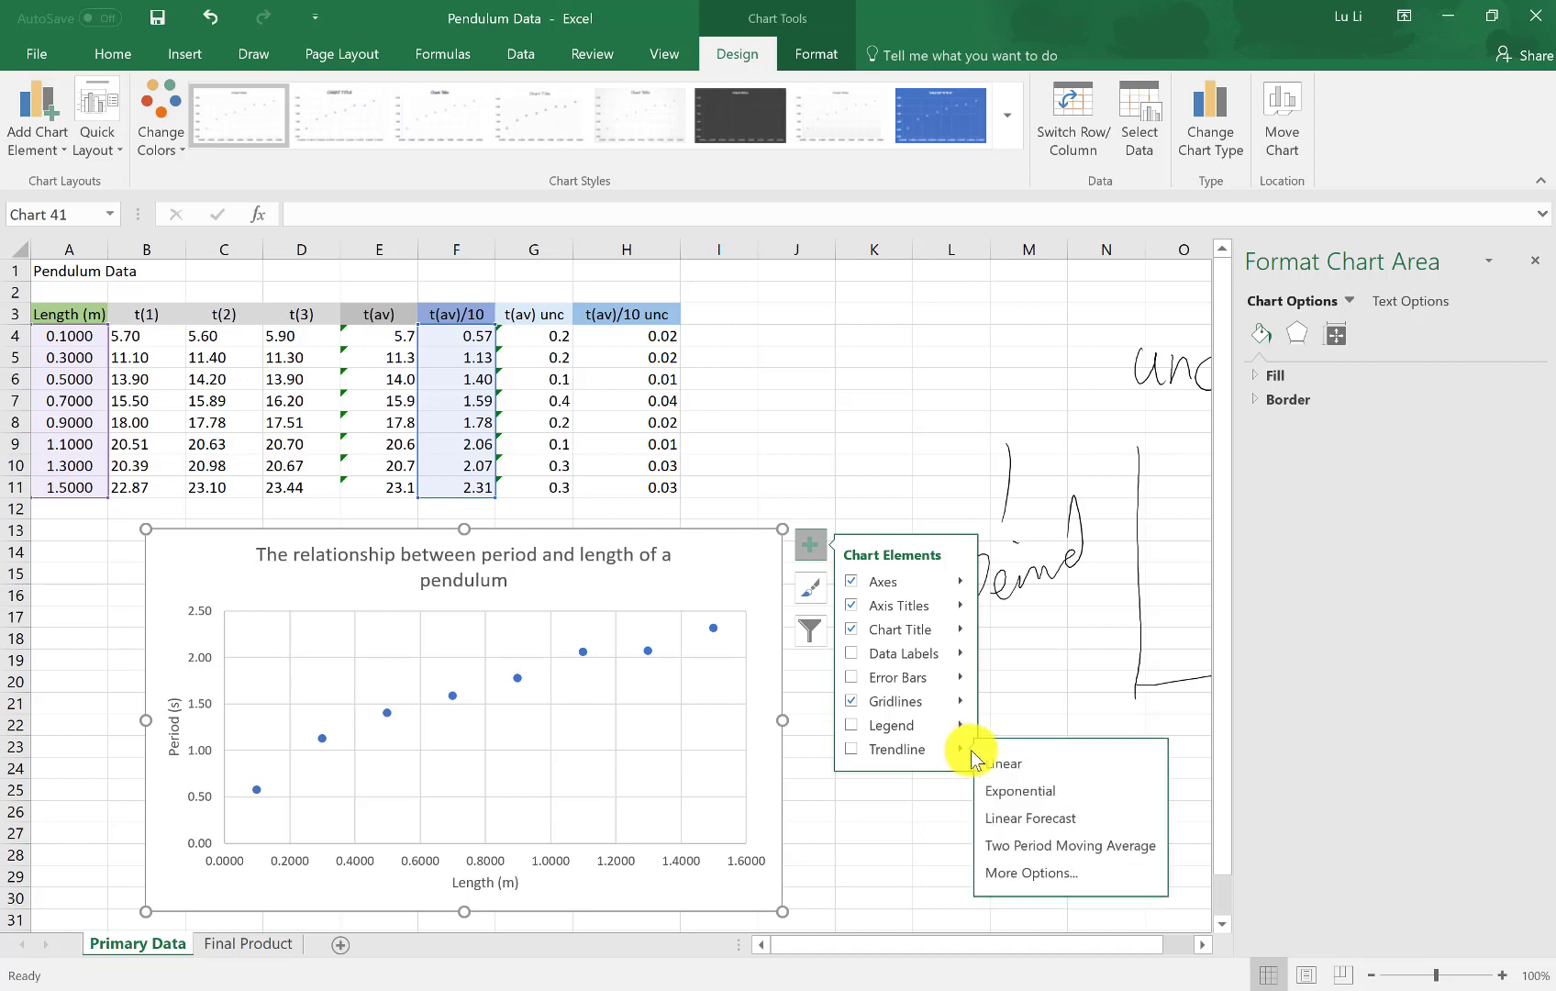
mouse_move(1022, 874)
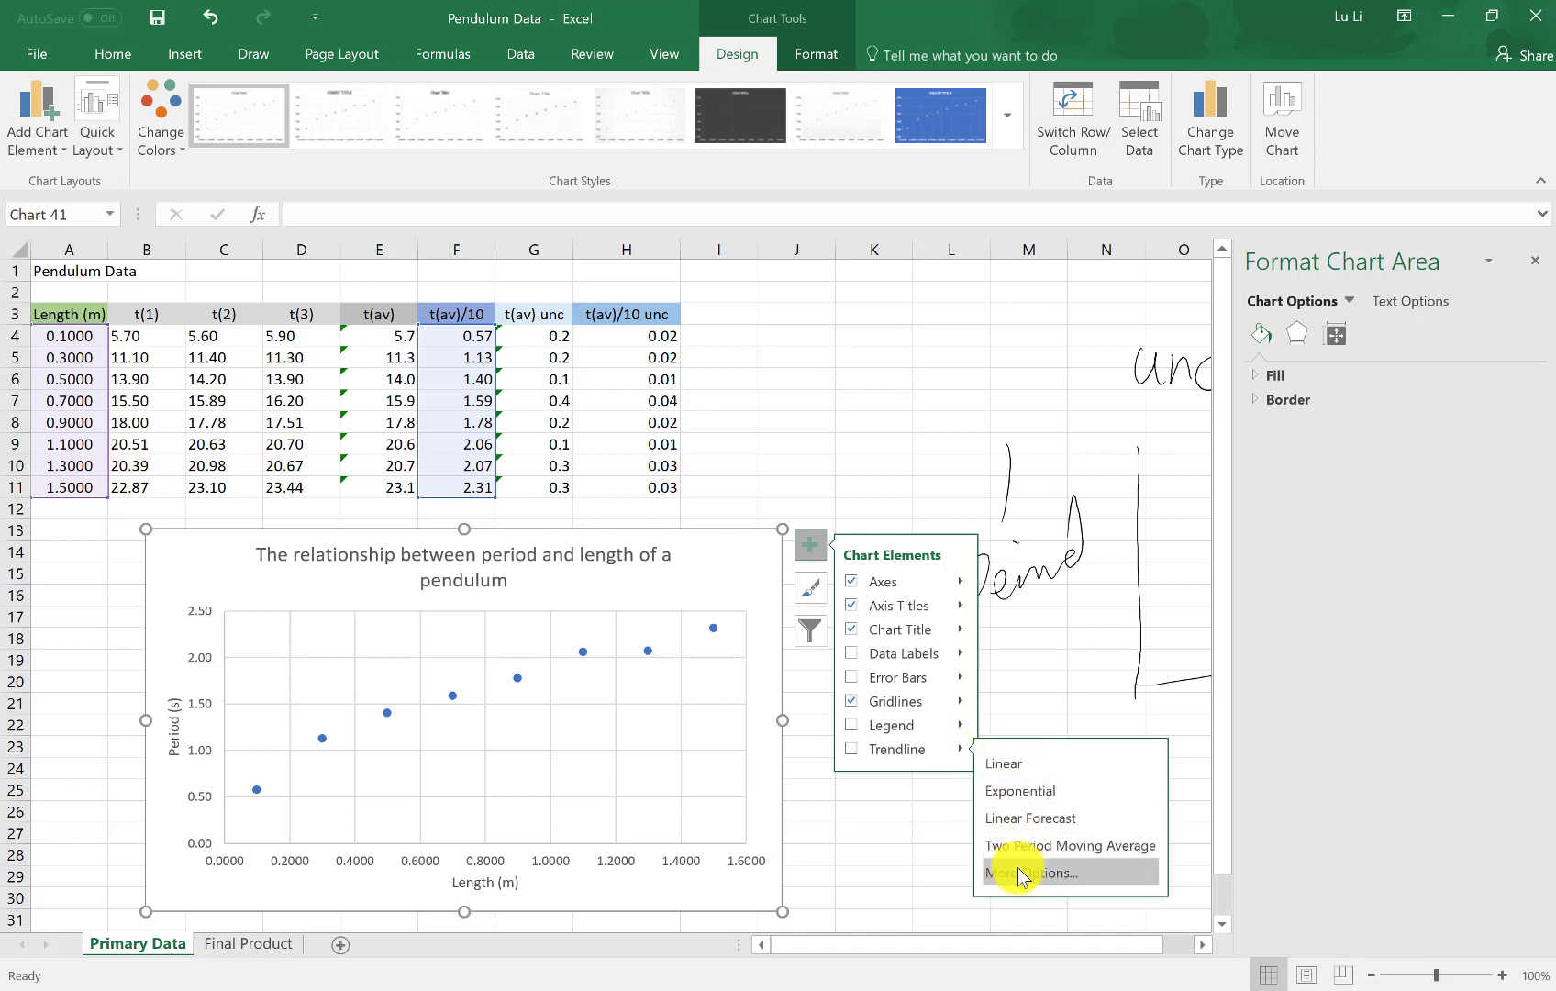
click(1022, 873)
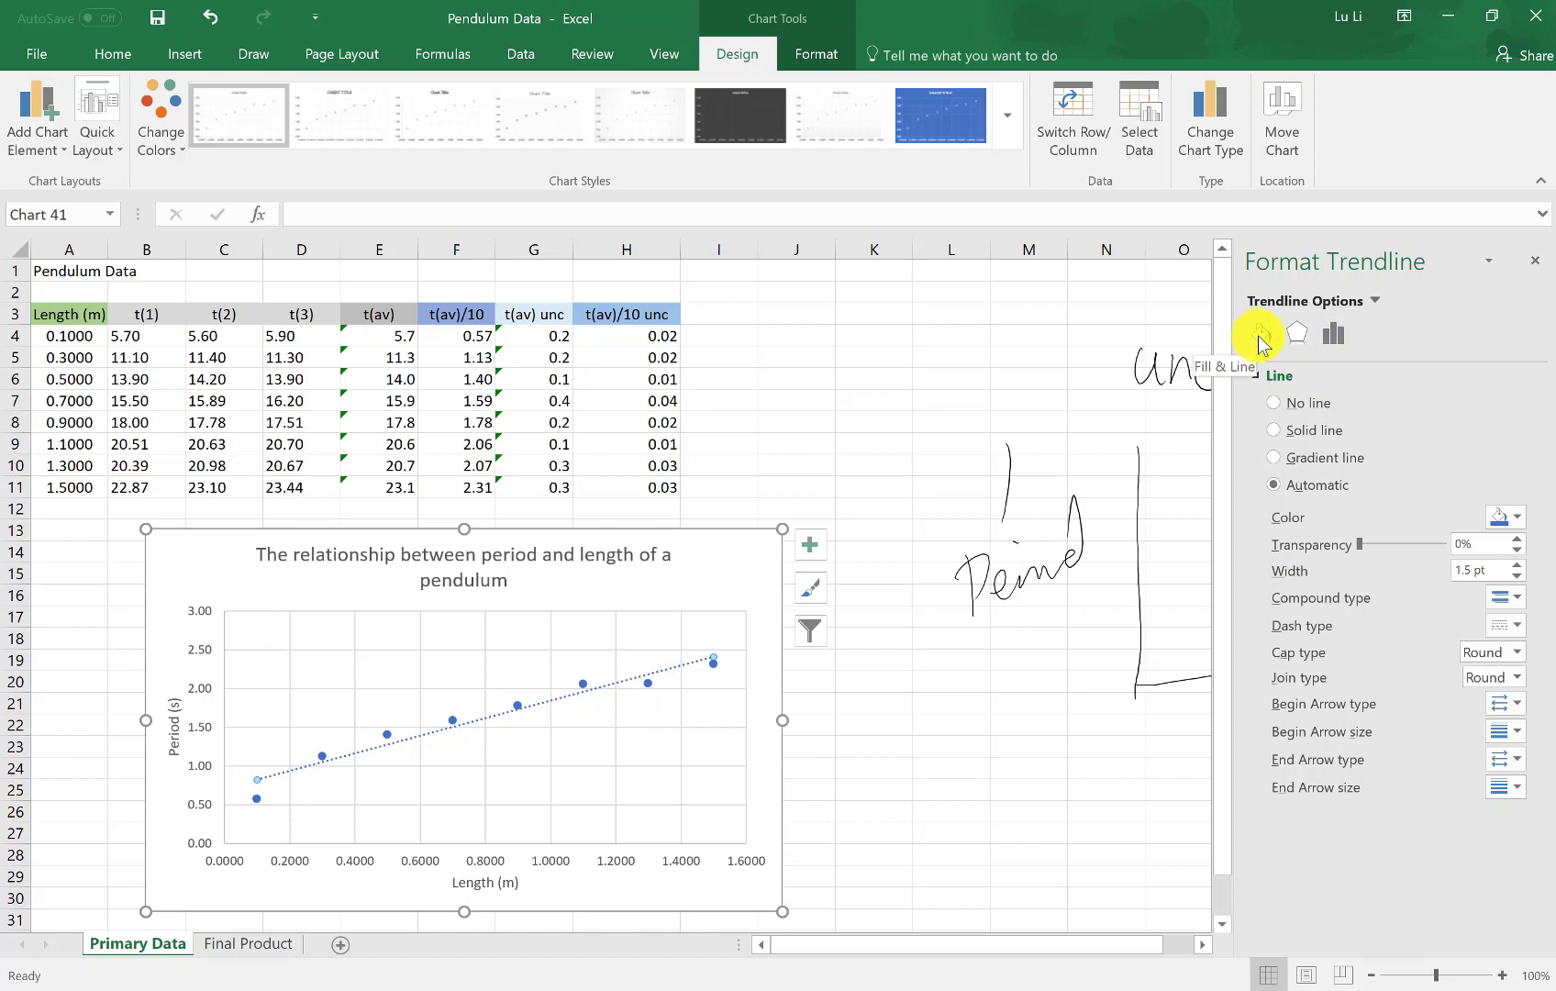
mouse_move(1330, 335)
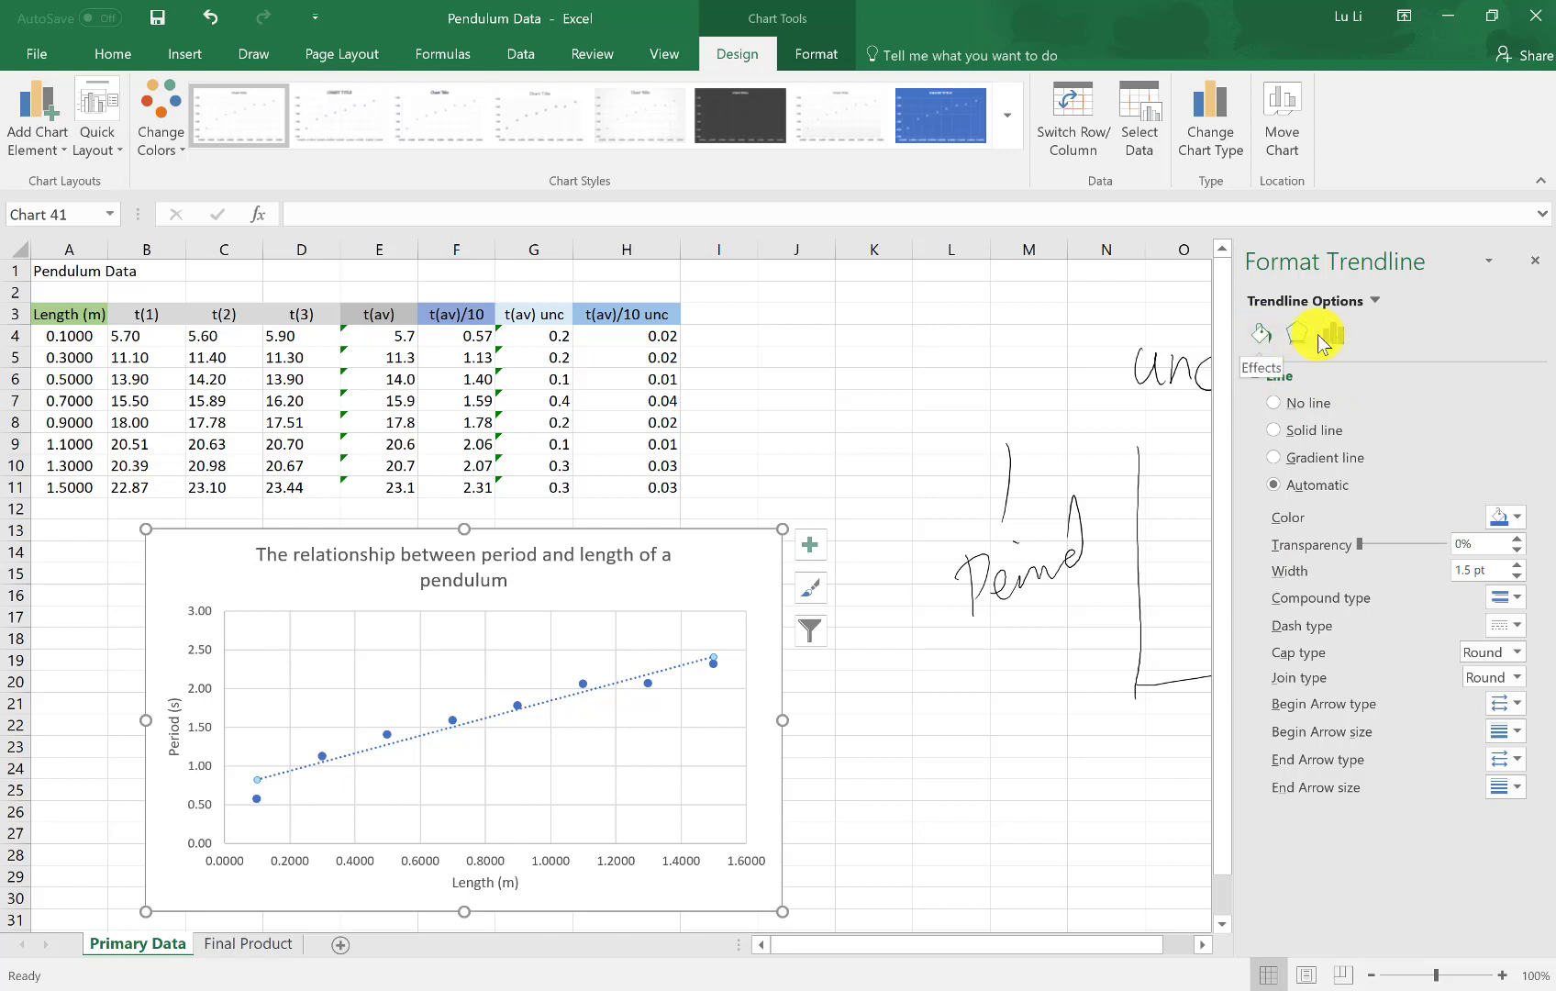
Step: Switch the trendline type from Linear to Power in the Format Trendline pane
click(1330, 334)
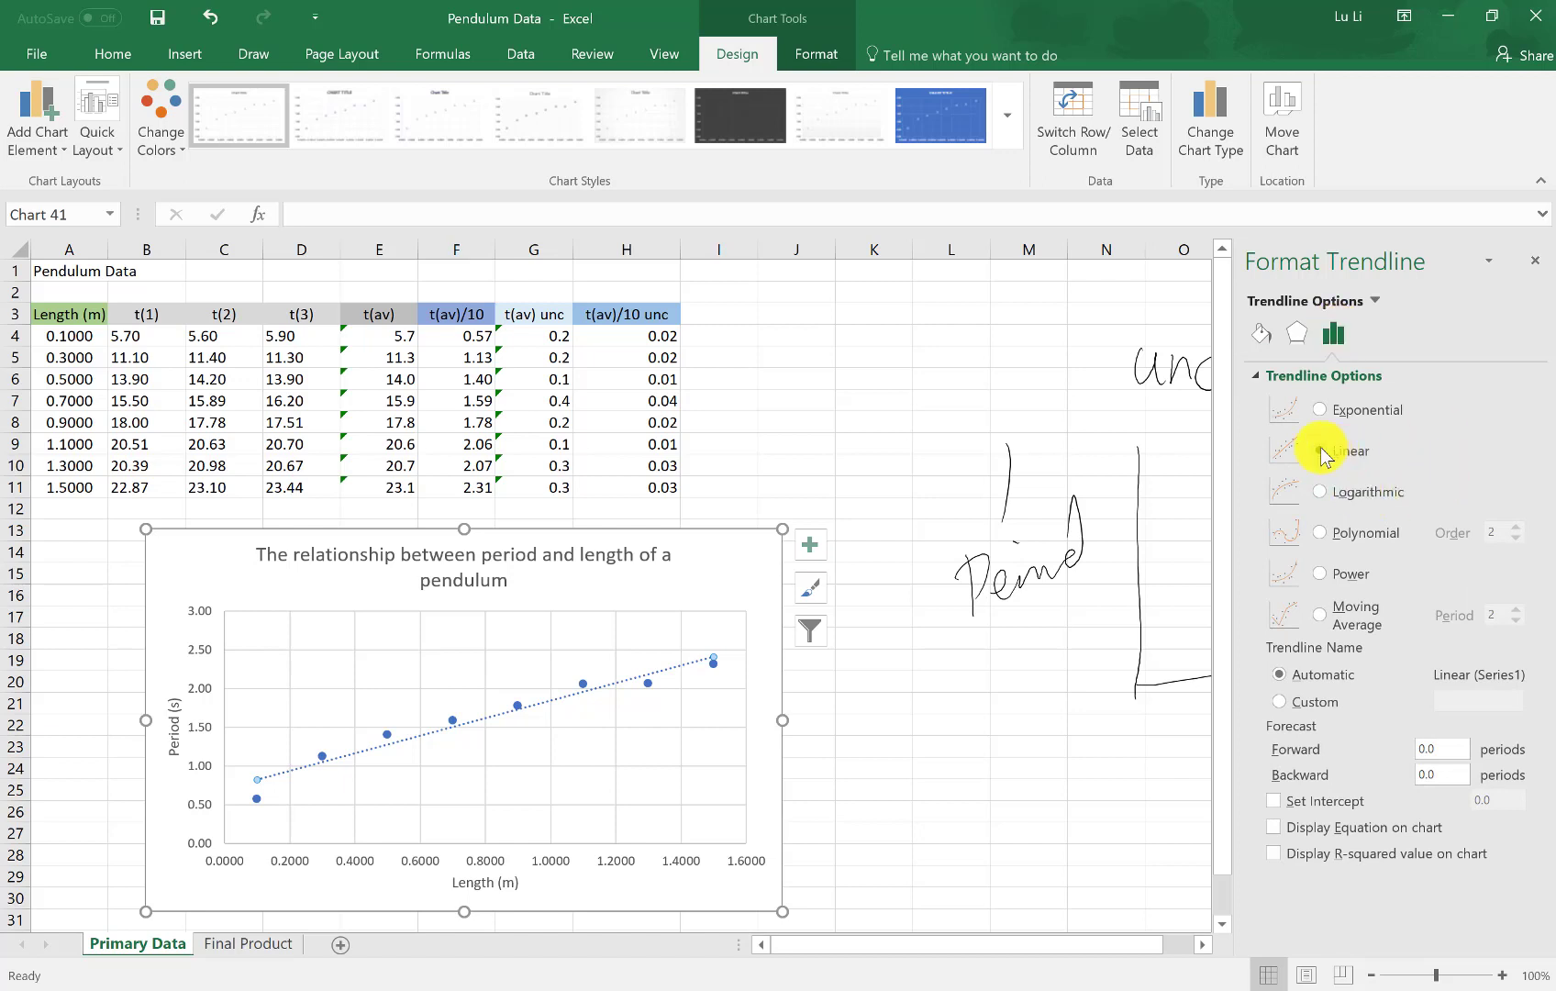
click(1318, 451)
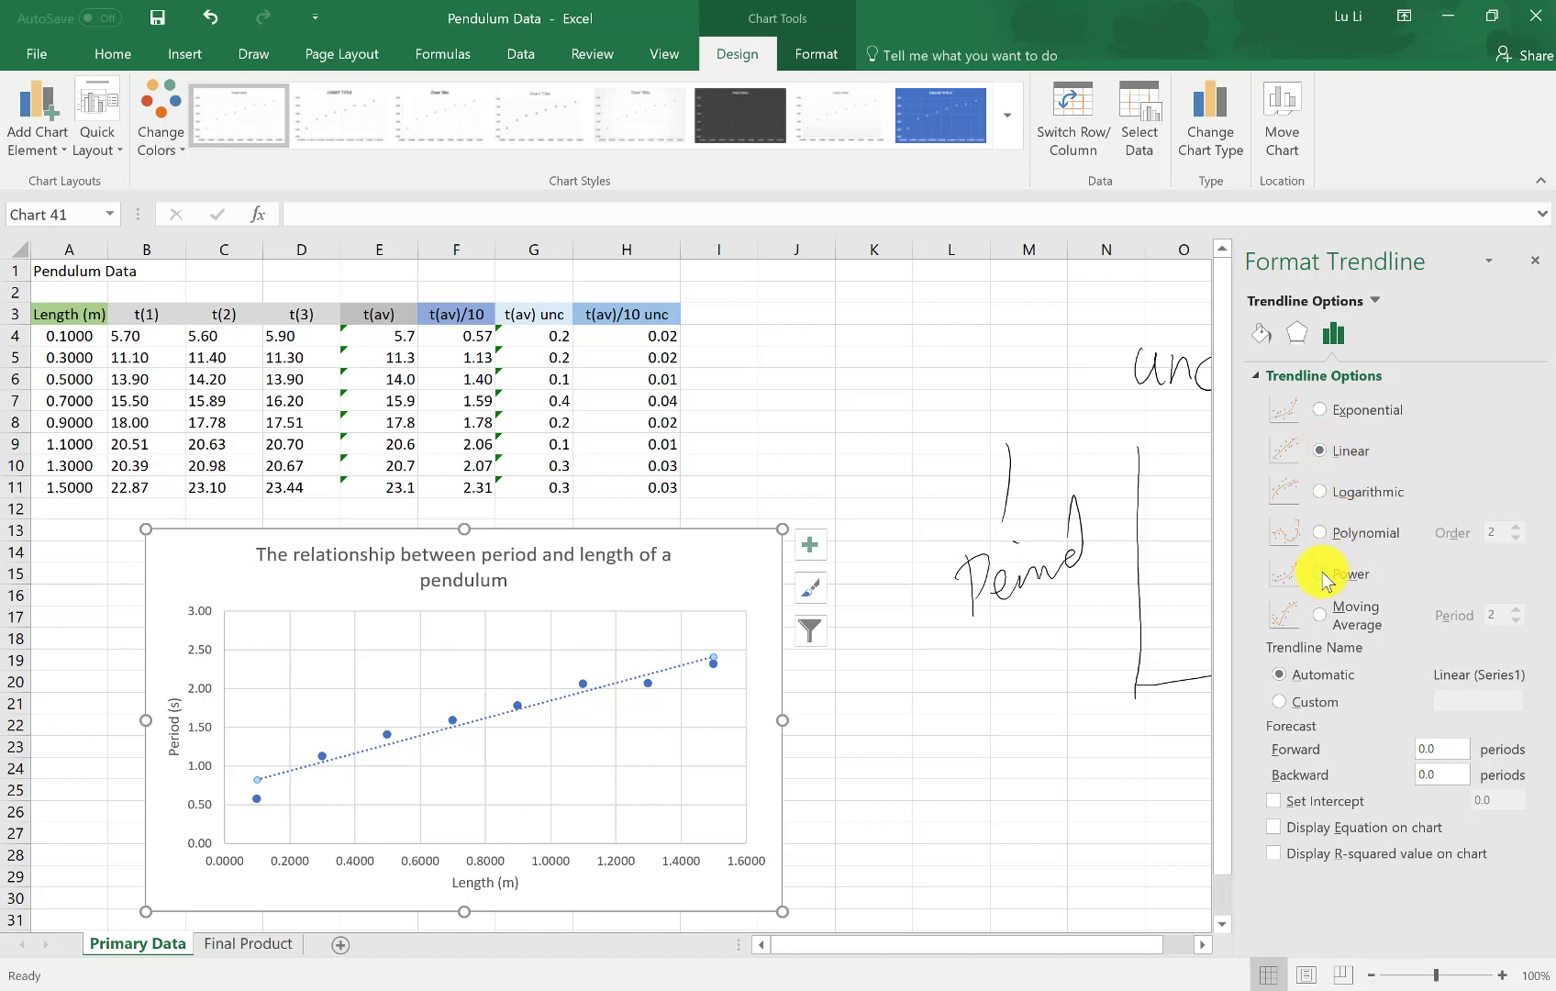
click(1320, 572)
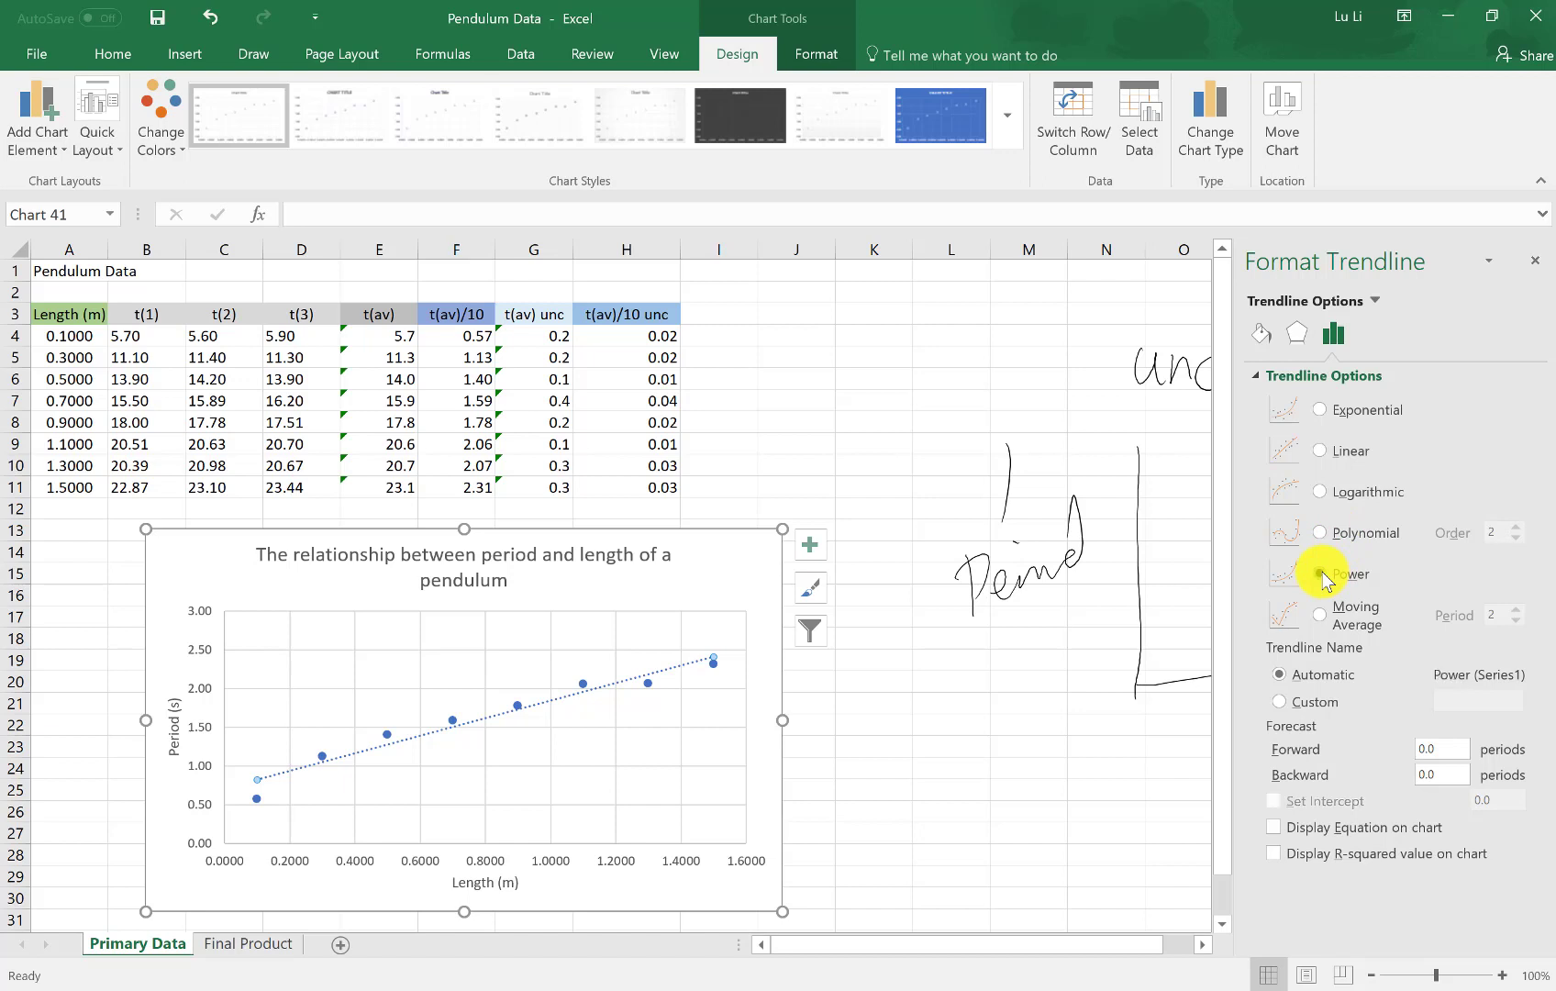
click(1320, 574)
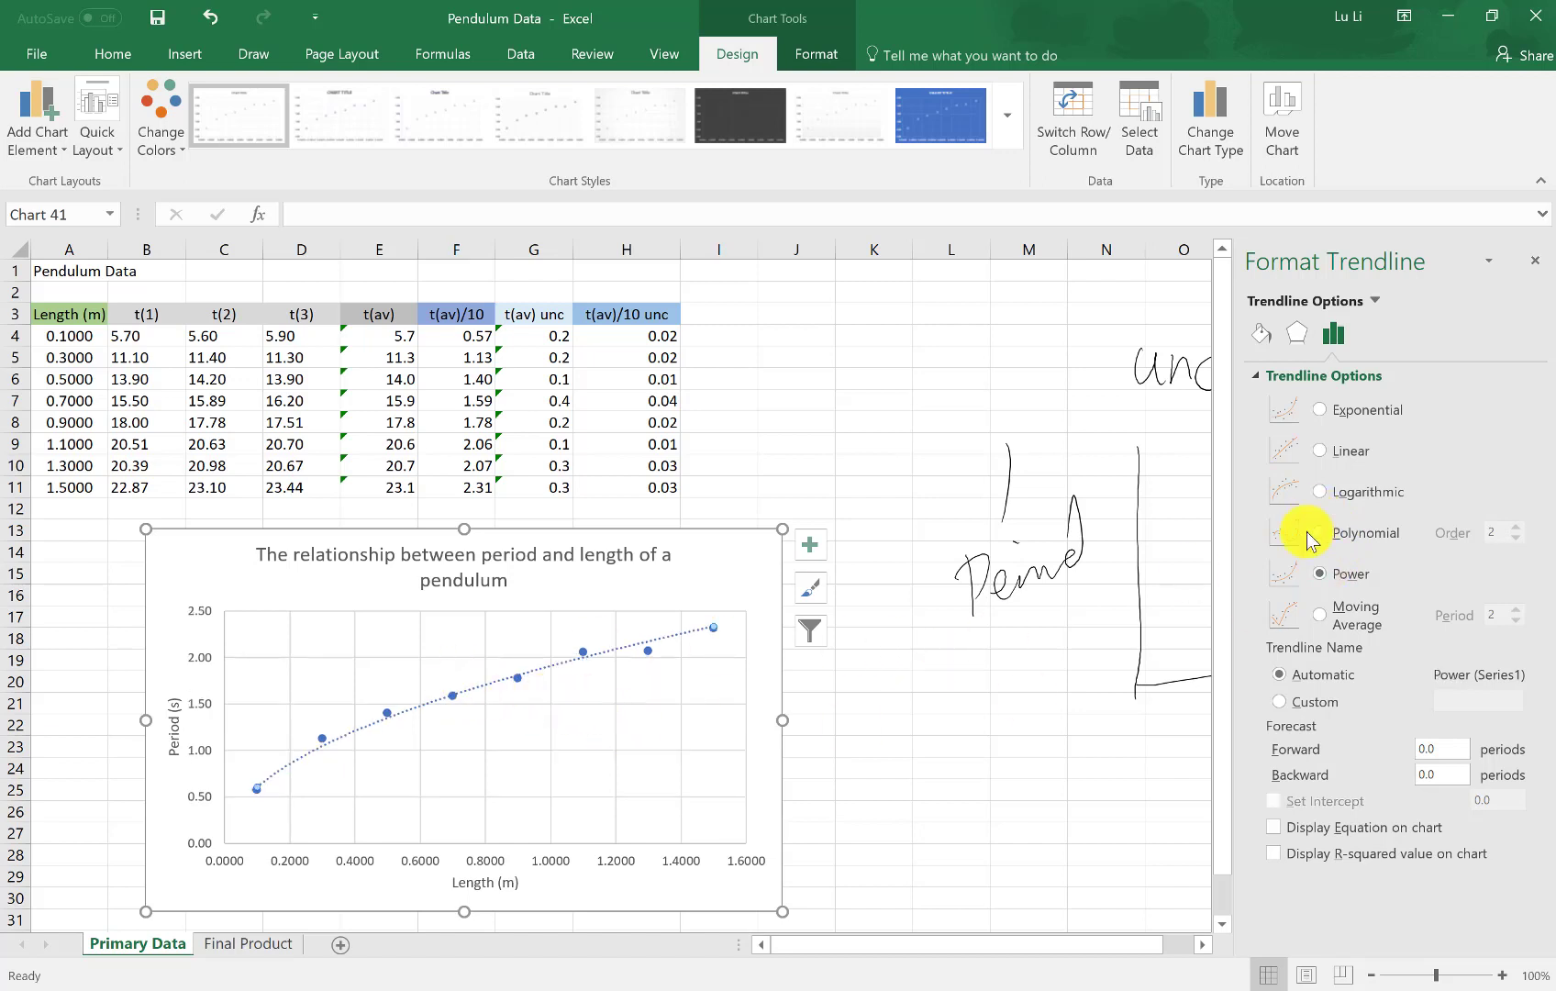
mouse_move(1322, 579)
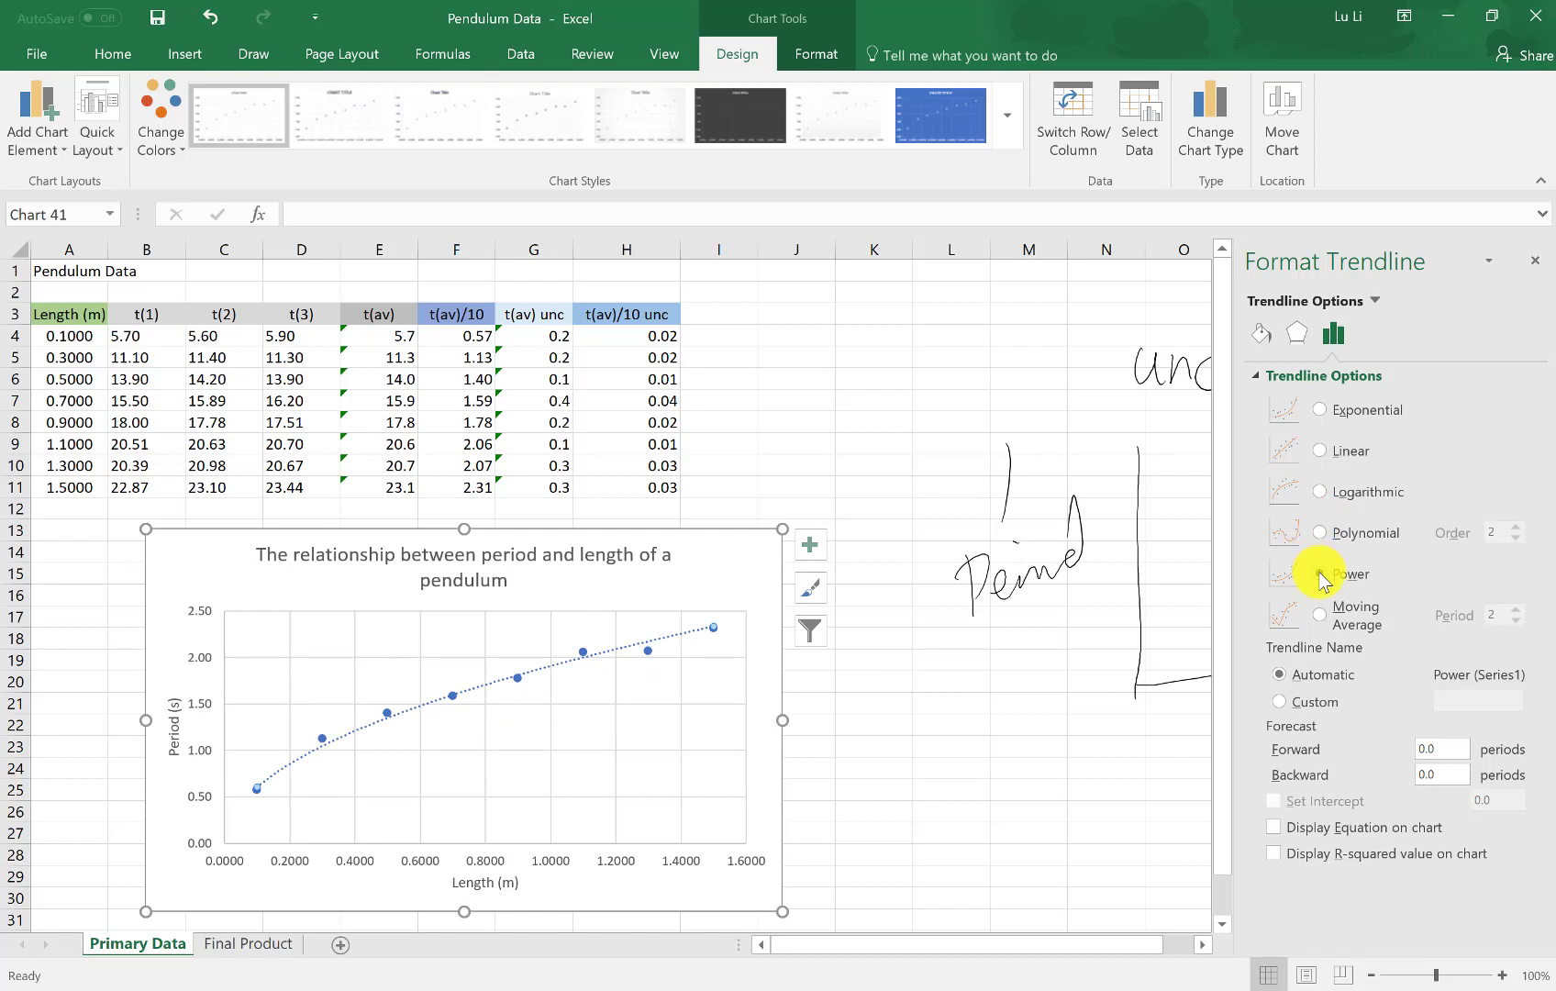
click(1320, 573)
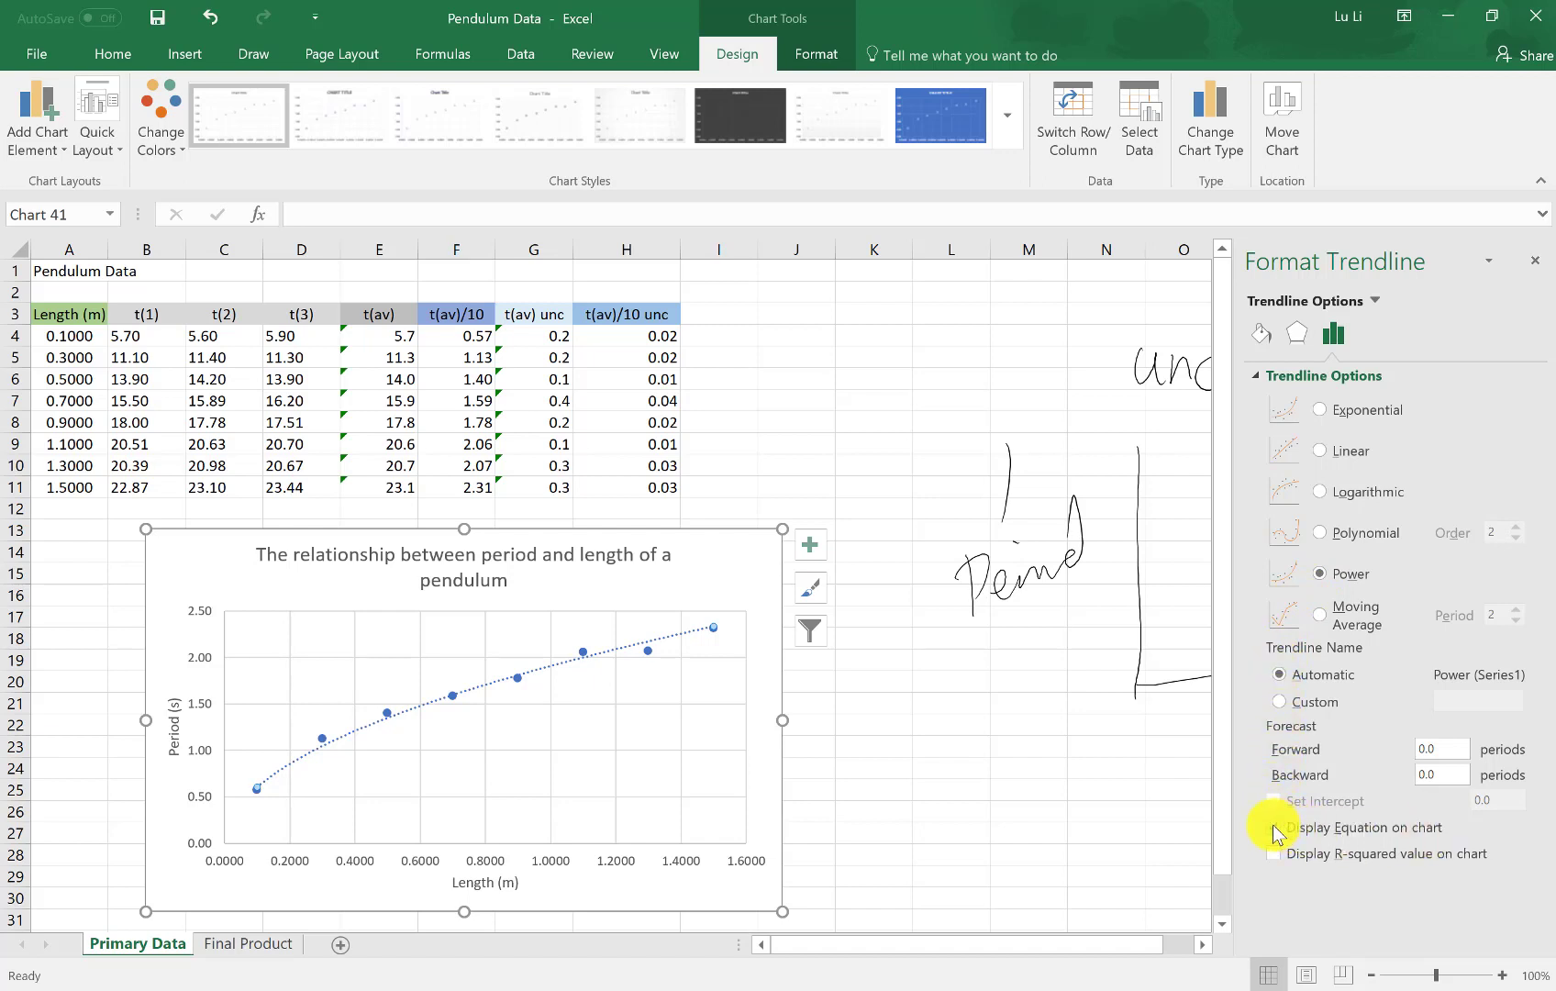
Step: Display the equation y = 1.9082x^0.4989 and select its label for repositioning
click(1275, 827)
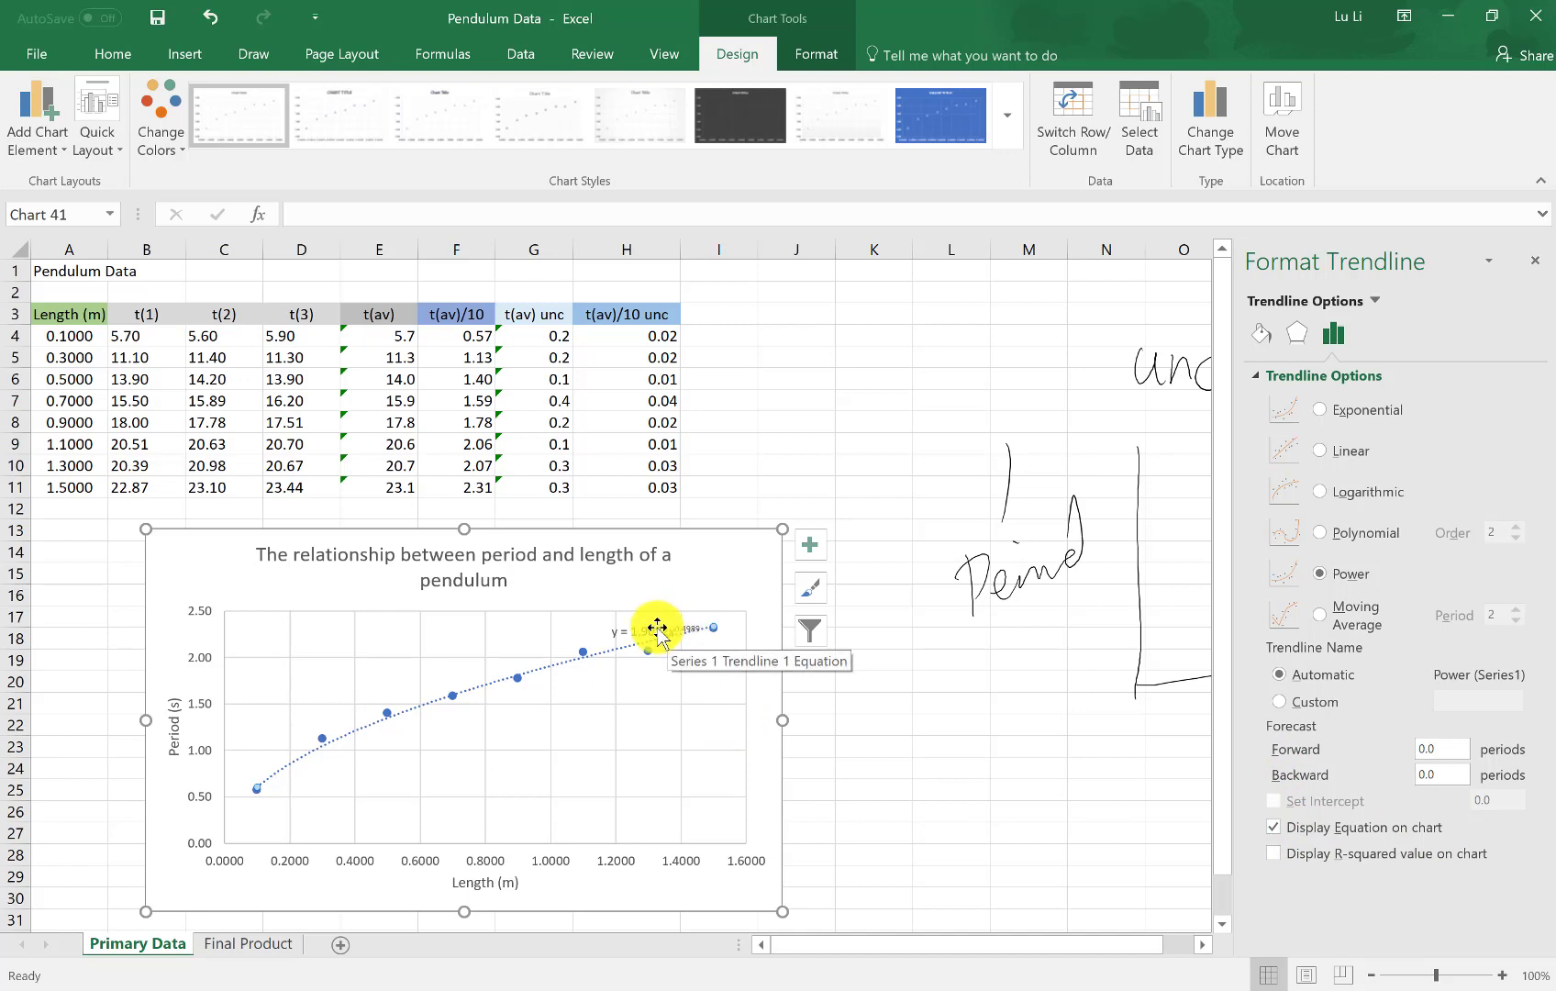
click(655, 630)
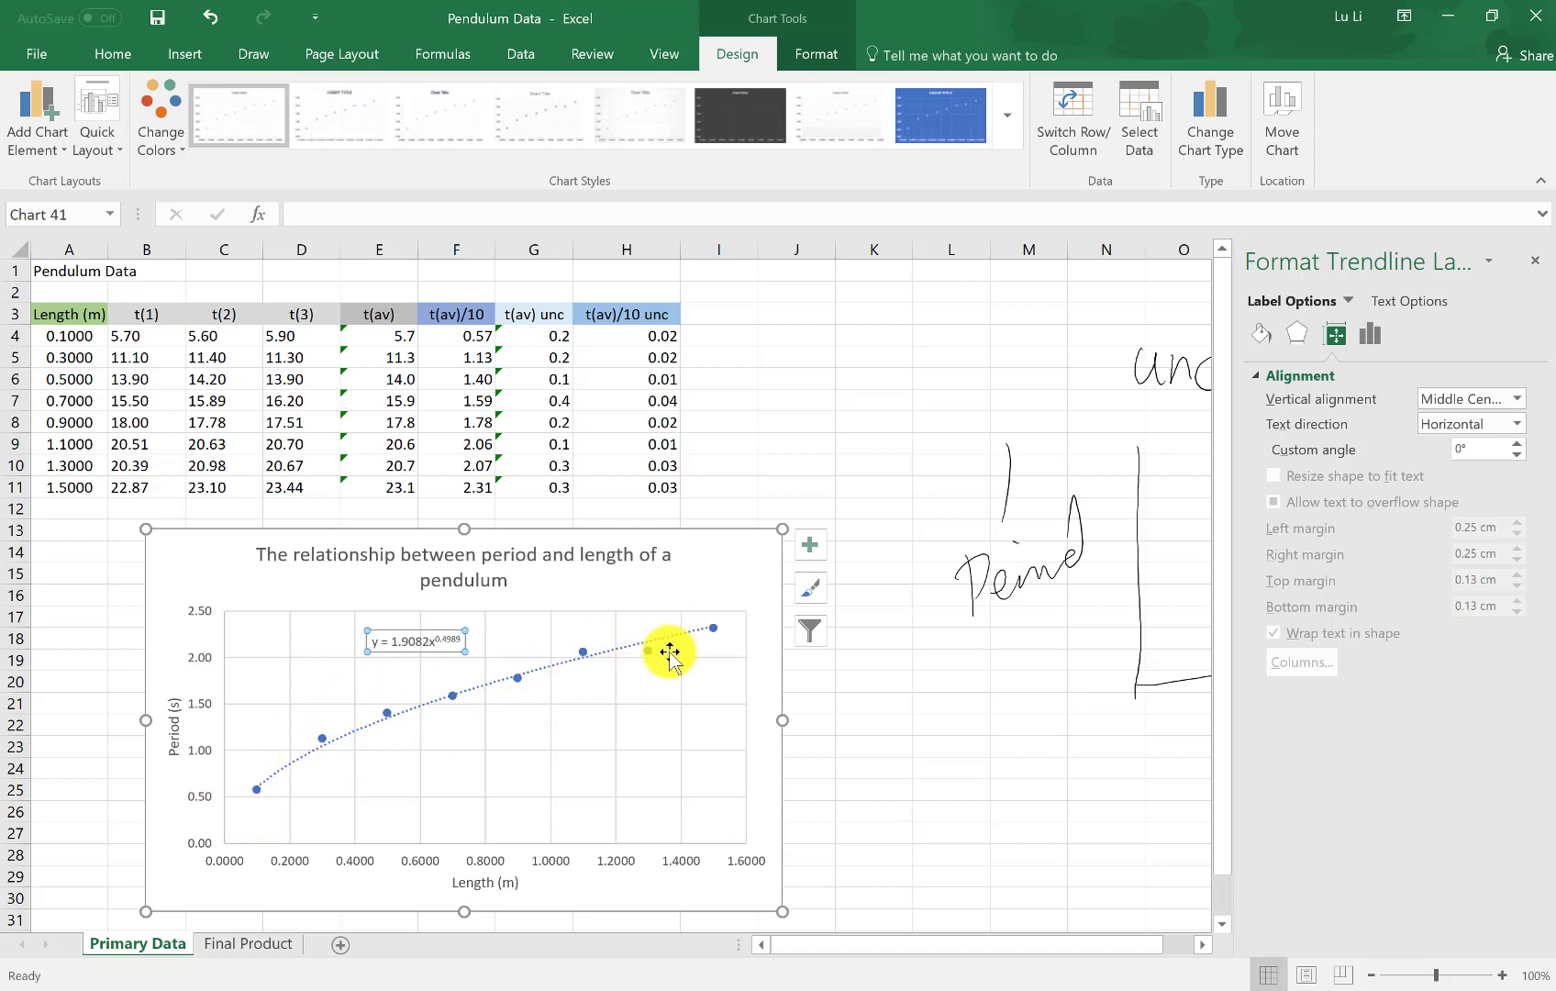
mouse_move(668, 653)
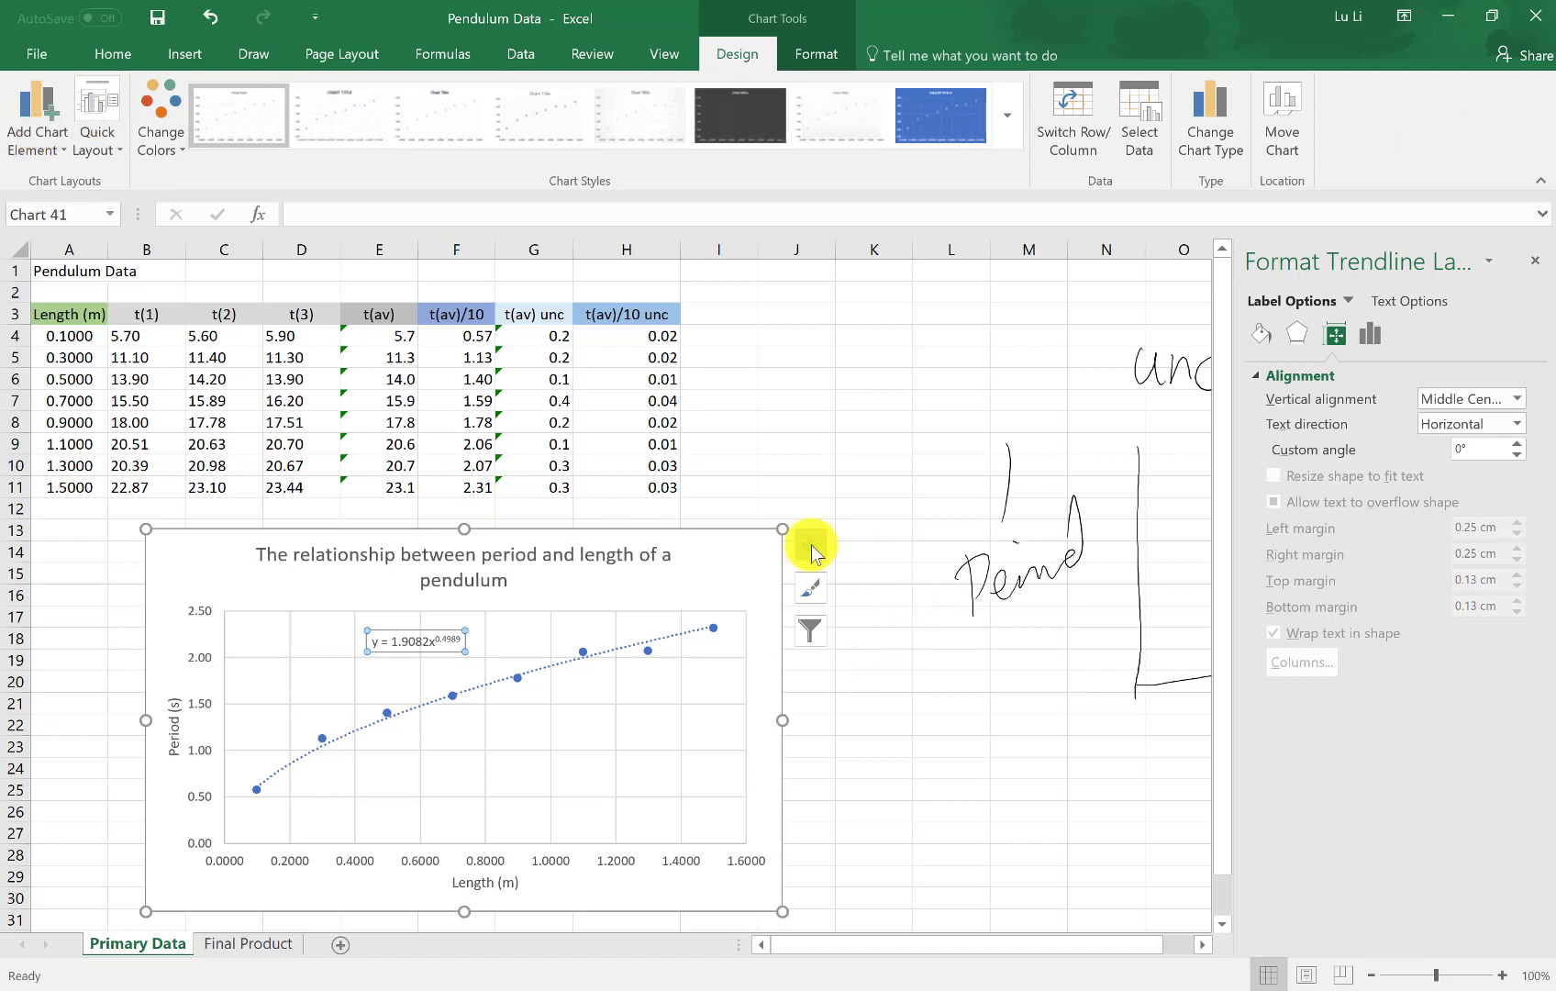
click(811, 544)
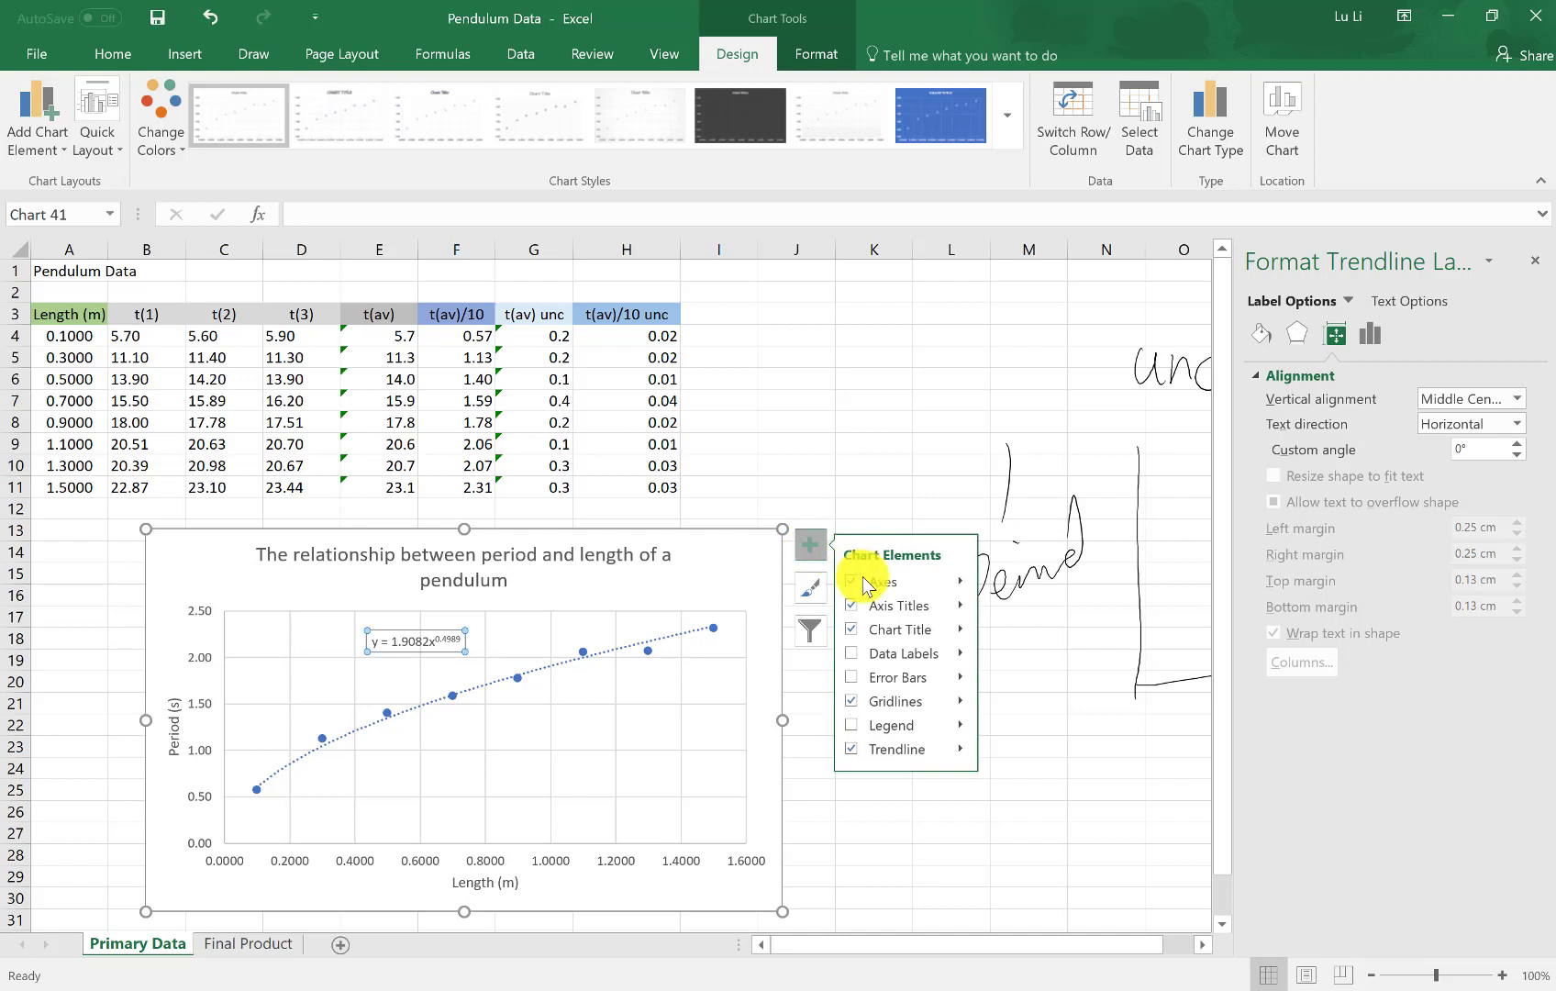
click(898, 677)
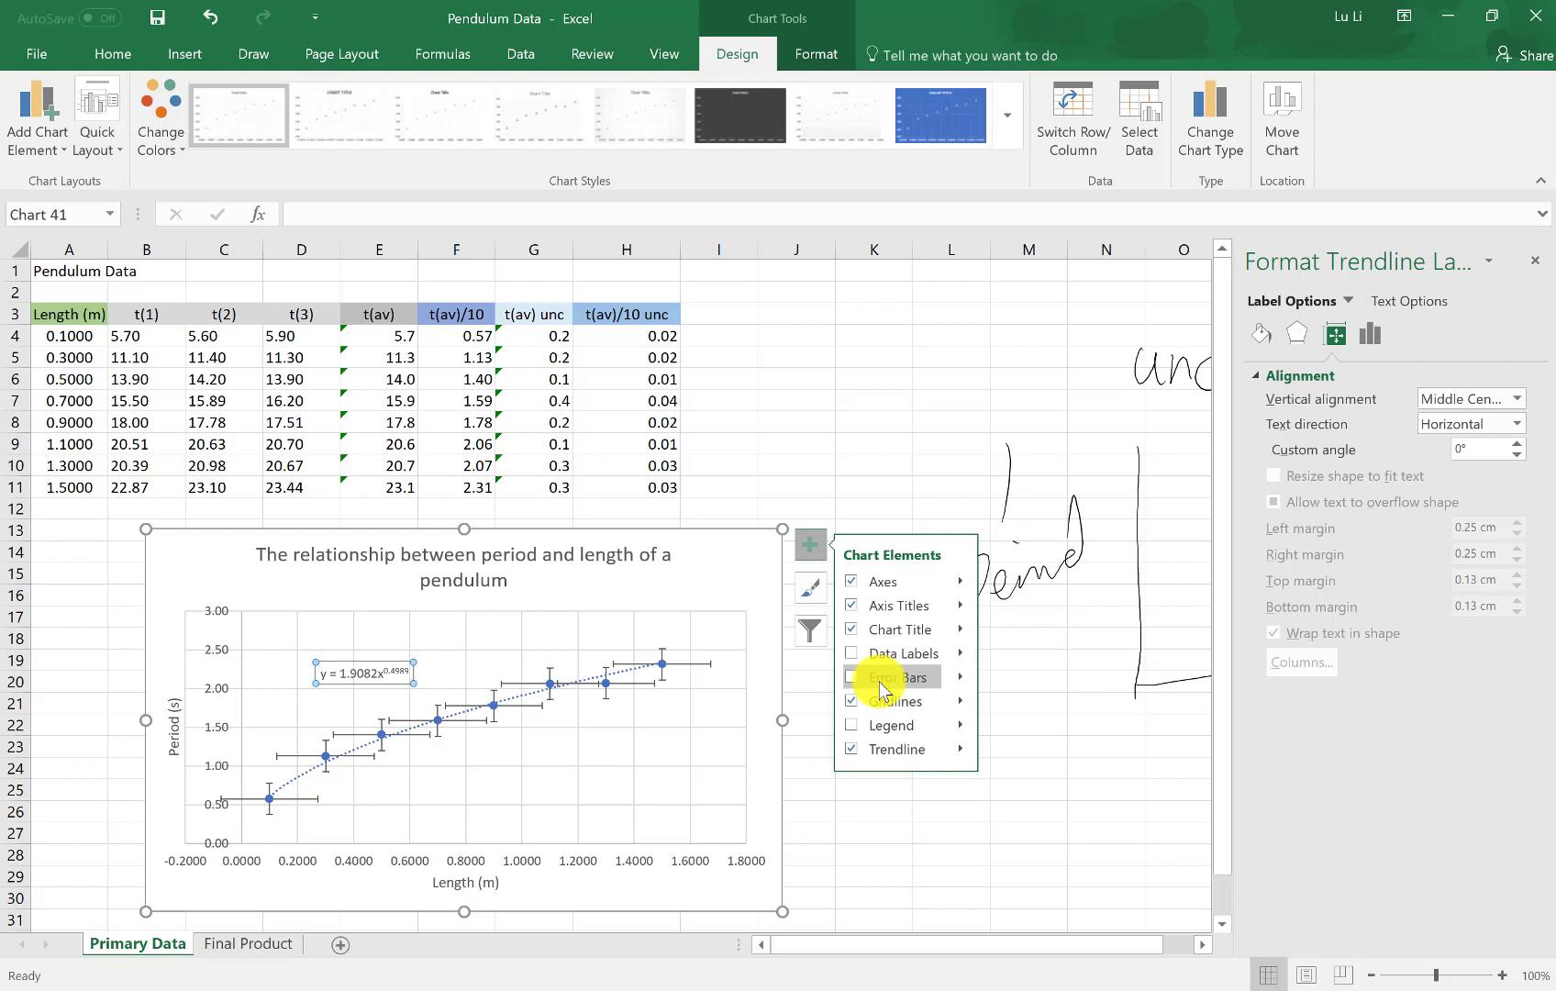
click(852, 677)
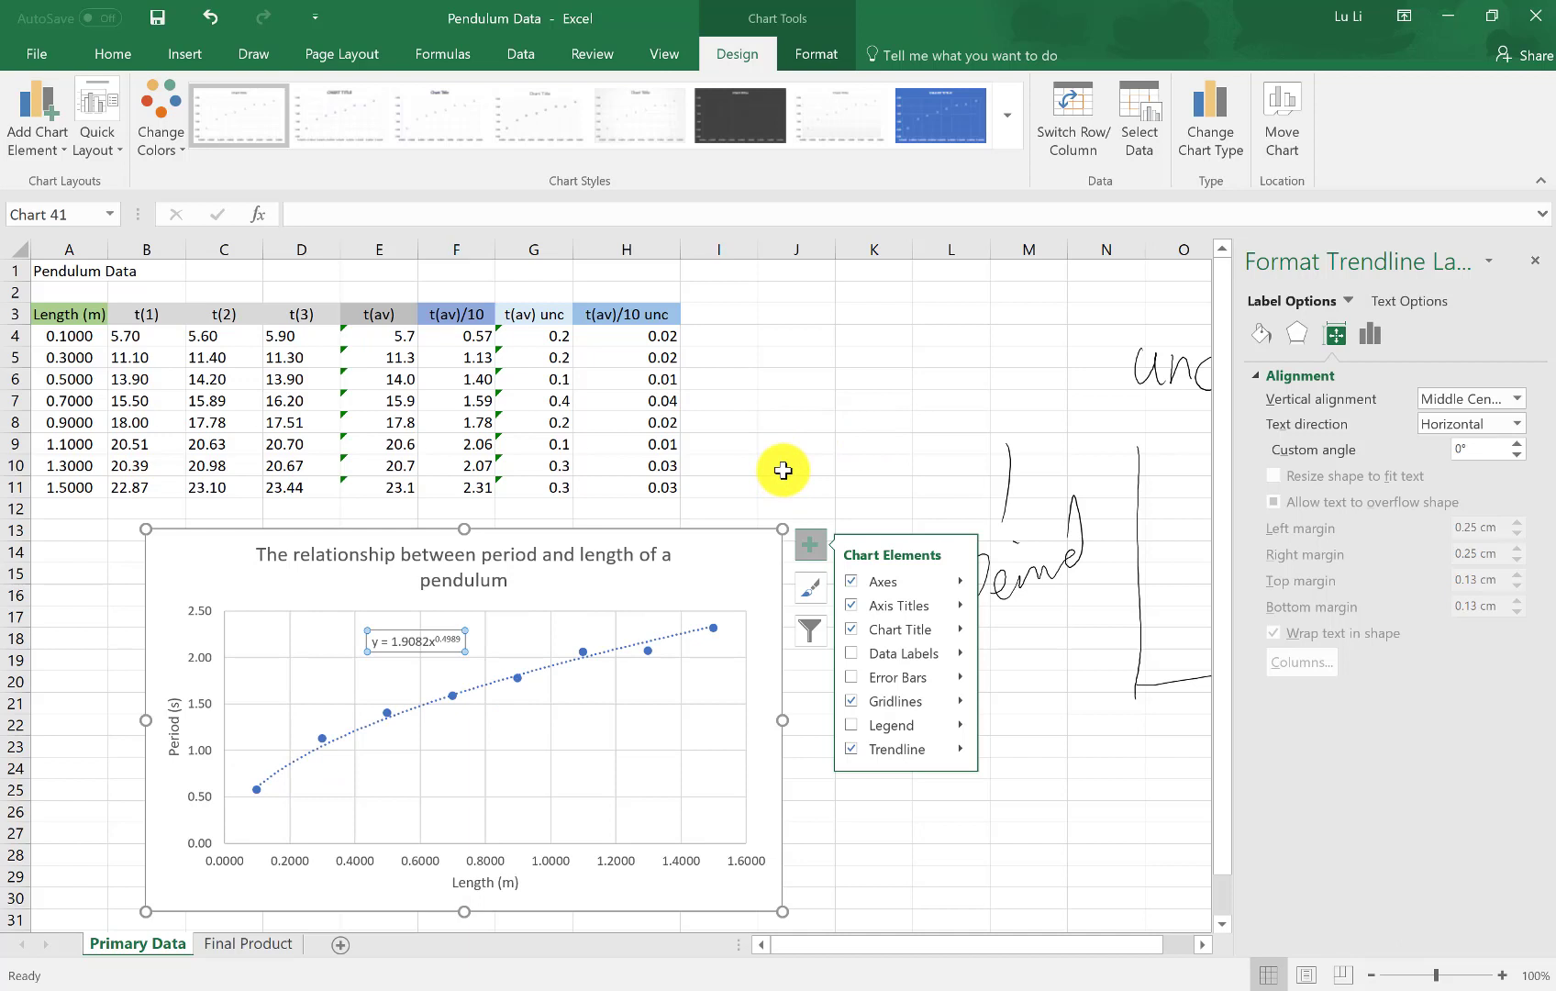
click(950, 421)
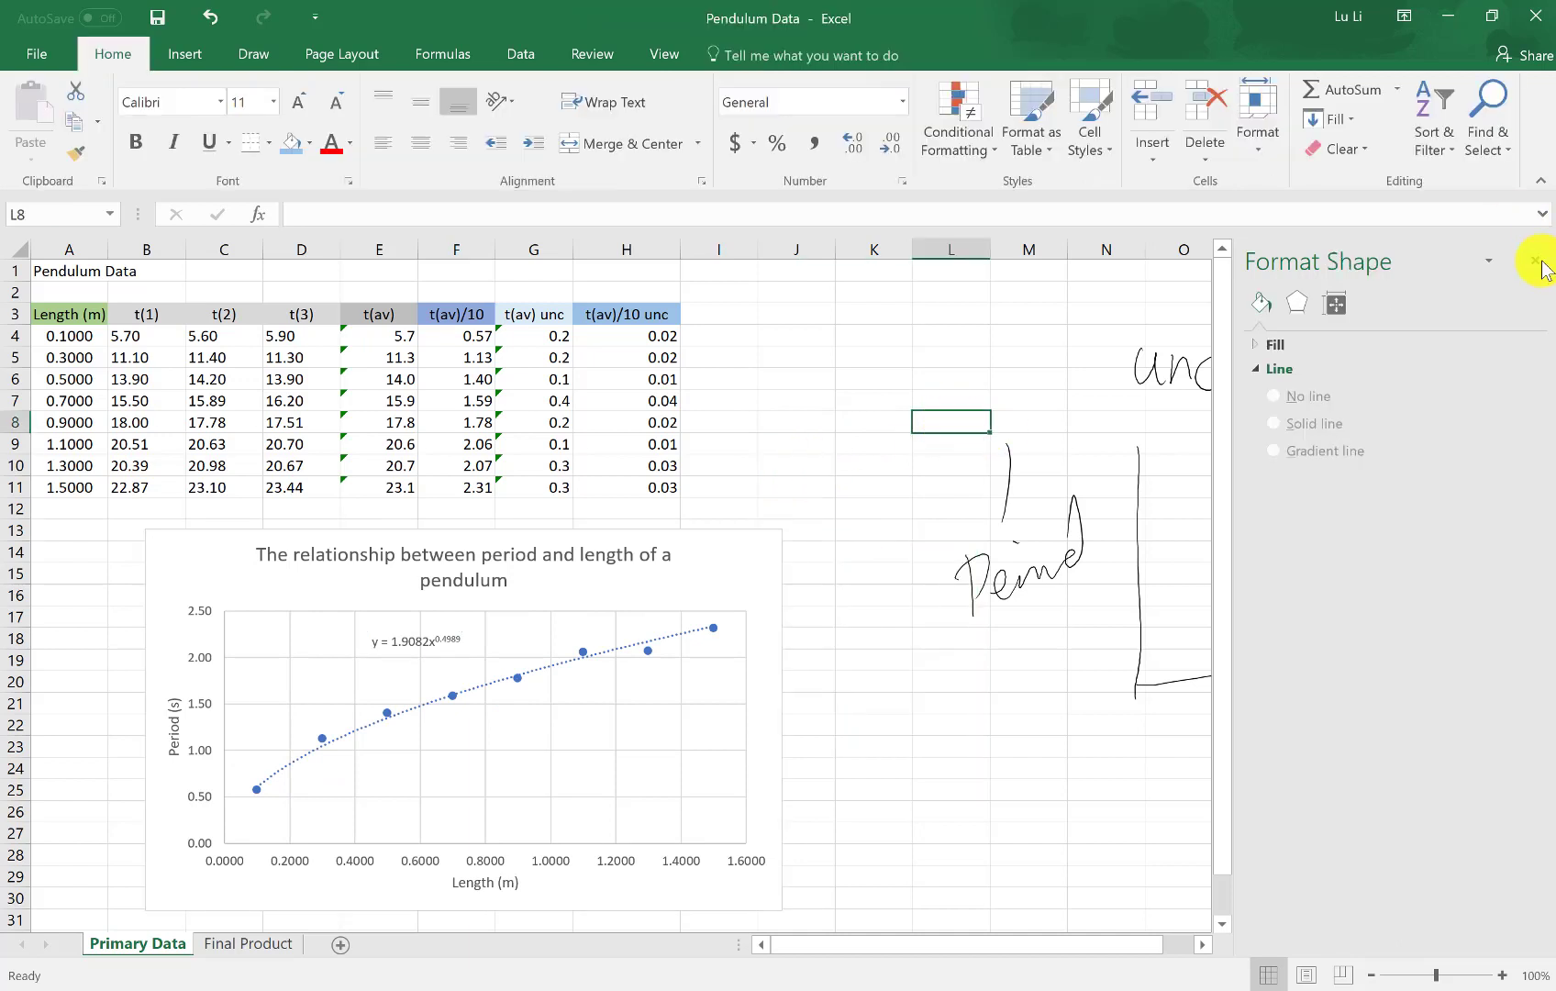
Step: Type the label 'Length unc (m)' in A14 and the value 0.0005 in C14
click(1528, 262)
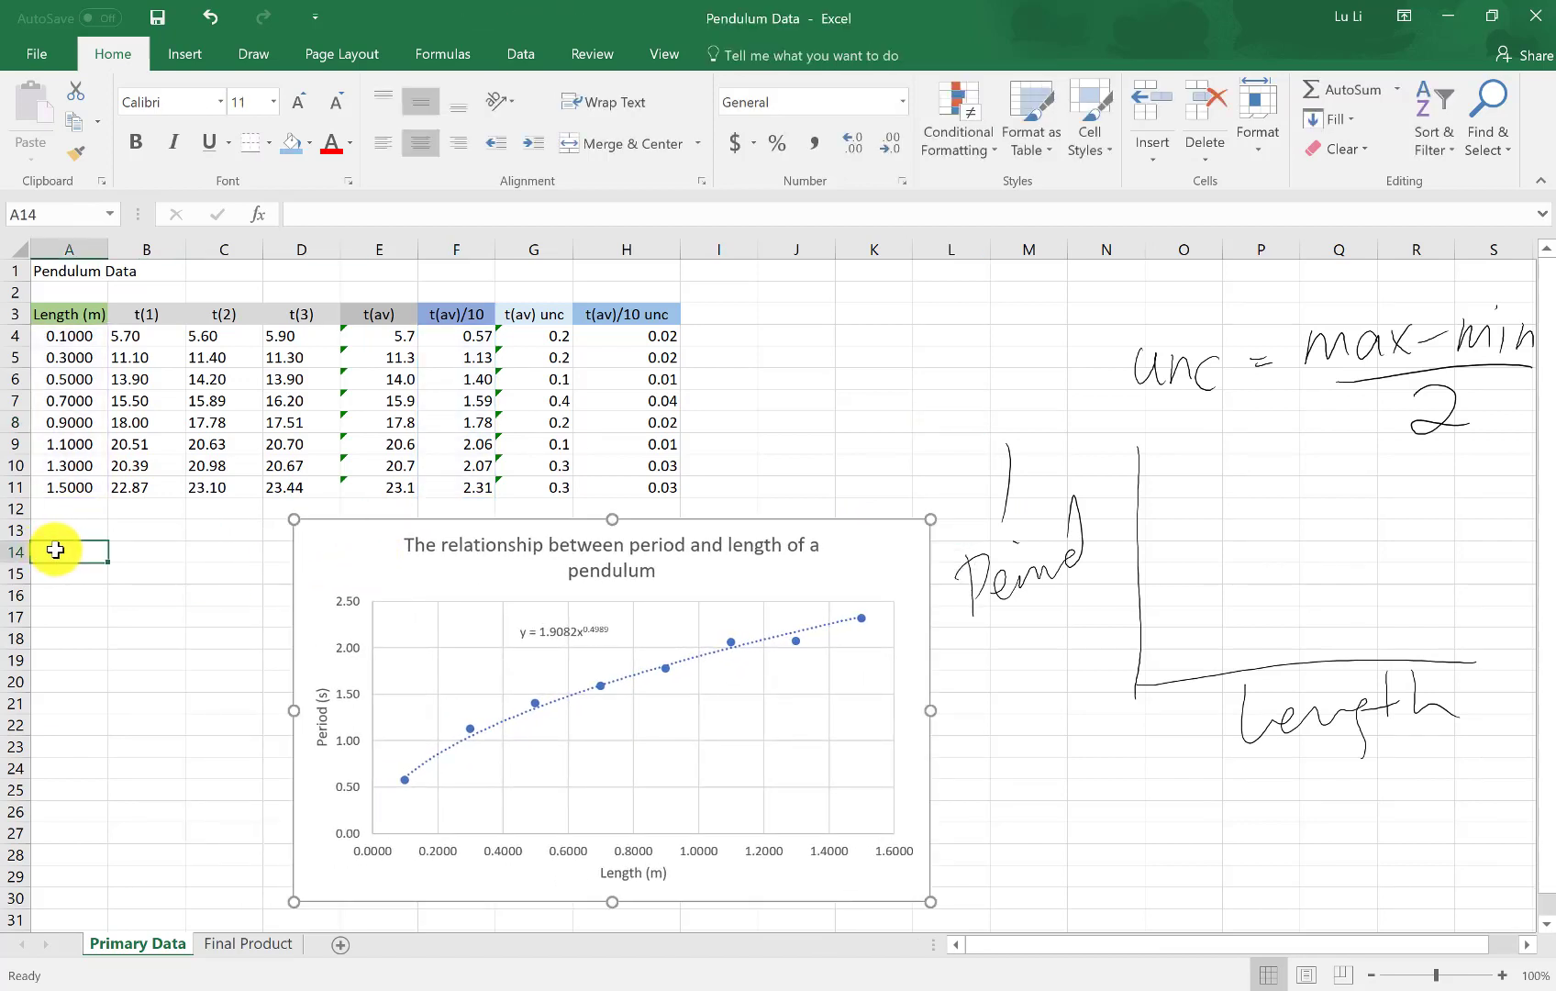
text(Length unc (m)
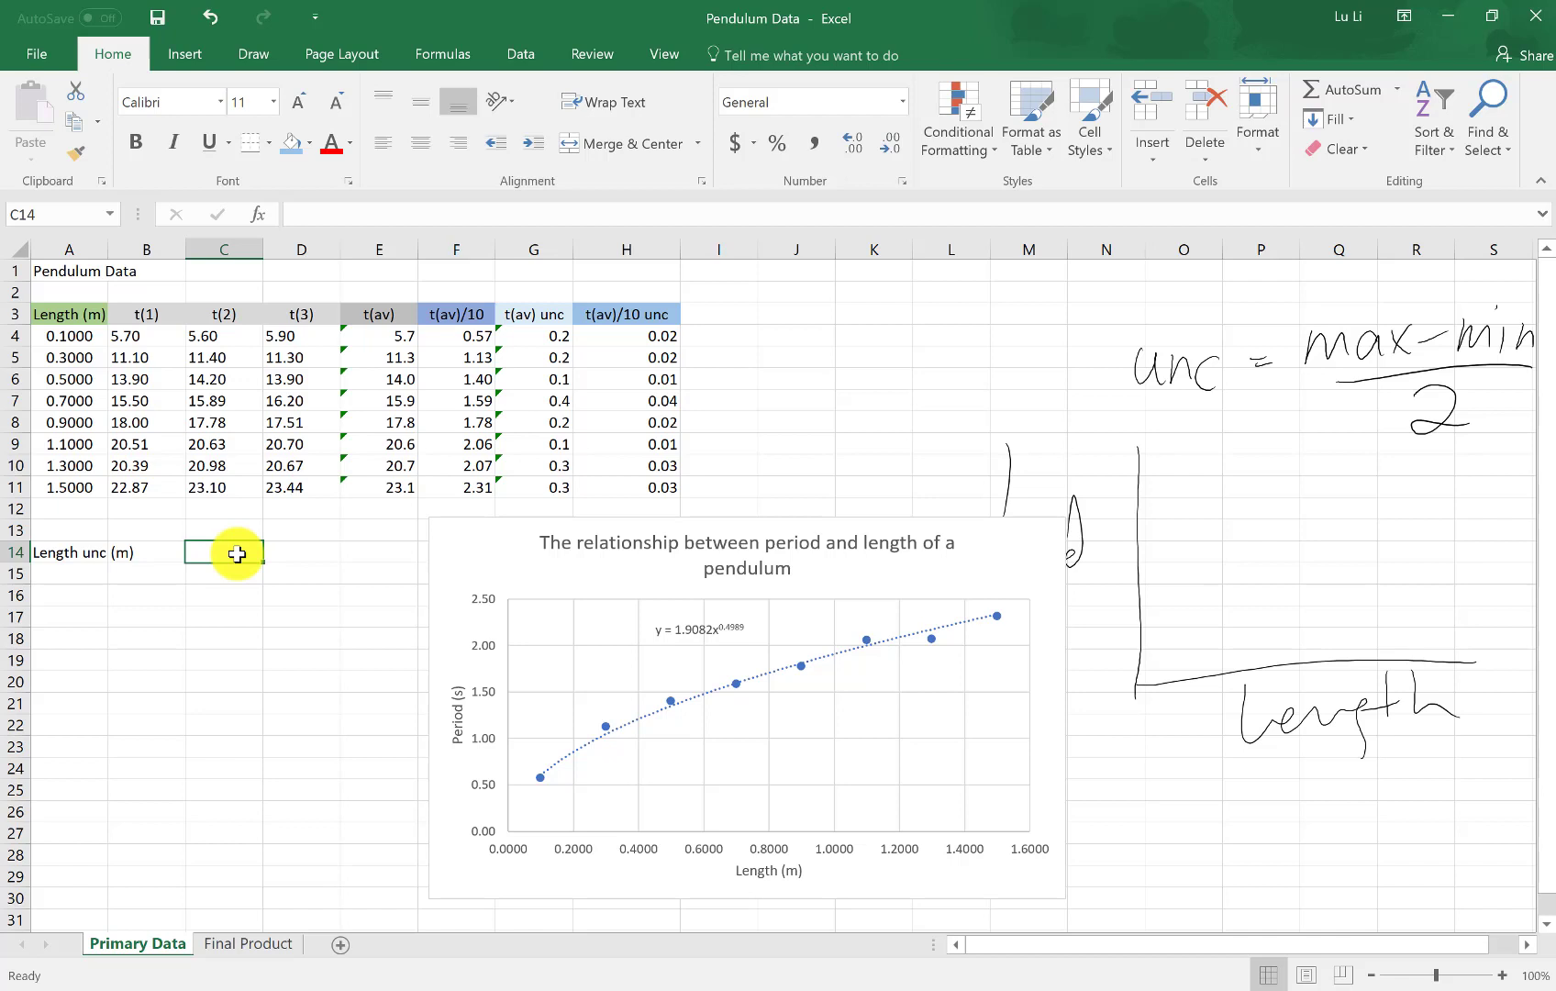
text(0.)
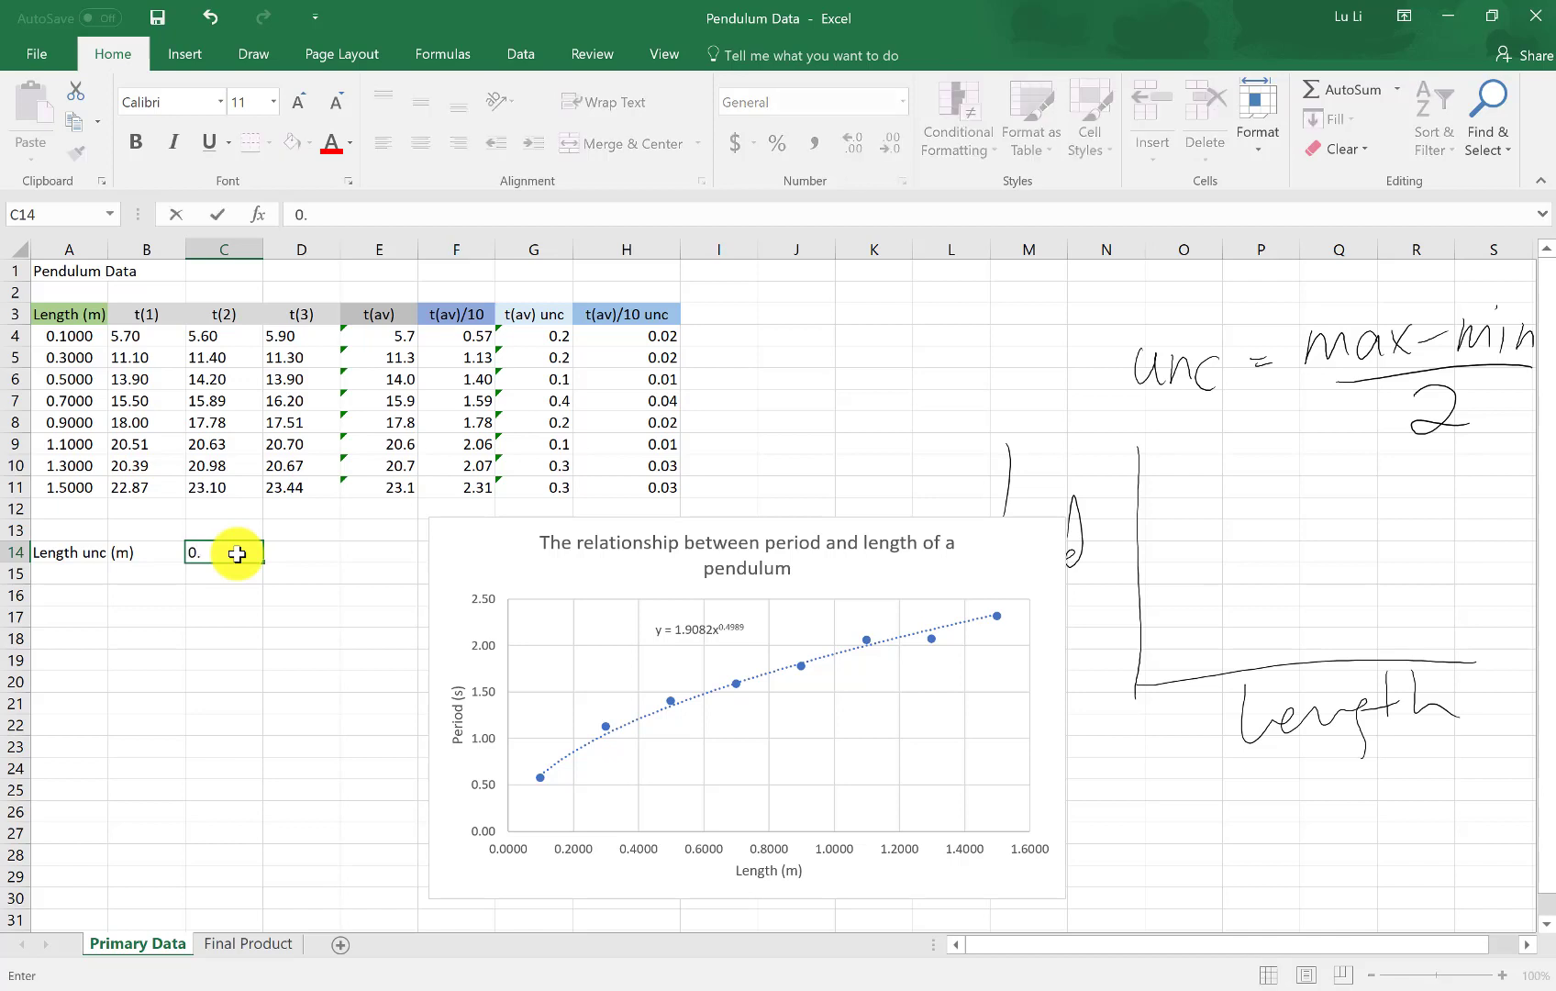
text(0005)
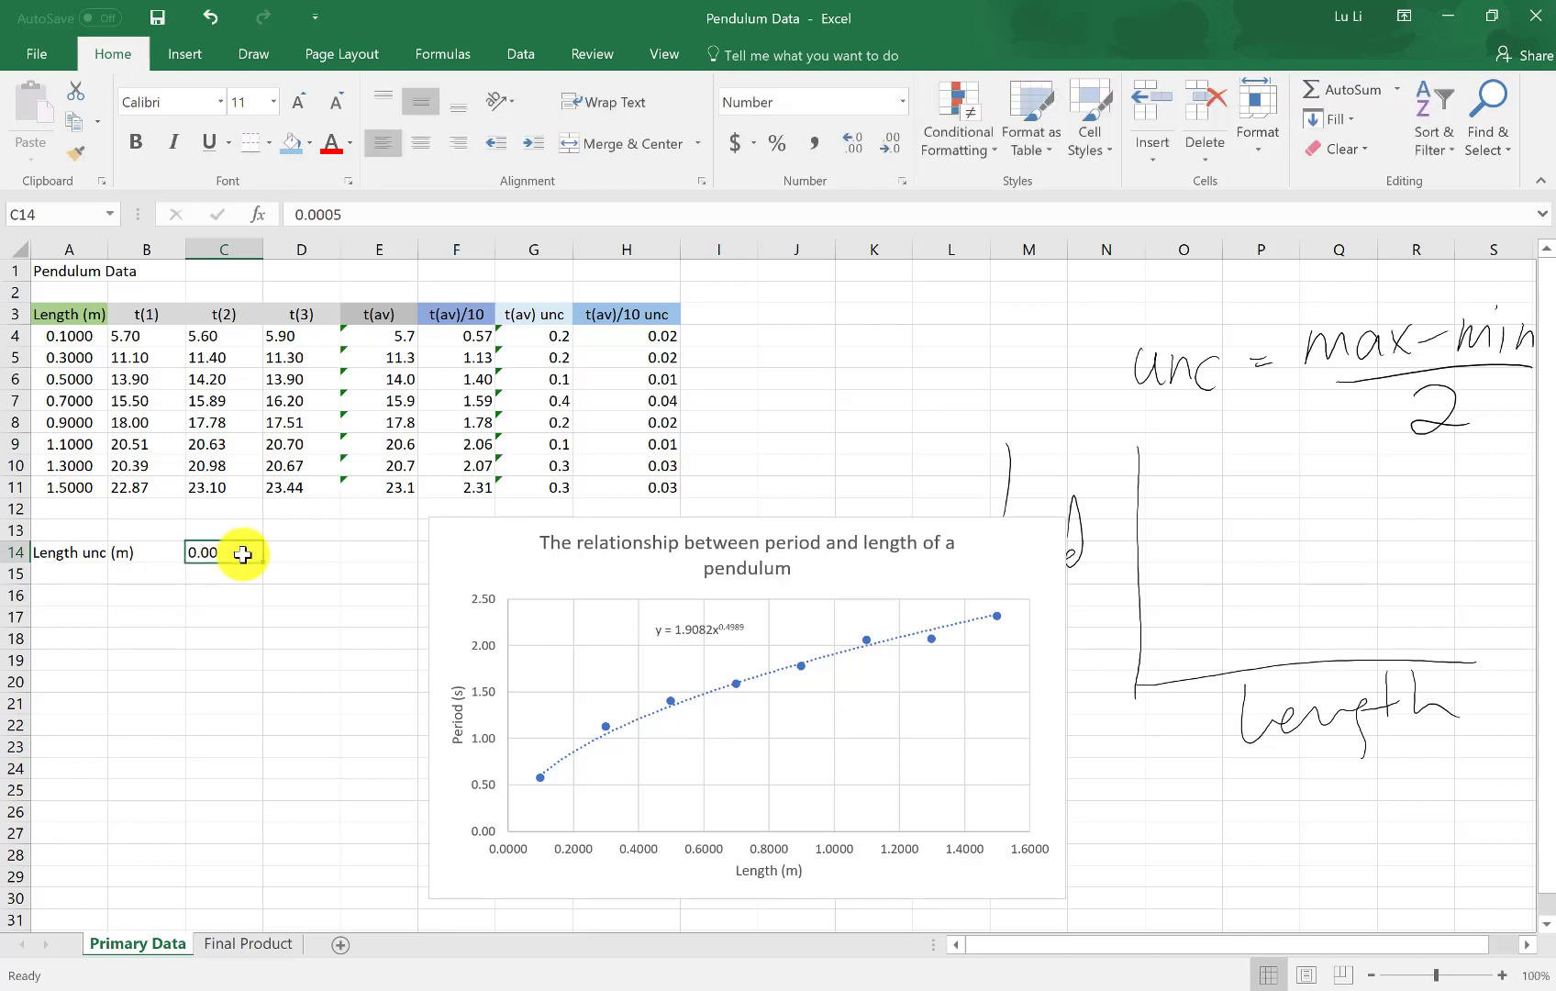
Step: Format C14 as a number with four decimal places so it shows 0.0005
right_click(223, 553)
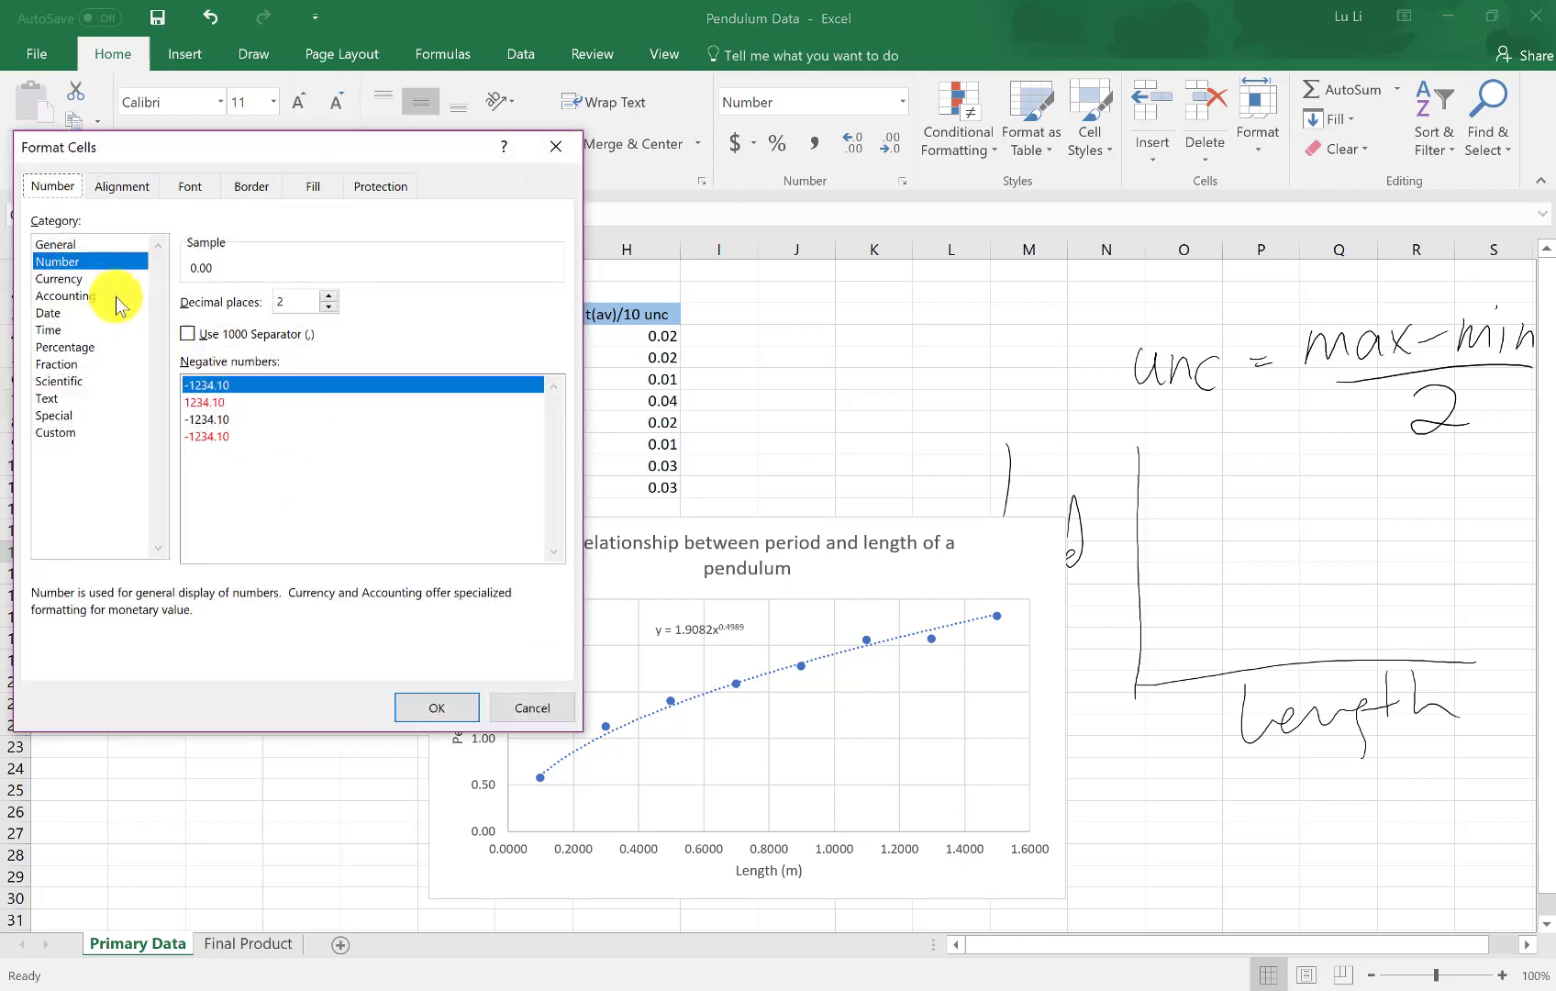
click(329, 295)
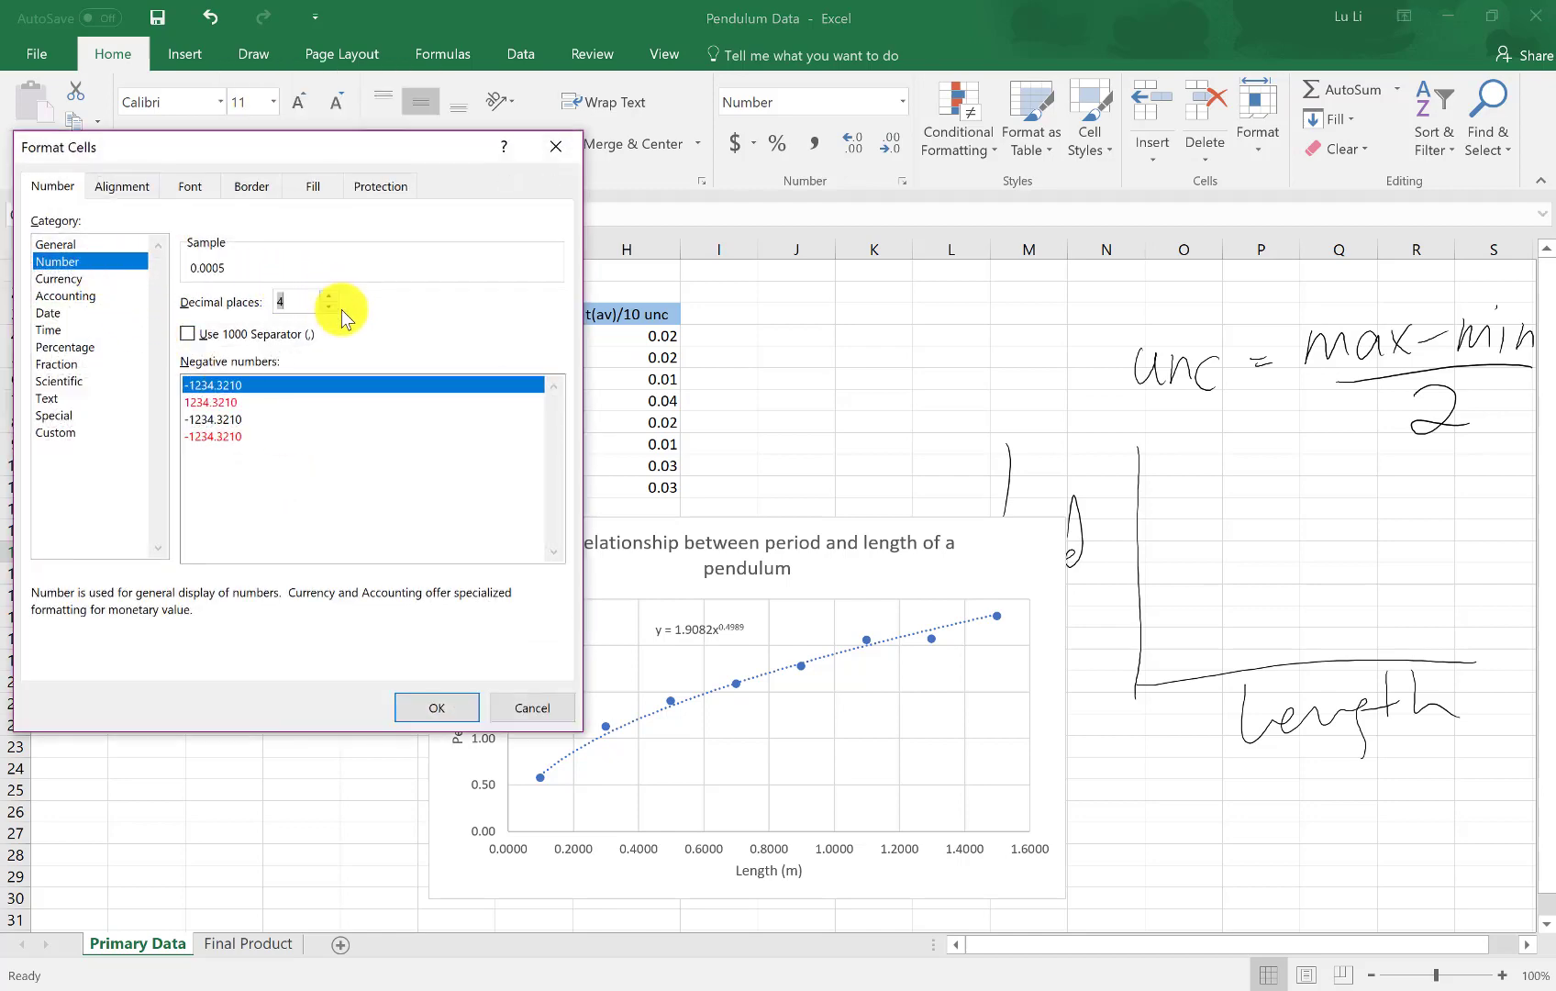
click(436, 708)
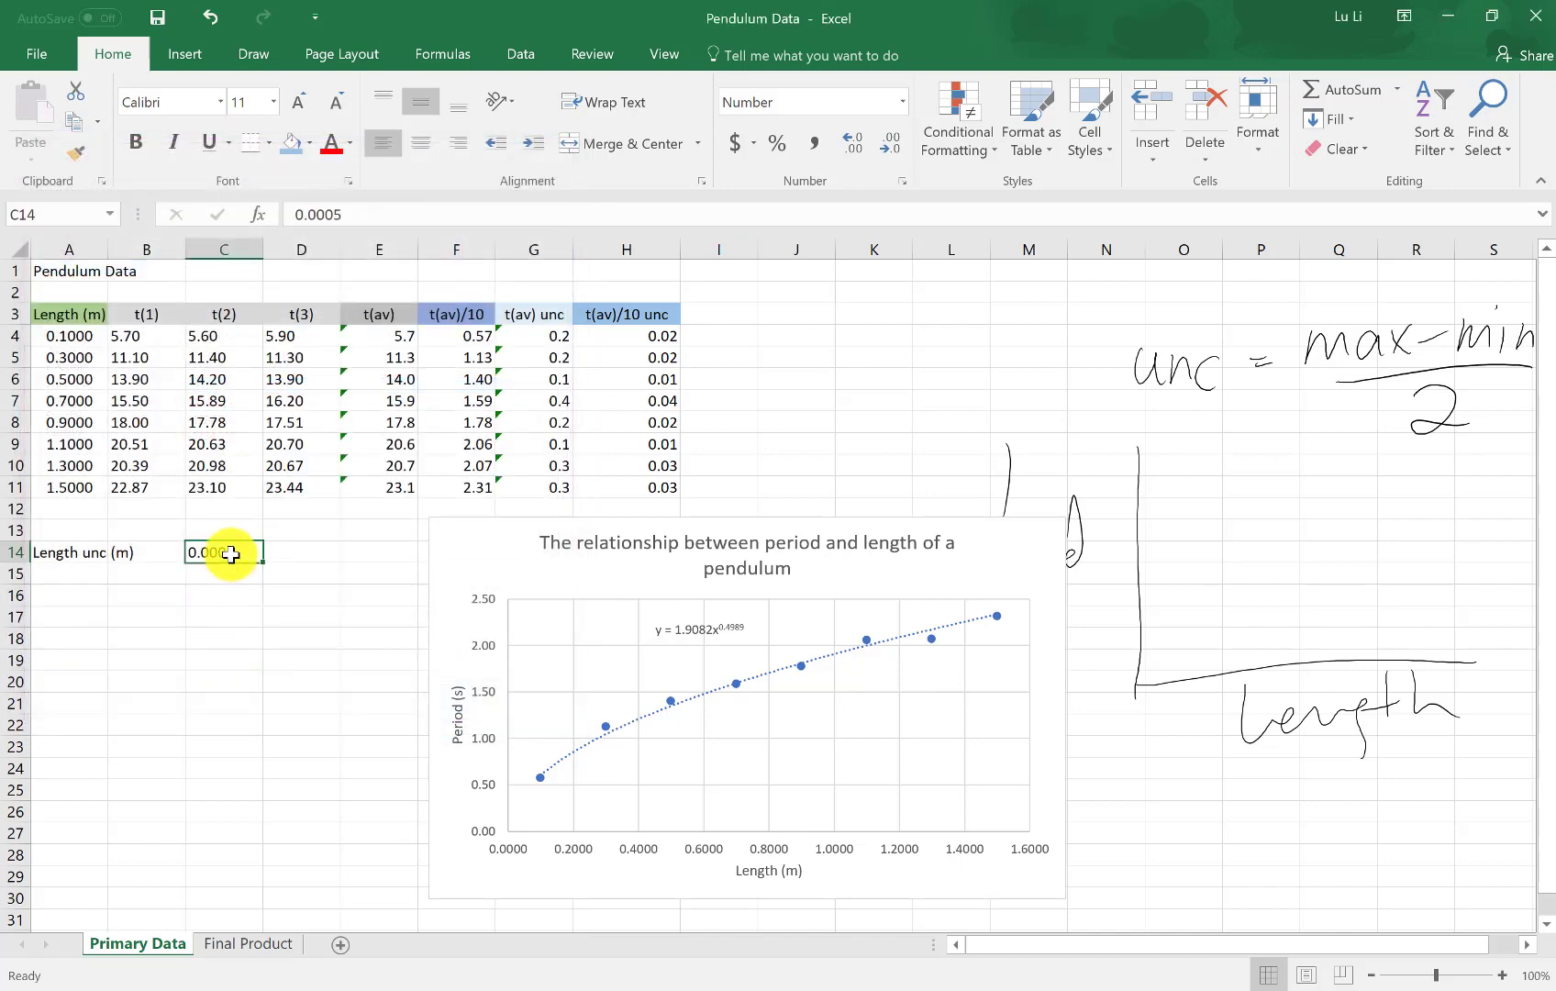
mouse_move(230, 552)
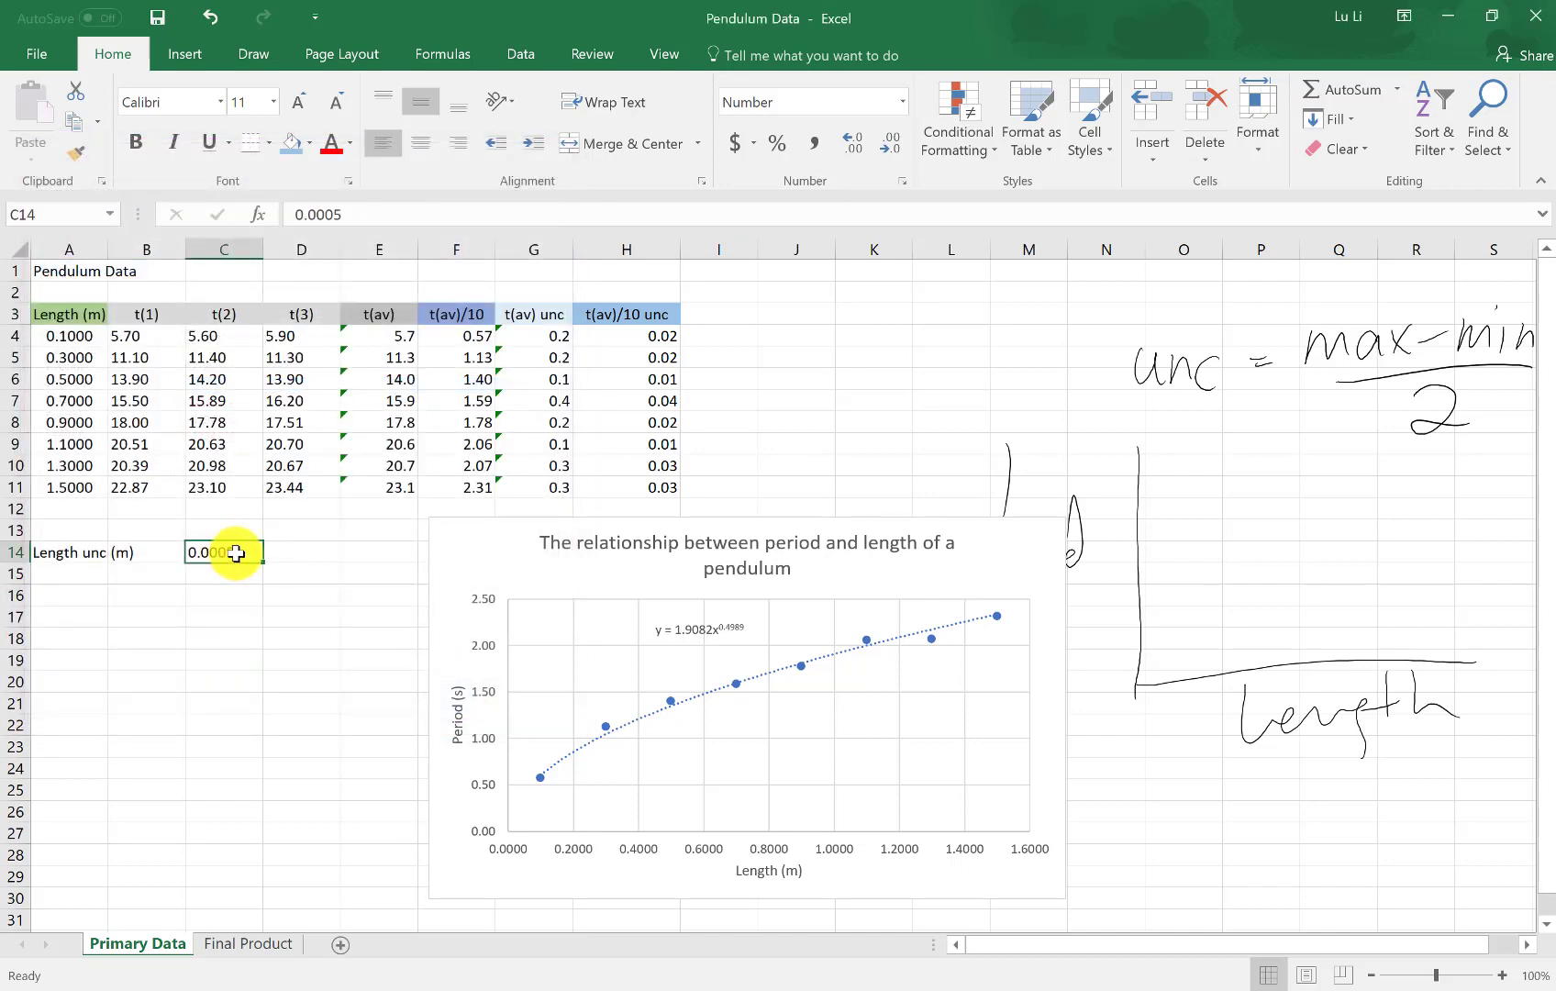
mouse_move(104, 504)
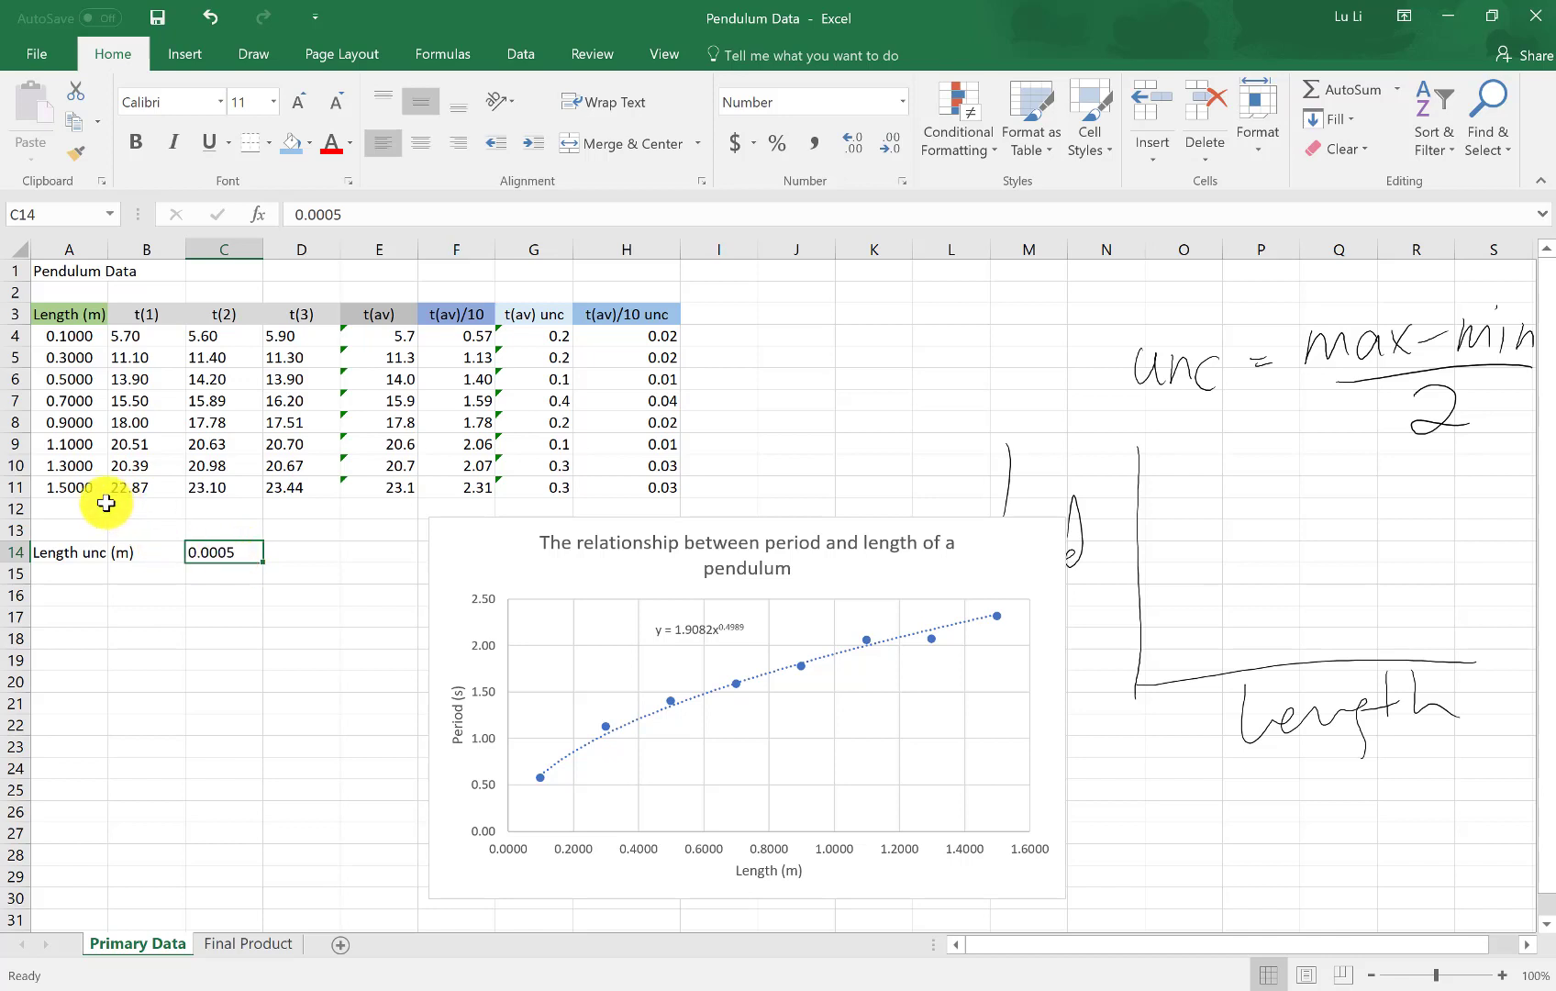
mouse_move(86, 333)
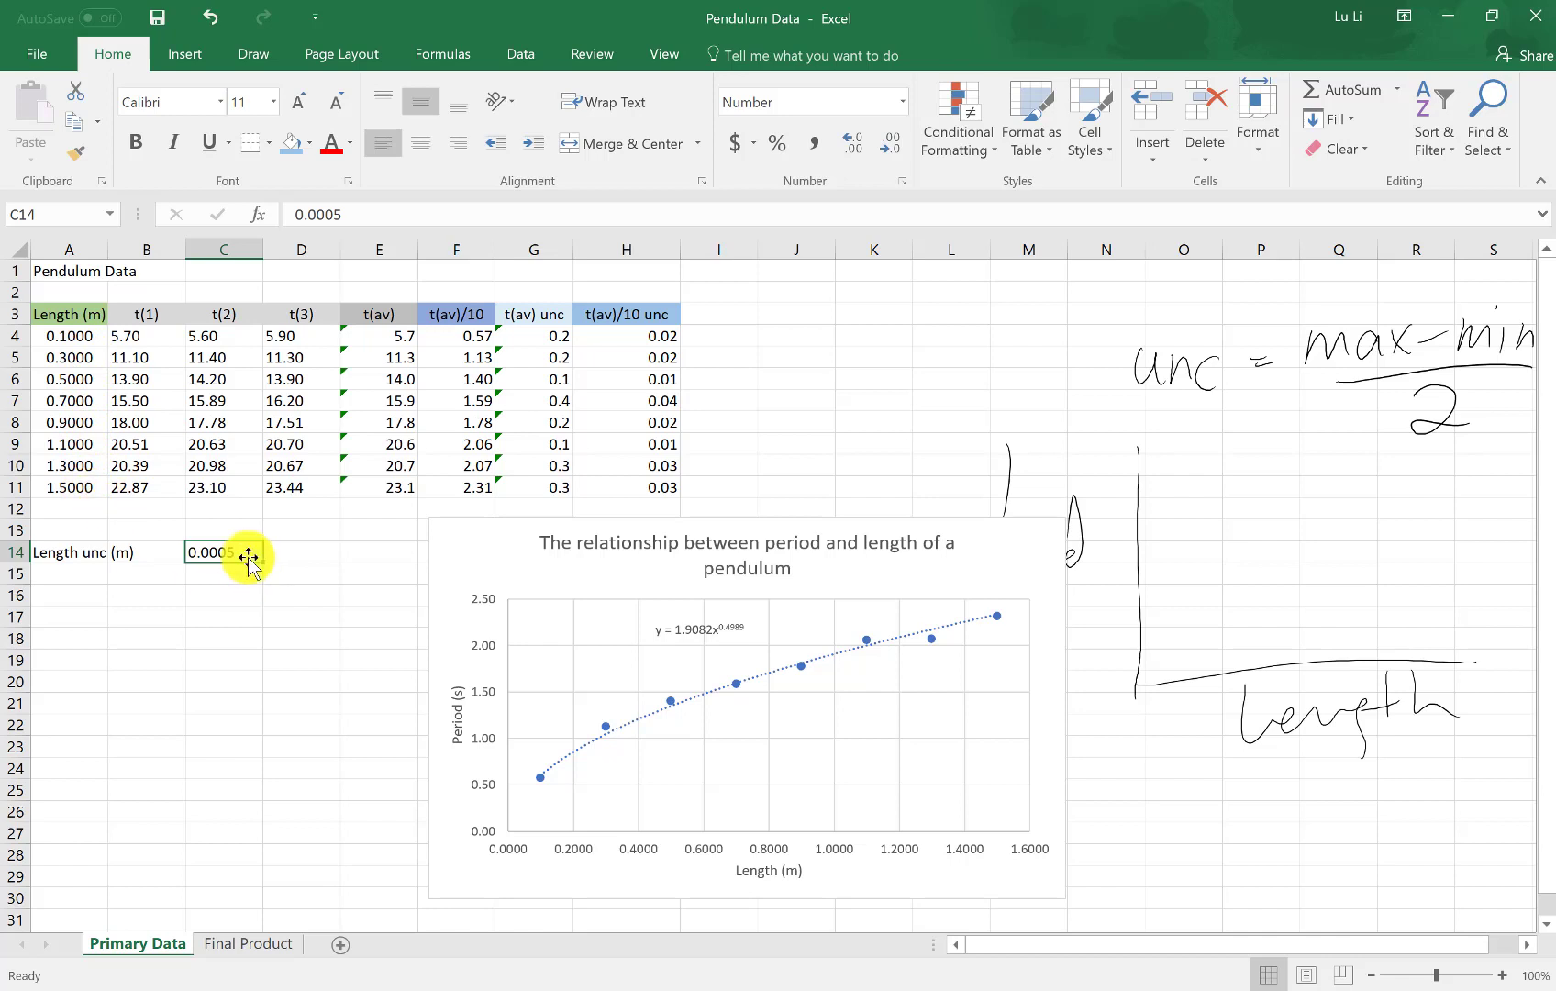
mouse_move(89, 468)
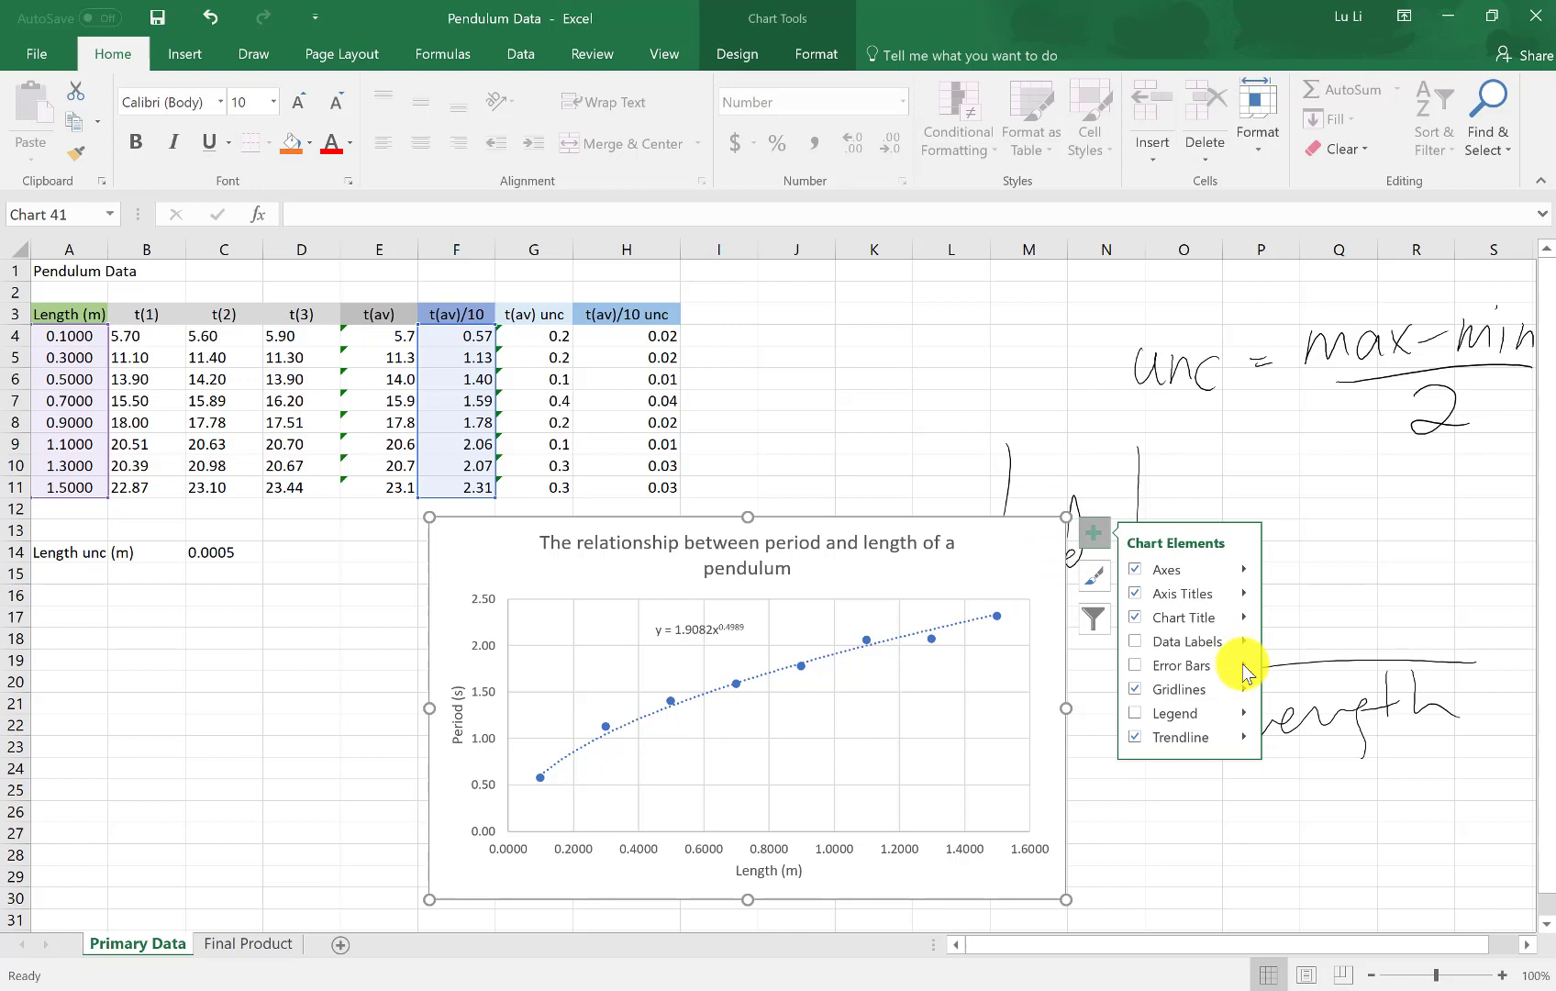
Step: Add error bars to the pendulum data and set the horizontal fixed value to 0.0005
click(1242, 665)
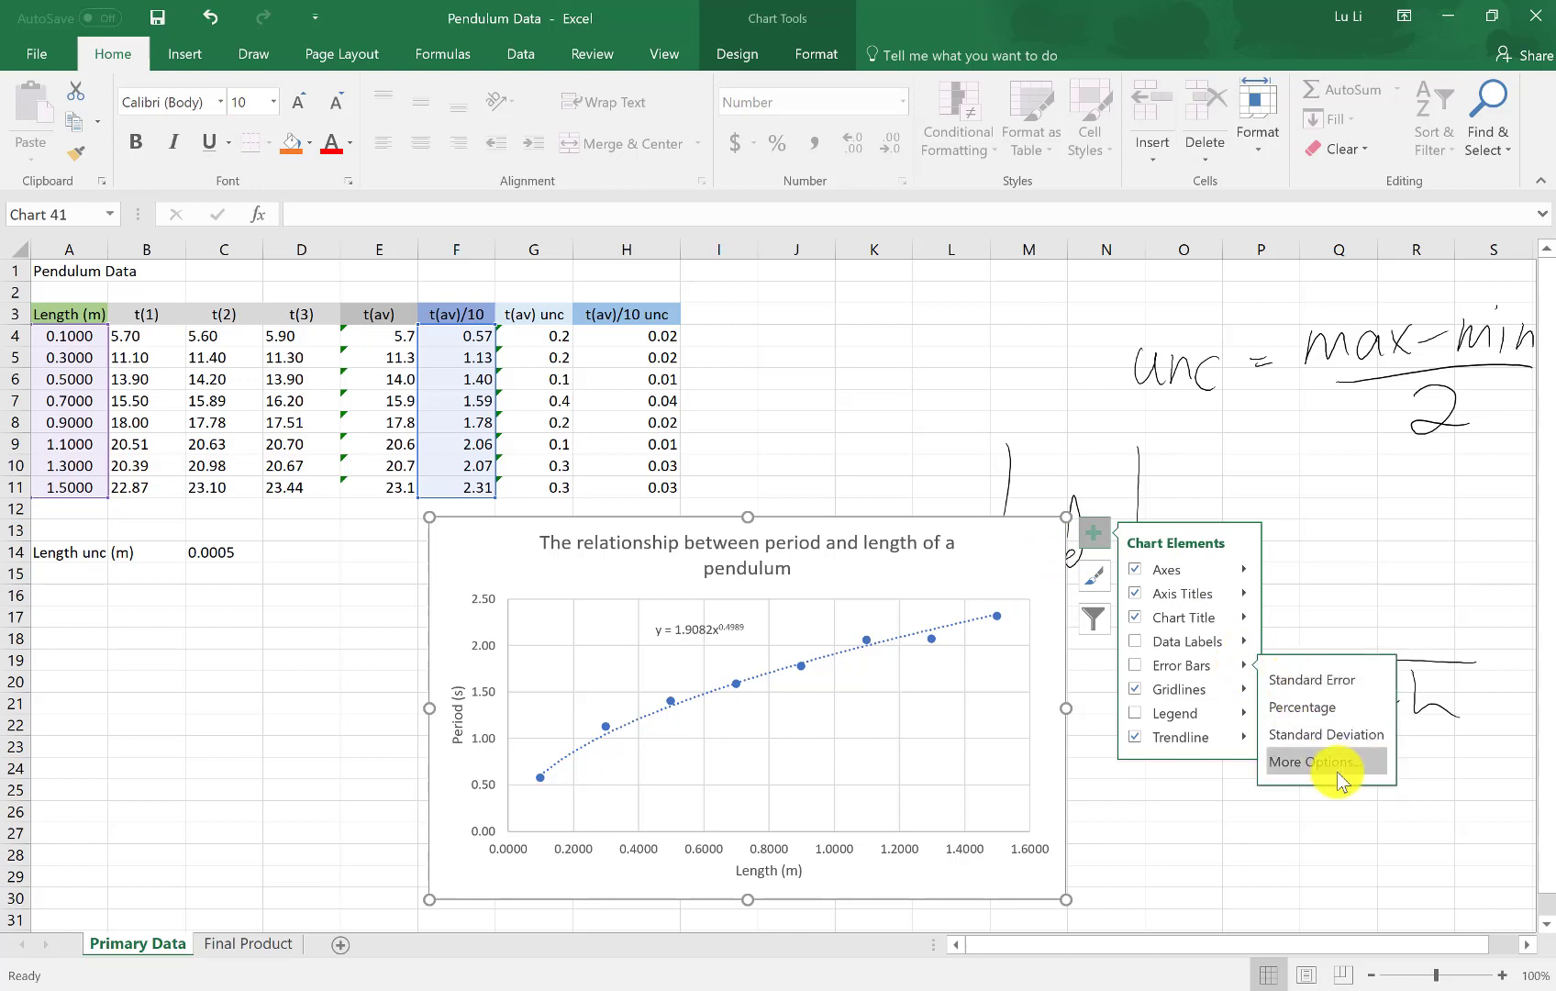
click(1308, 762)
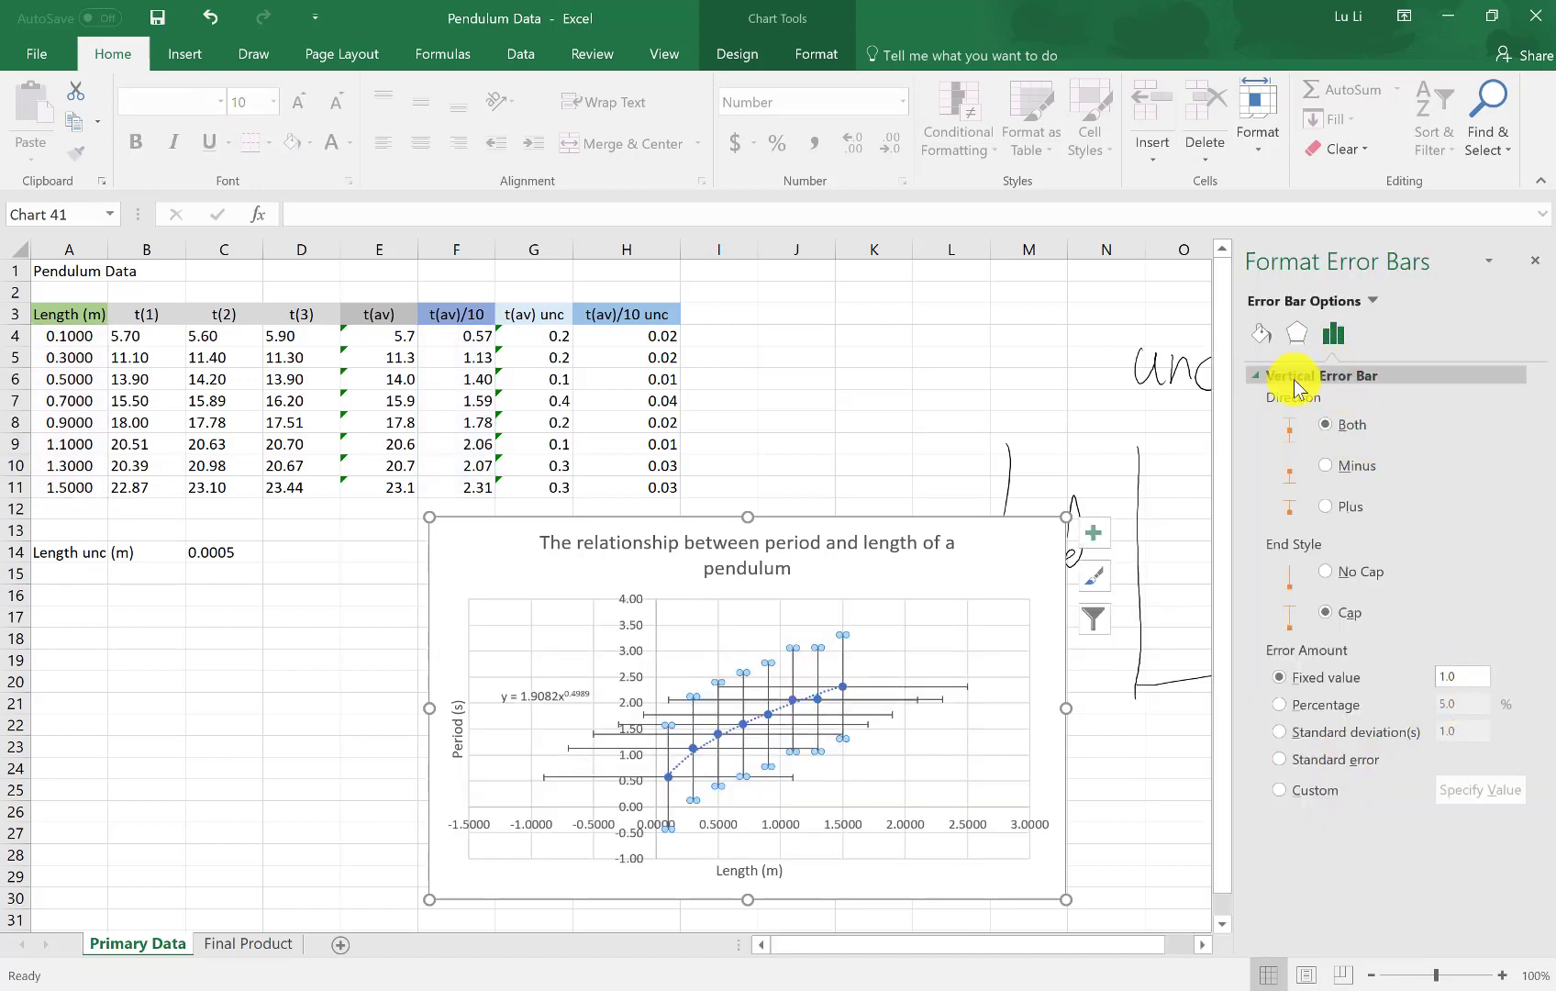
mouse_move(1360, 392)
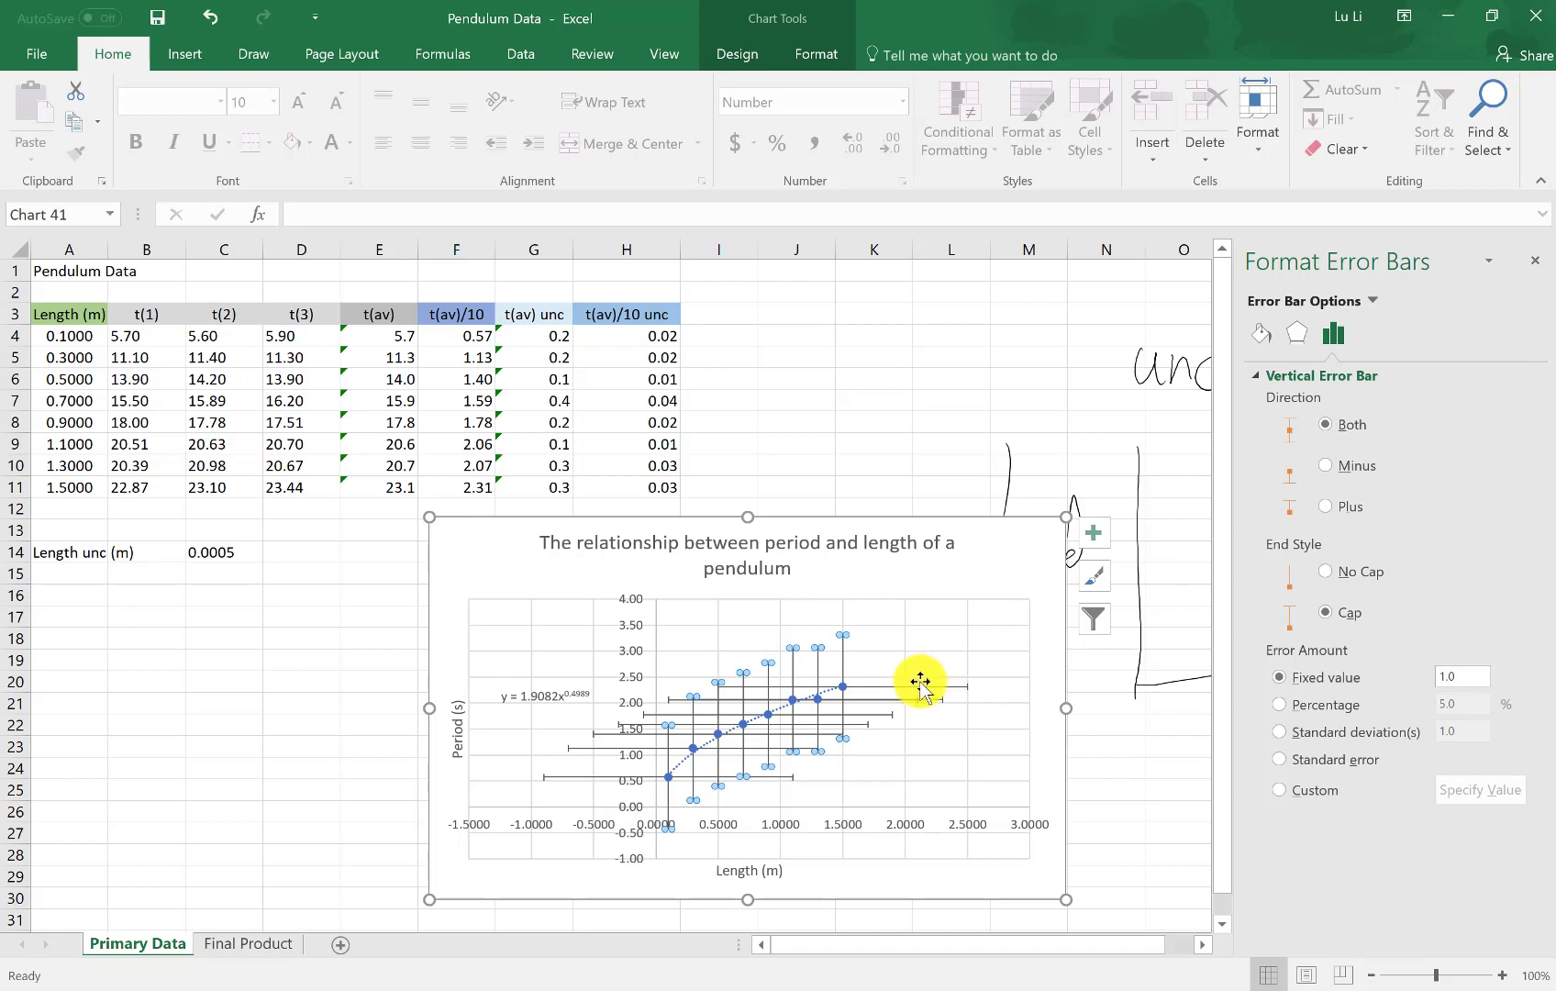
mouse_move(918, 692)
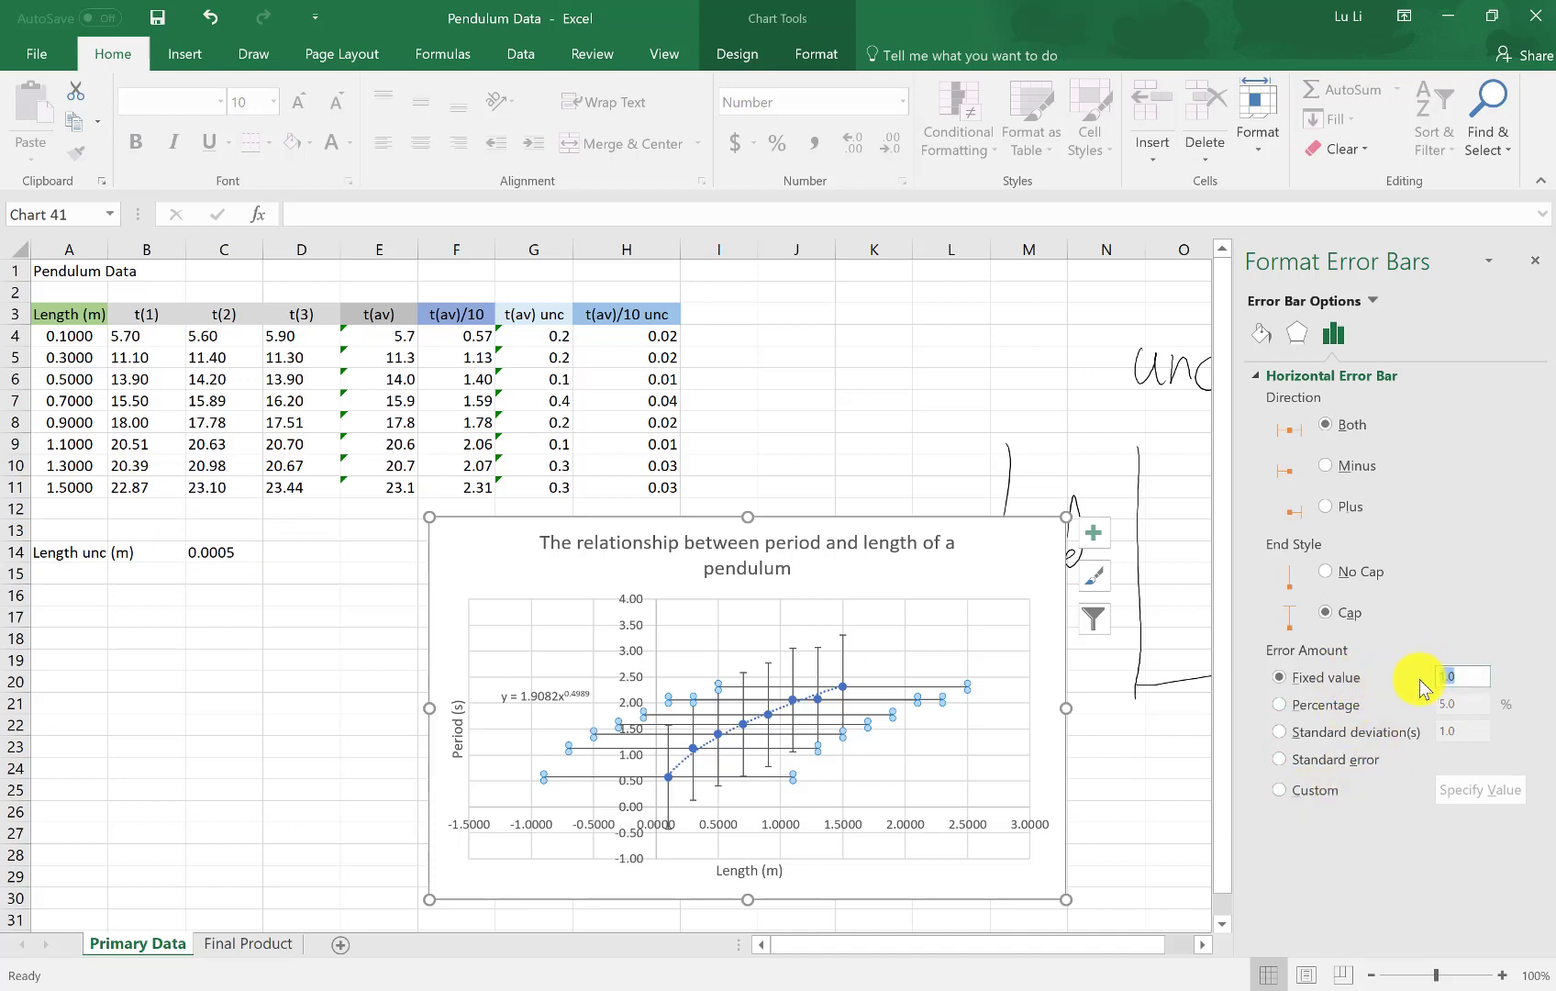
click(1460, 676)
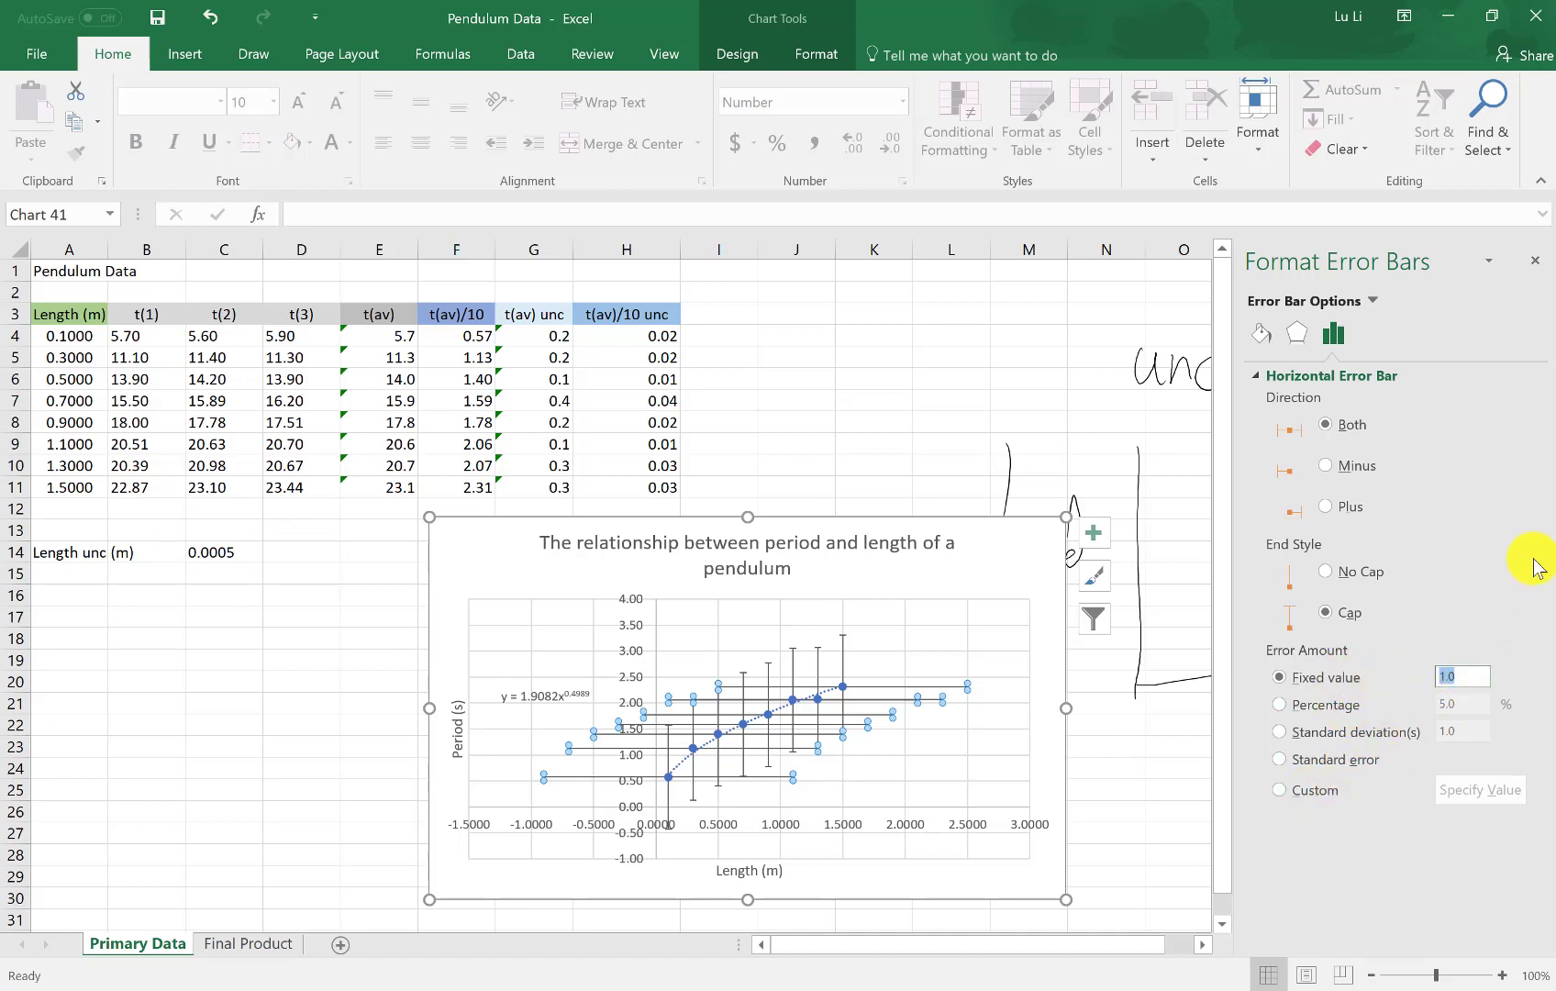
text(0.0005)
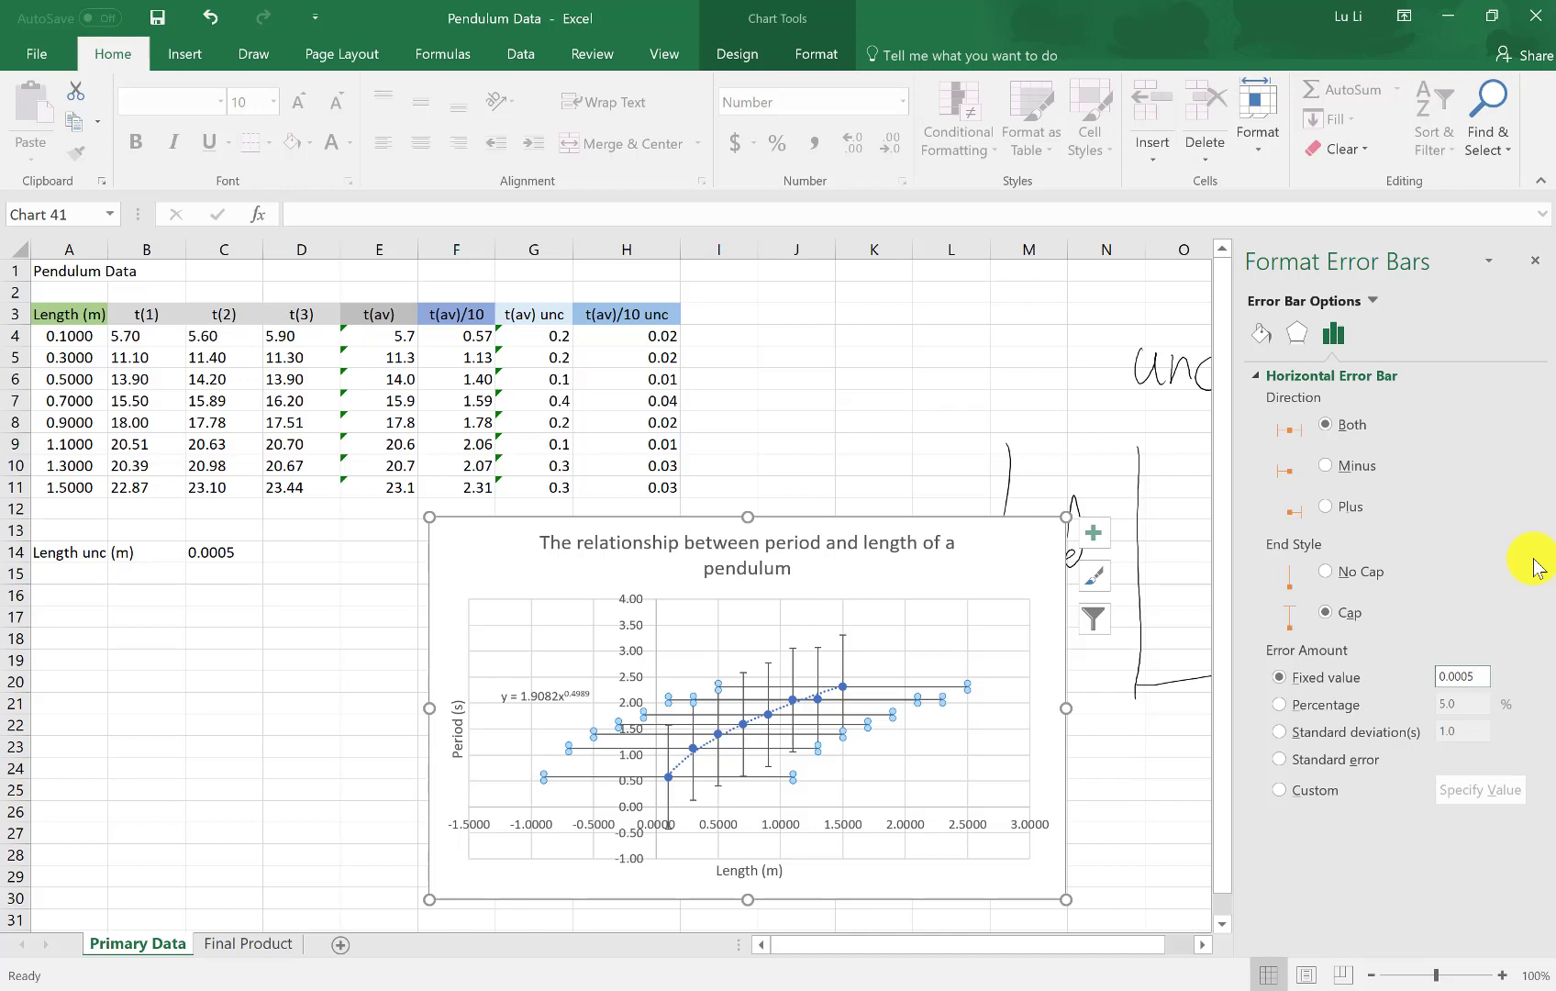
click(1461, 676)
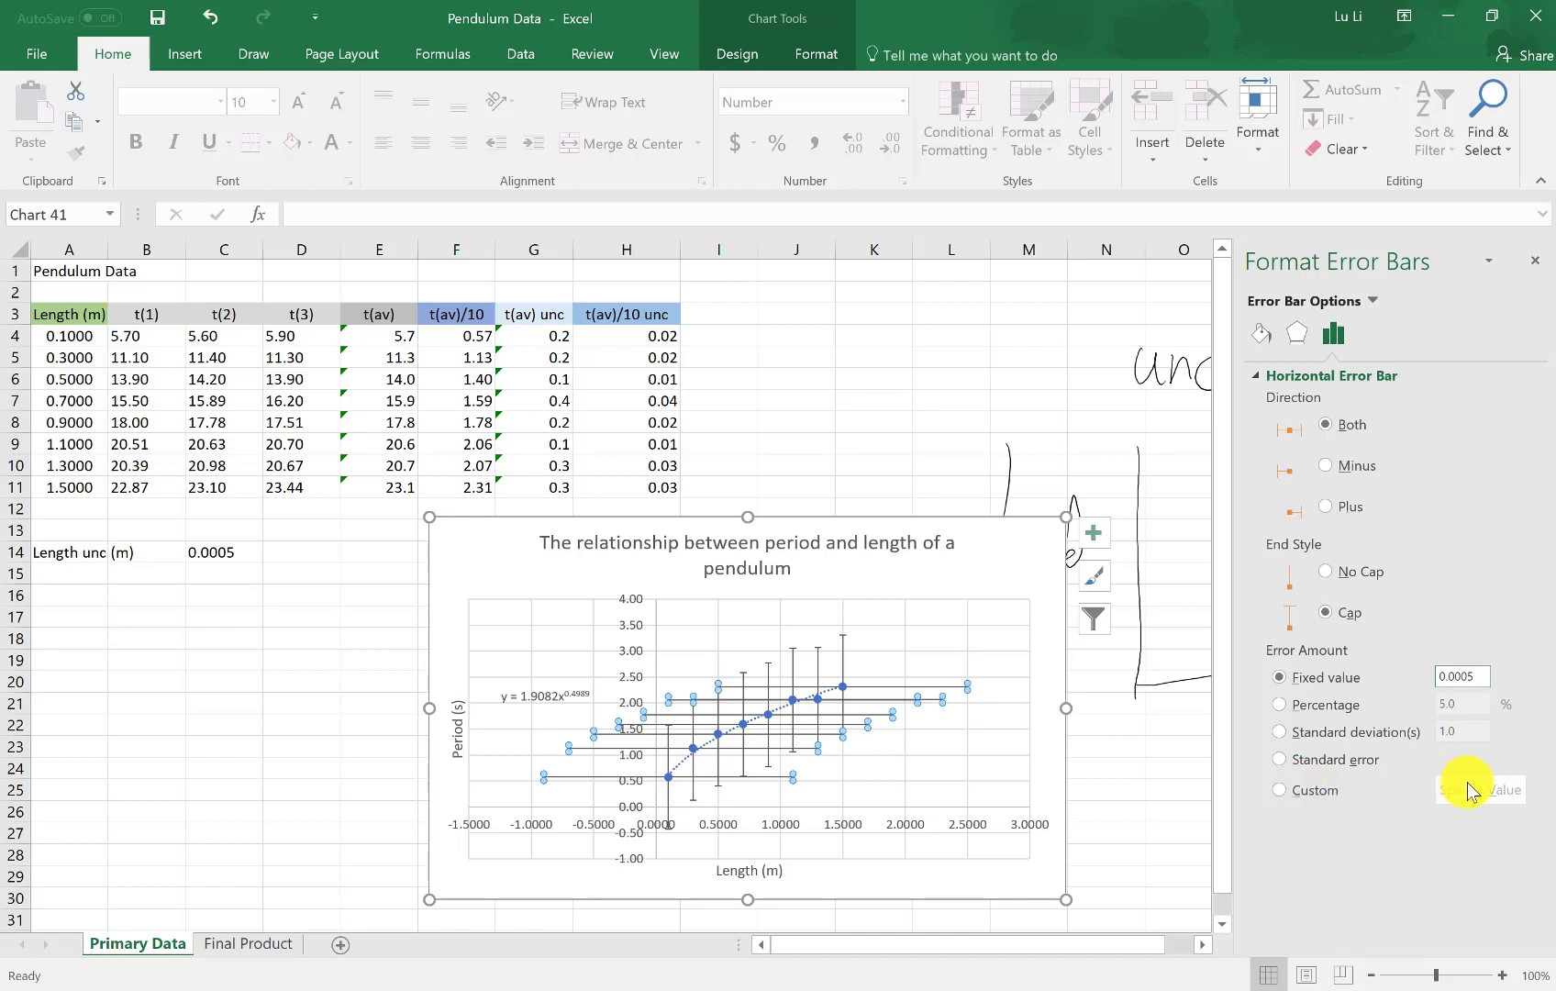
click(1461, 677)
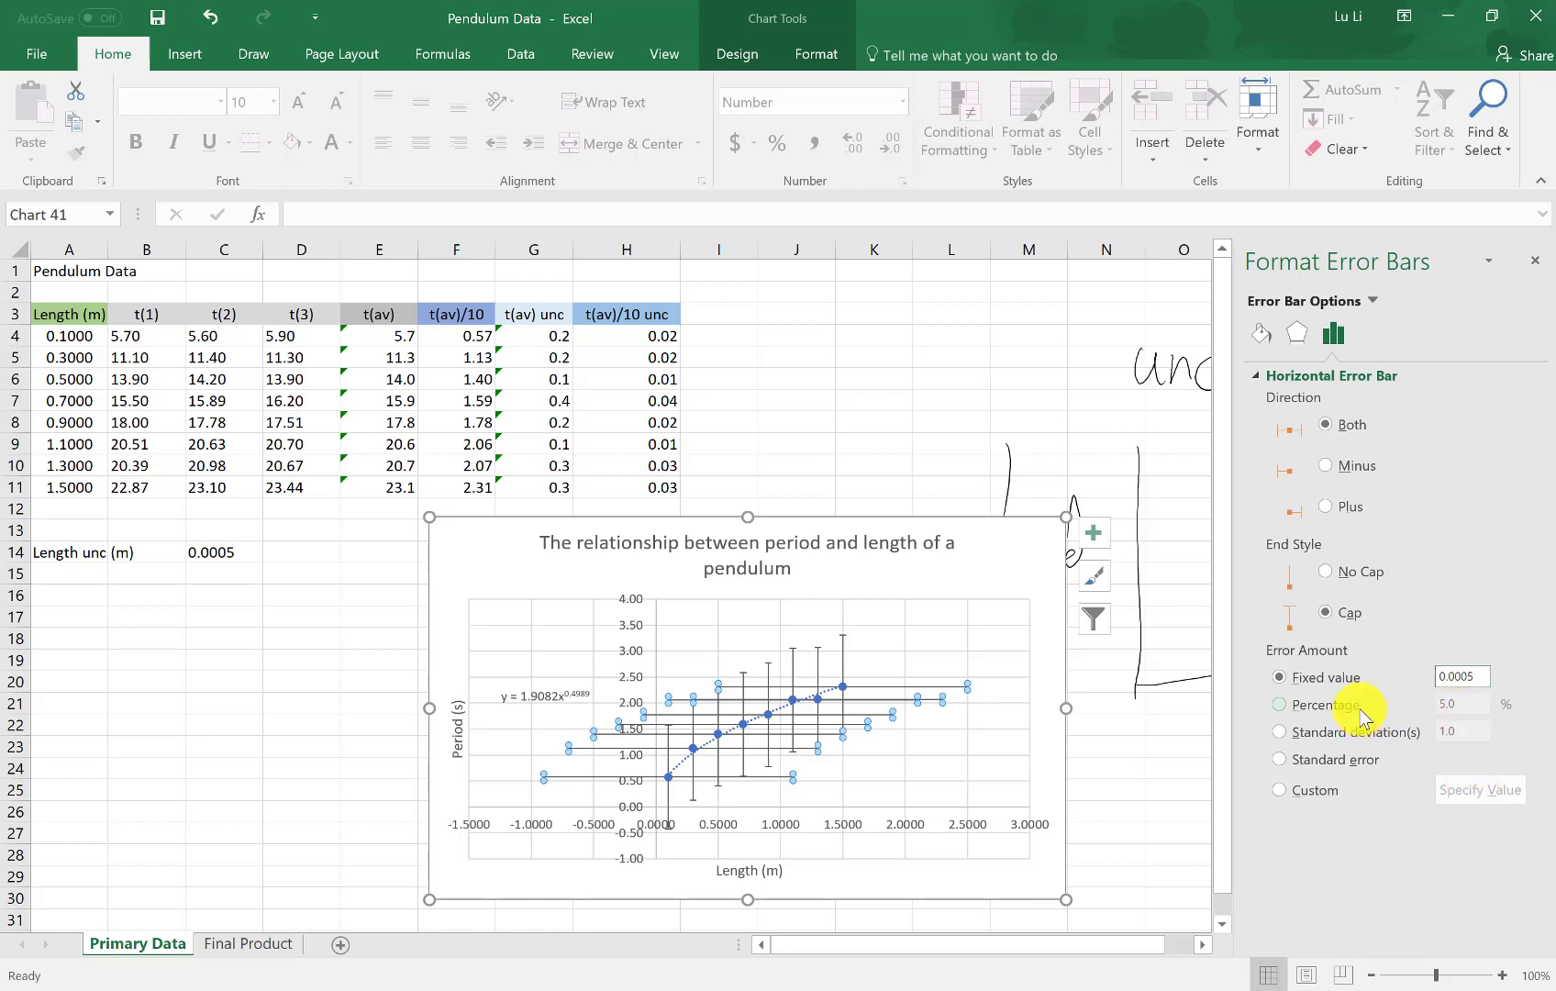
mouse_move(843, 660)
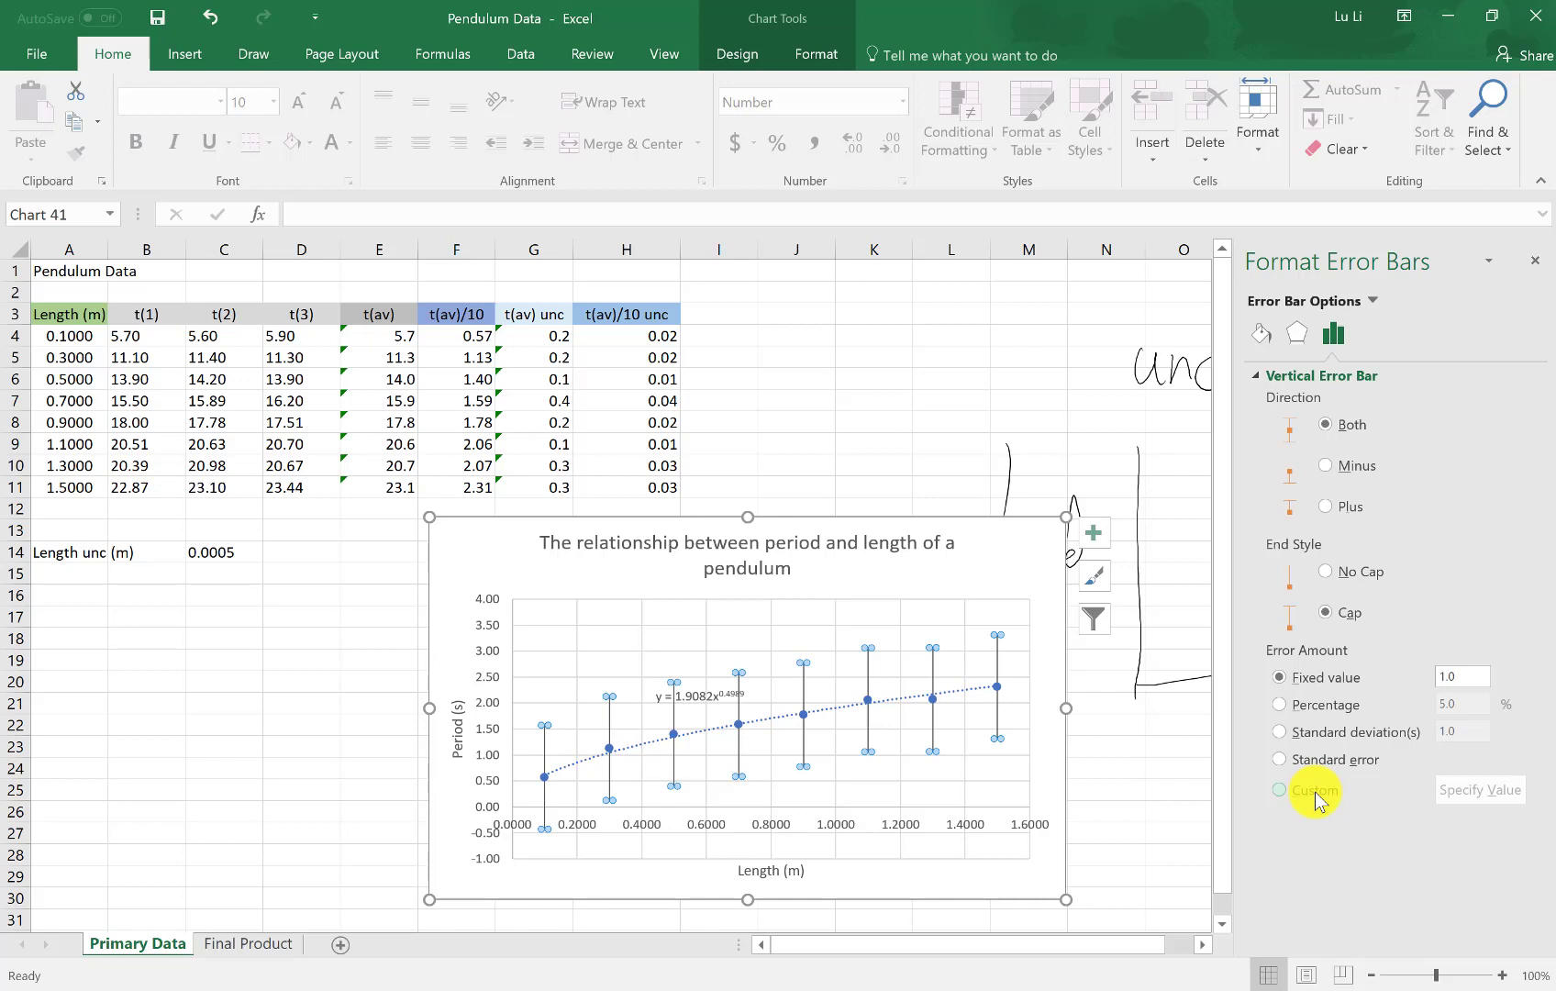
Step: Set custom vertical error amounts to the range 'Primary Data'!$H$4:$H$11
click(1309, 789)
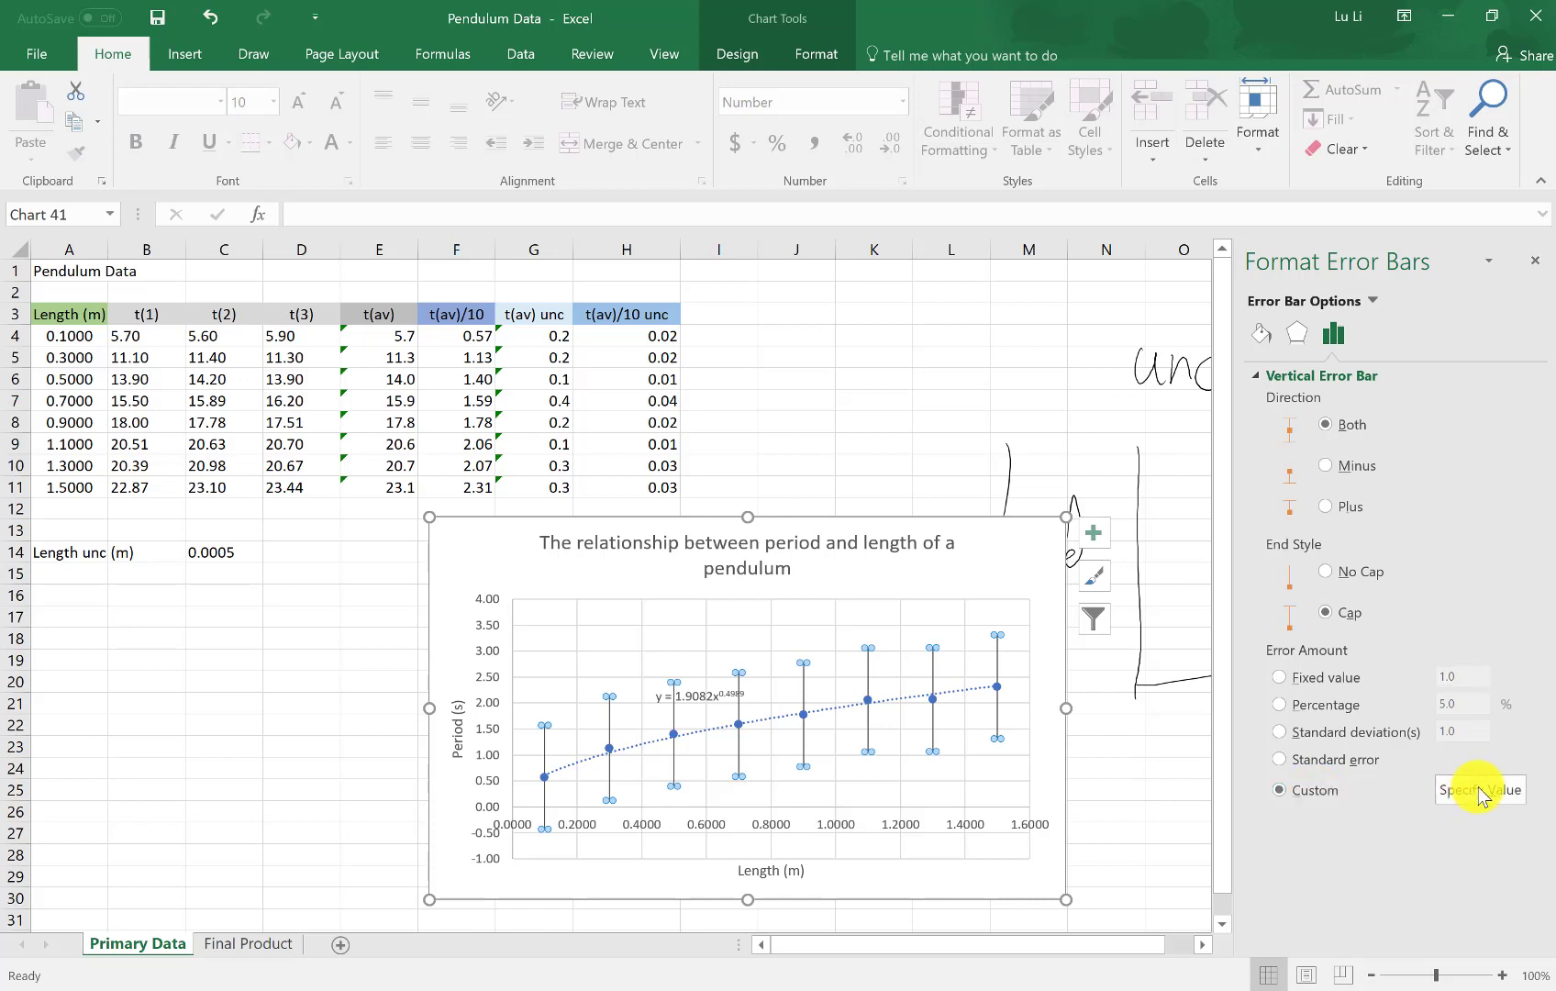
click(1479, 789)
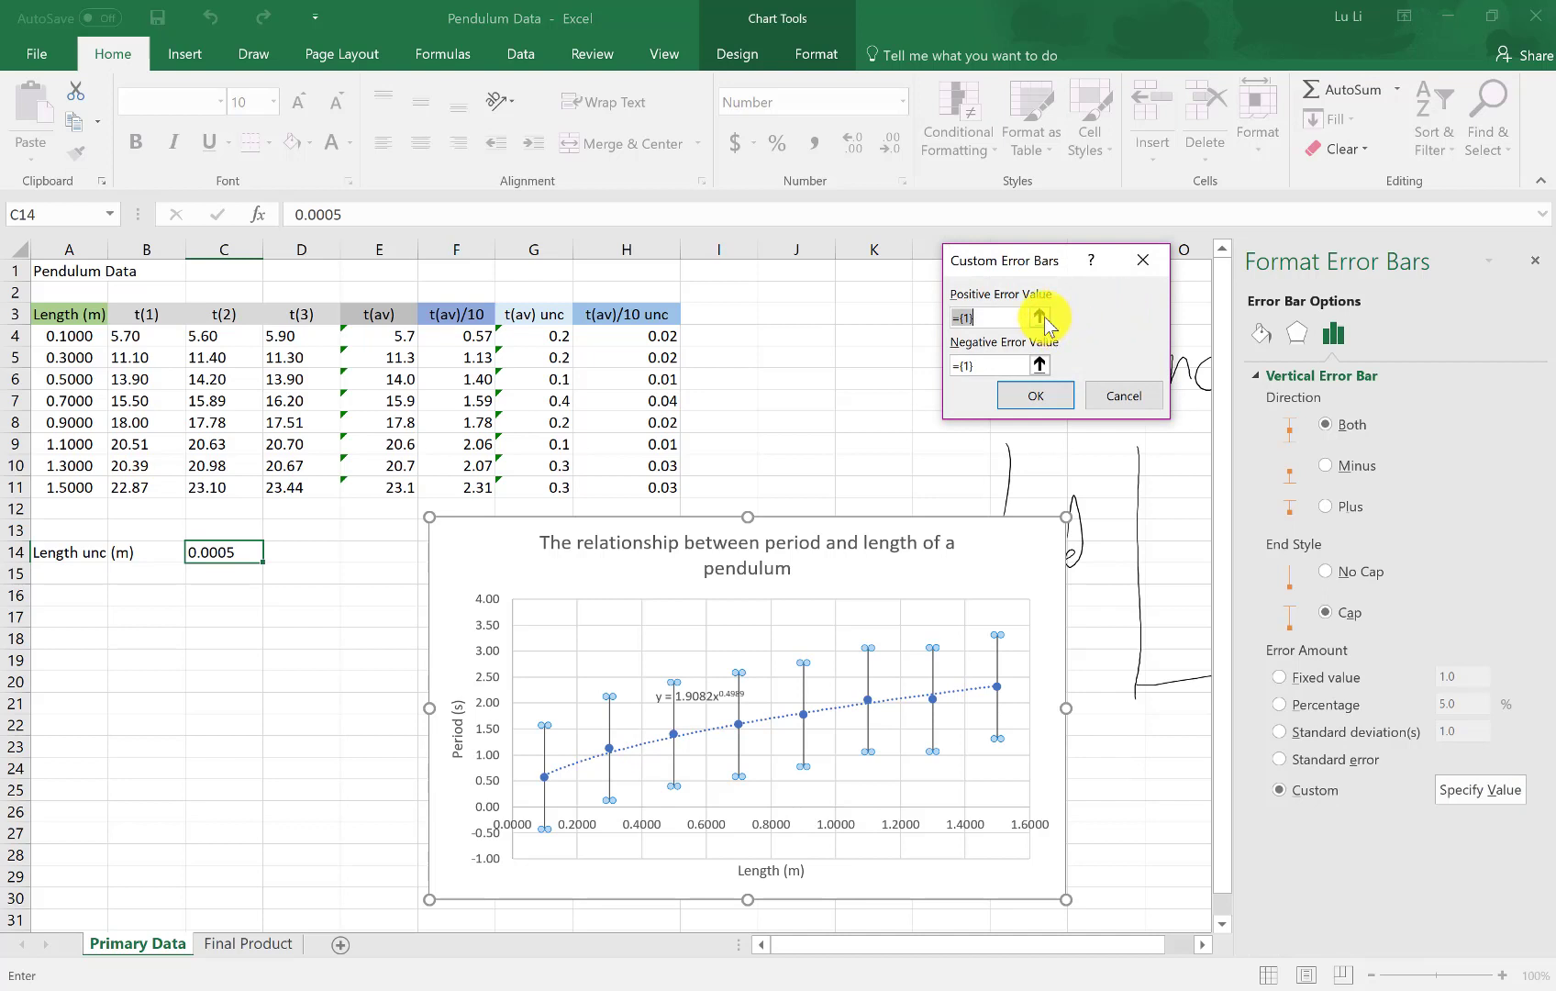
click(1038, 317)
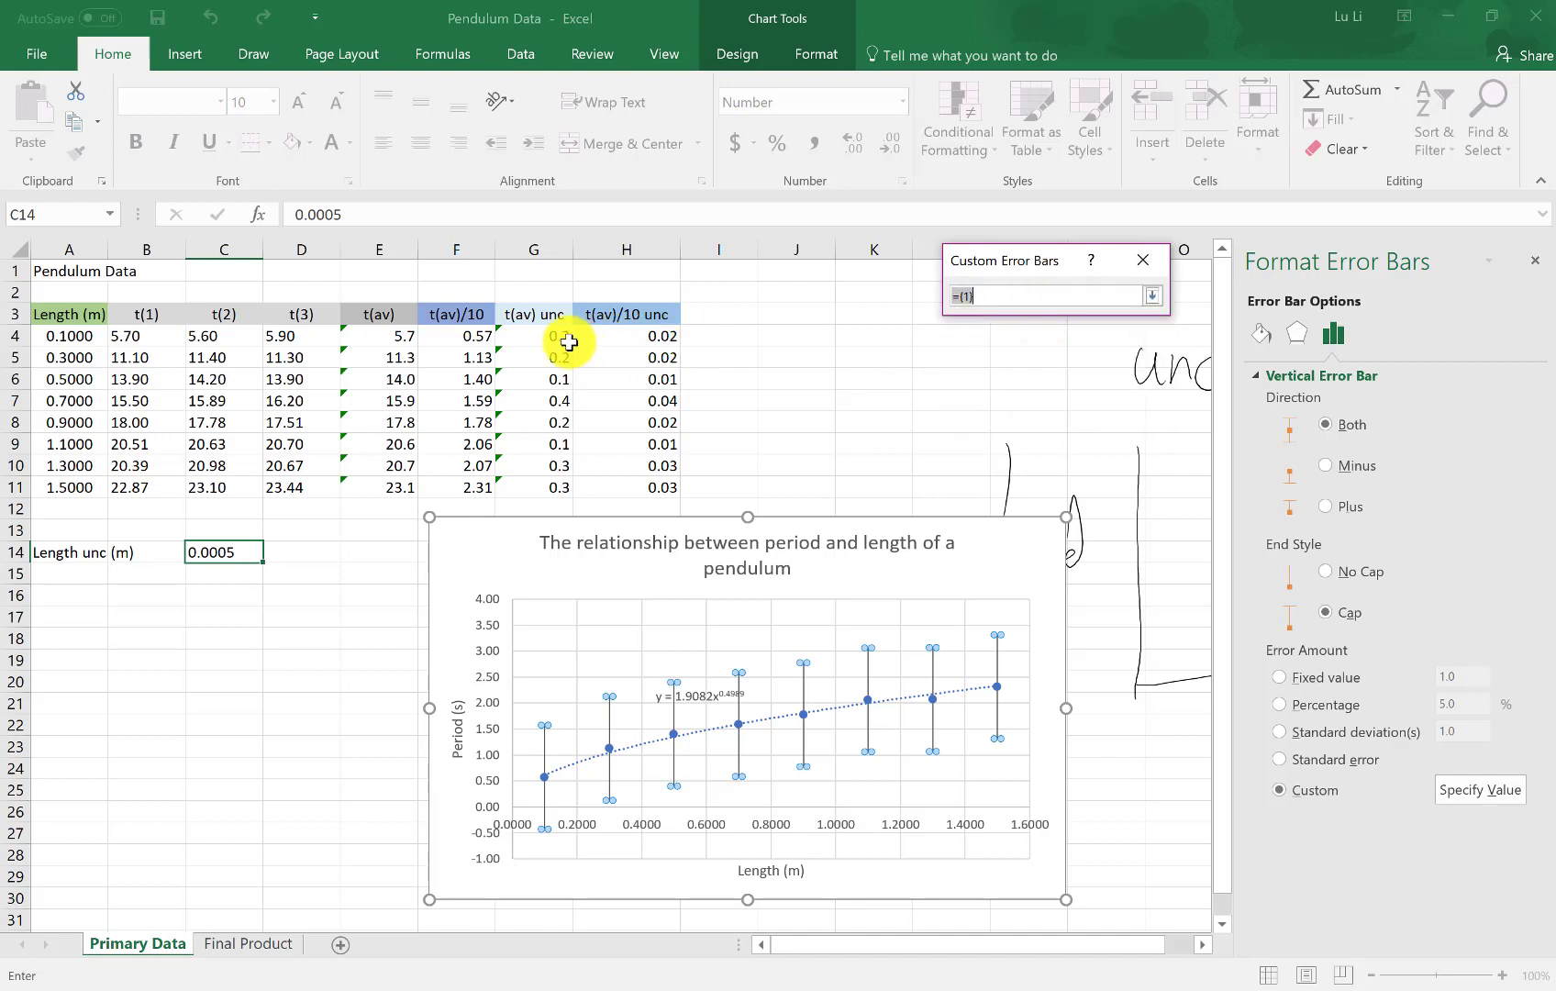
mouse_move(606, 494)
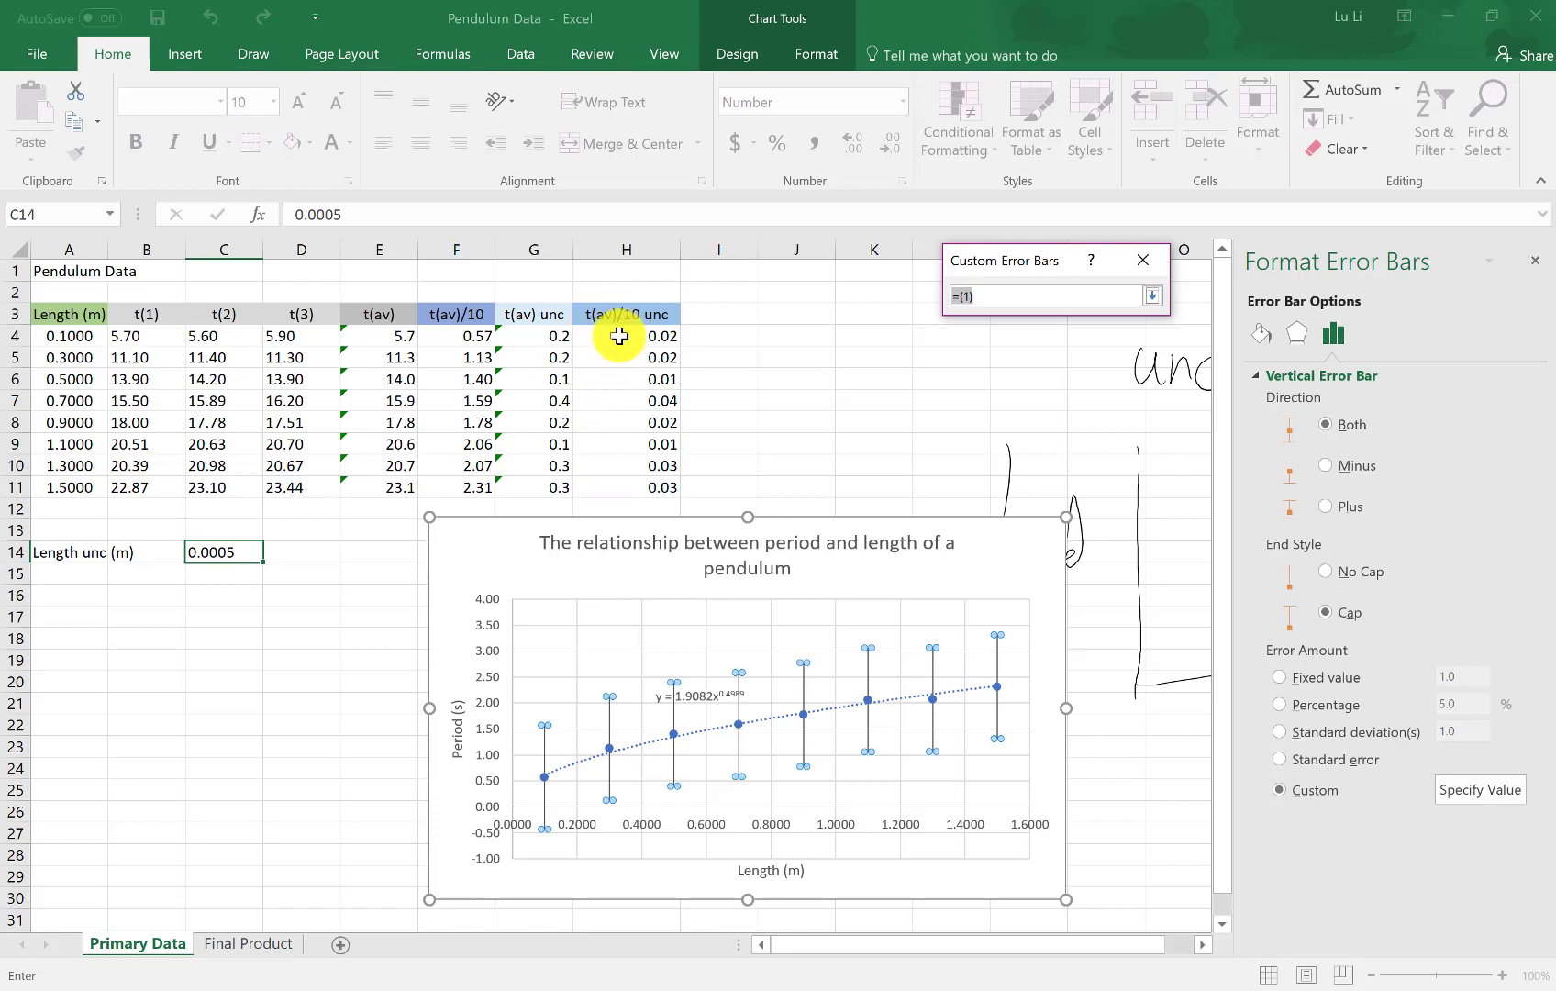
click(625, 336)
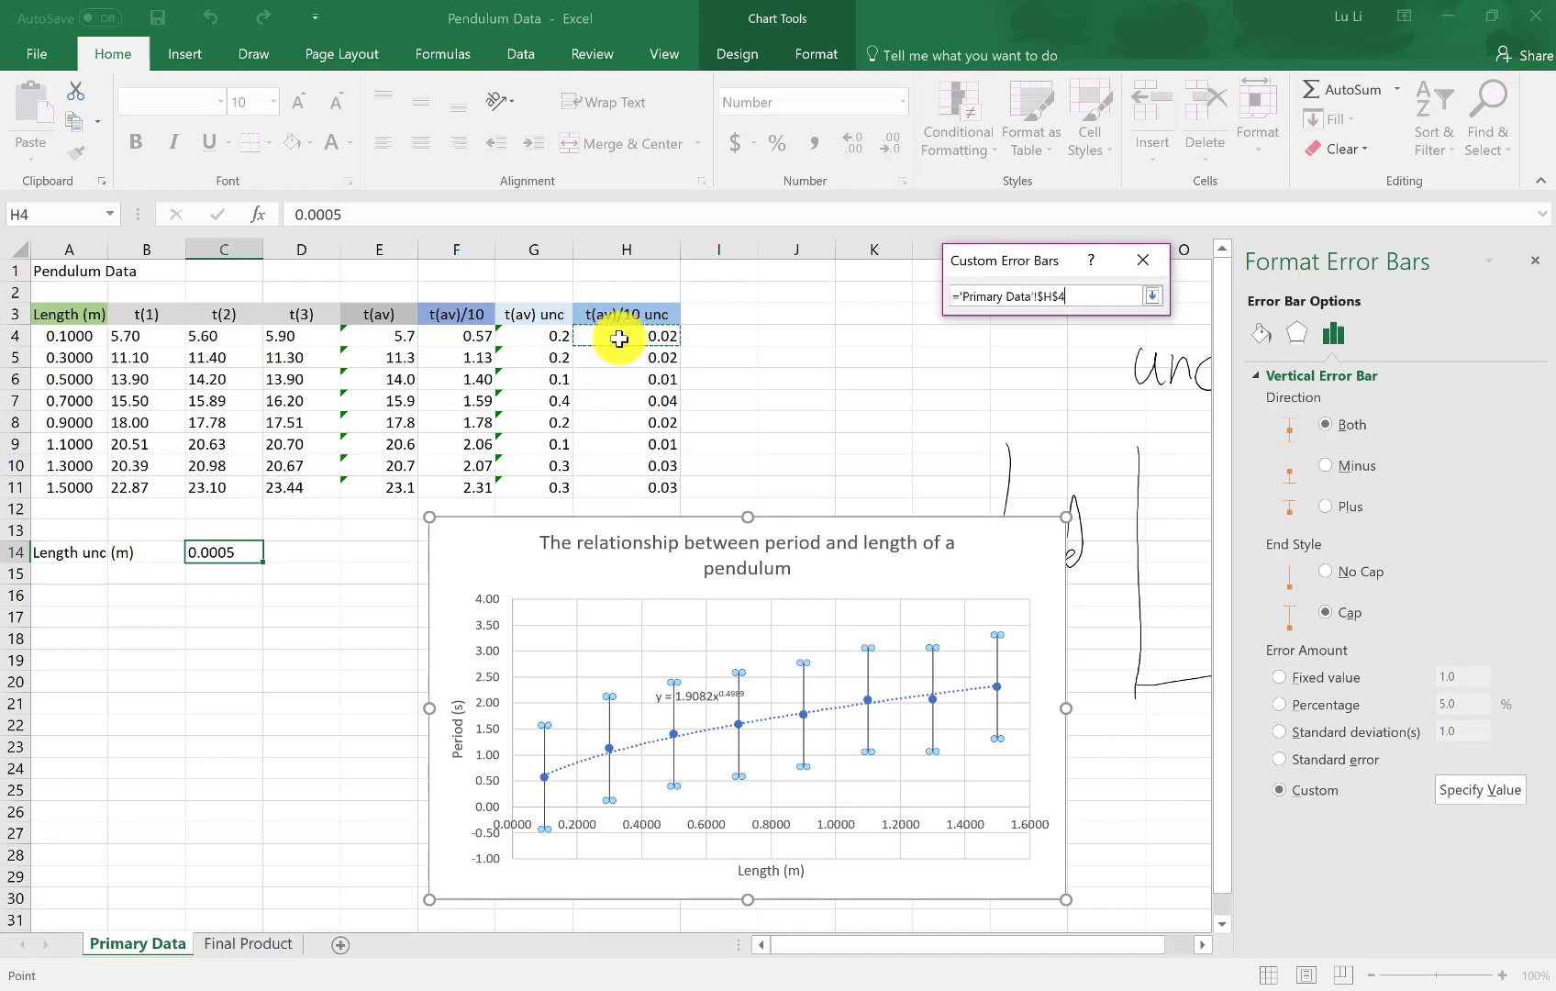
drag(624, 336, 625, 487)
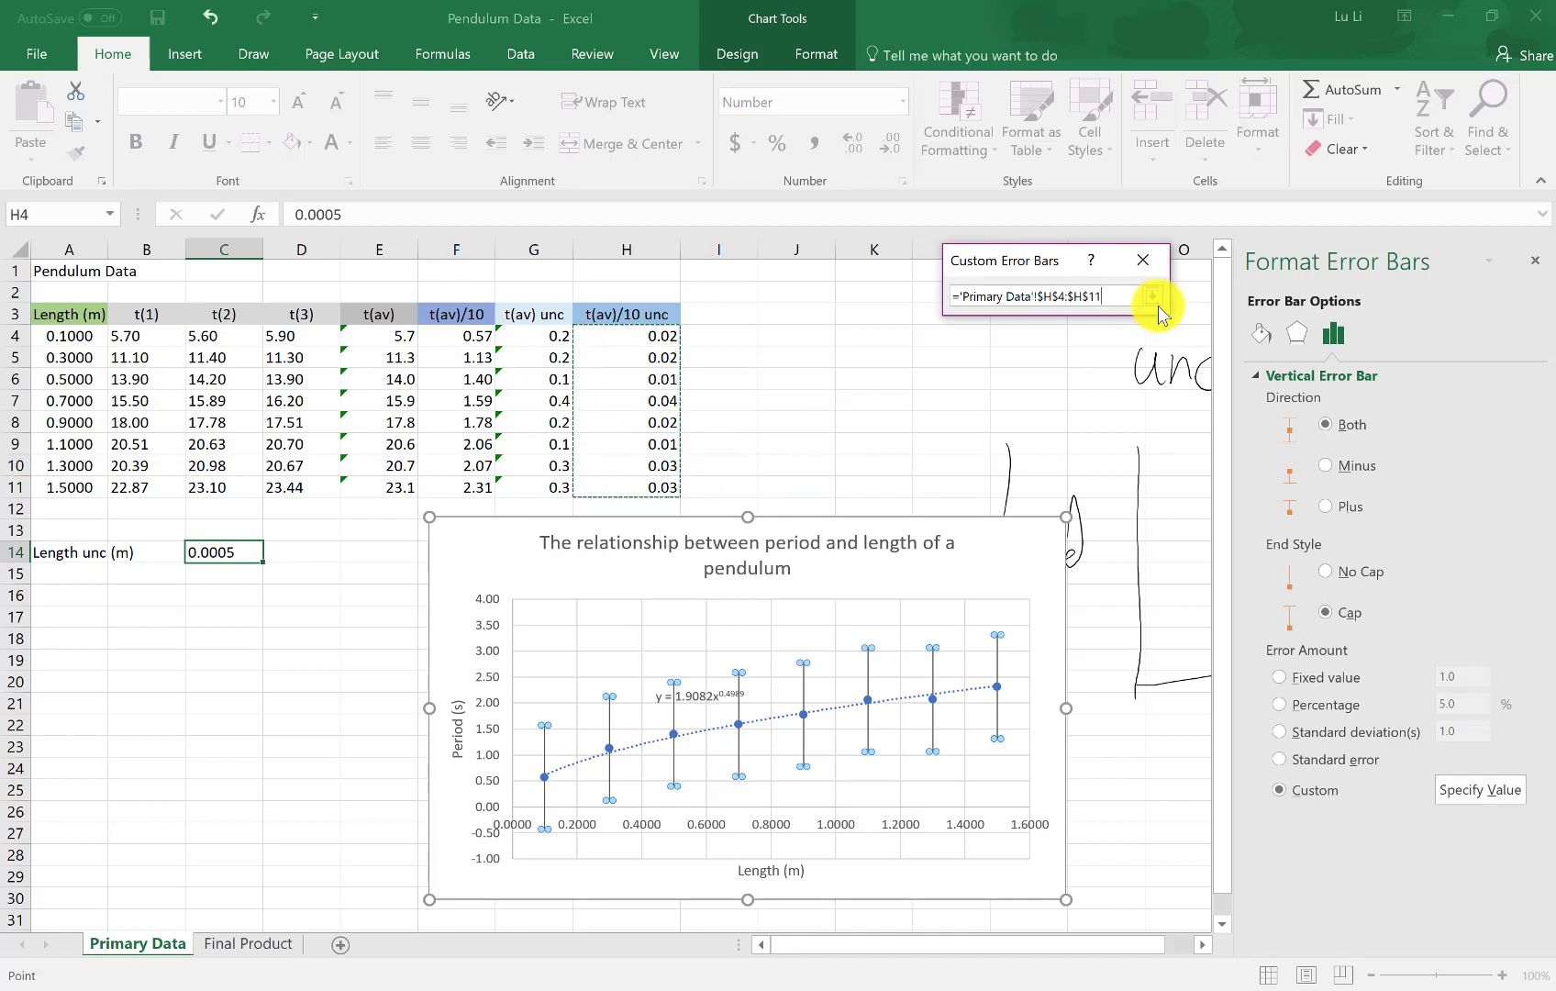
click(1151, 296)
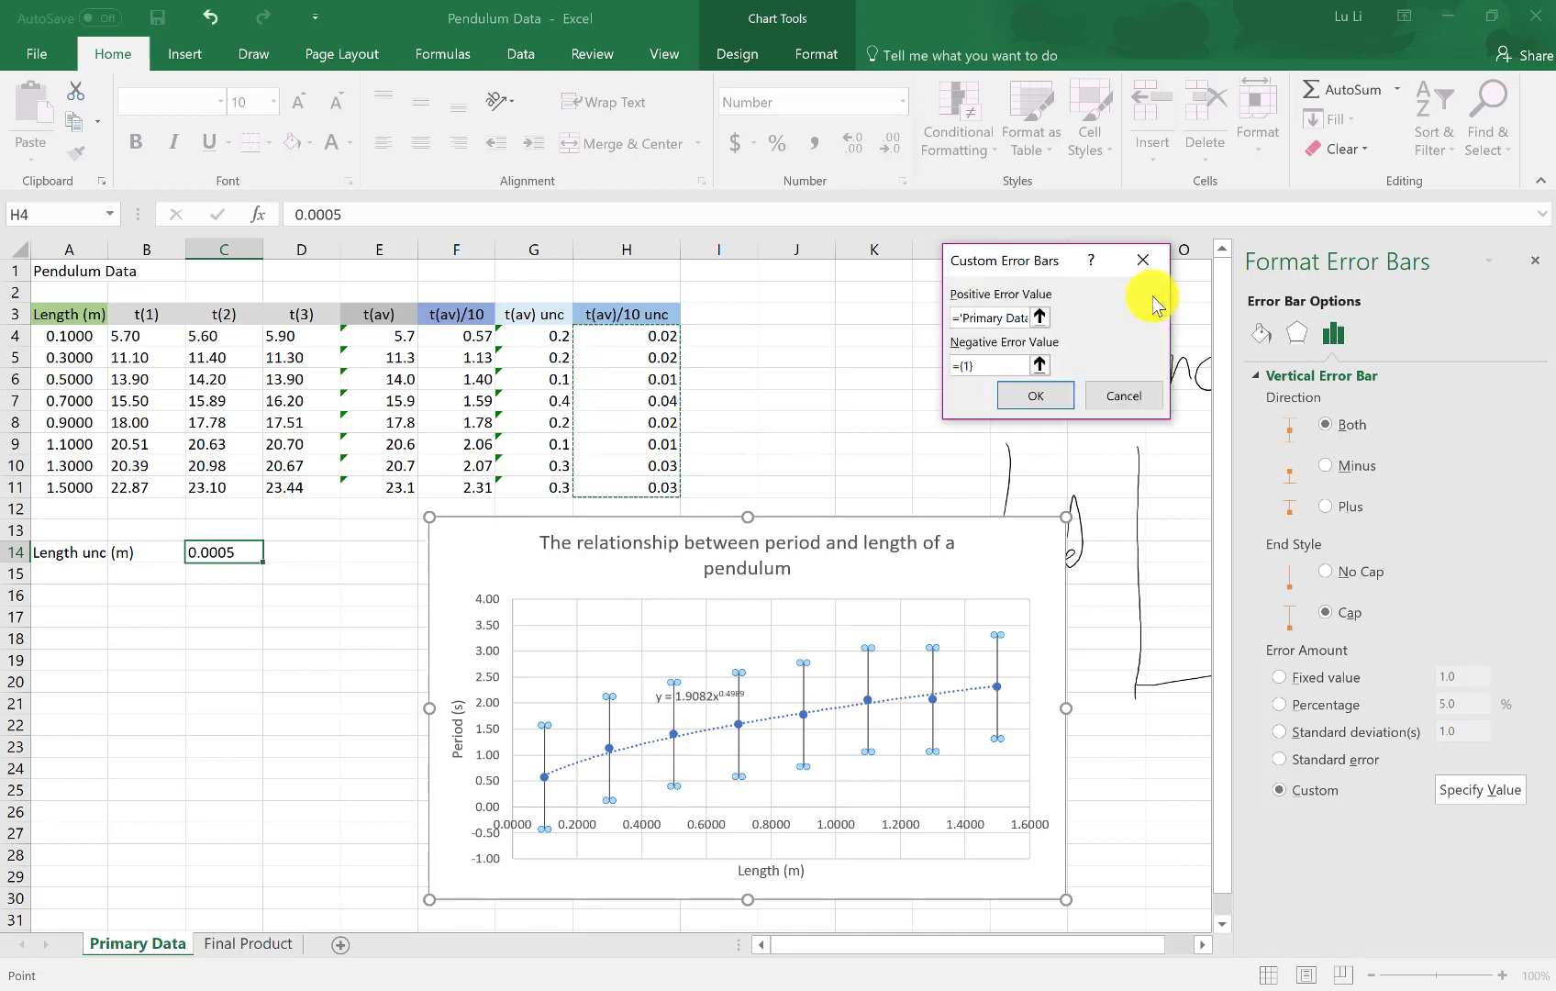
mouse_move(1041, 365)
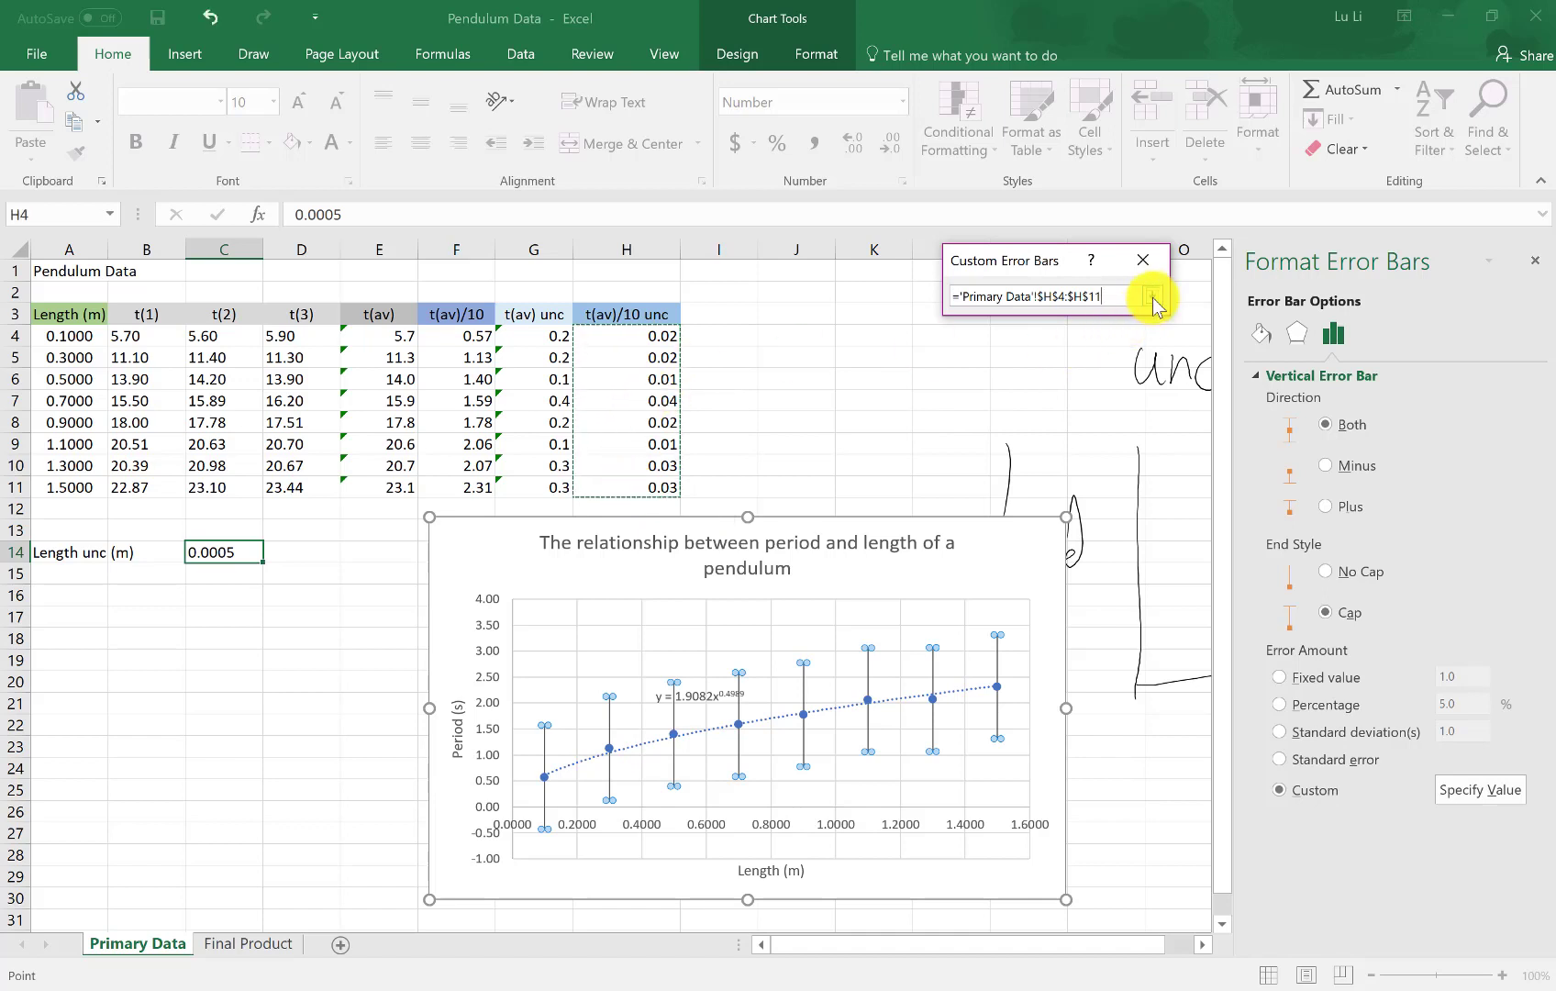
click(1155, 302)
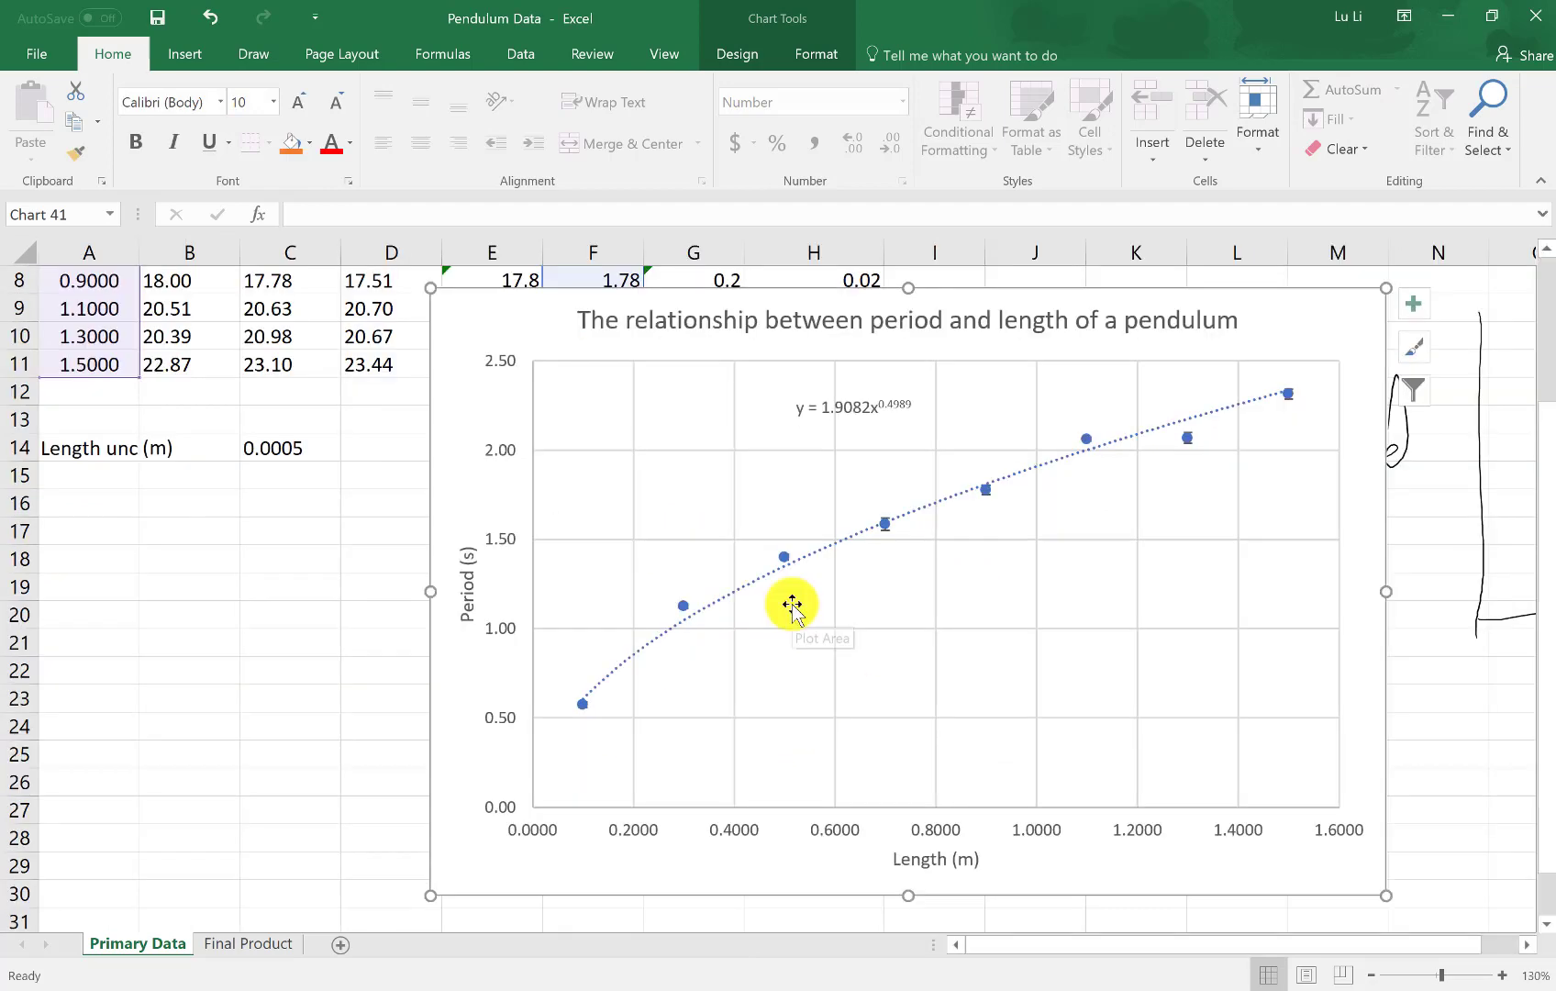
mouse_move(959, 581)
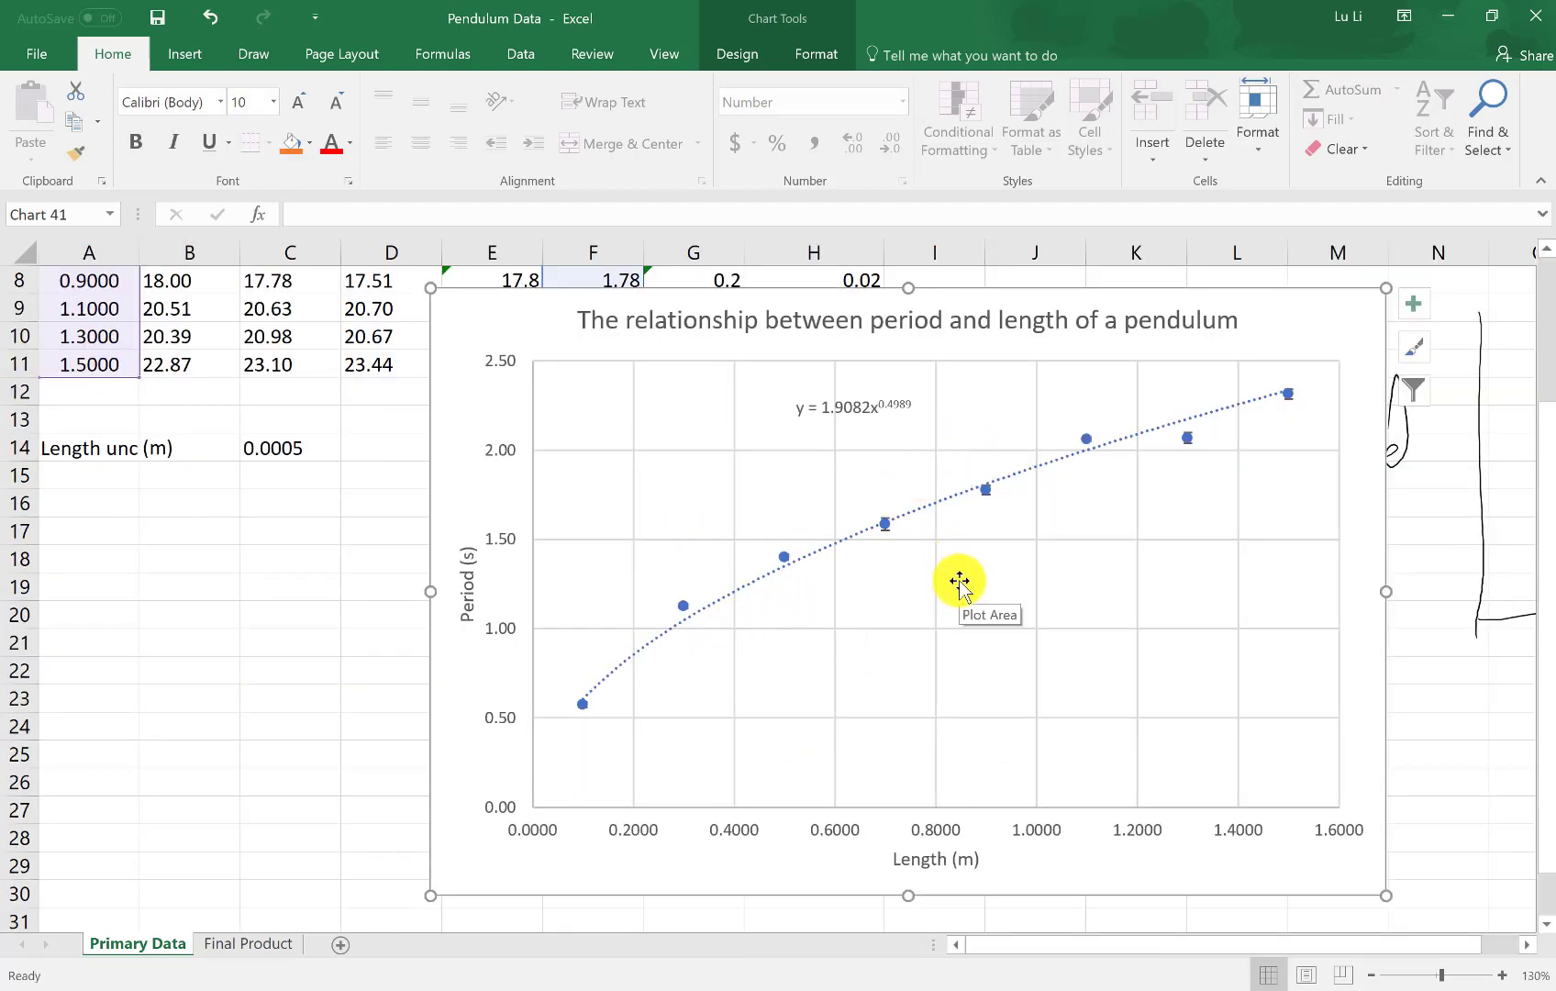
scroll(down, 3)
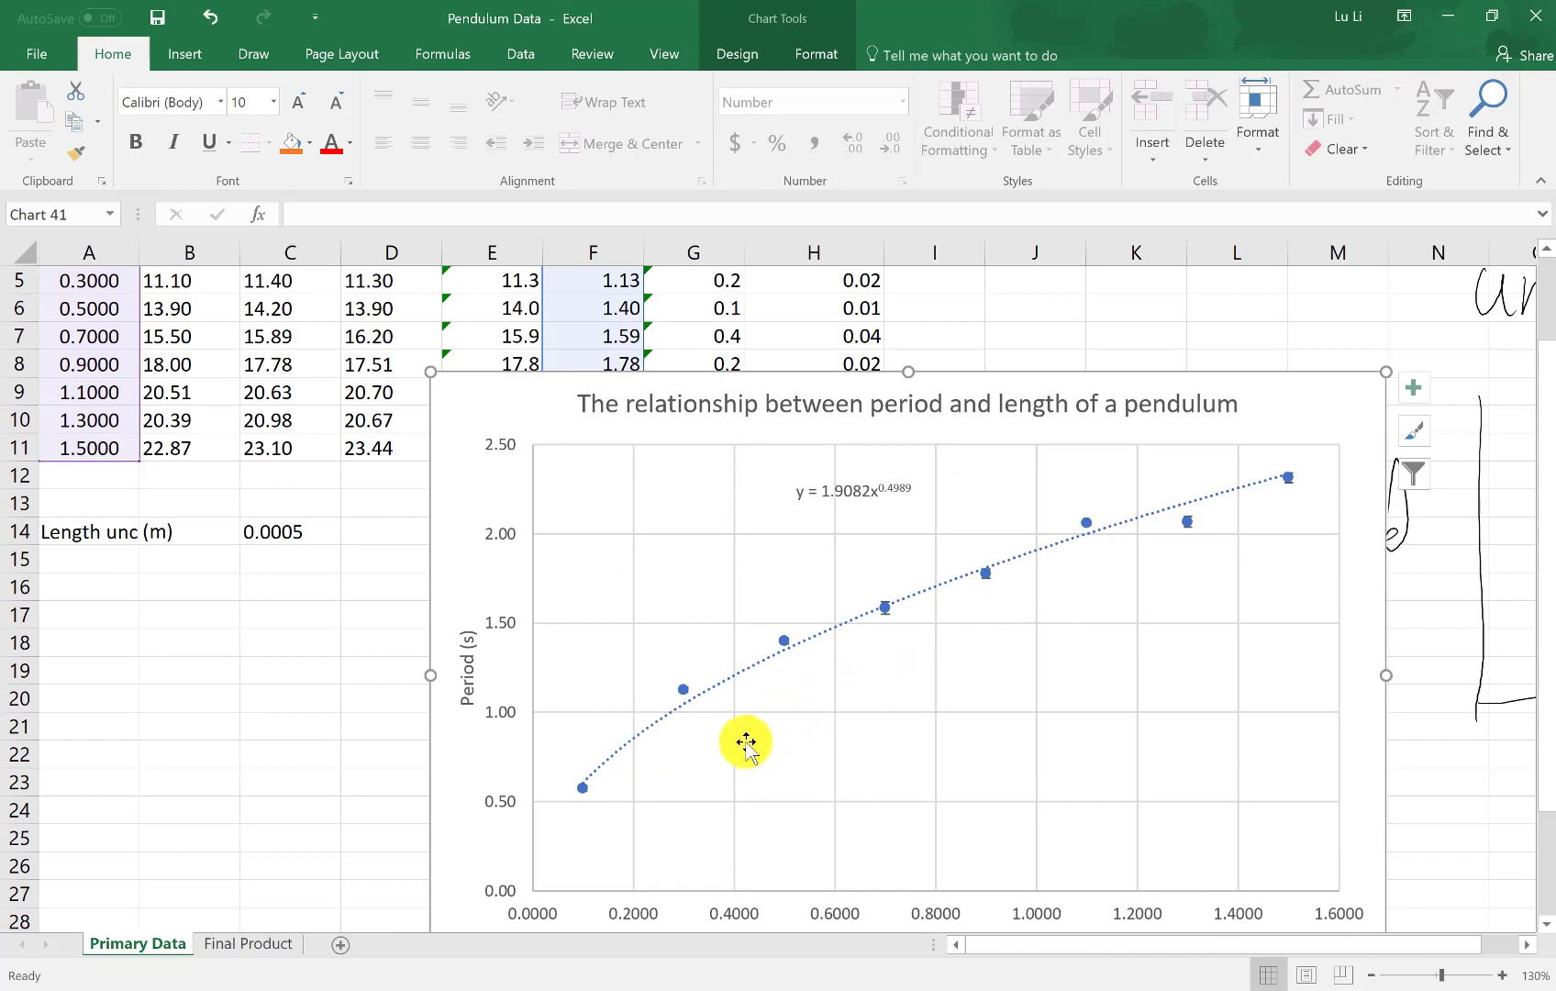
mouse_move(623, 772)
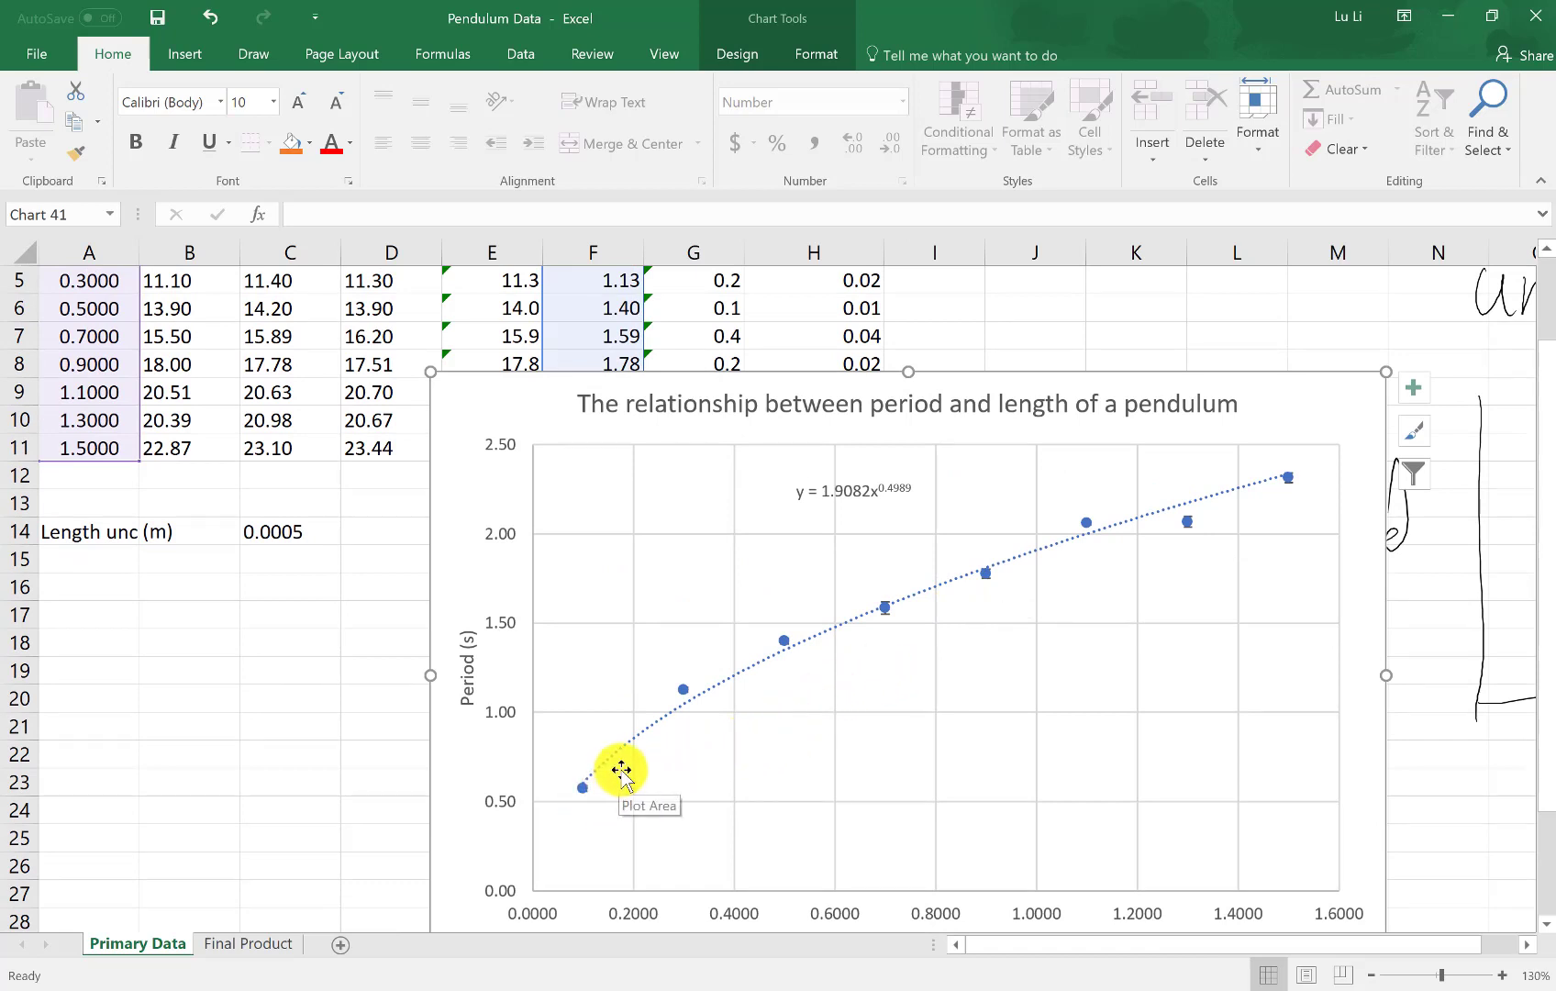
mouse_move(1265, 488)
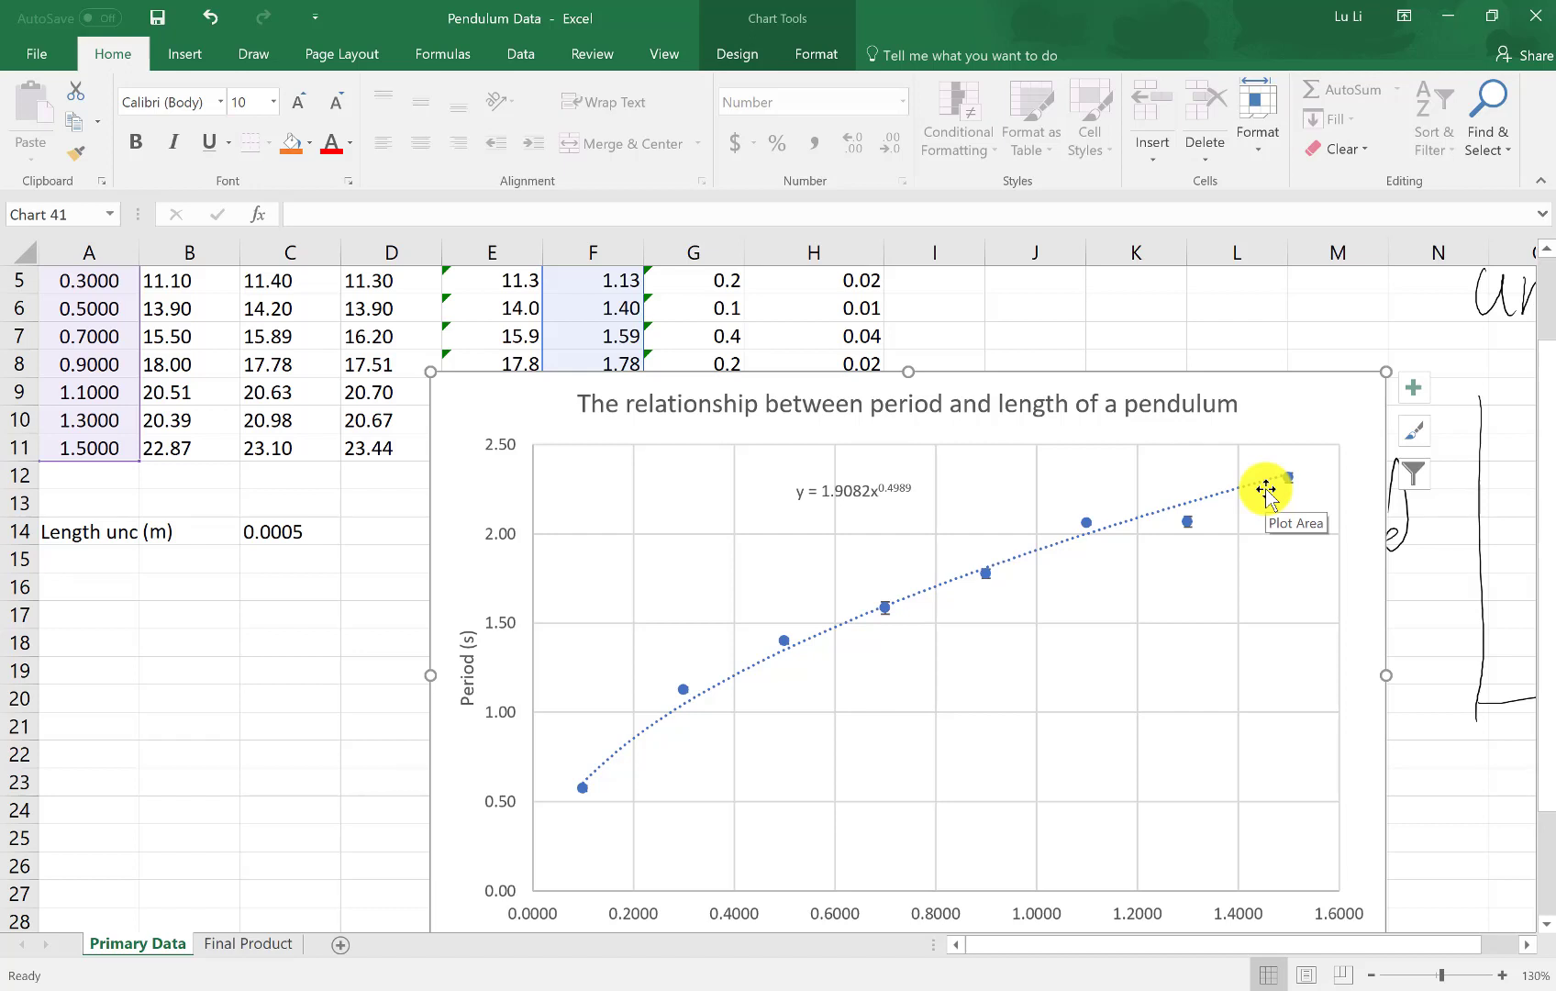
mouse_move(1117, 541)
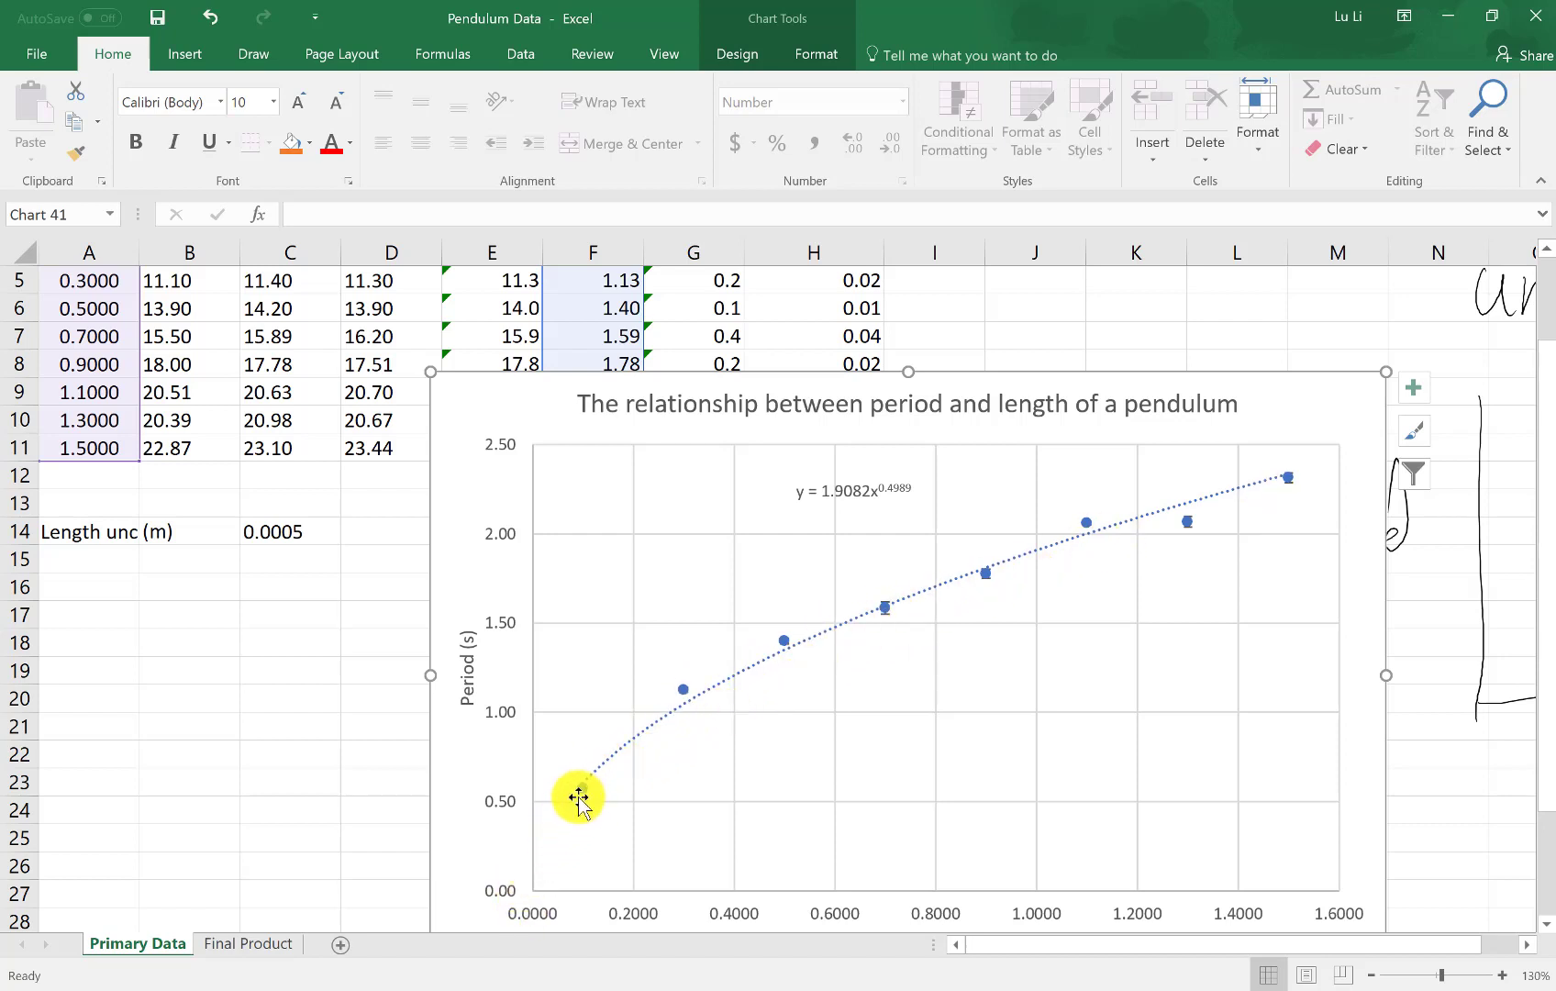
mouse_move(1285, 496)
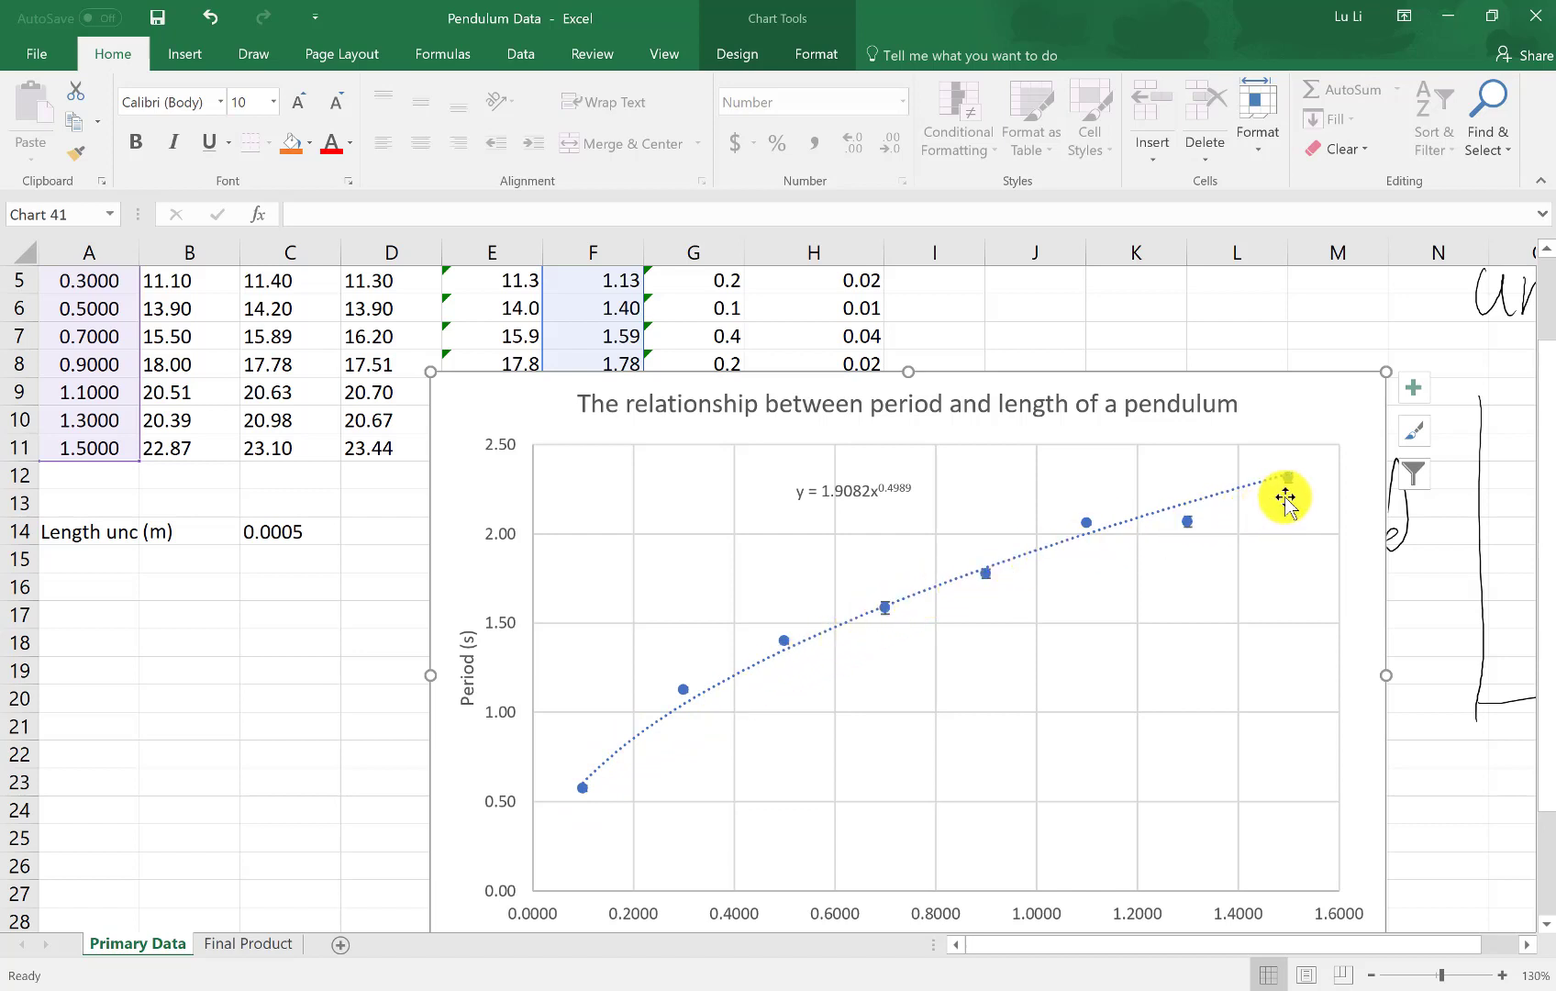
mouse_move(933, 576)
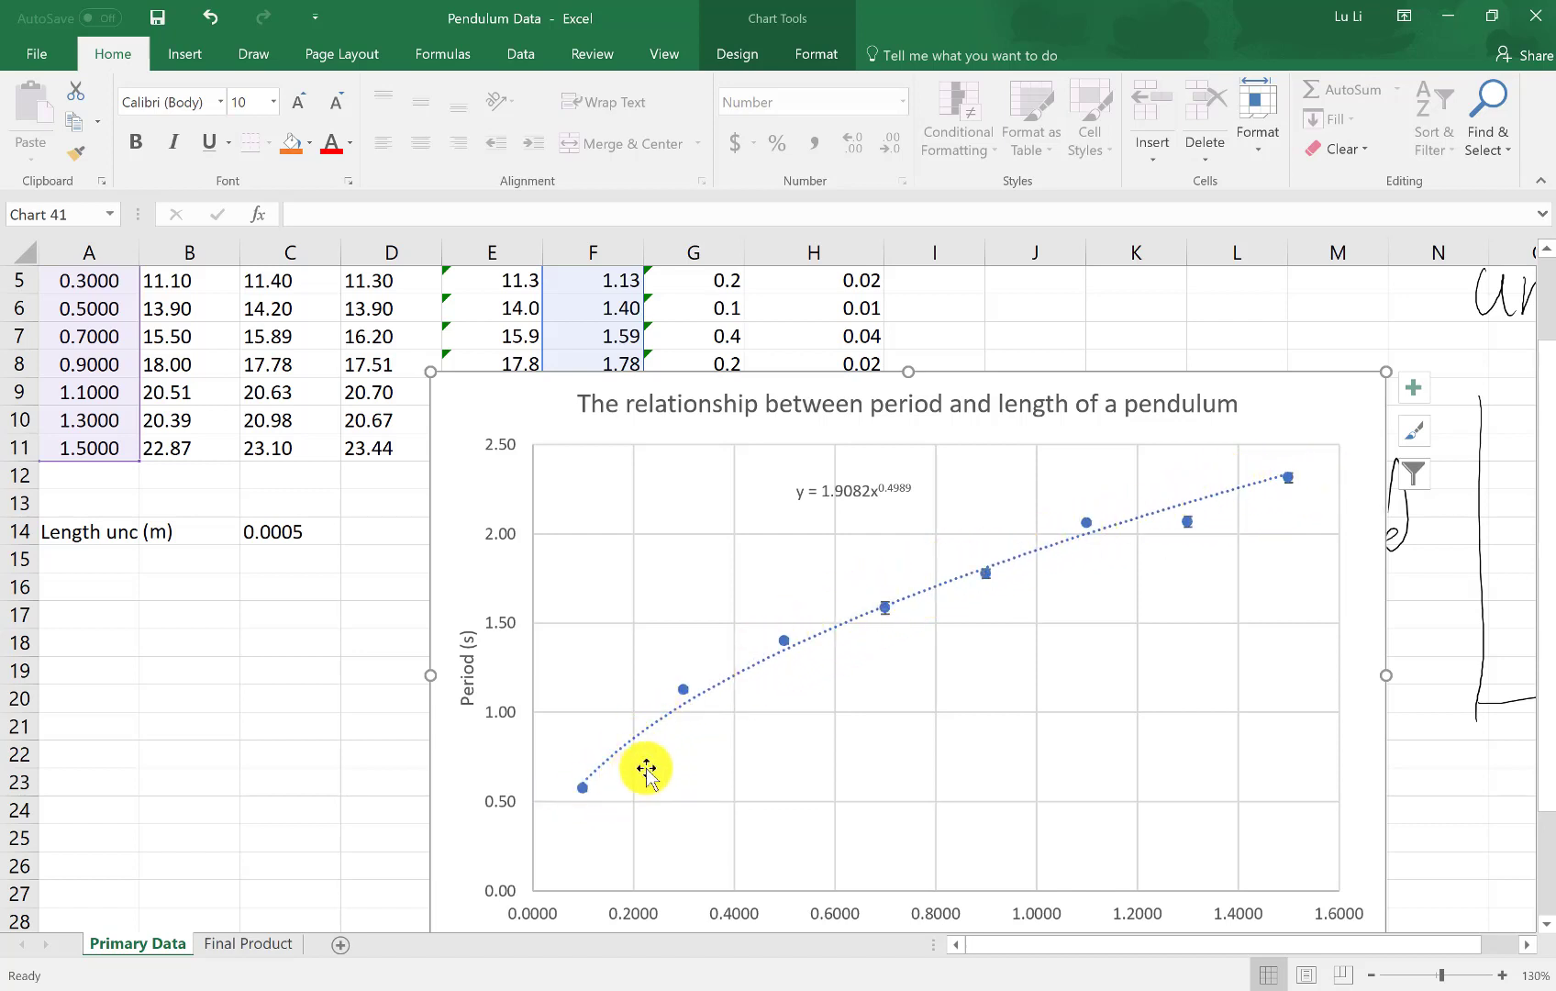
mouse_move(1275, 486)
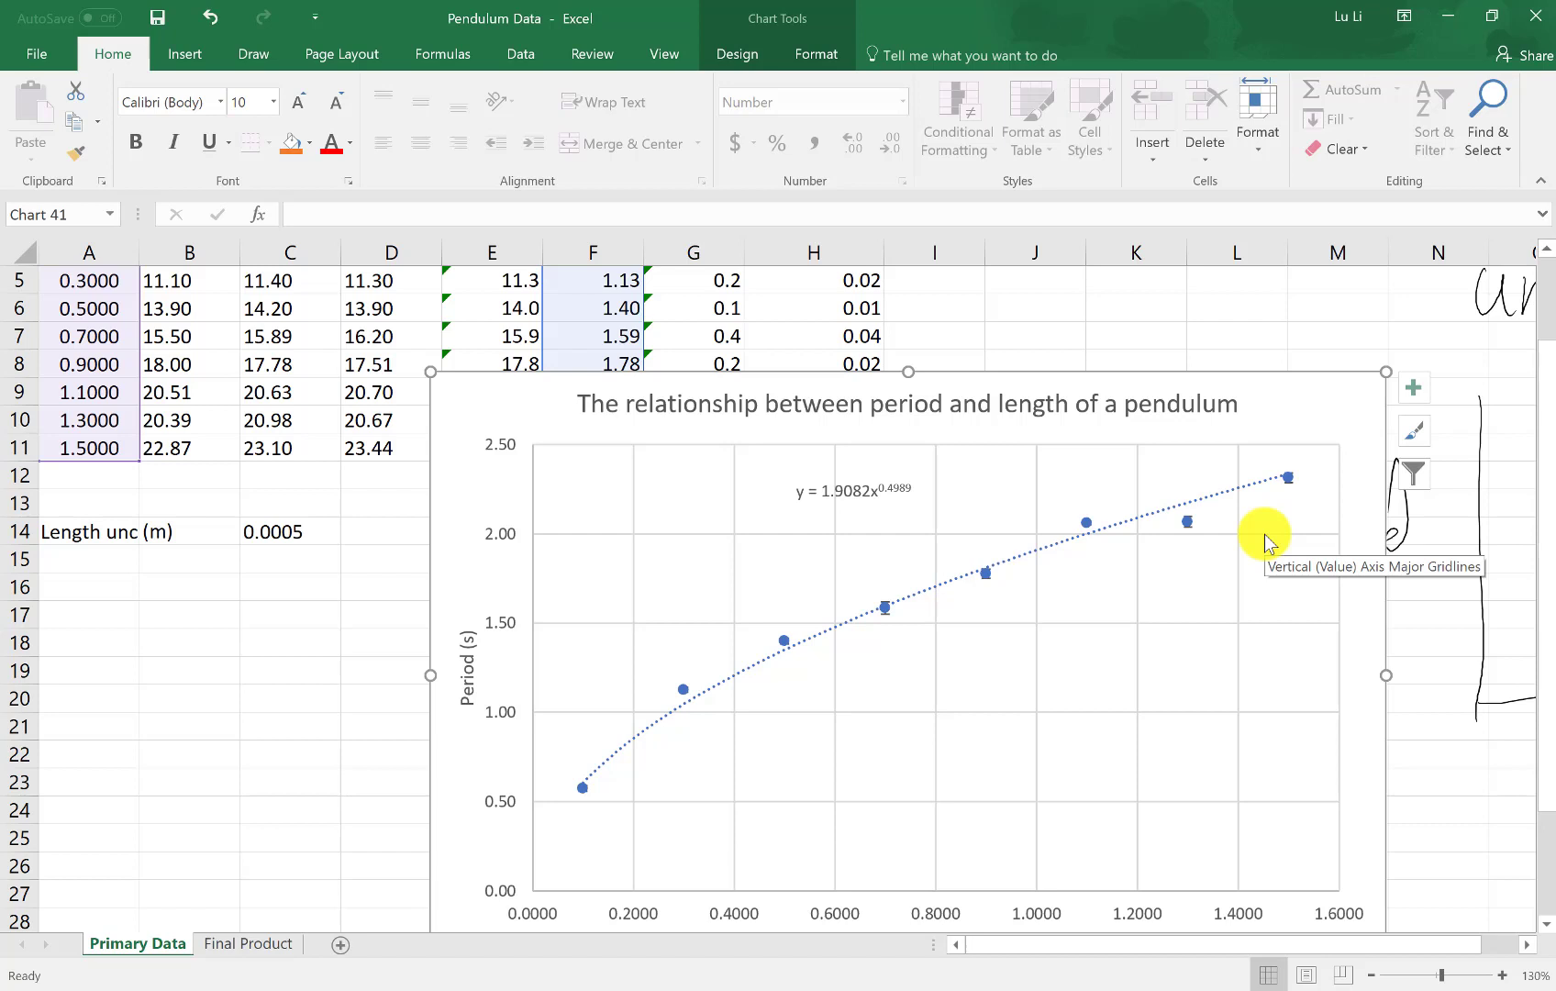
scroll(down, 3)
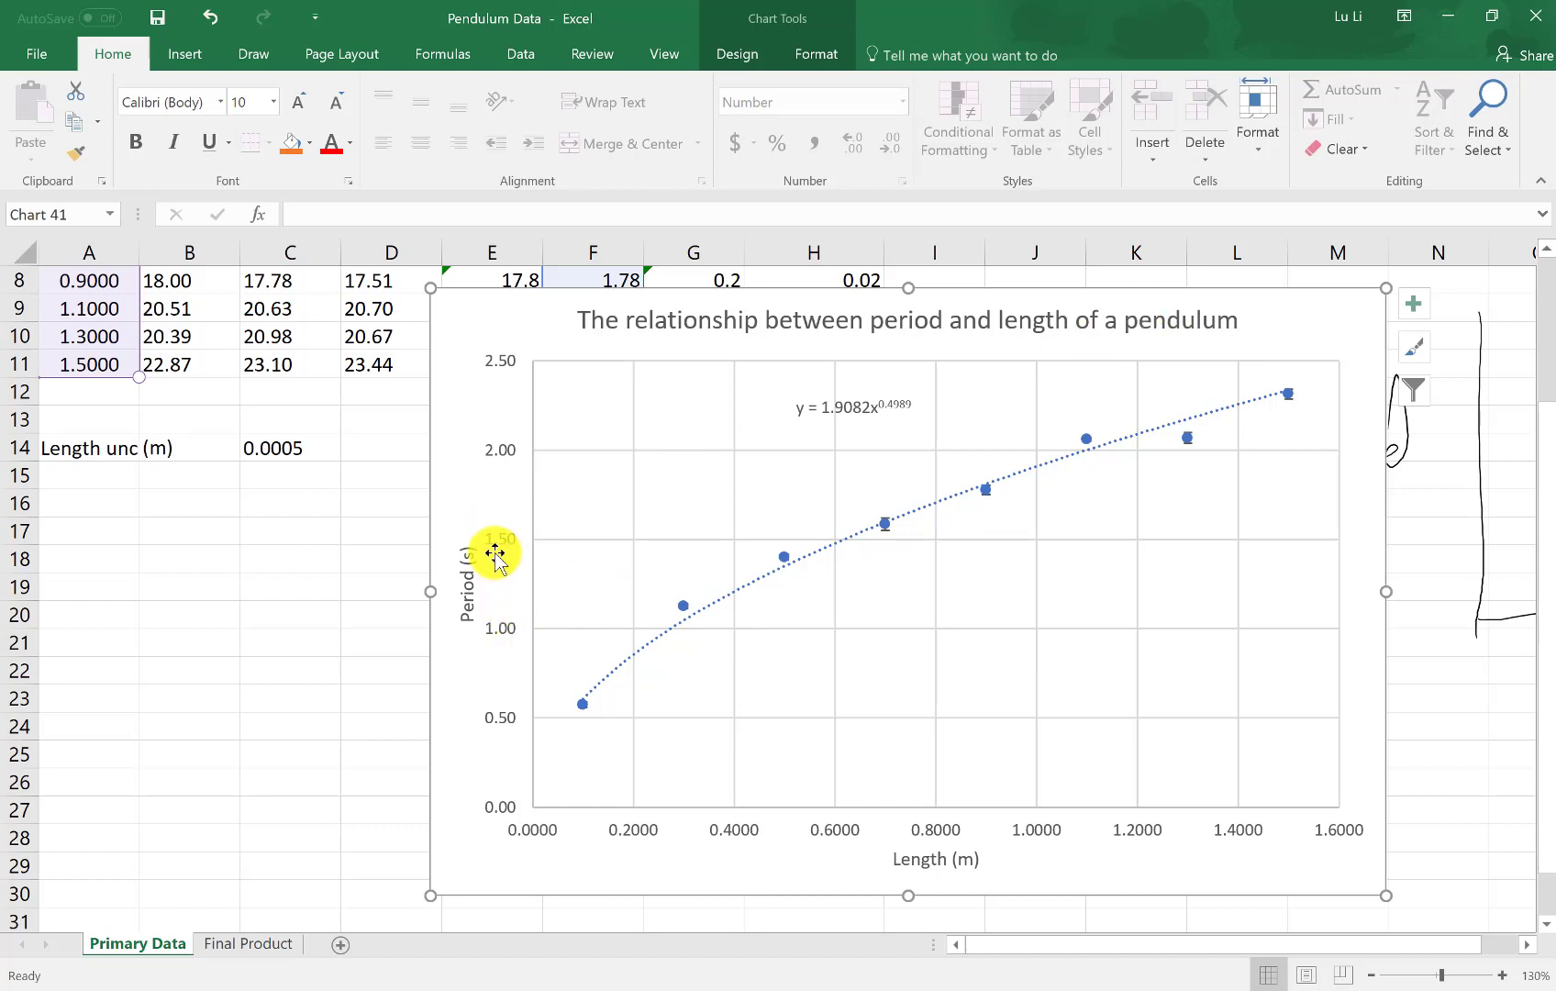
mouse_move(831, 871)
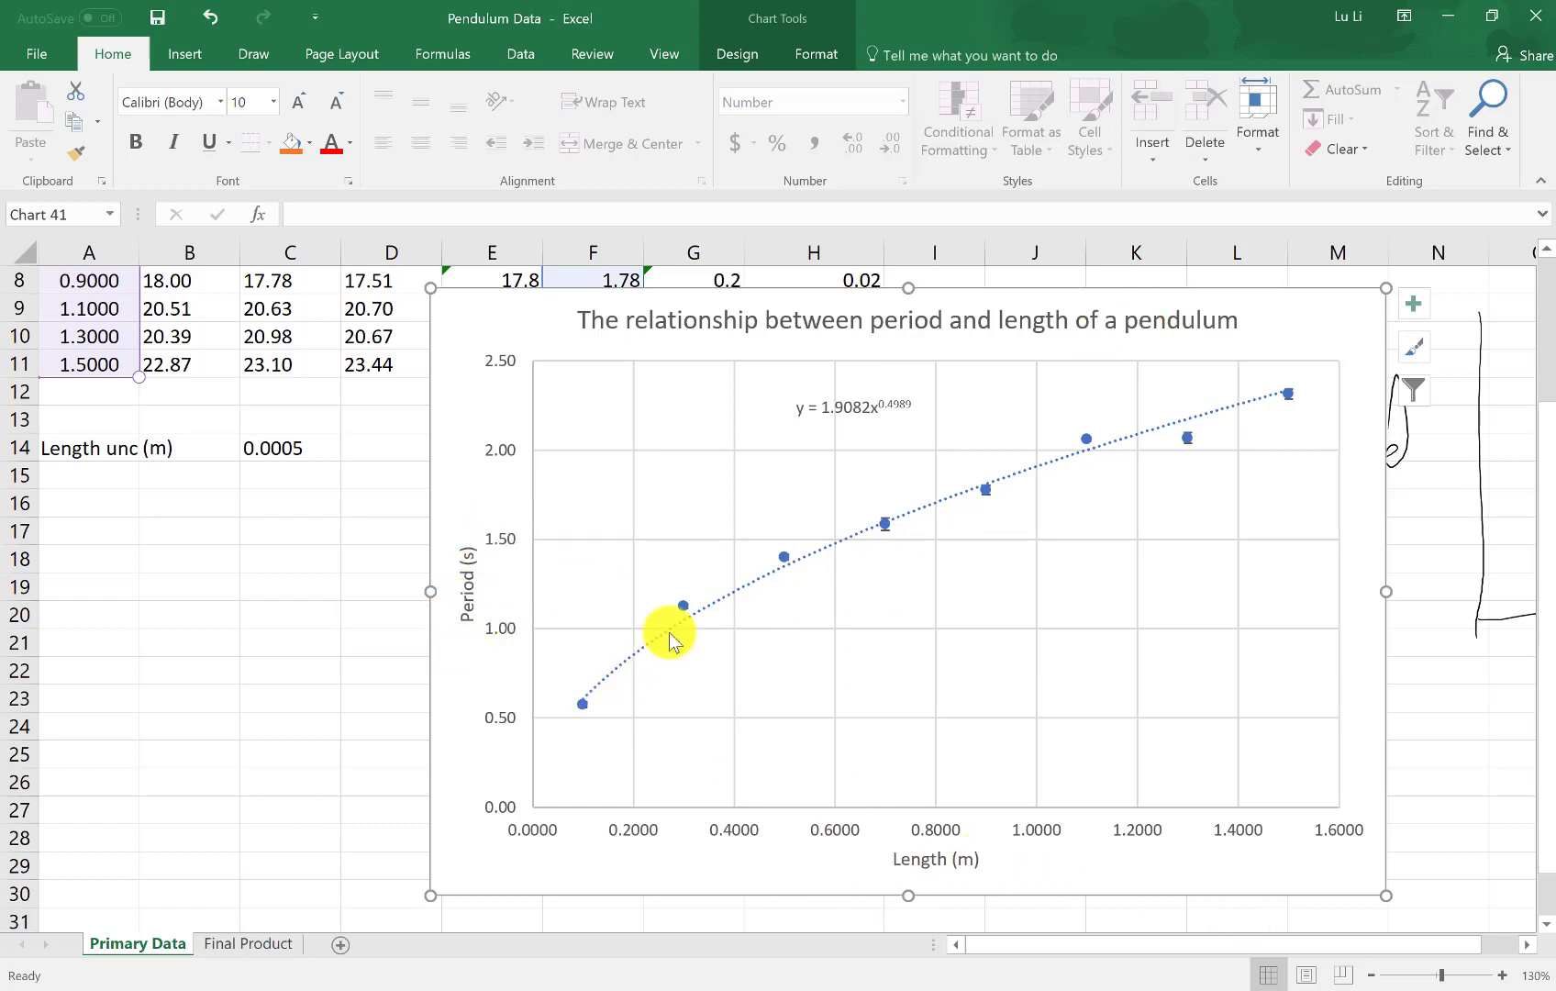
mouse_move(893, 412)
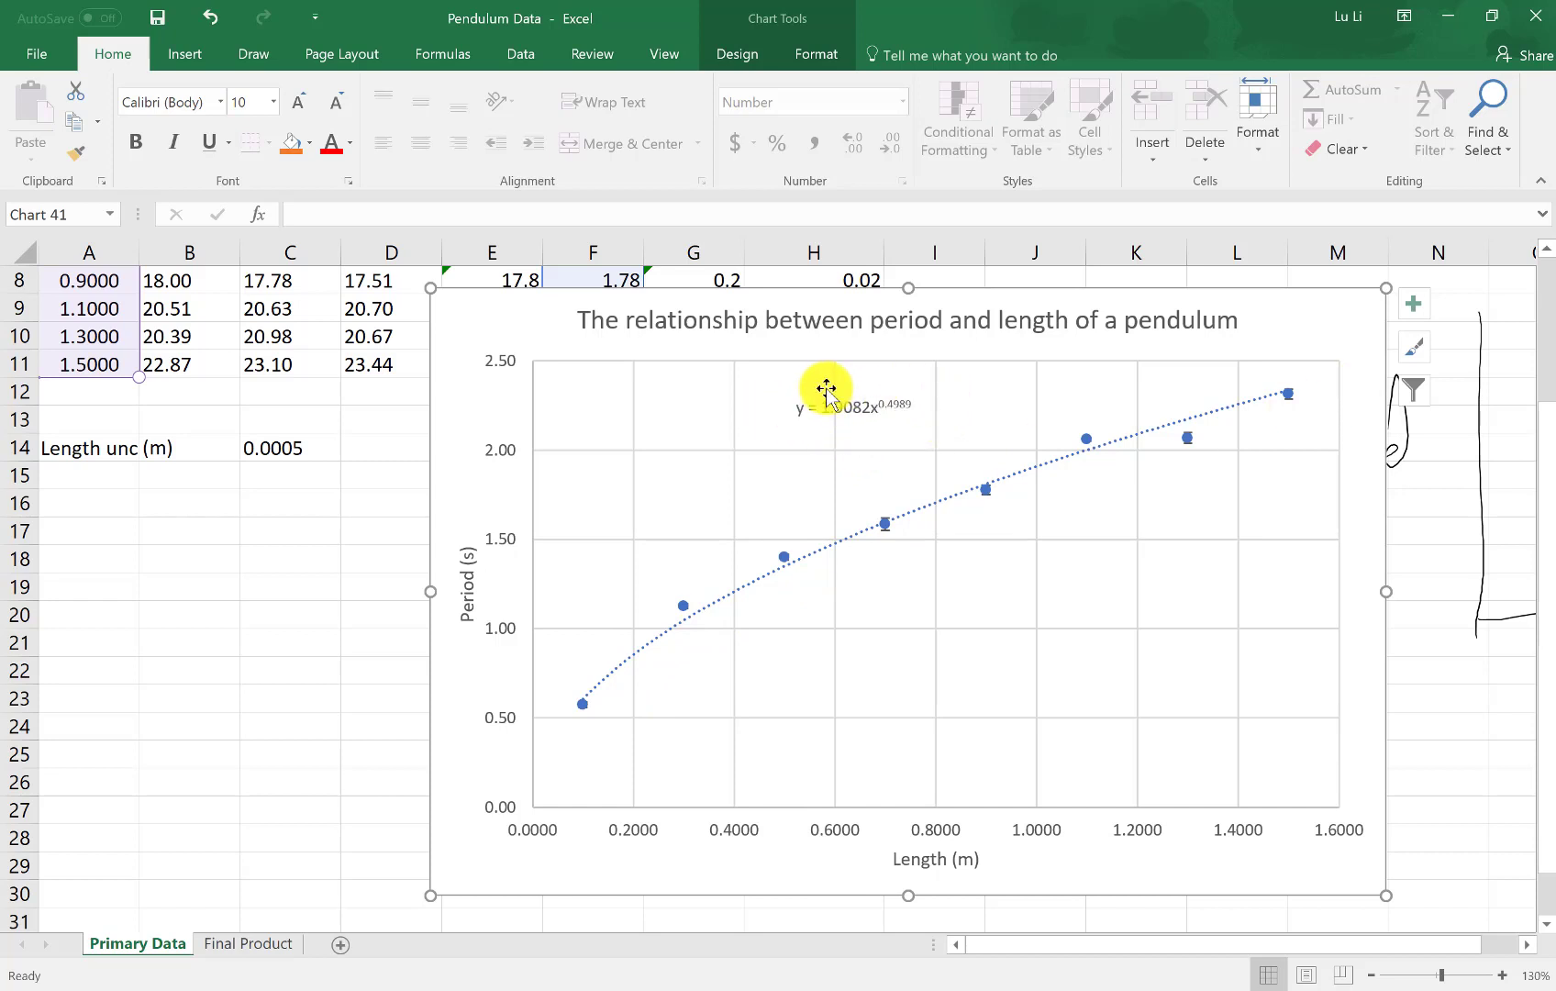
mouse_move(700, 603)
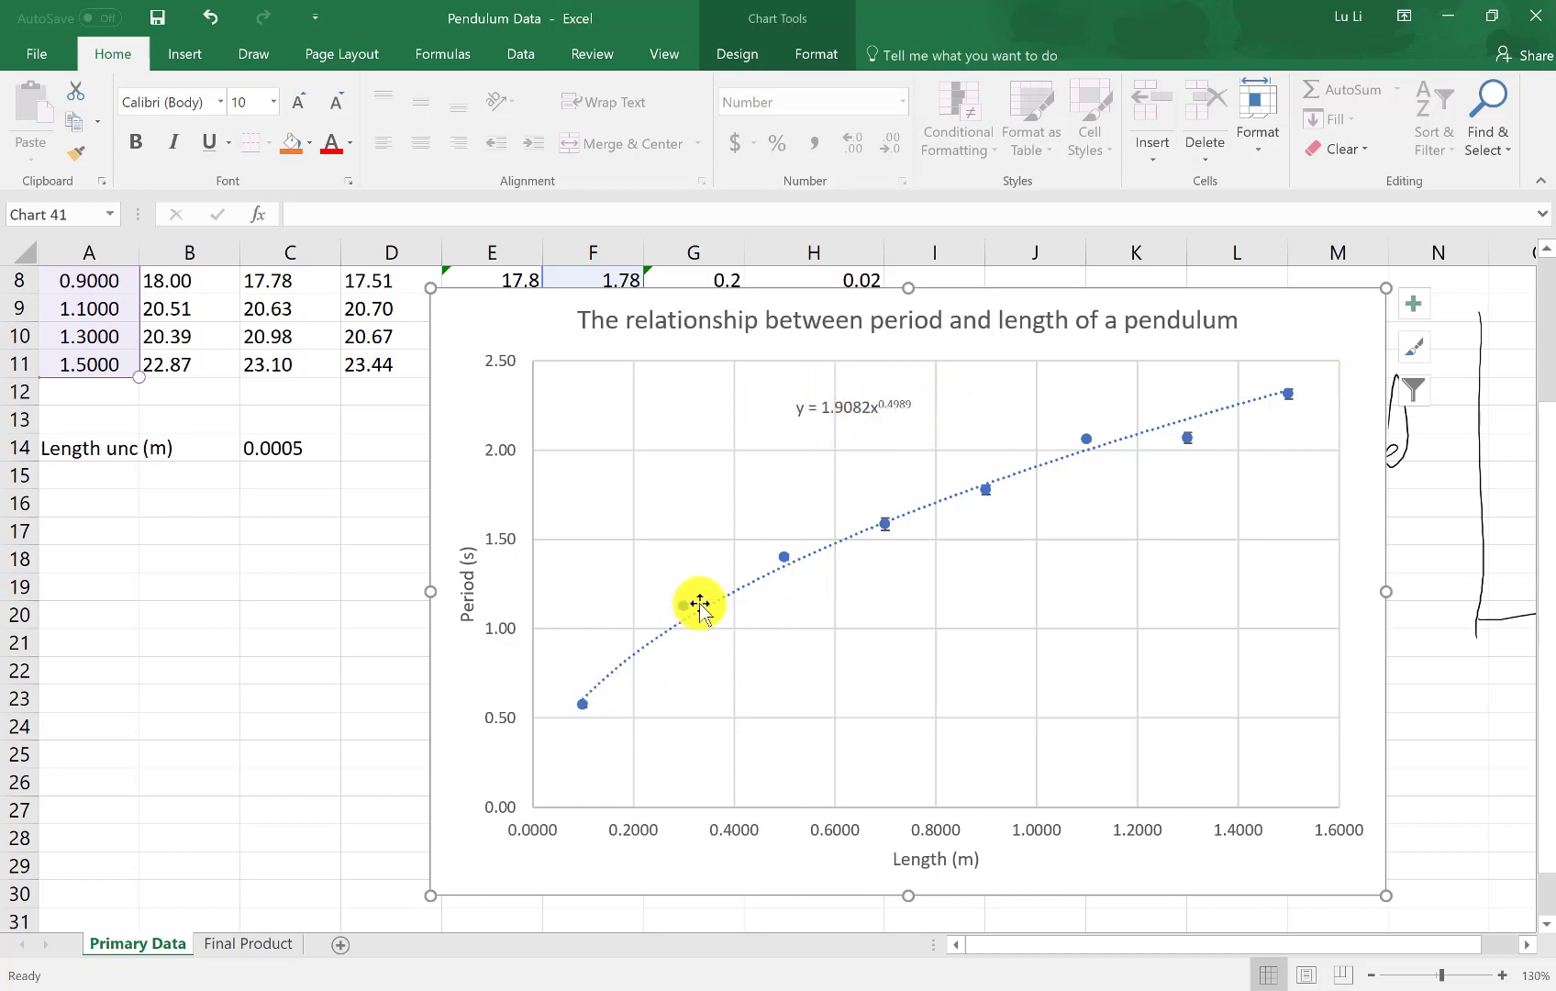
mouse_move(1257, 435)
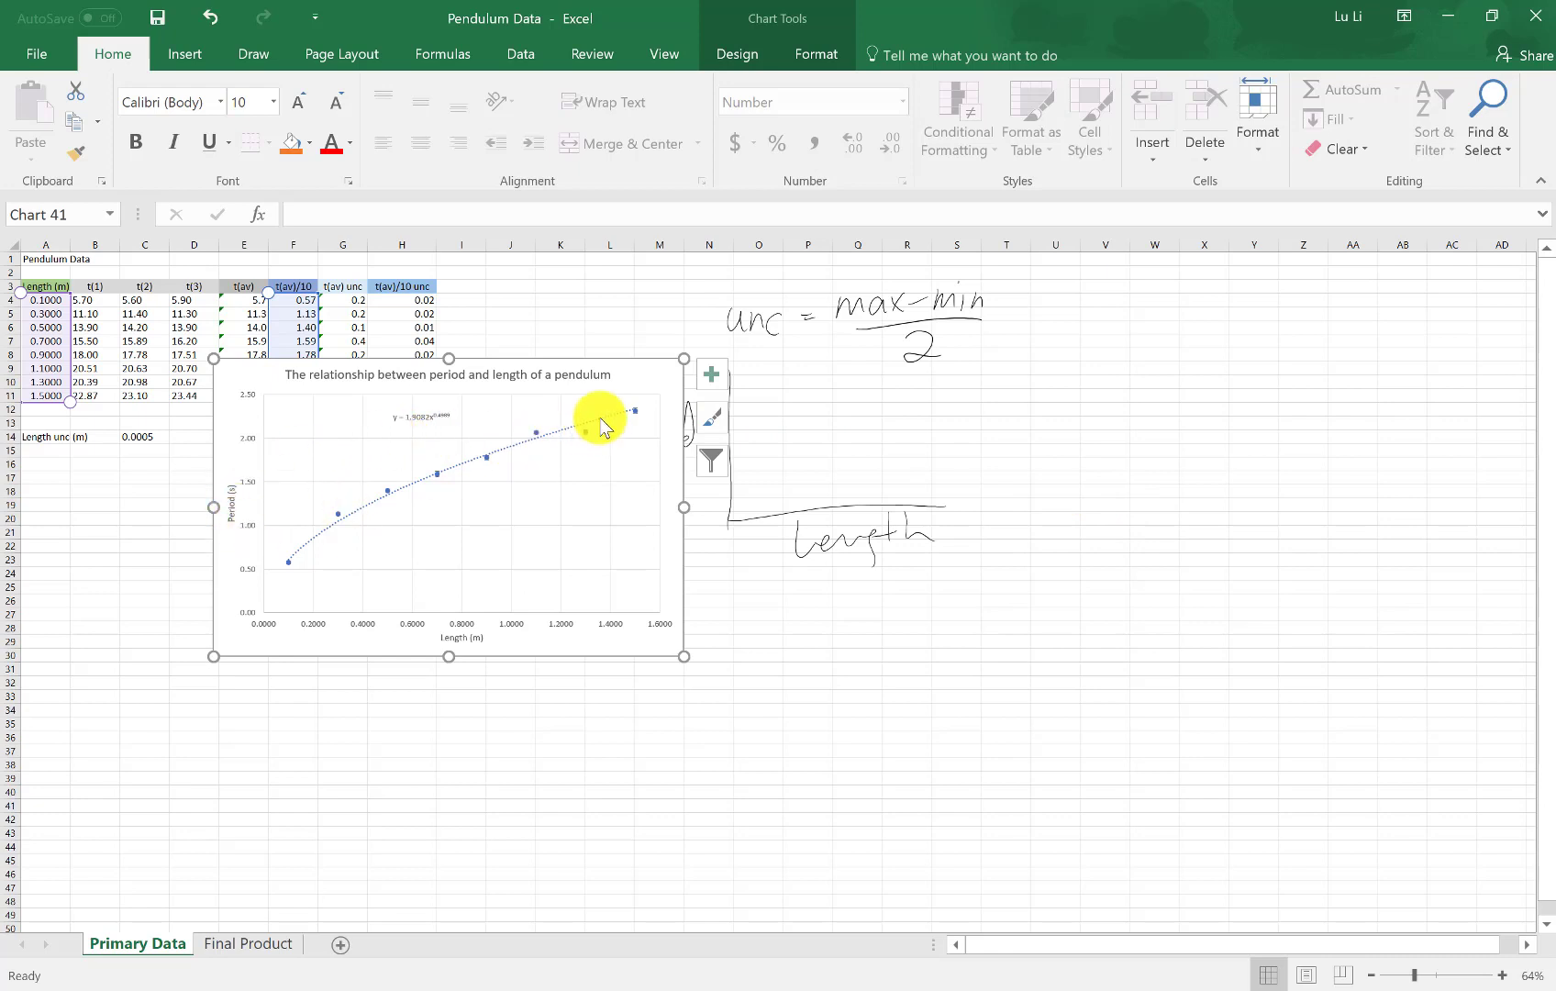
mouse_move(246, 579)
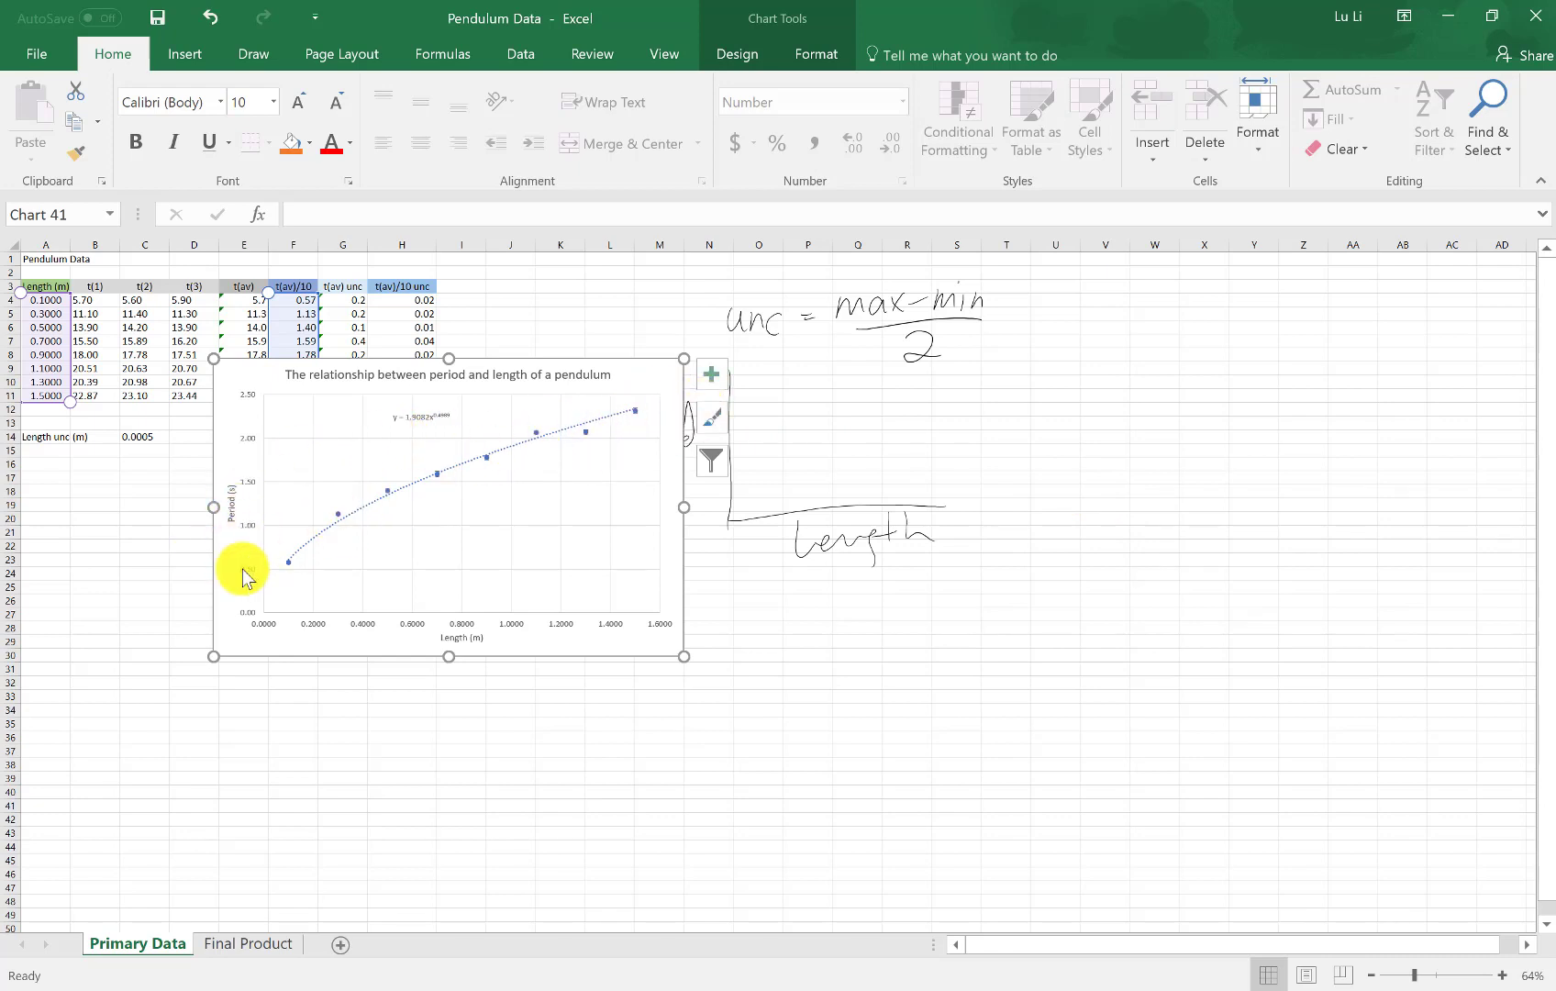
mouse_move(1230, 447)
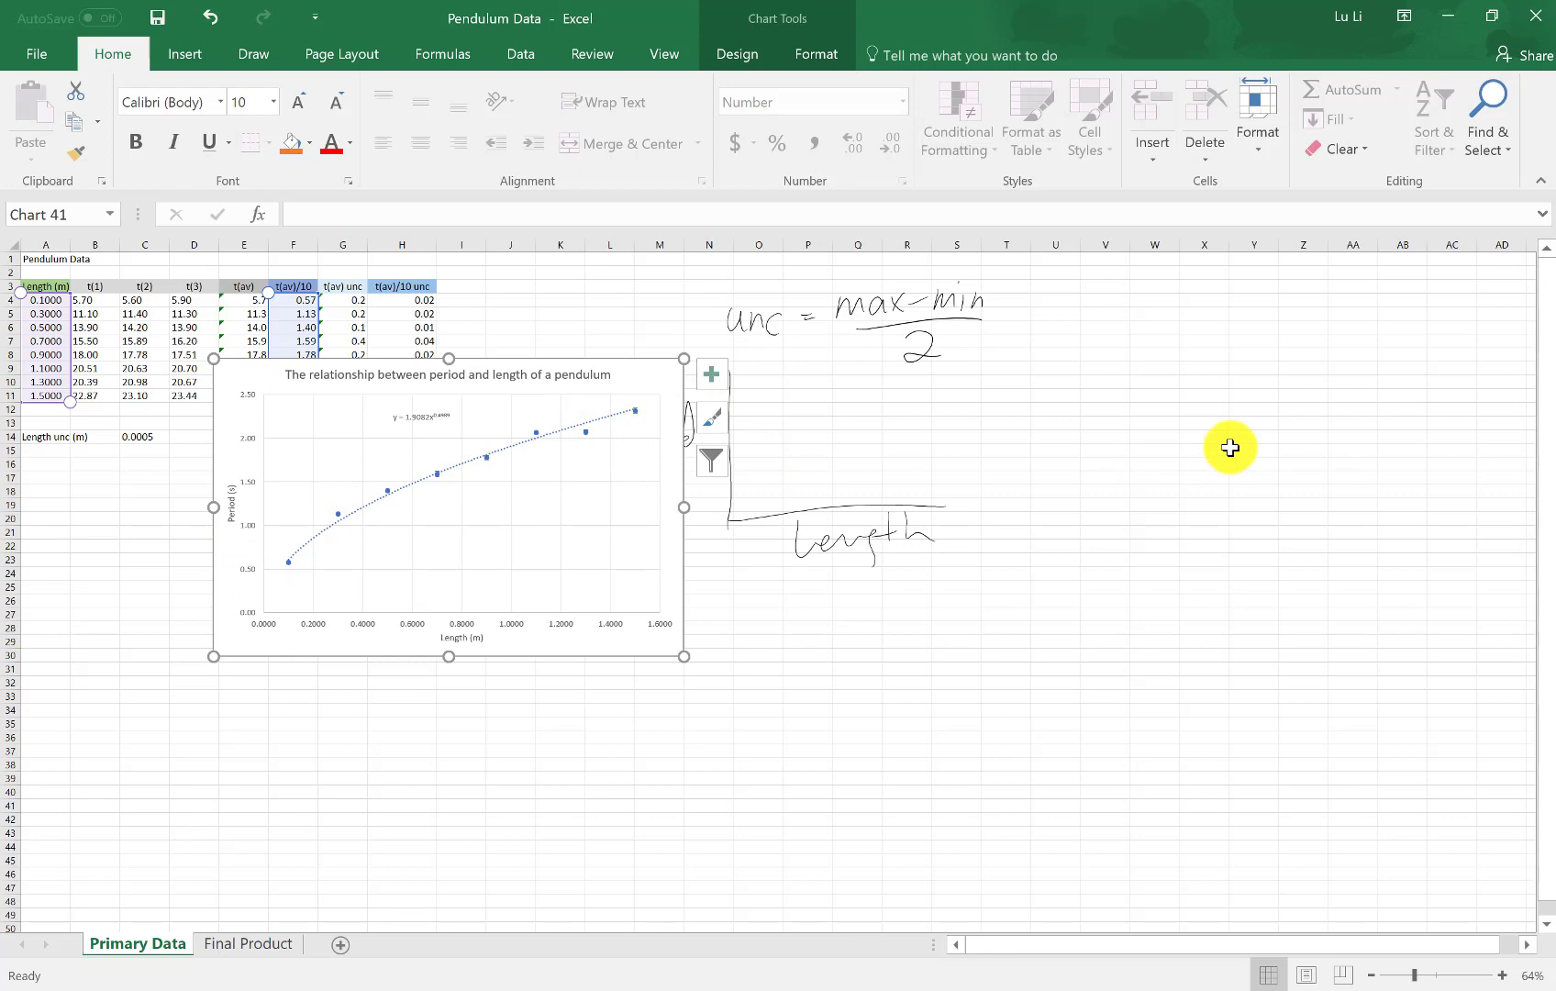
mouse_move(282, 473)
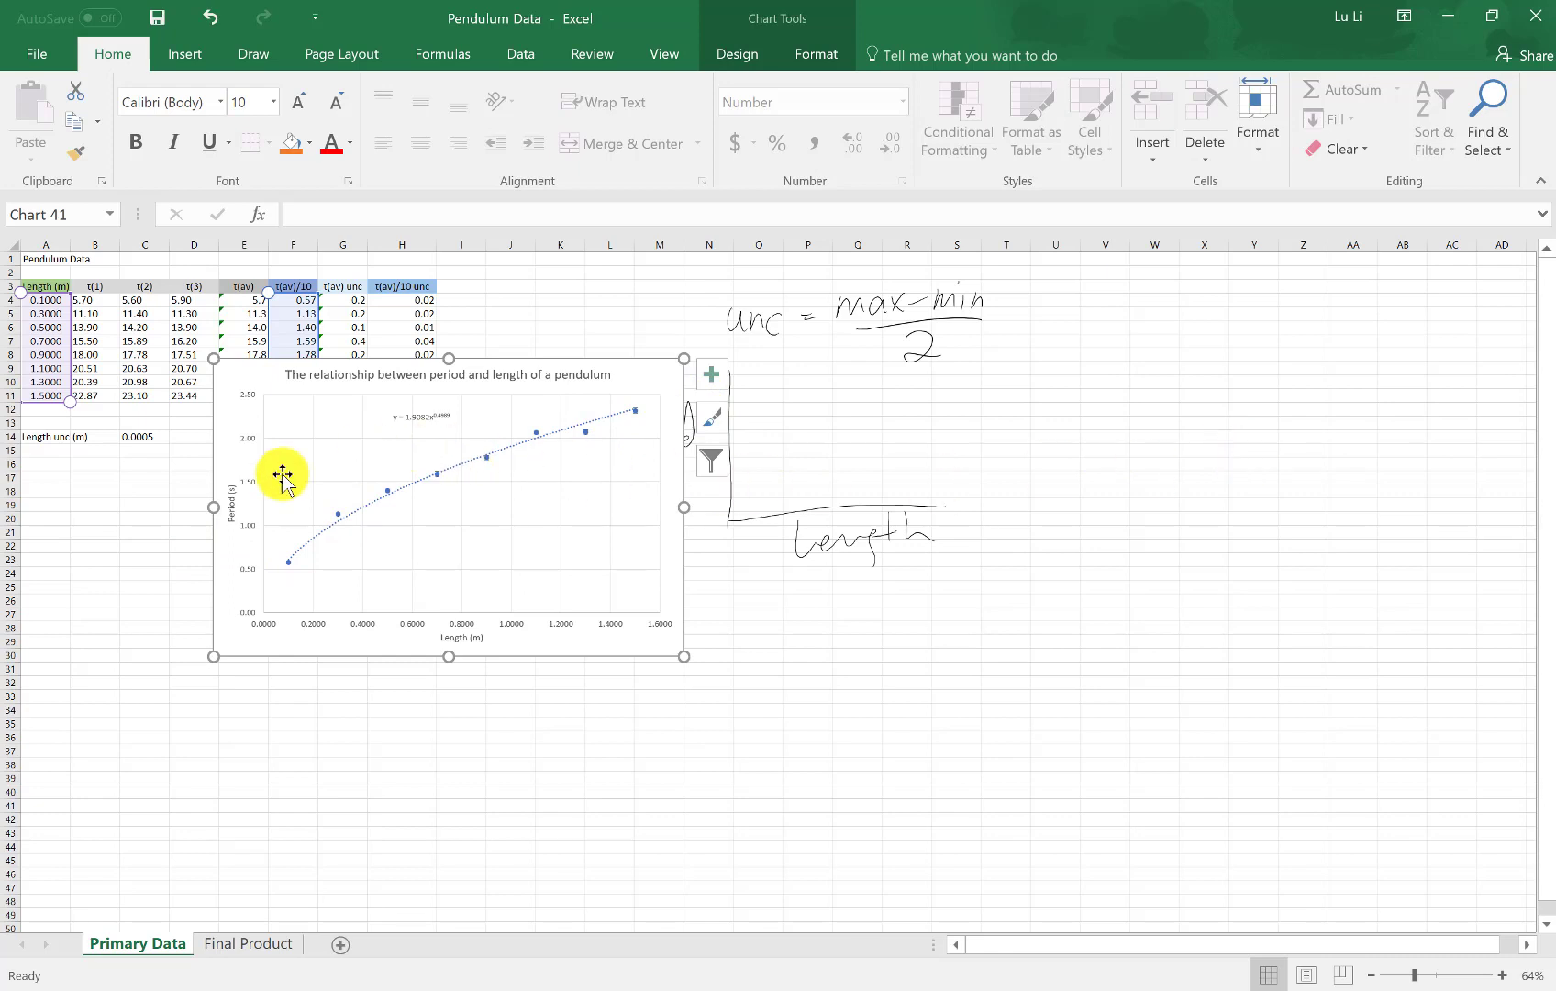
mouse_move(509, 417)
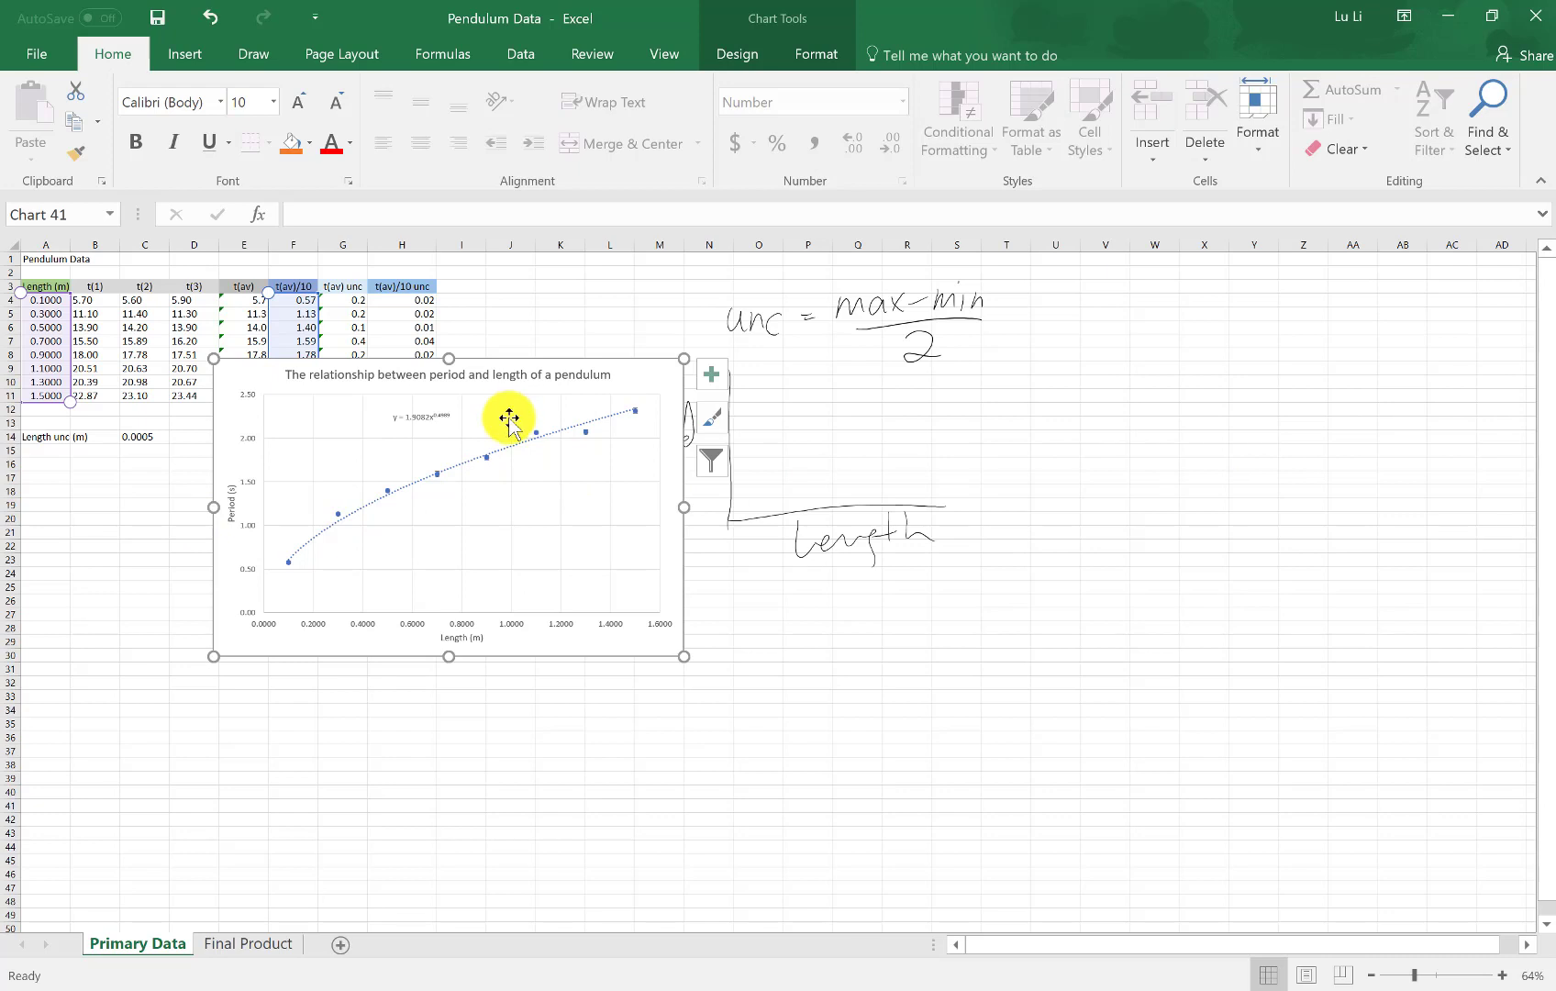